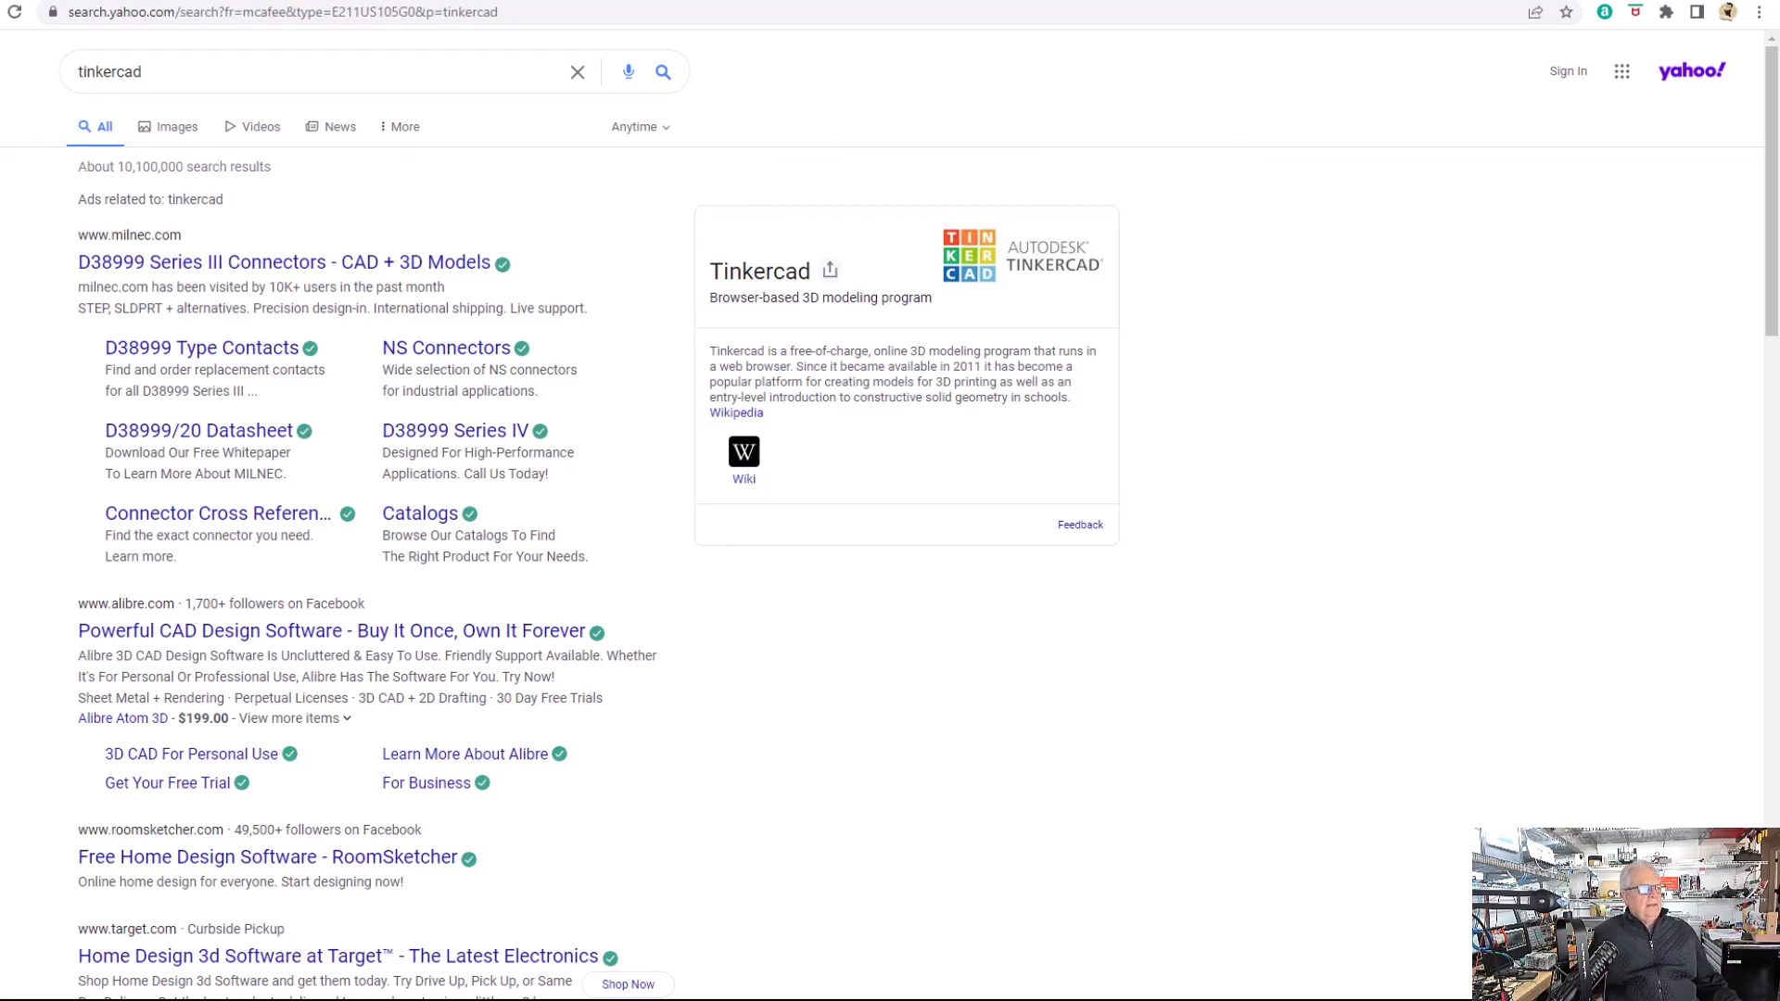
pyautogui.moveTo(1027, 652)
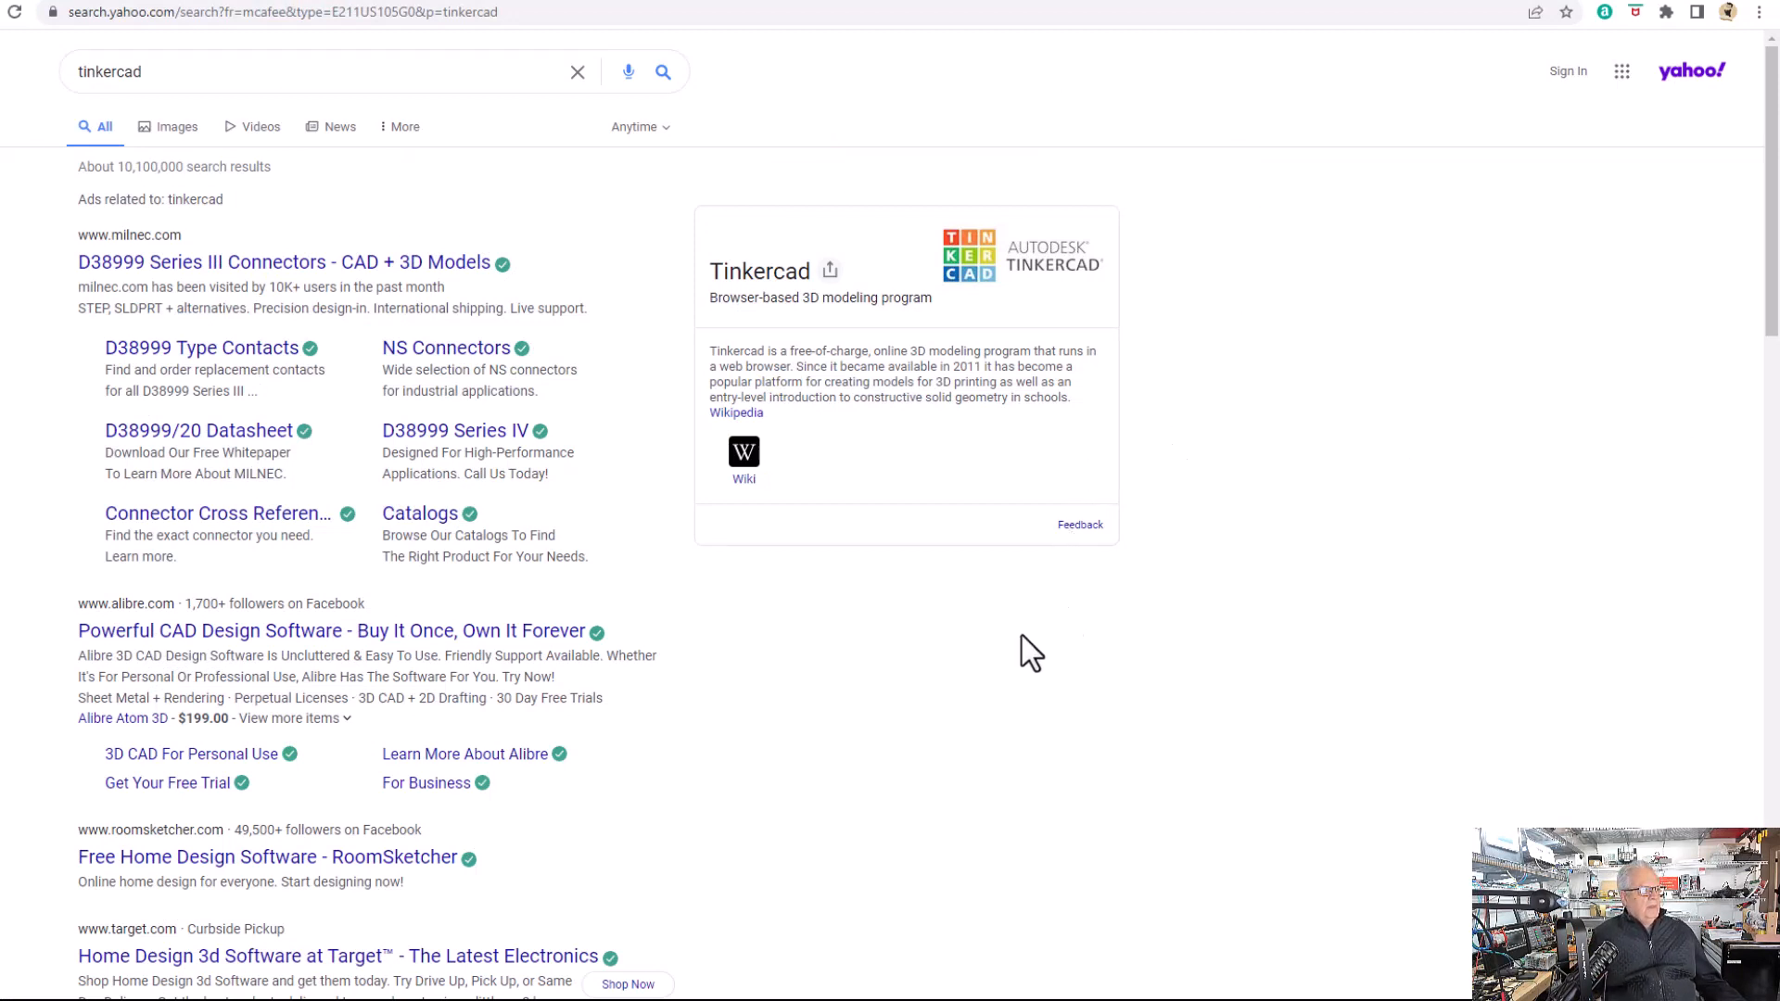
pyautogui.moveTo(167, 247)
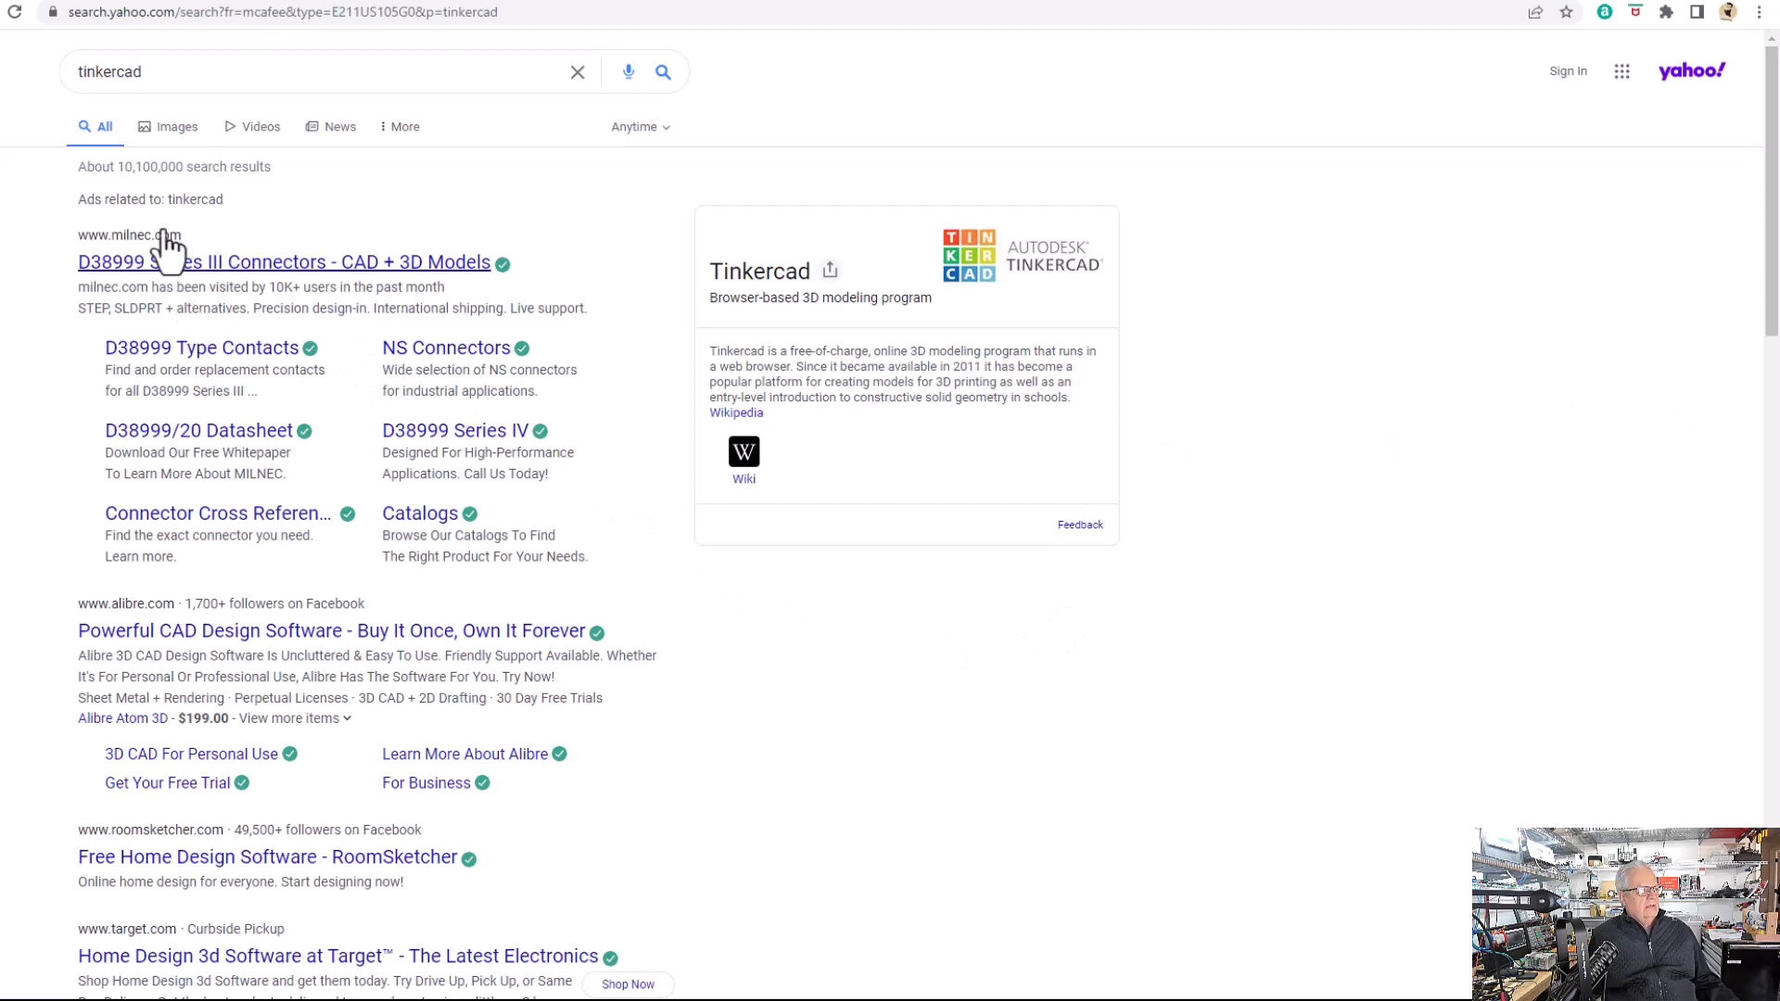
pyautogui.moveTo(97, 282)
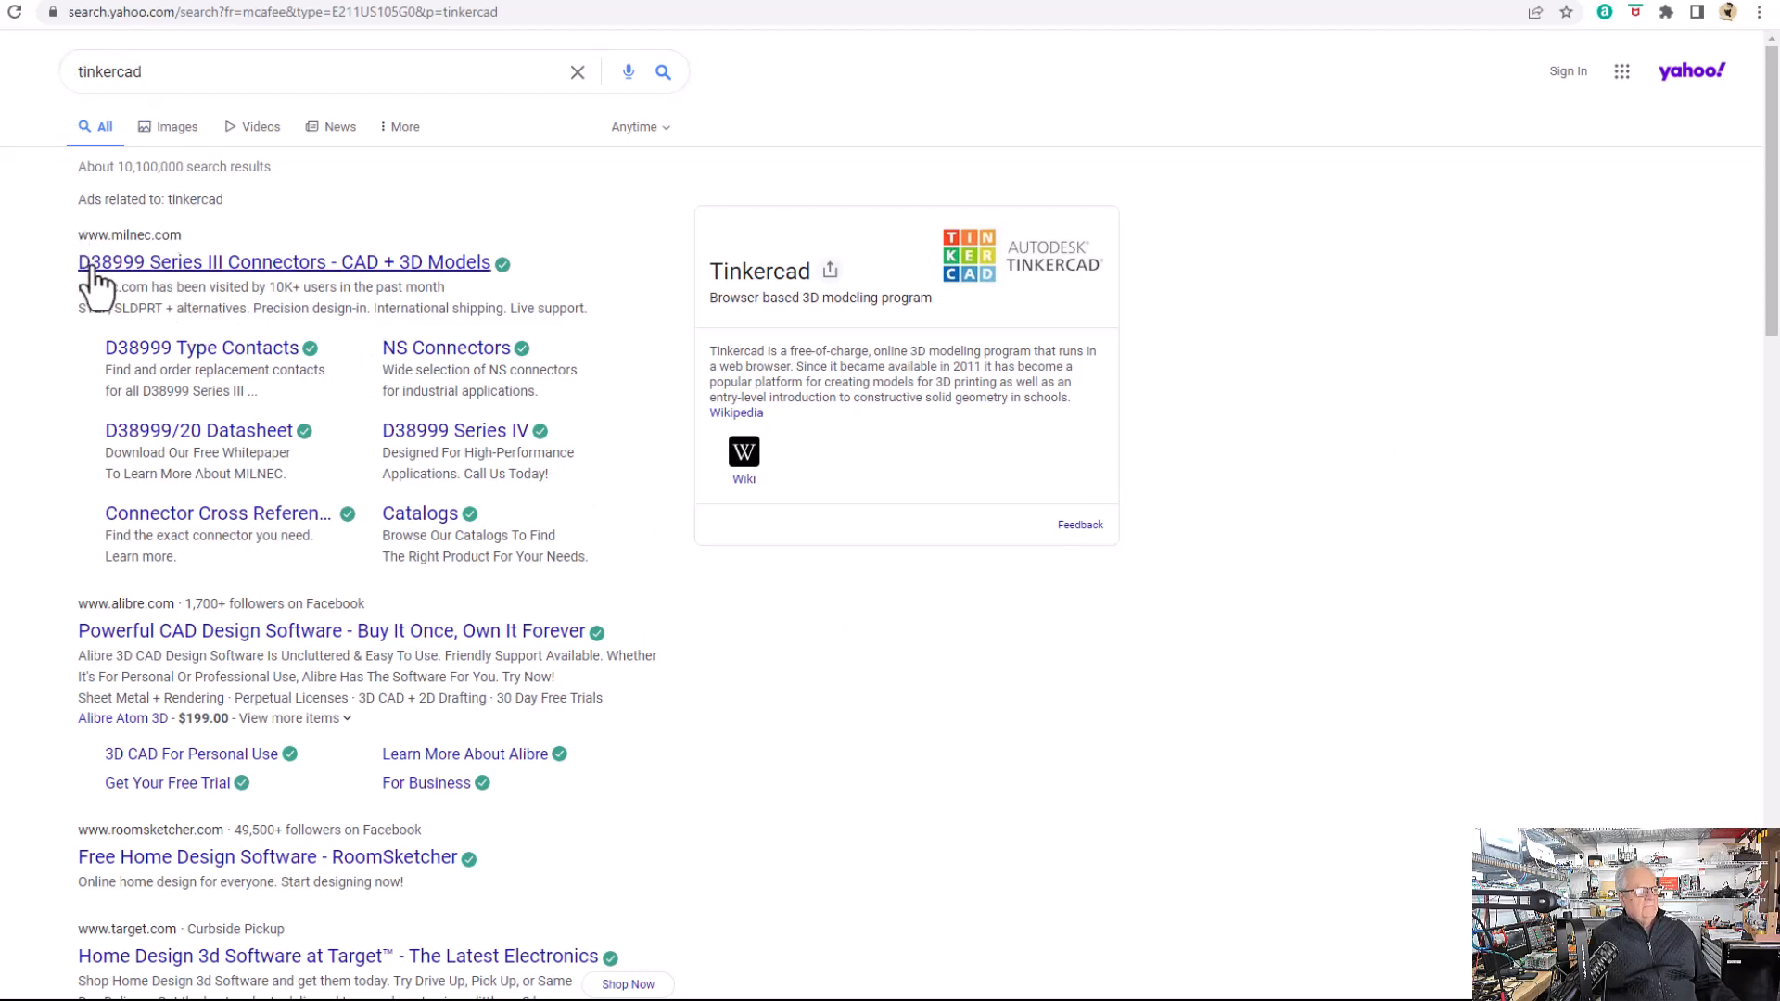
pyautogui.moveTo(247, 573)
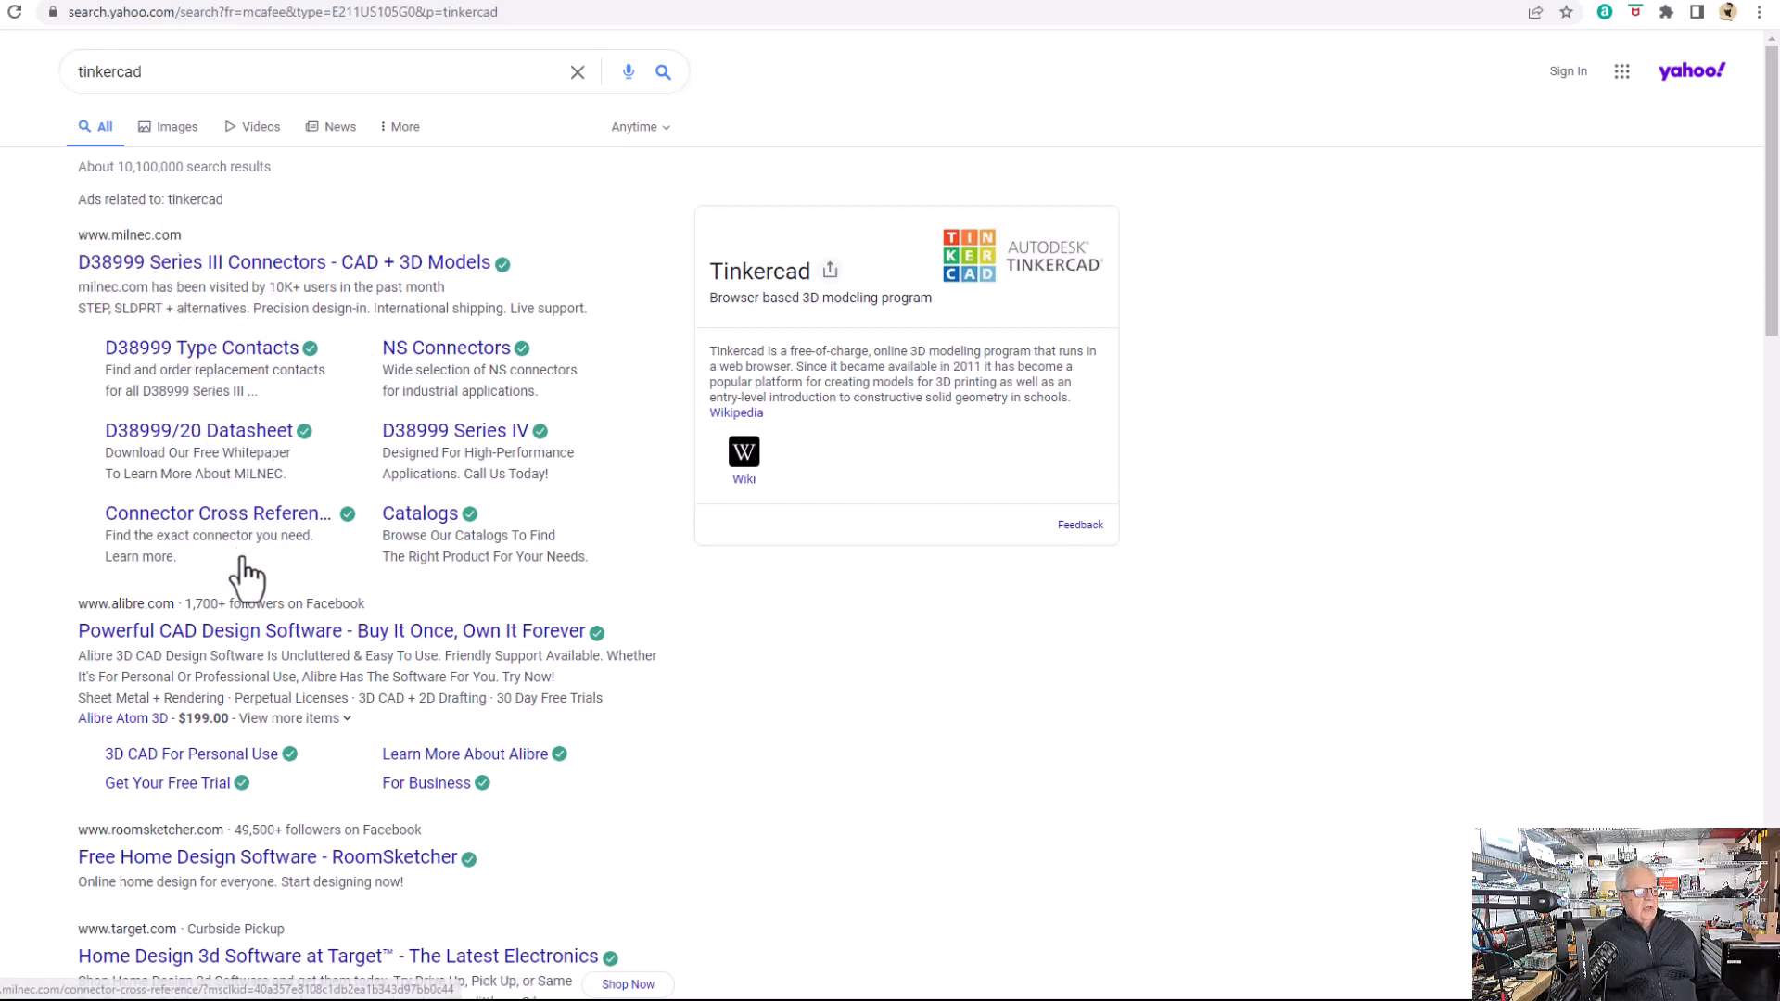
pyautogui.moveTo(347, 615)
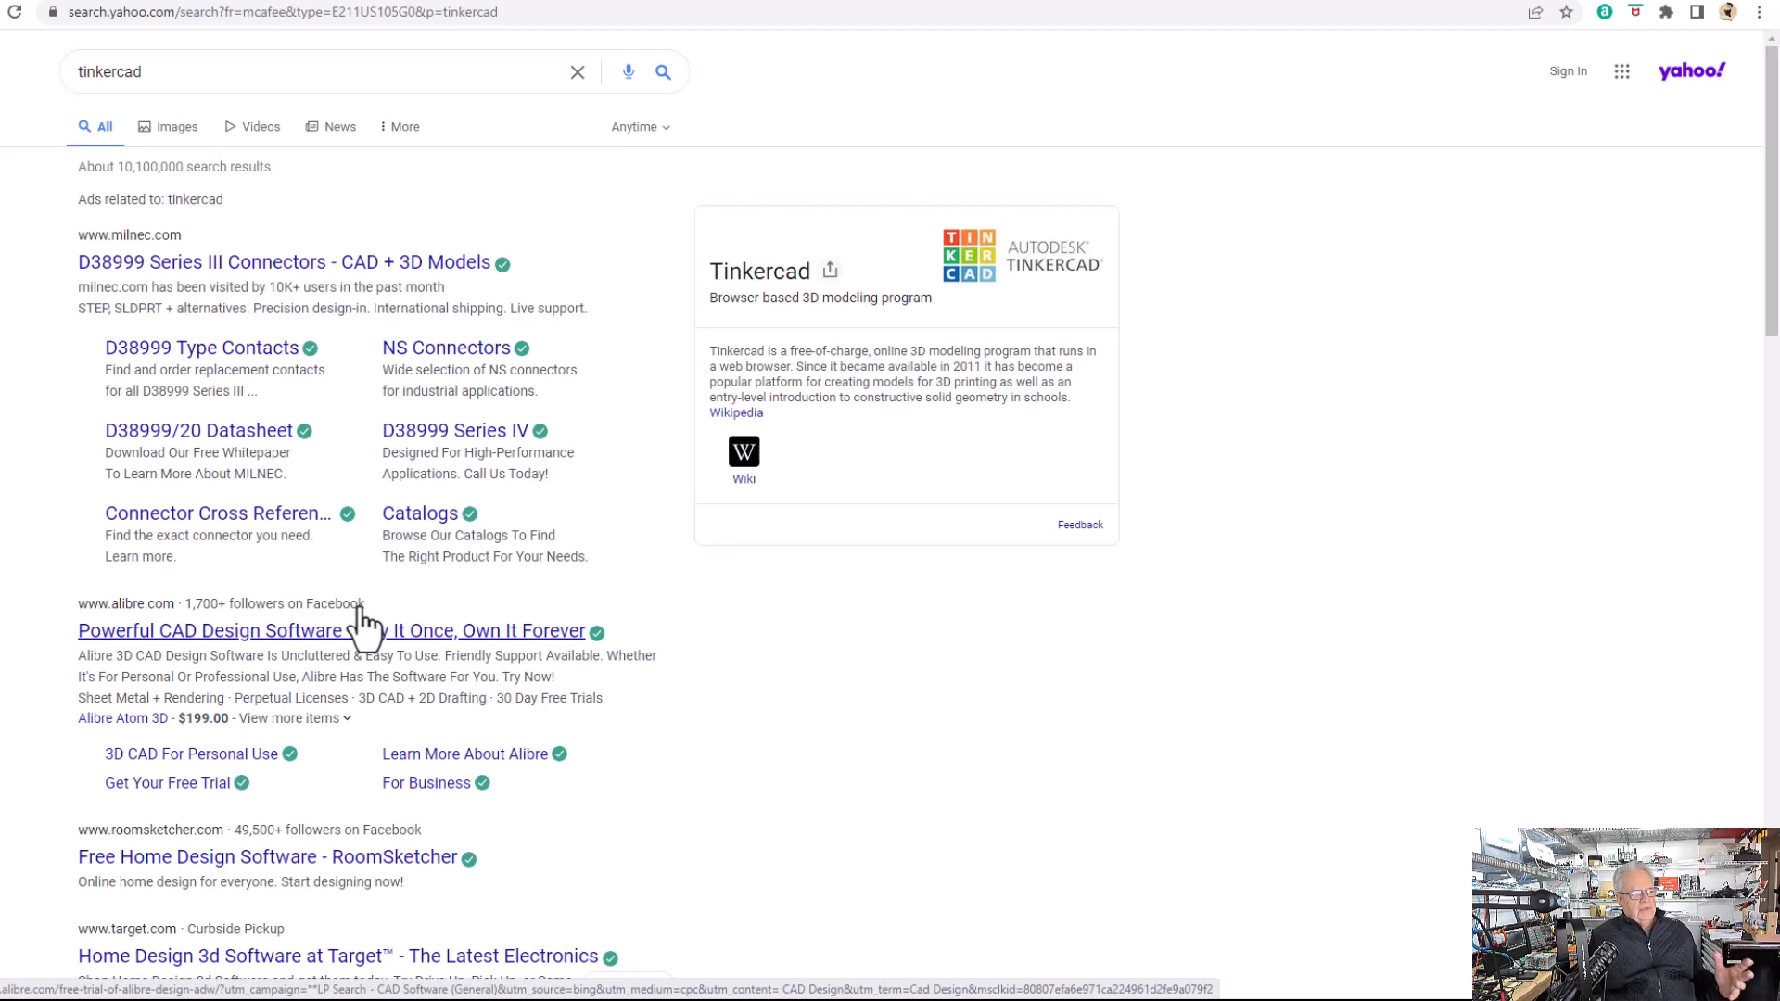
# Open the official tinkercad.com site from the search results.
pyautogui.scroll(-3)
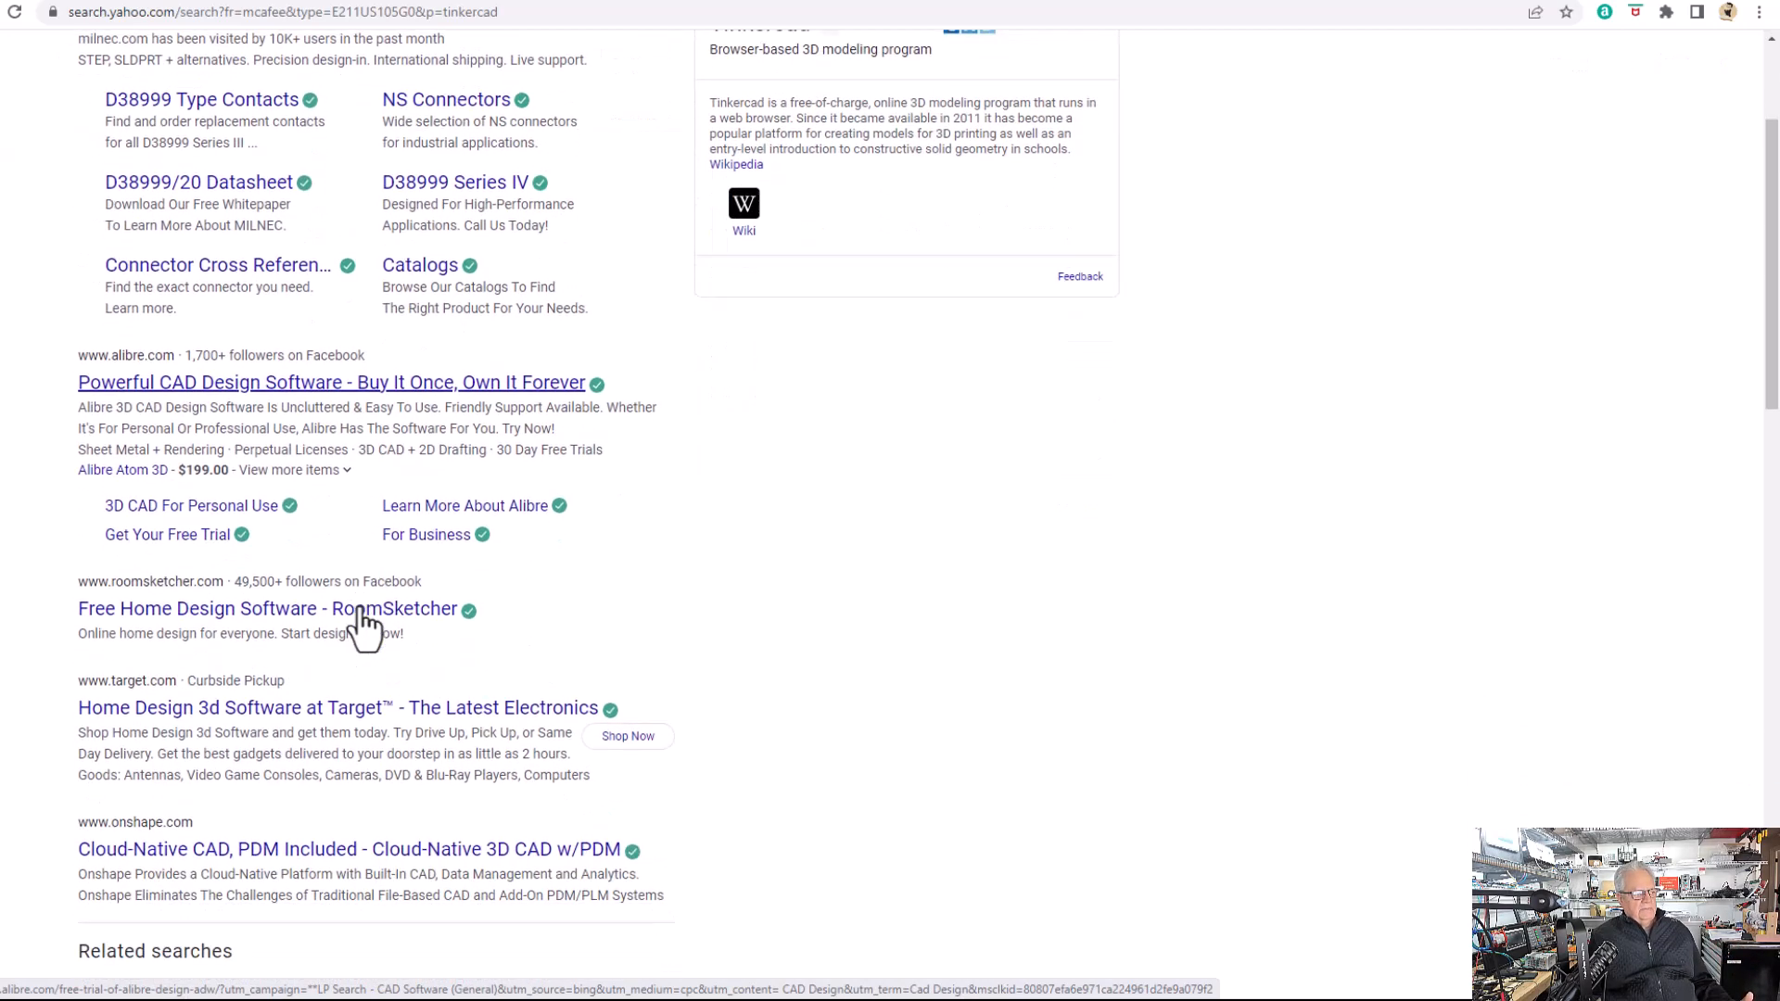
pyautogui.scroll(-3)
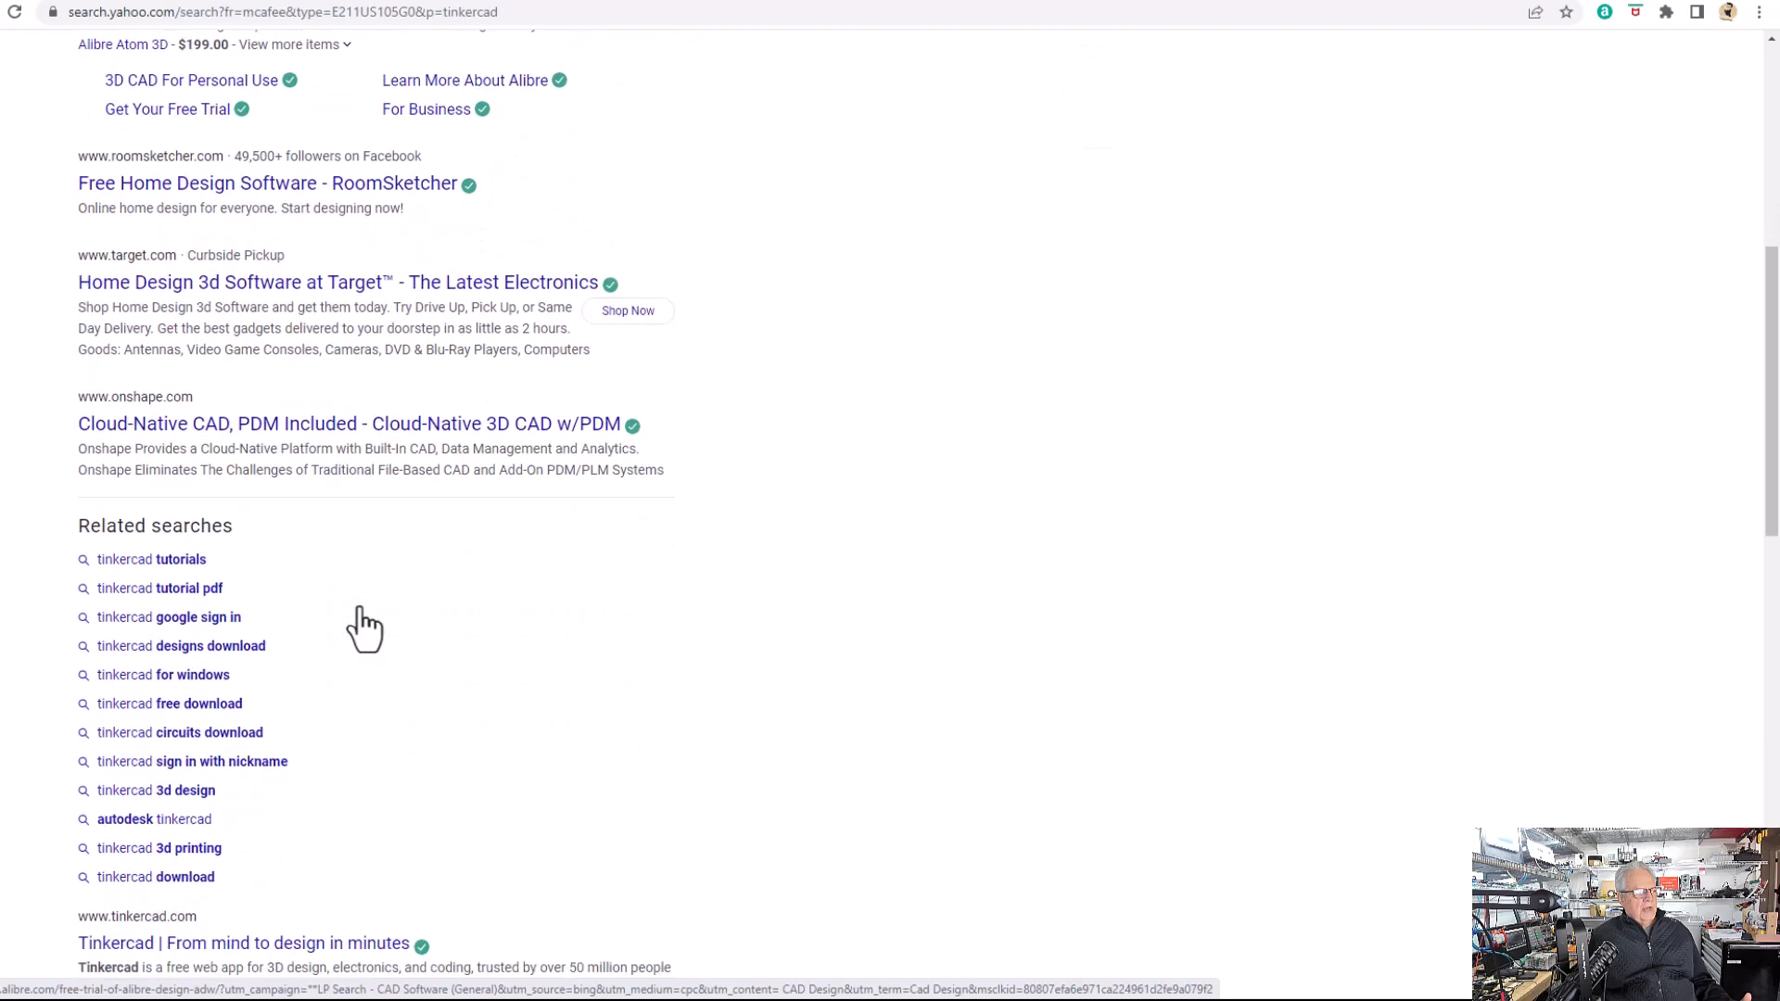
pyautogui.scroll(-3)
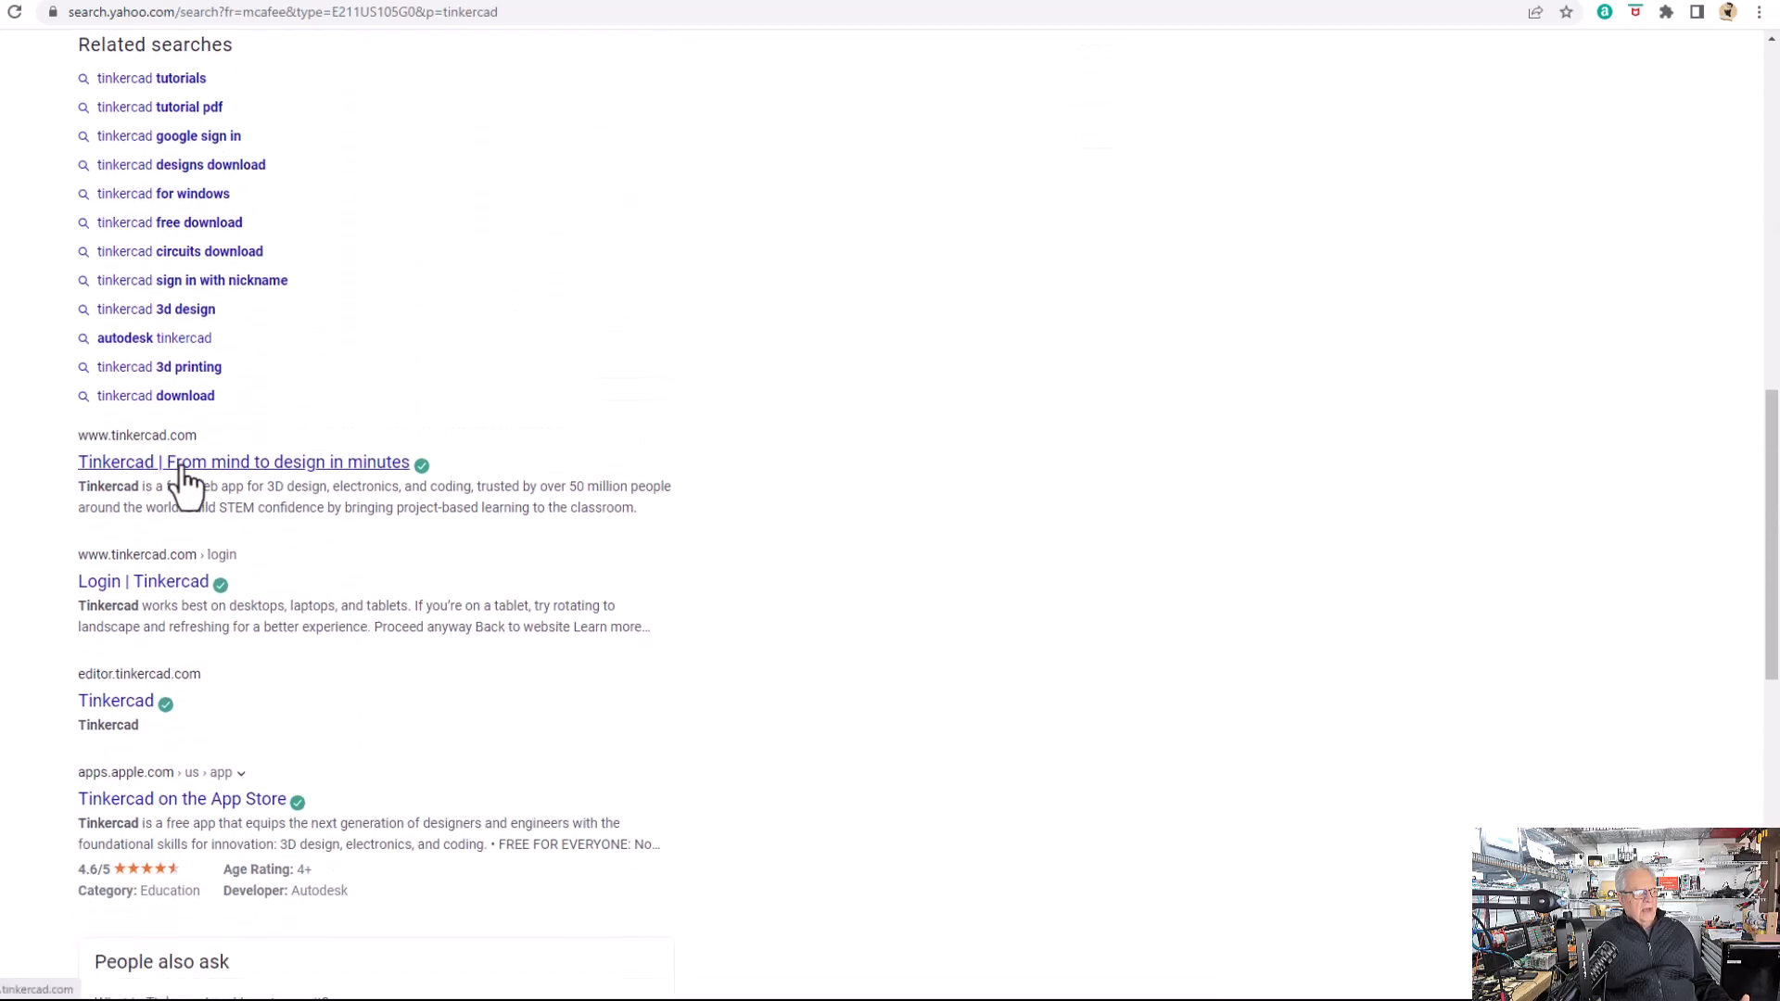
pyautogui.moveTo(267, 475)
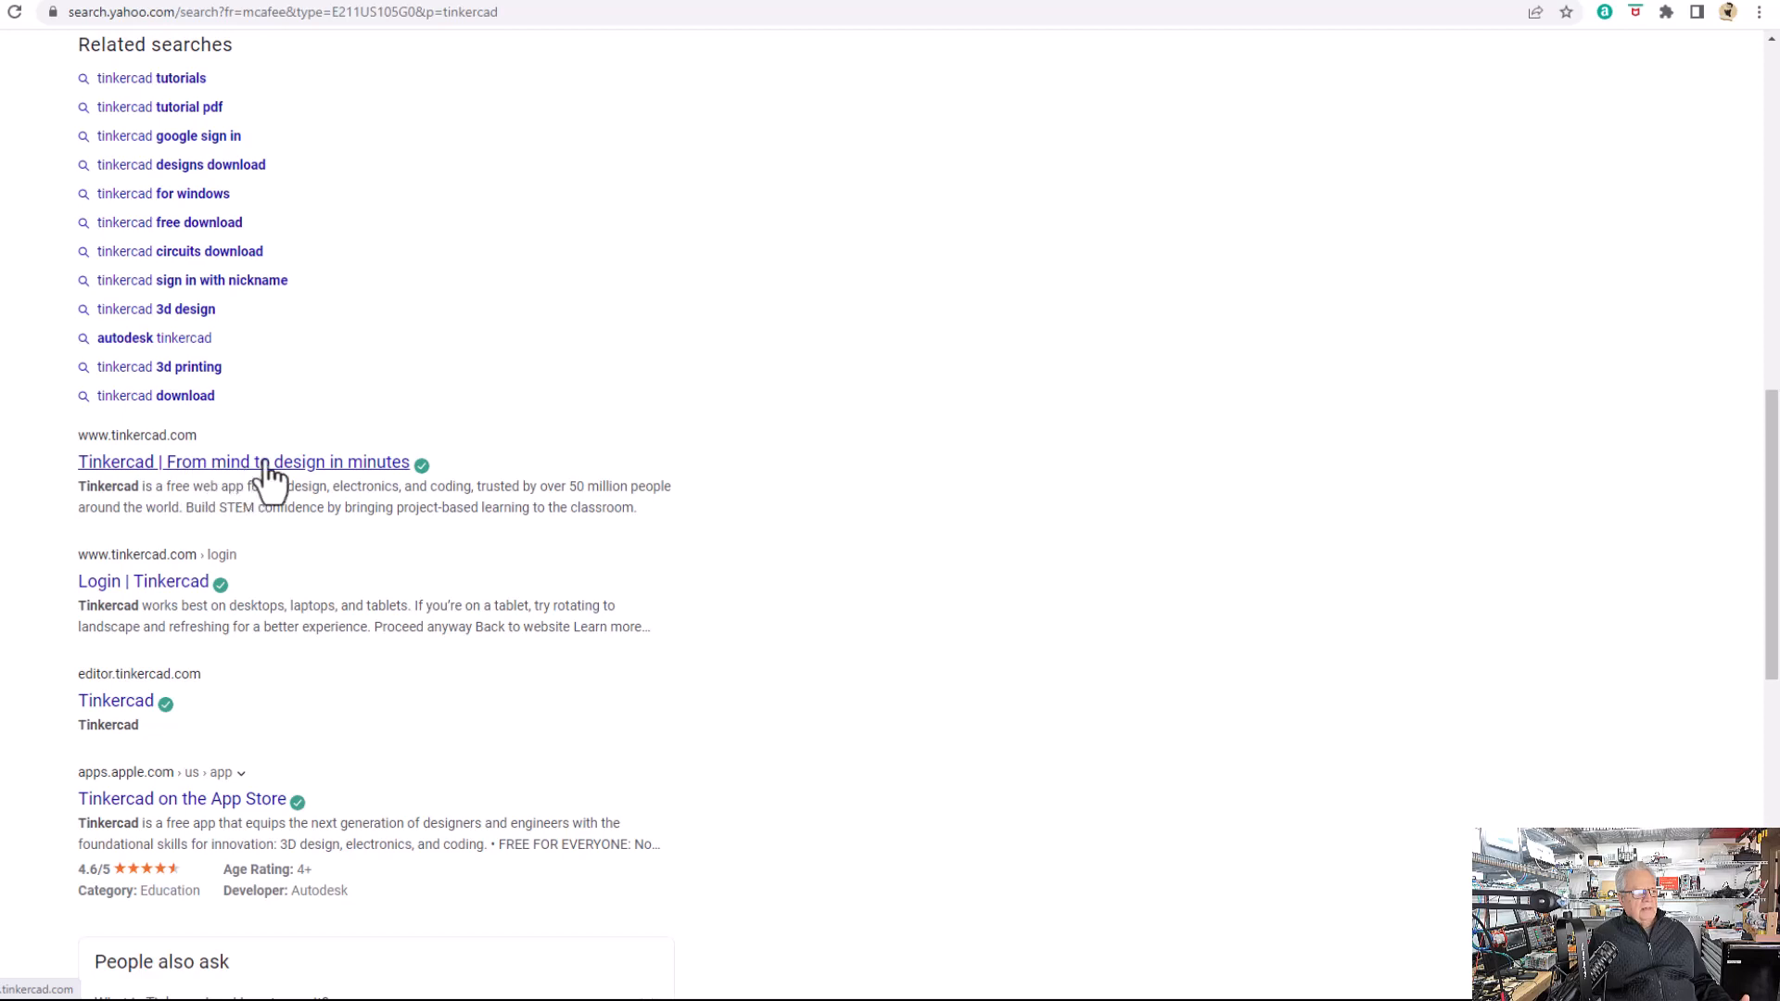
pyautogui.click(243, 461)
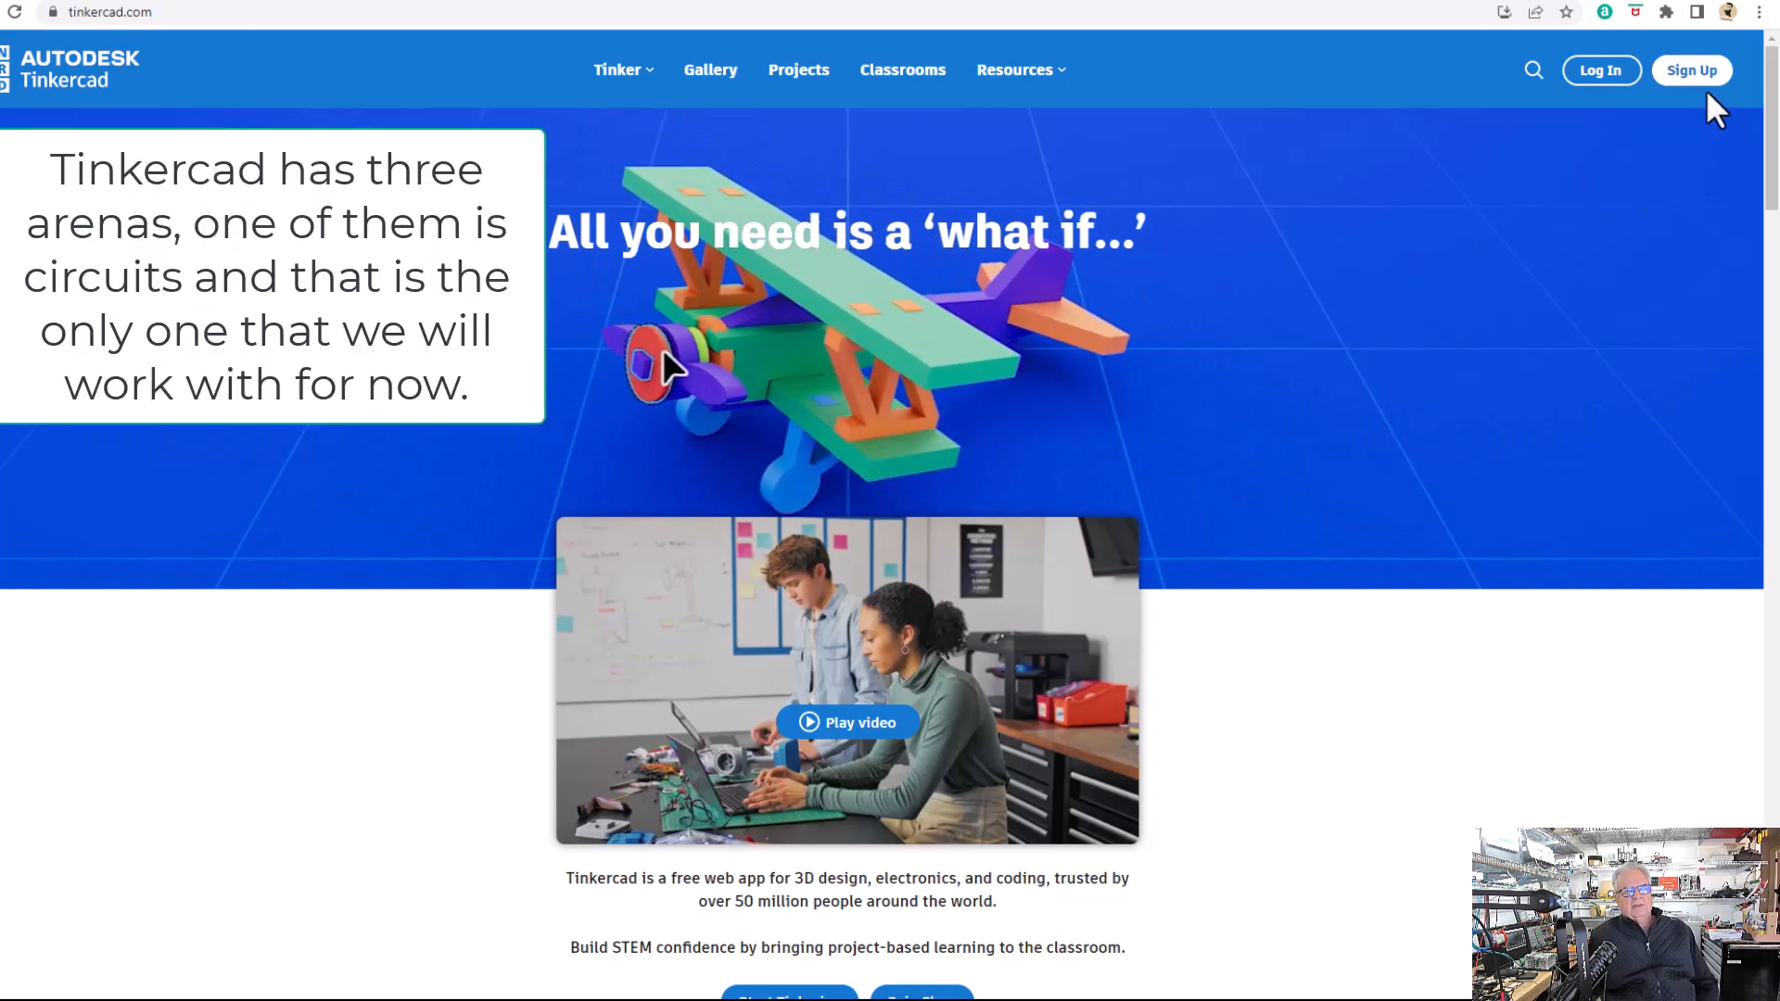
pyautogui.moveTo(1624, 135)
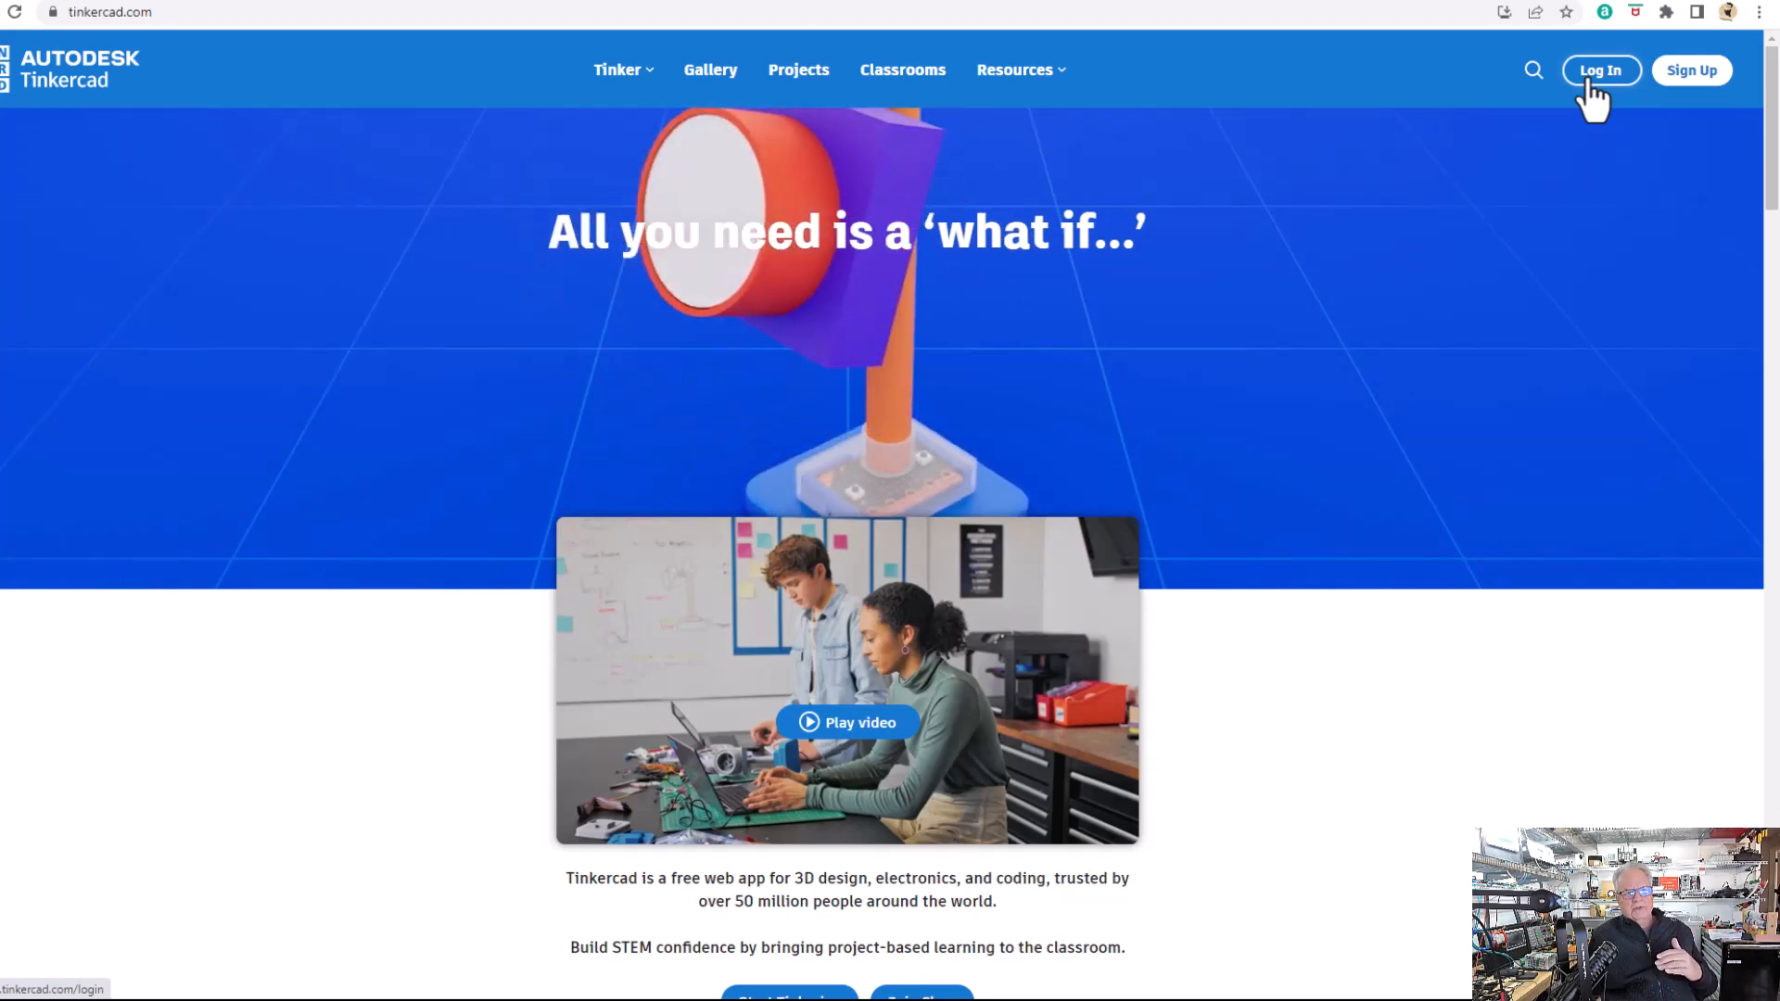
# Start personal-account sign-in via Email or Username and continue with the entered email.
pyautogui.click(1600, 68)
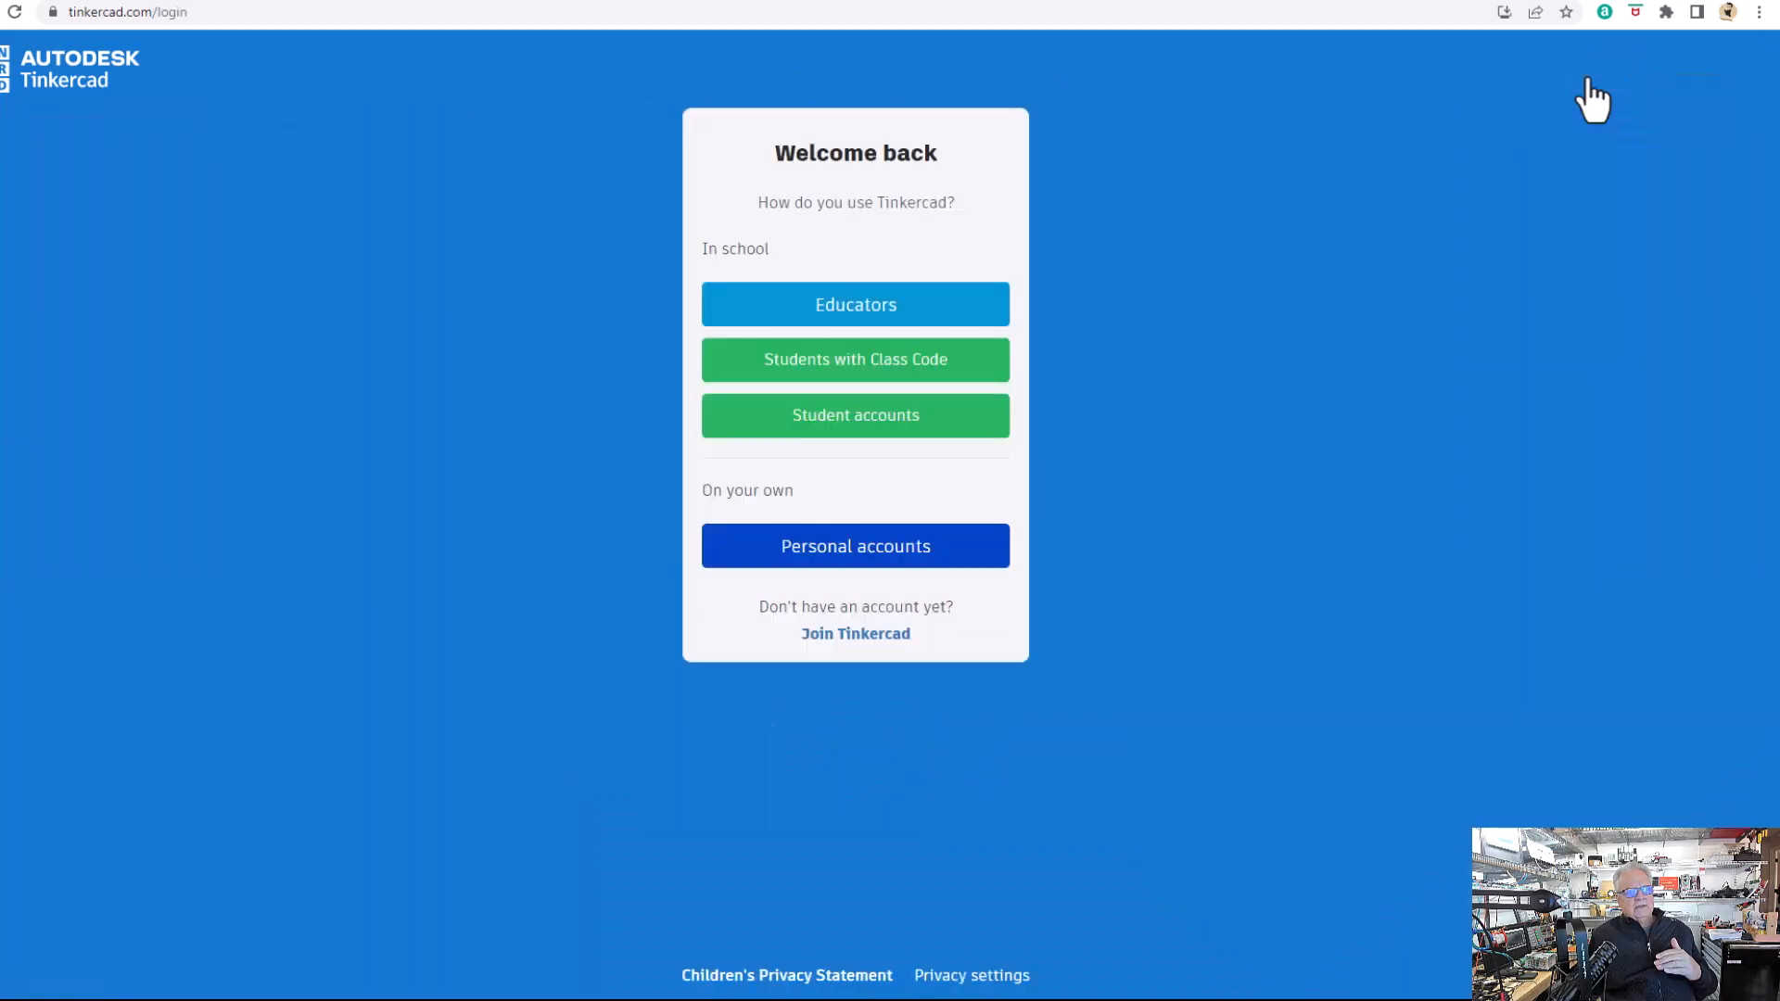
pyautogui.moveTo(940, 562)
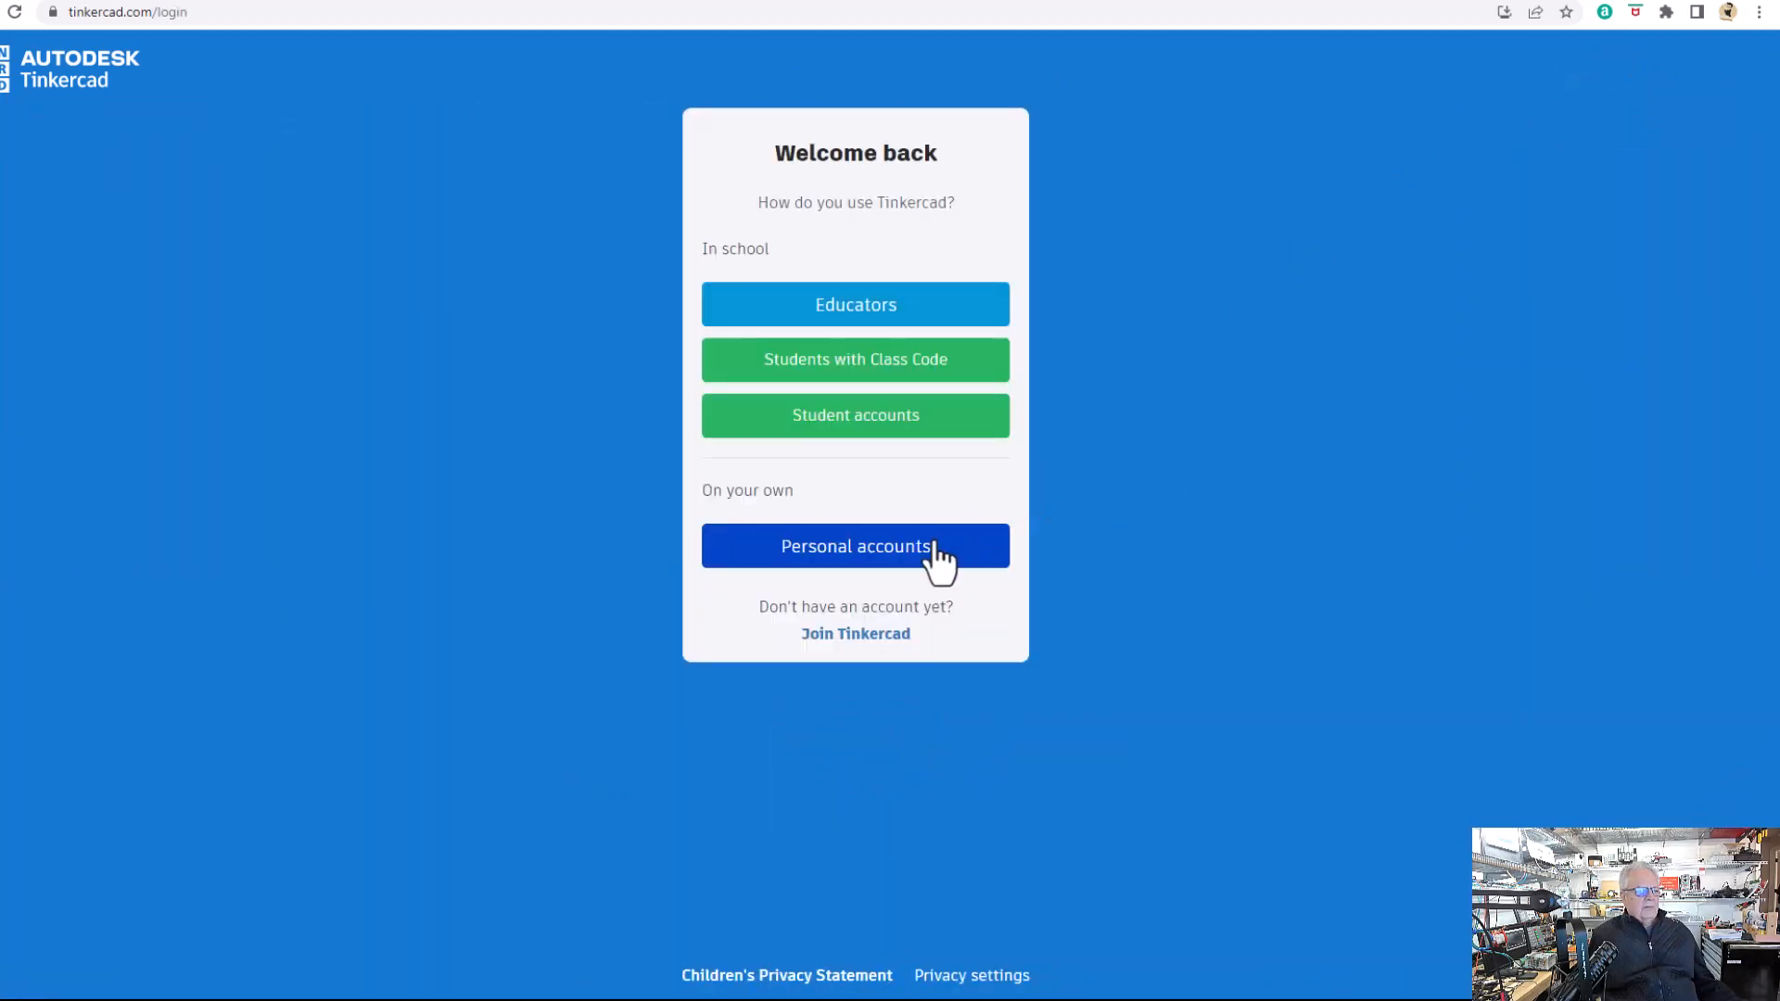
pyautogui.click(855, 545)
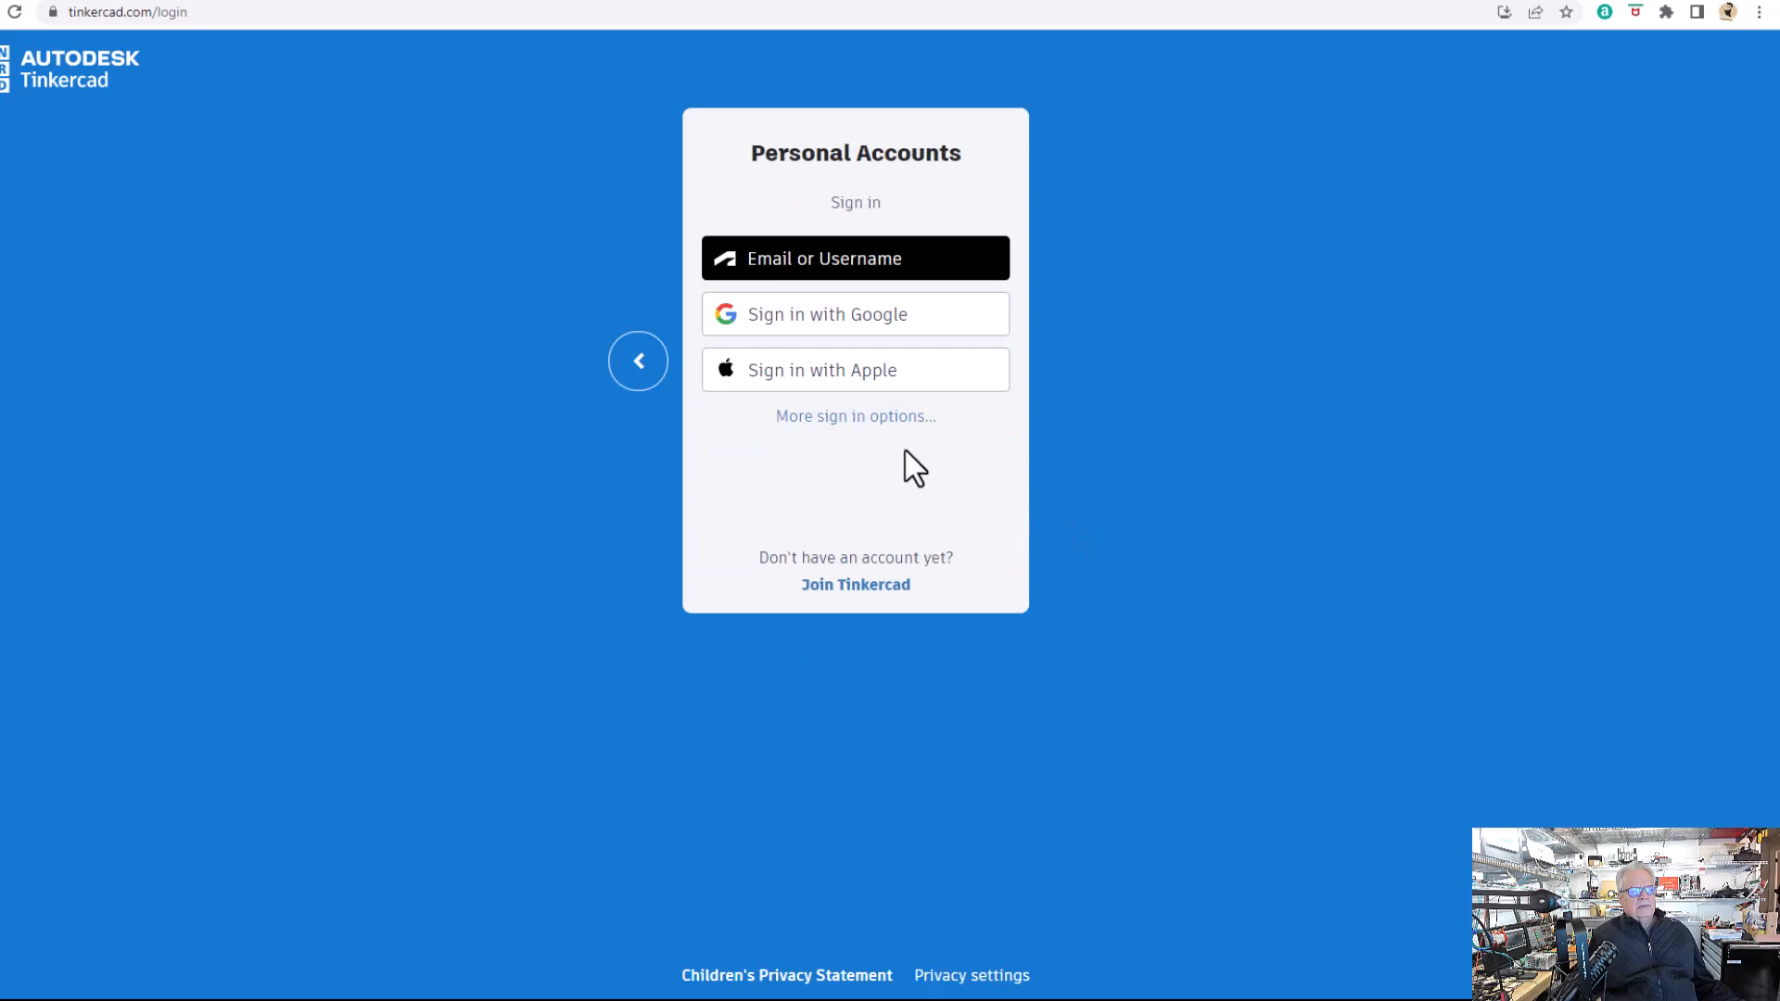
pyautogui.click(854, 258)
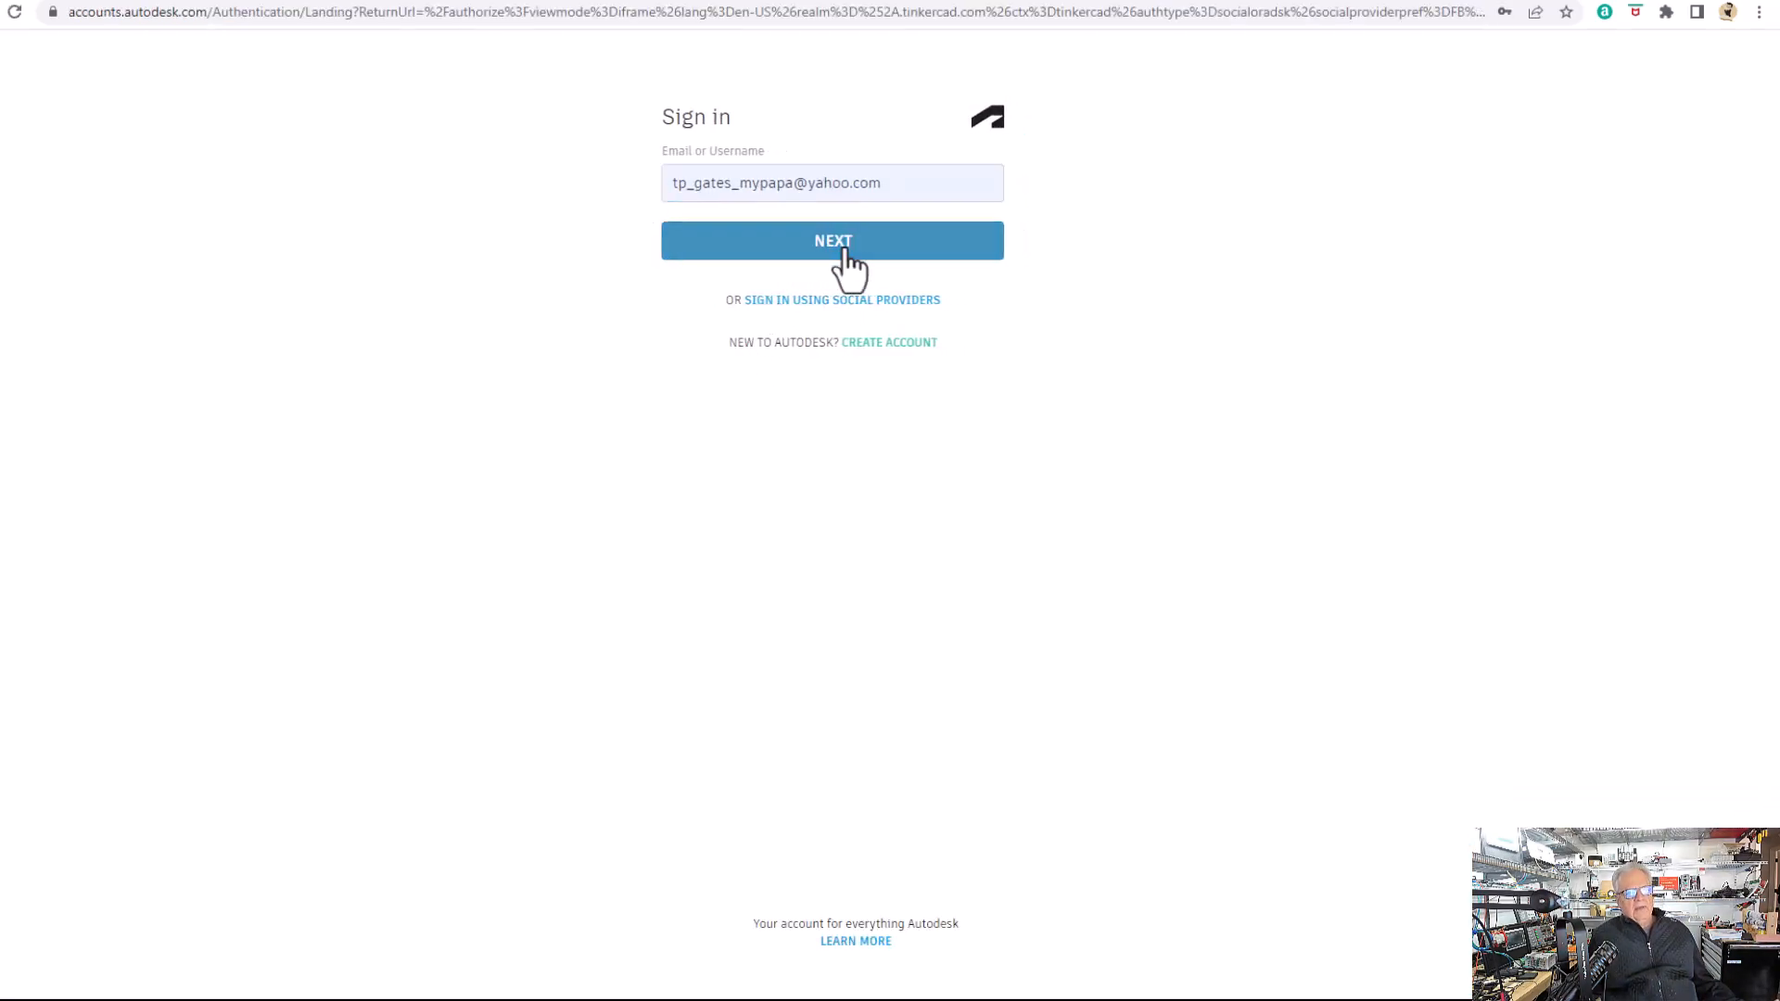
pyautogui.click(830, 240)
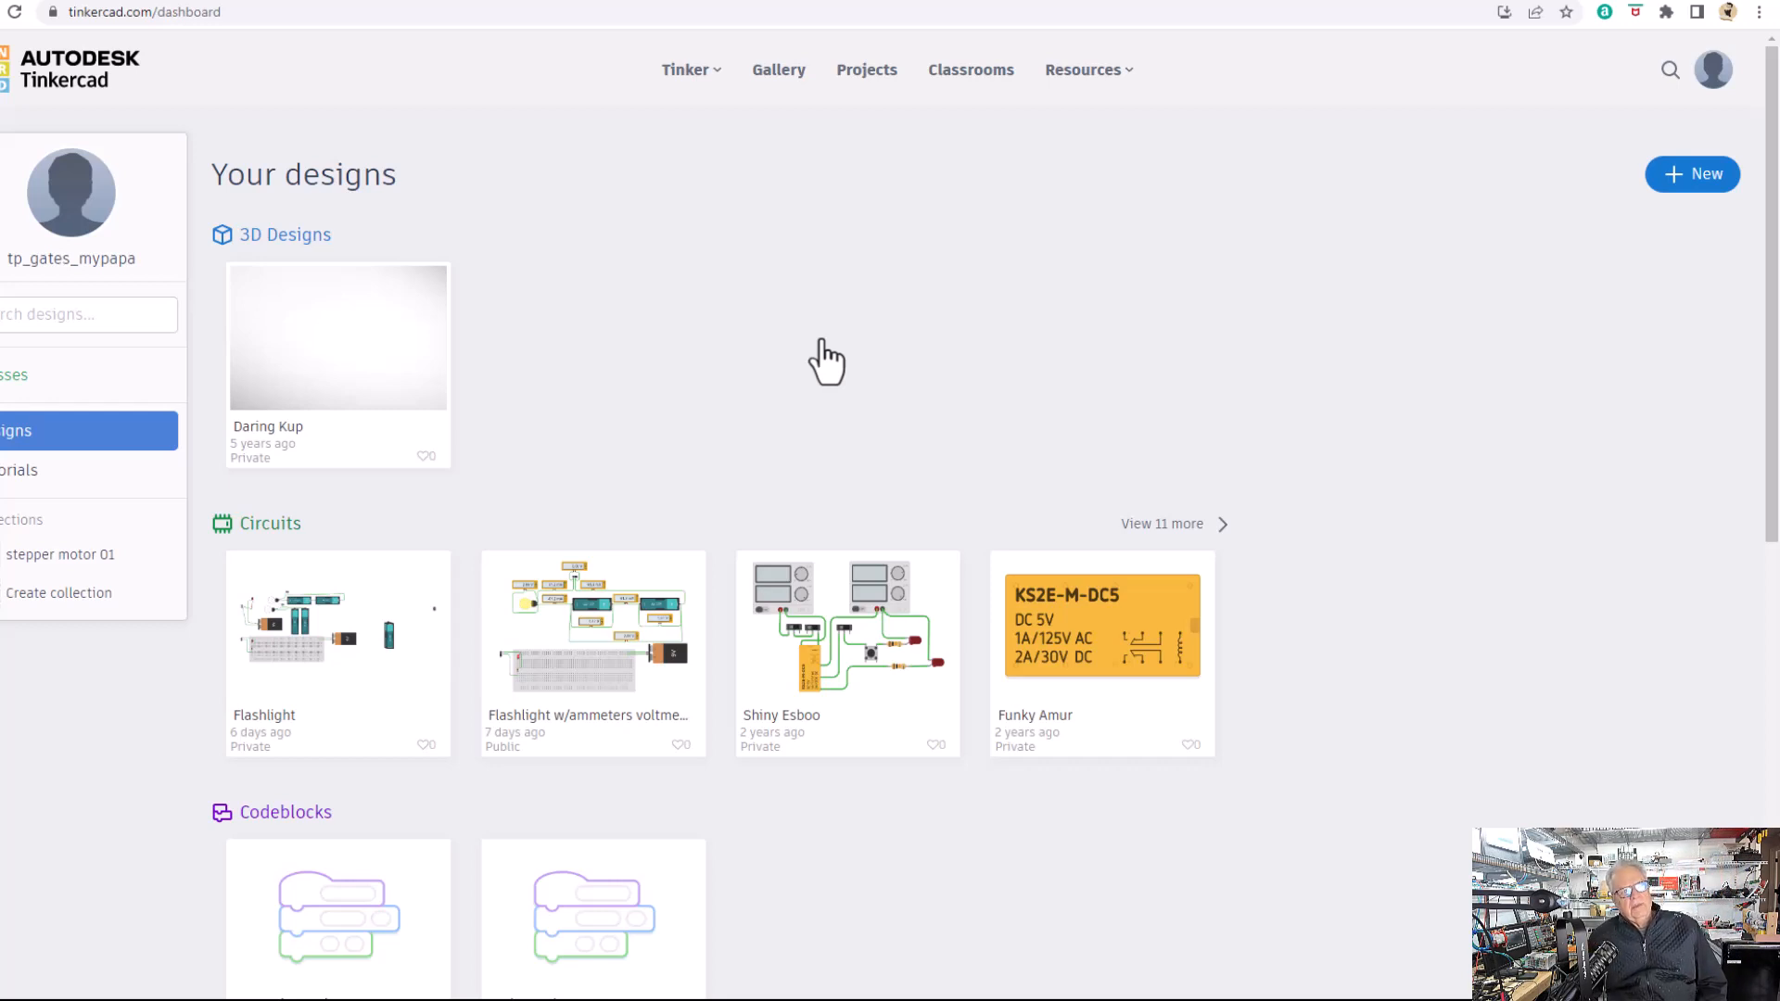
pyautogui.moveTo(810, 320)
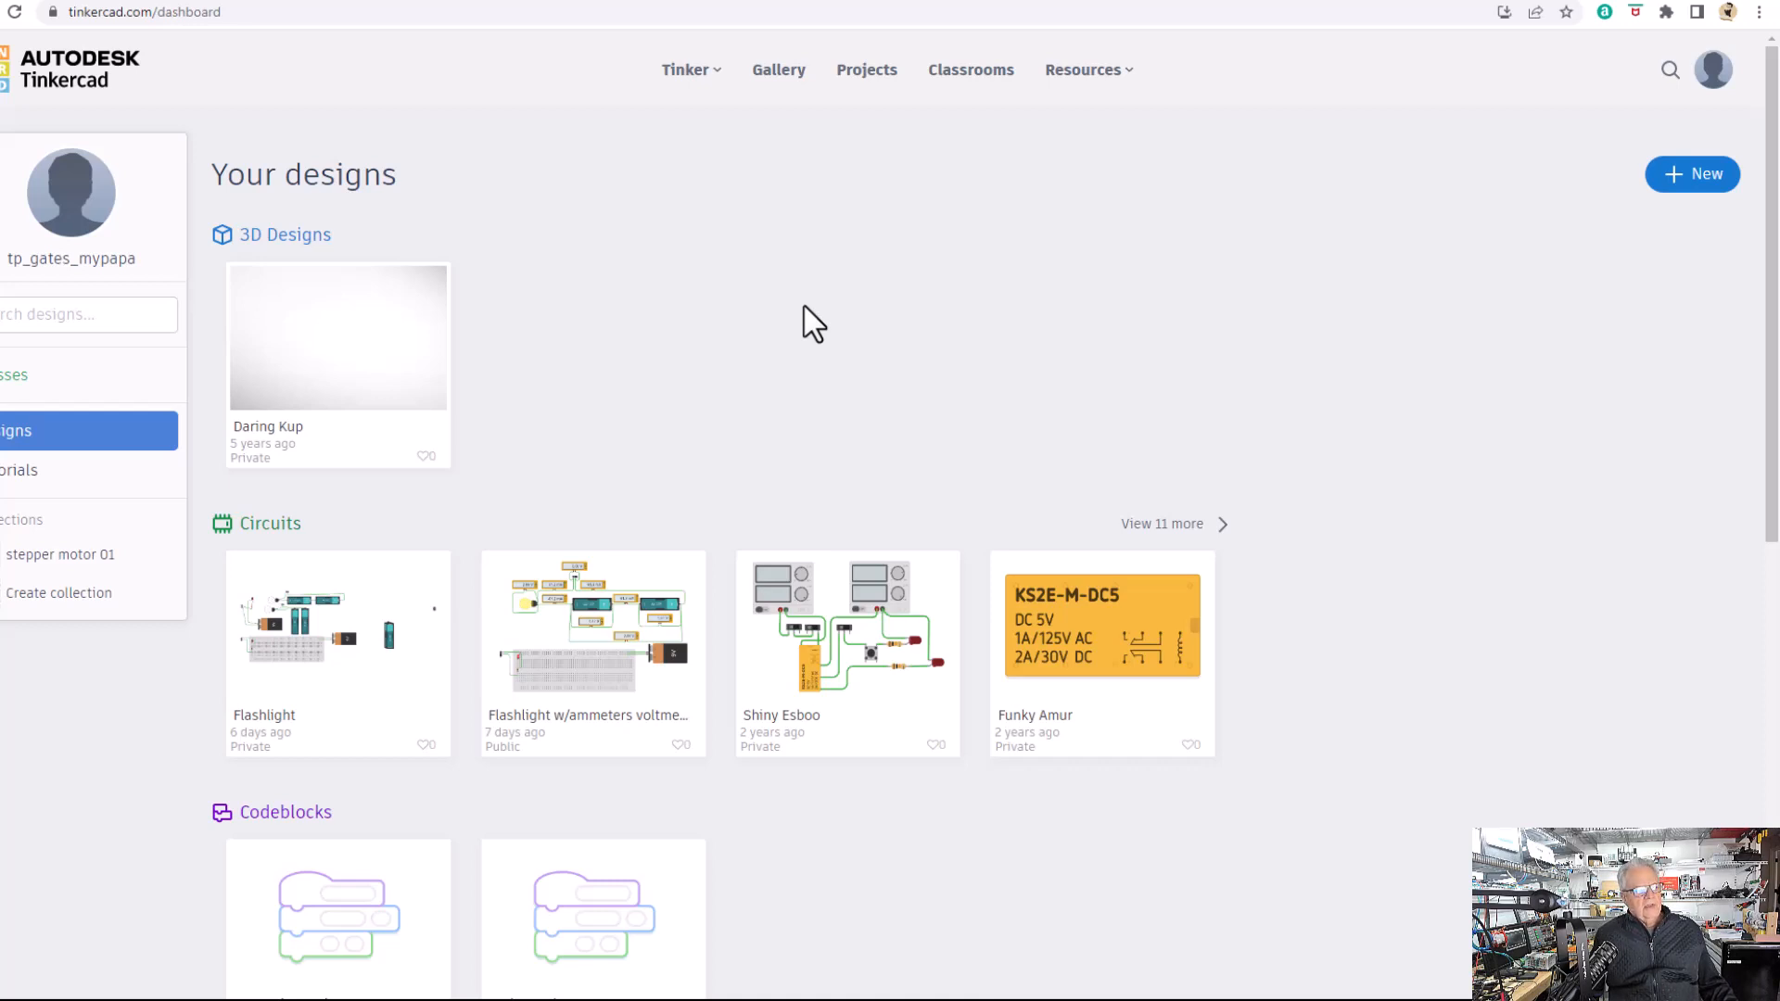
pyautogui.moveTo(289, 613)
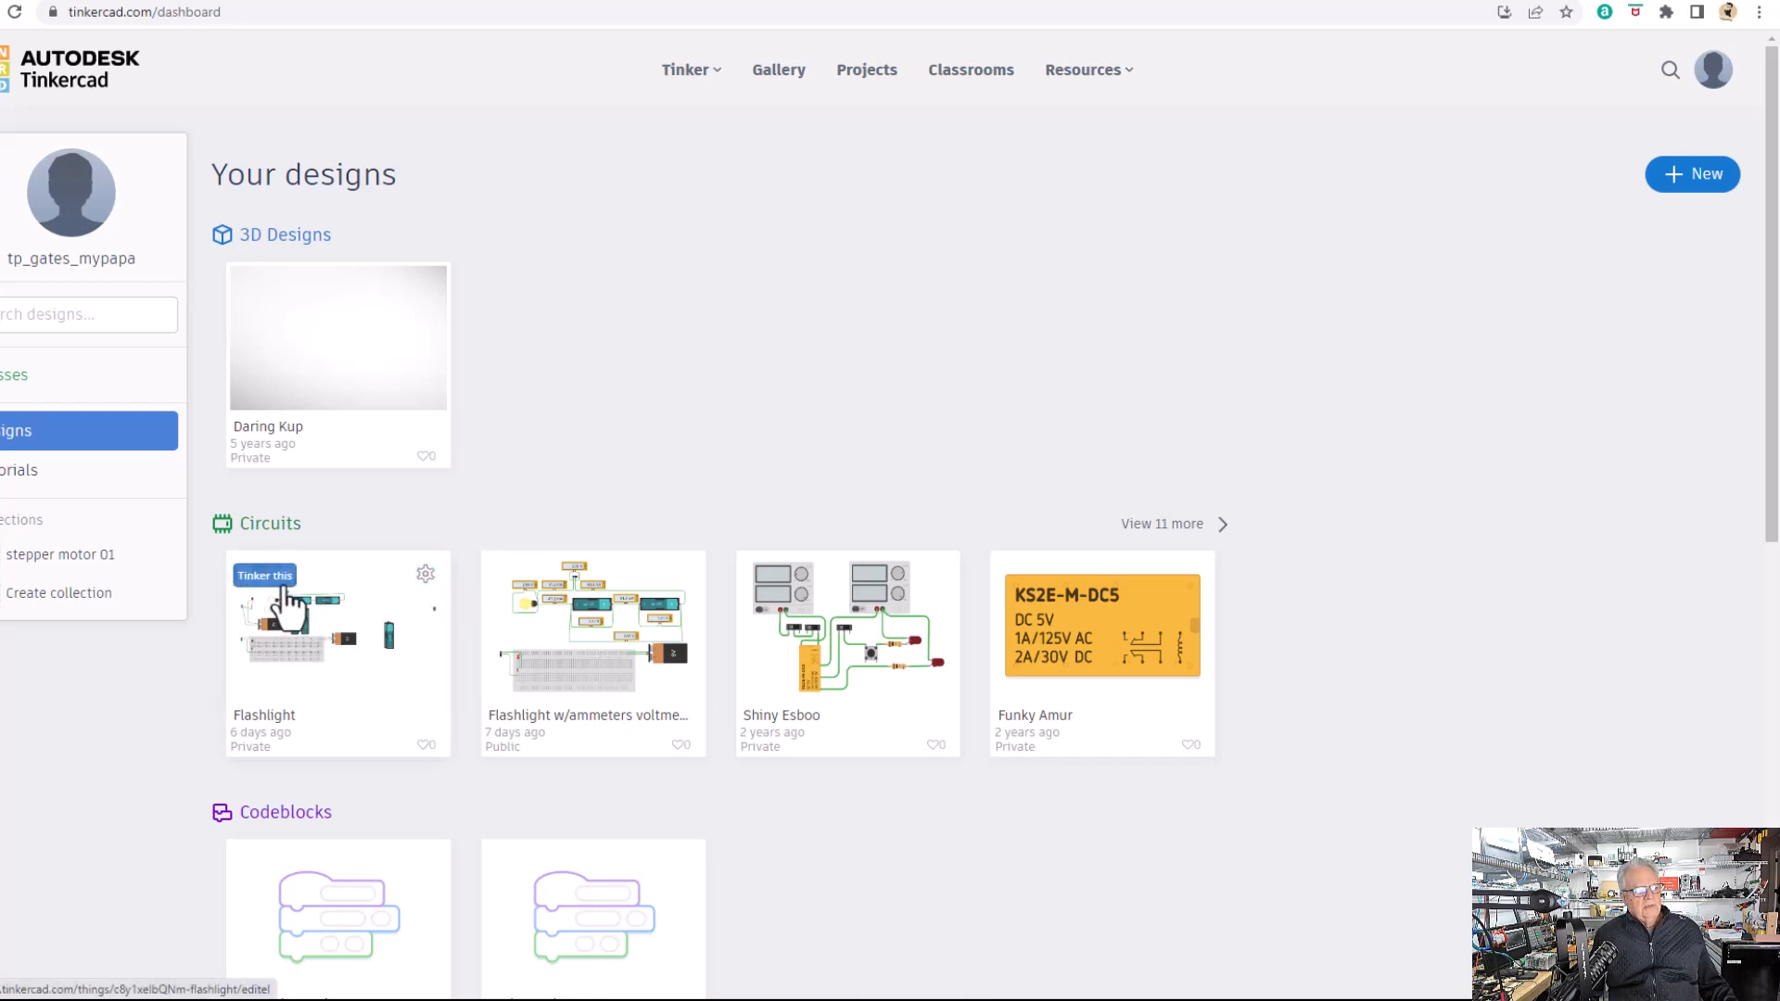
pyautogui.moveTo(558, 647)
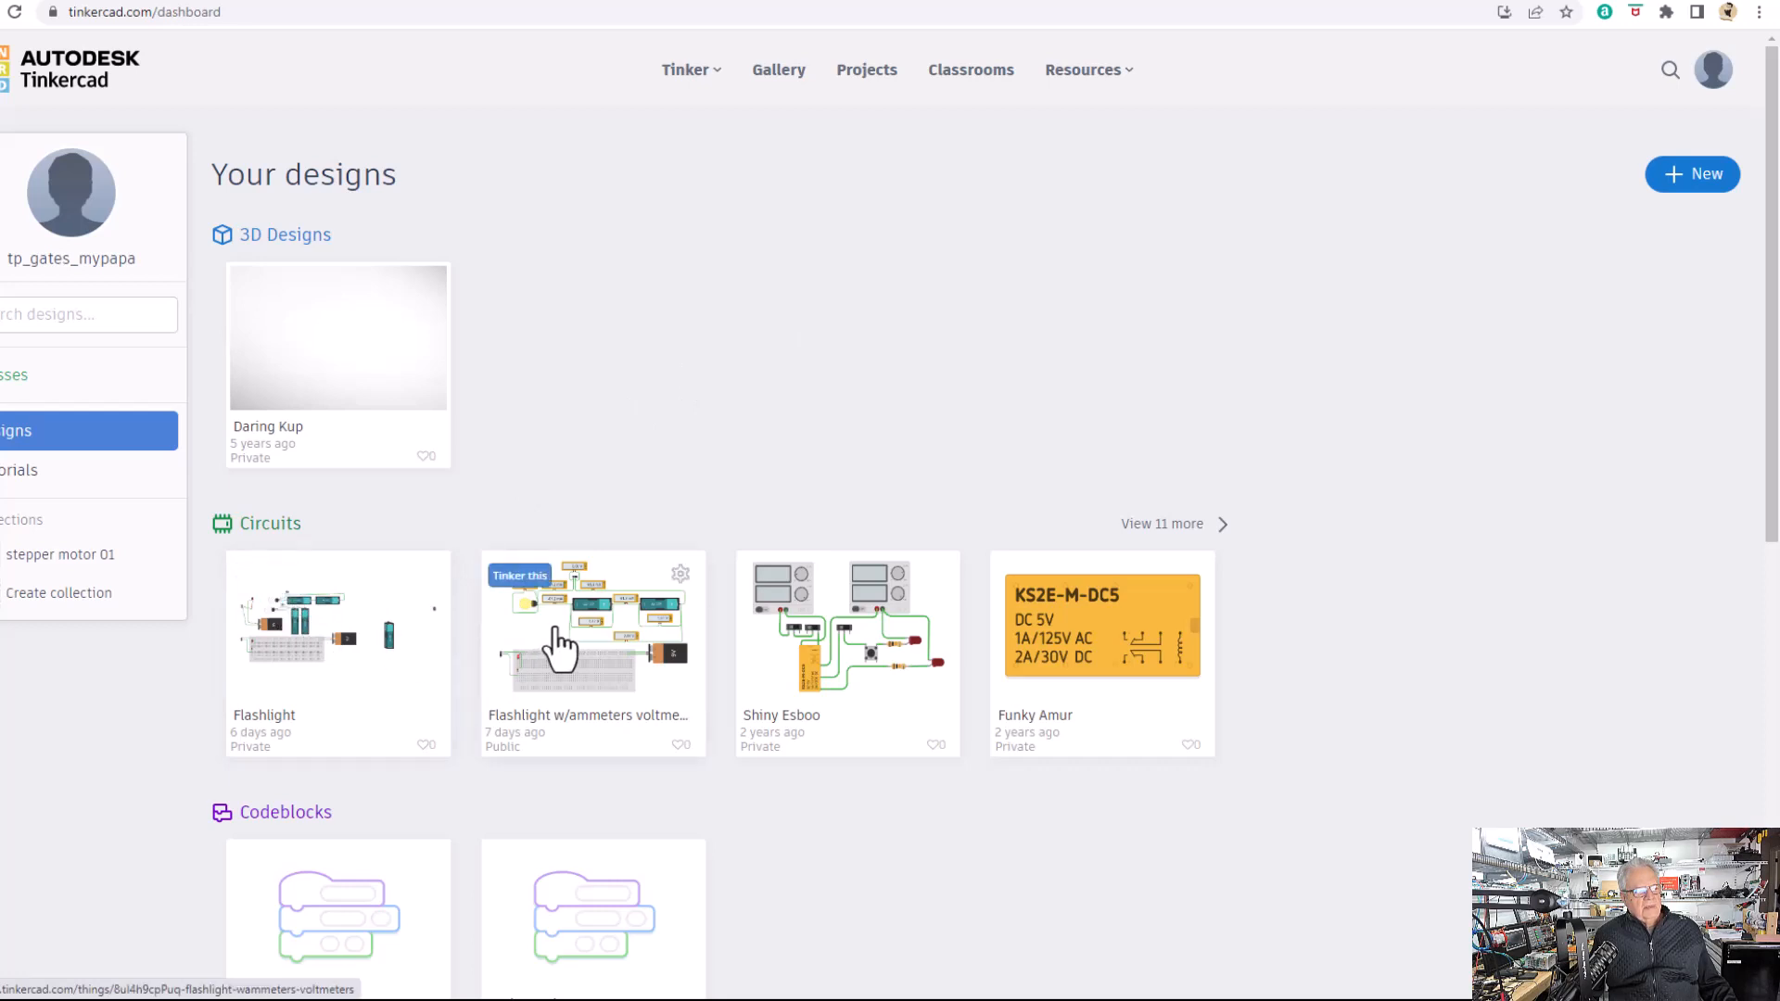
pyautogui.moveTo(558, 631)
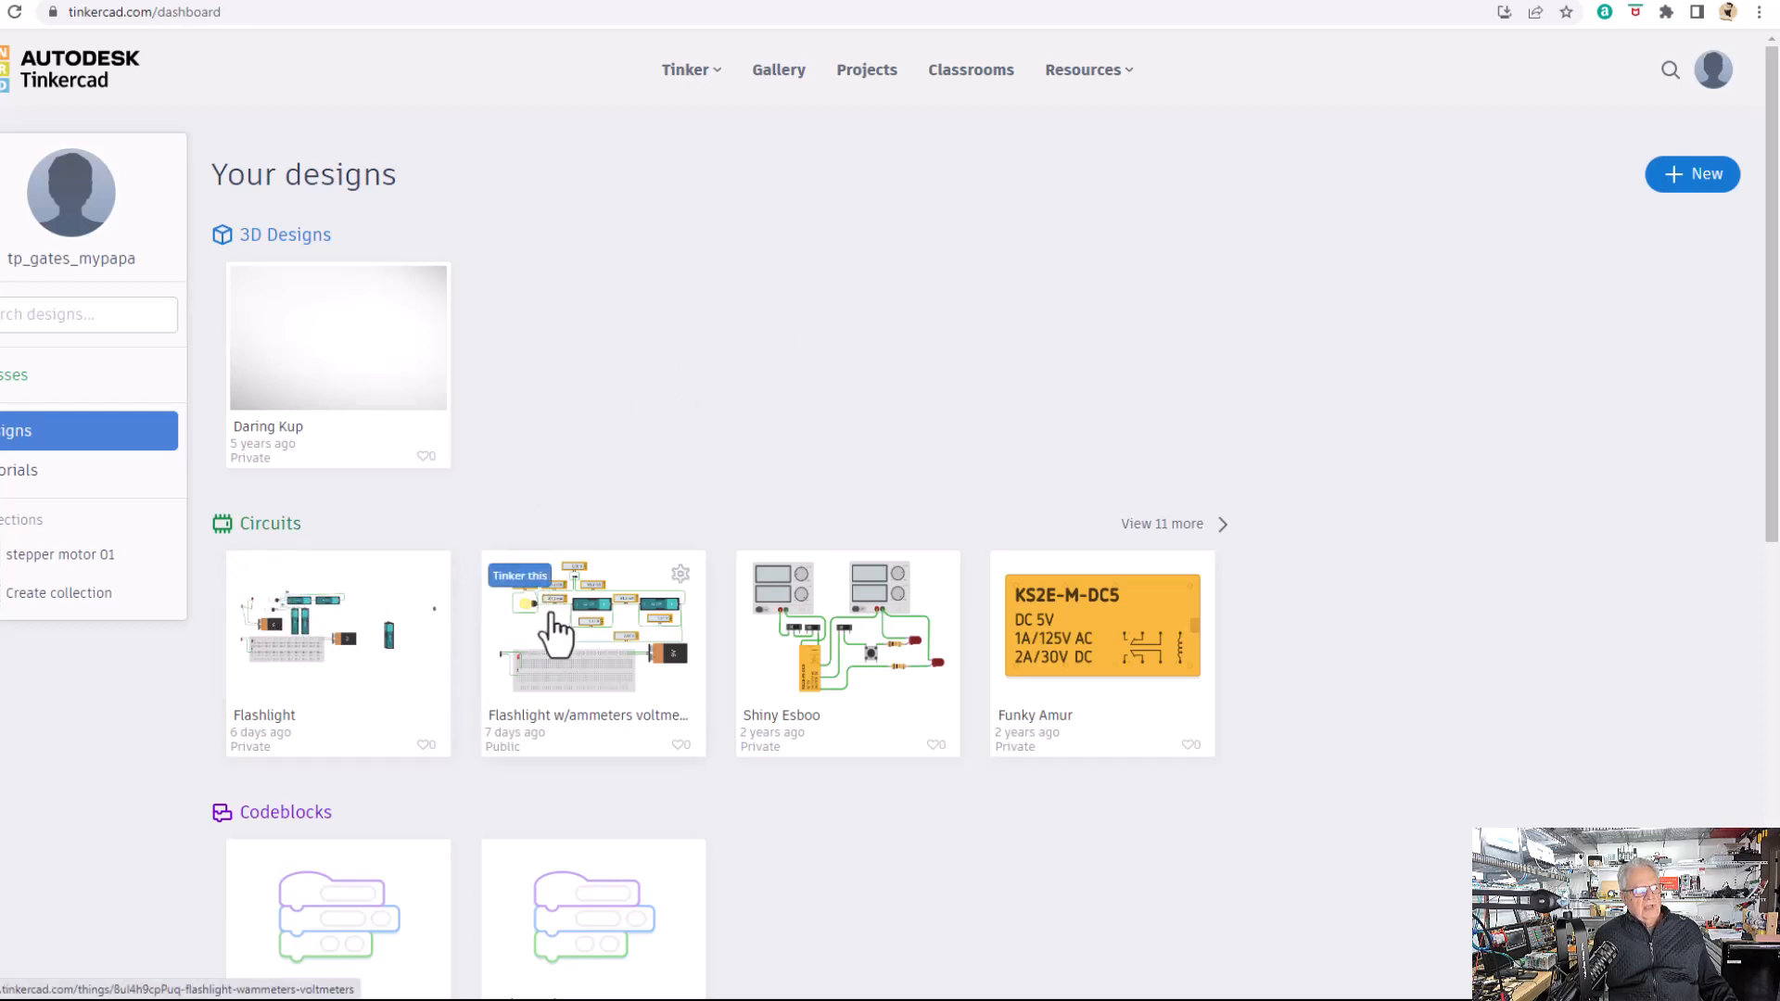
pyautogui.moveTo(352, 656)
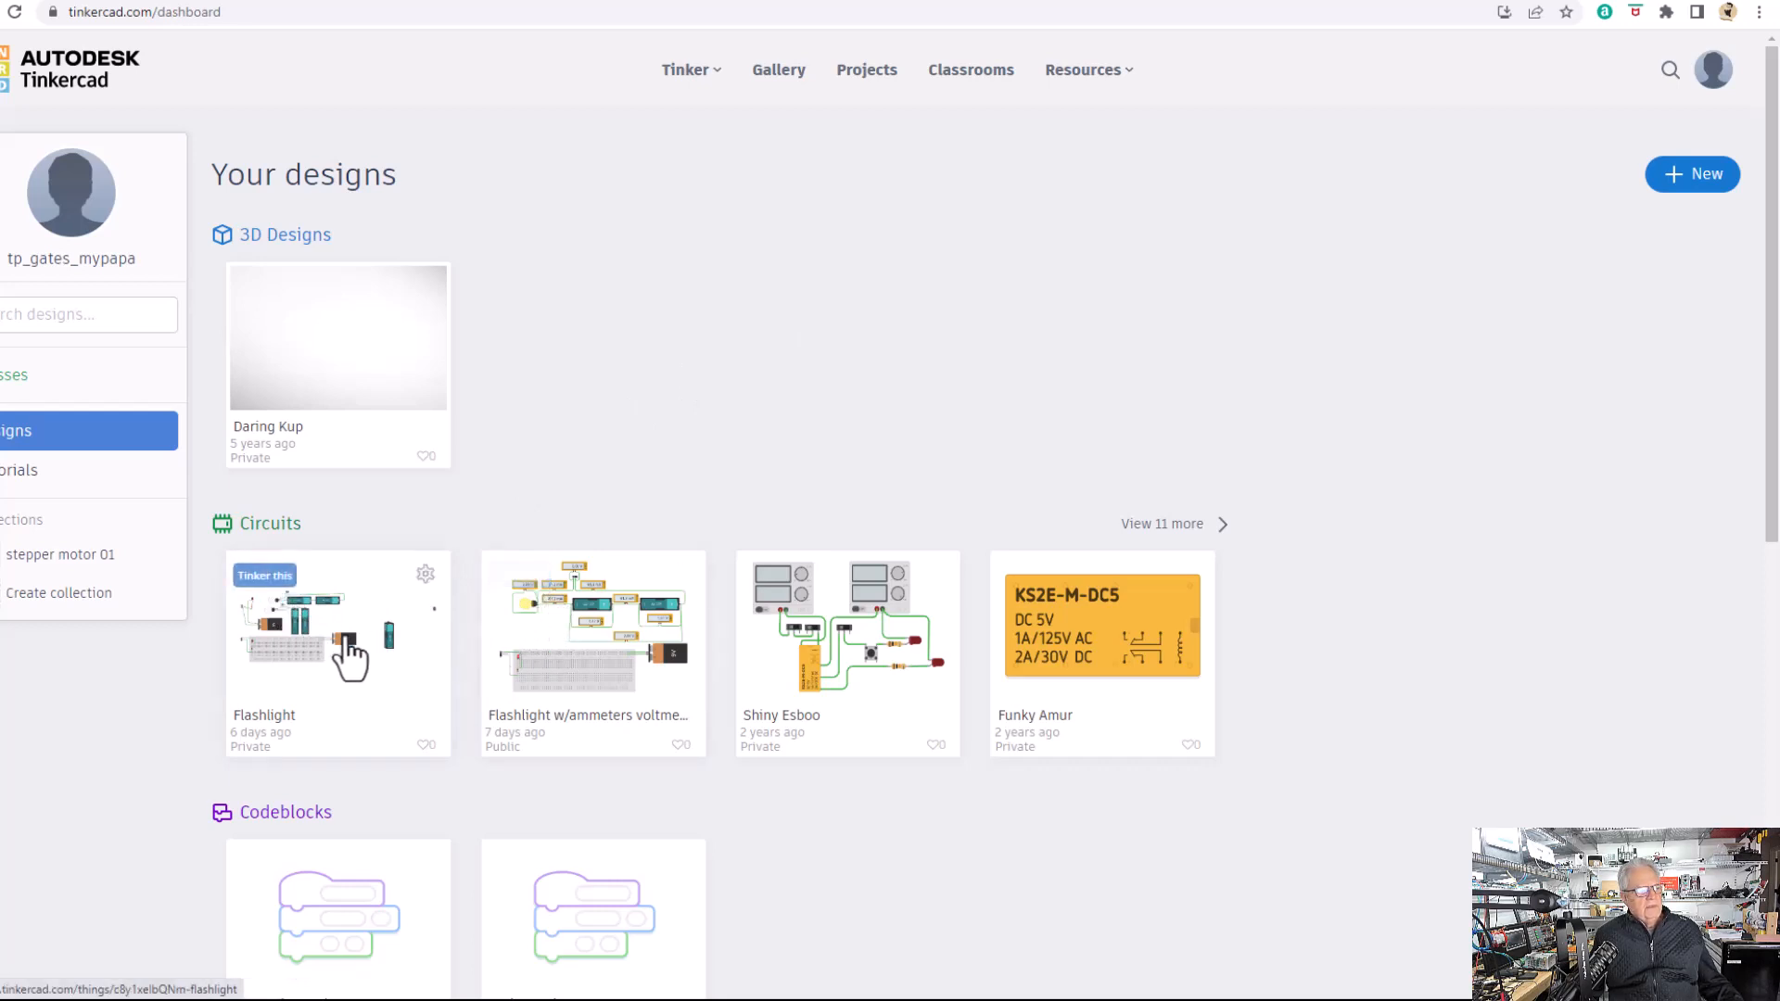
# Open the saved Flashlight circuit in the Circuits editor via Tinker this.
pyautogui.click(265, 575)
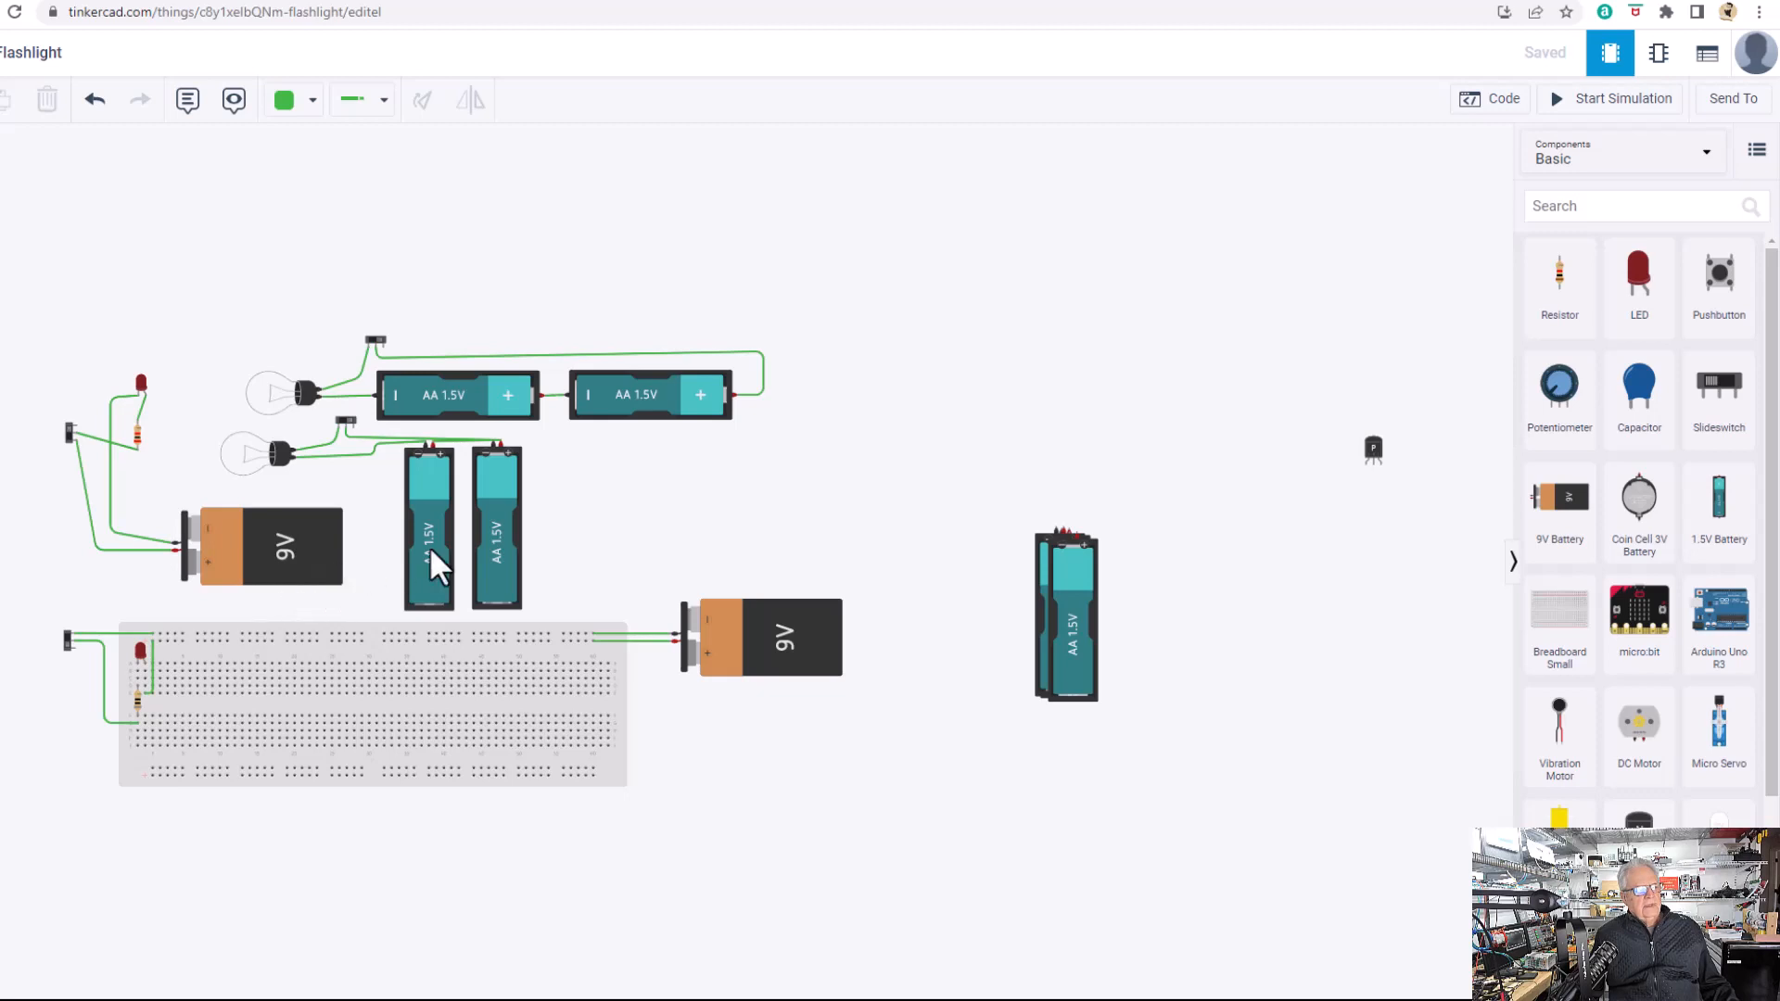
pyautogui.moveTo(498, 443)
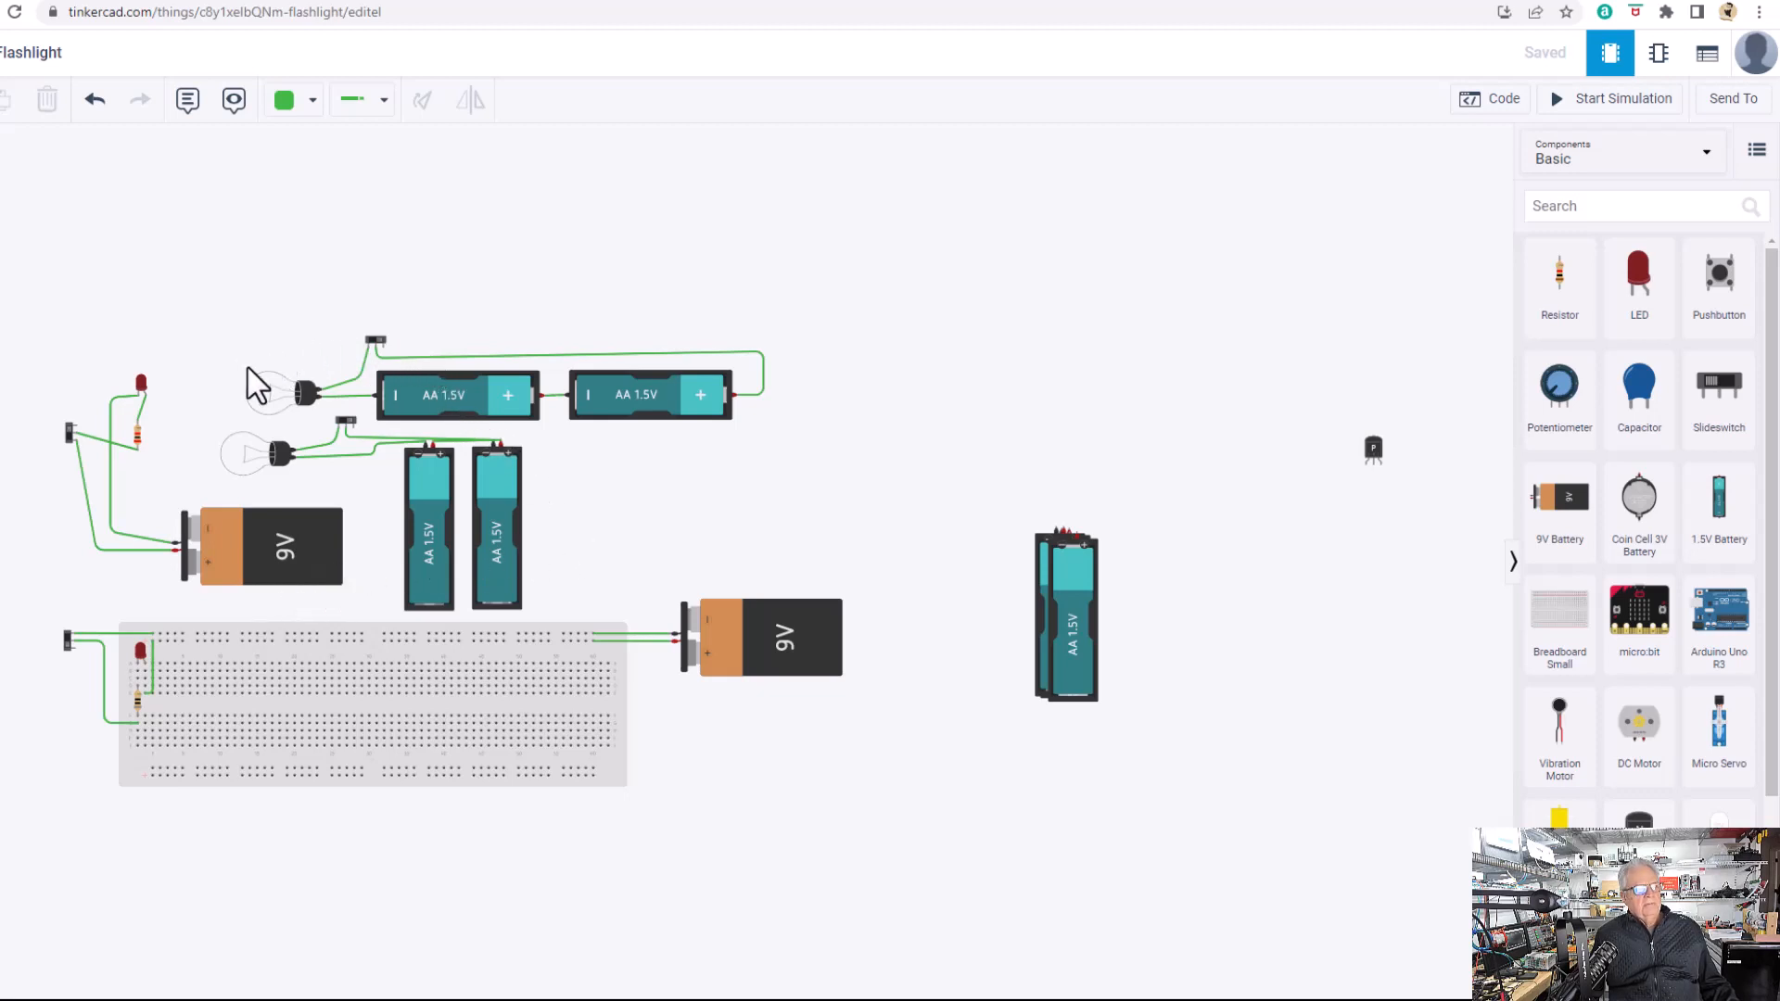
pyautogui.moveTo(294, 408)
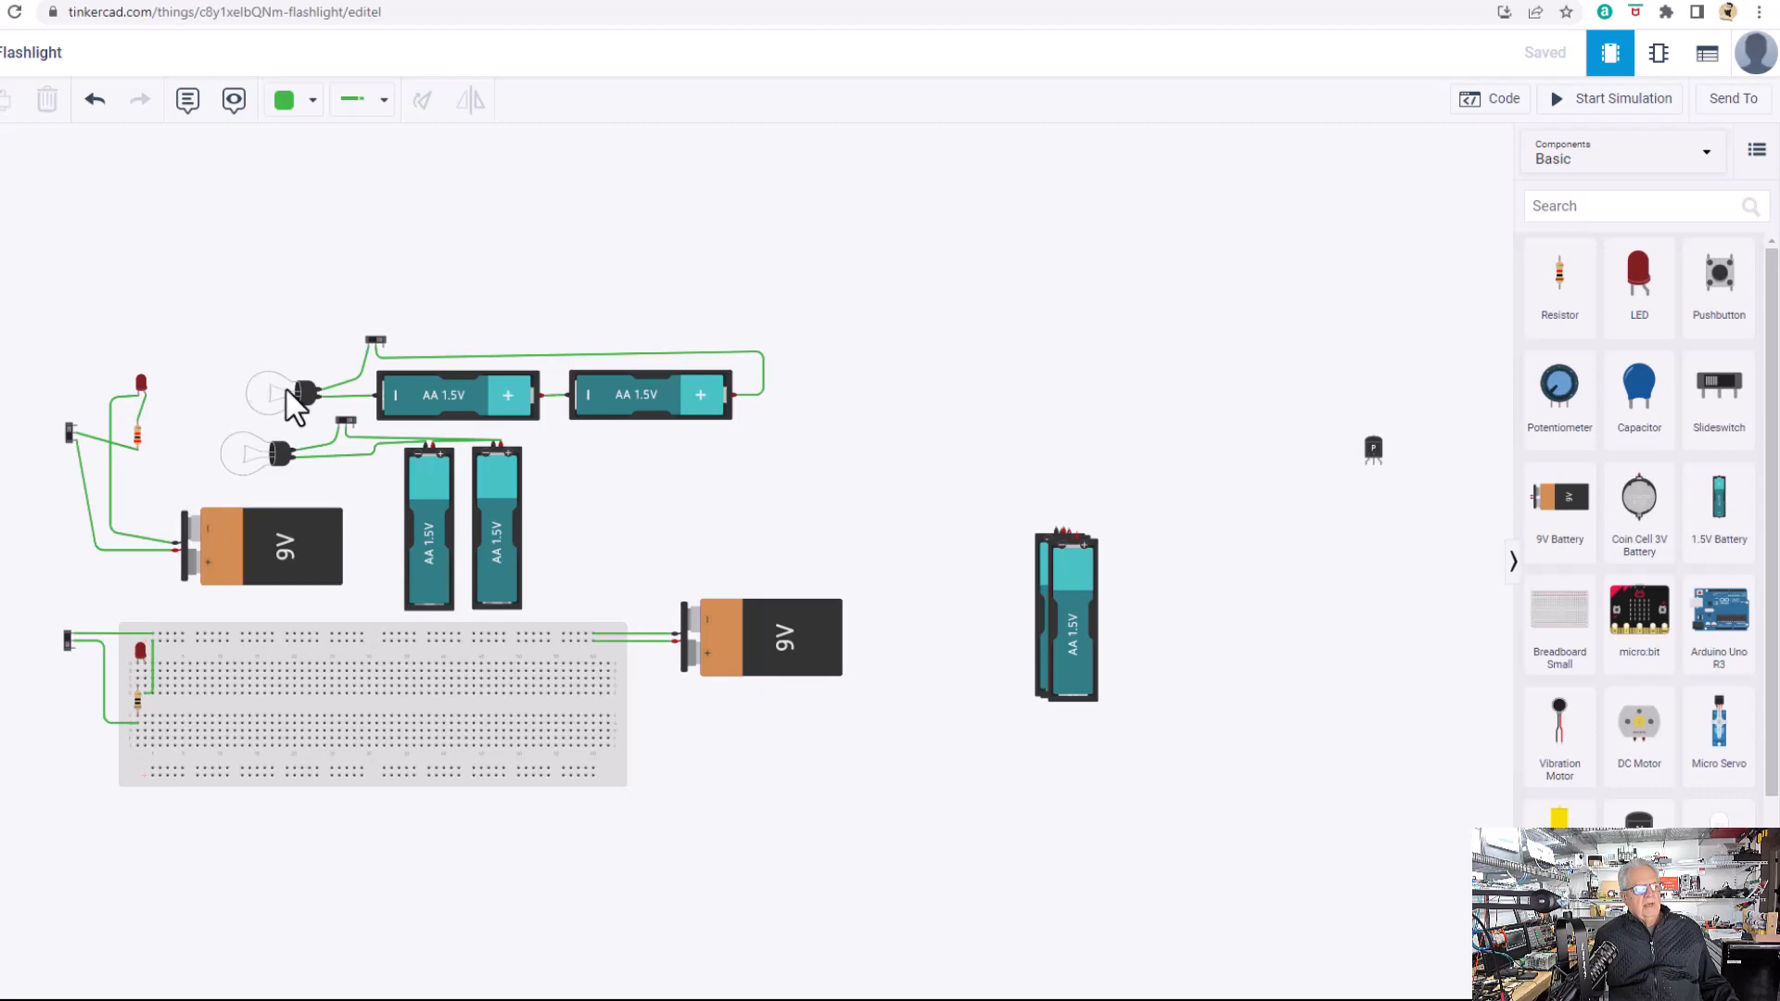
pyautogui.moveTo(585, 421)
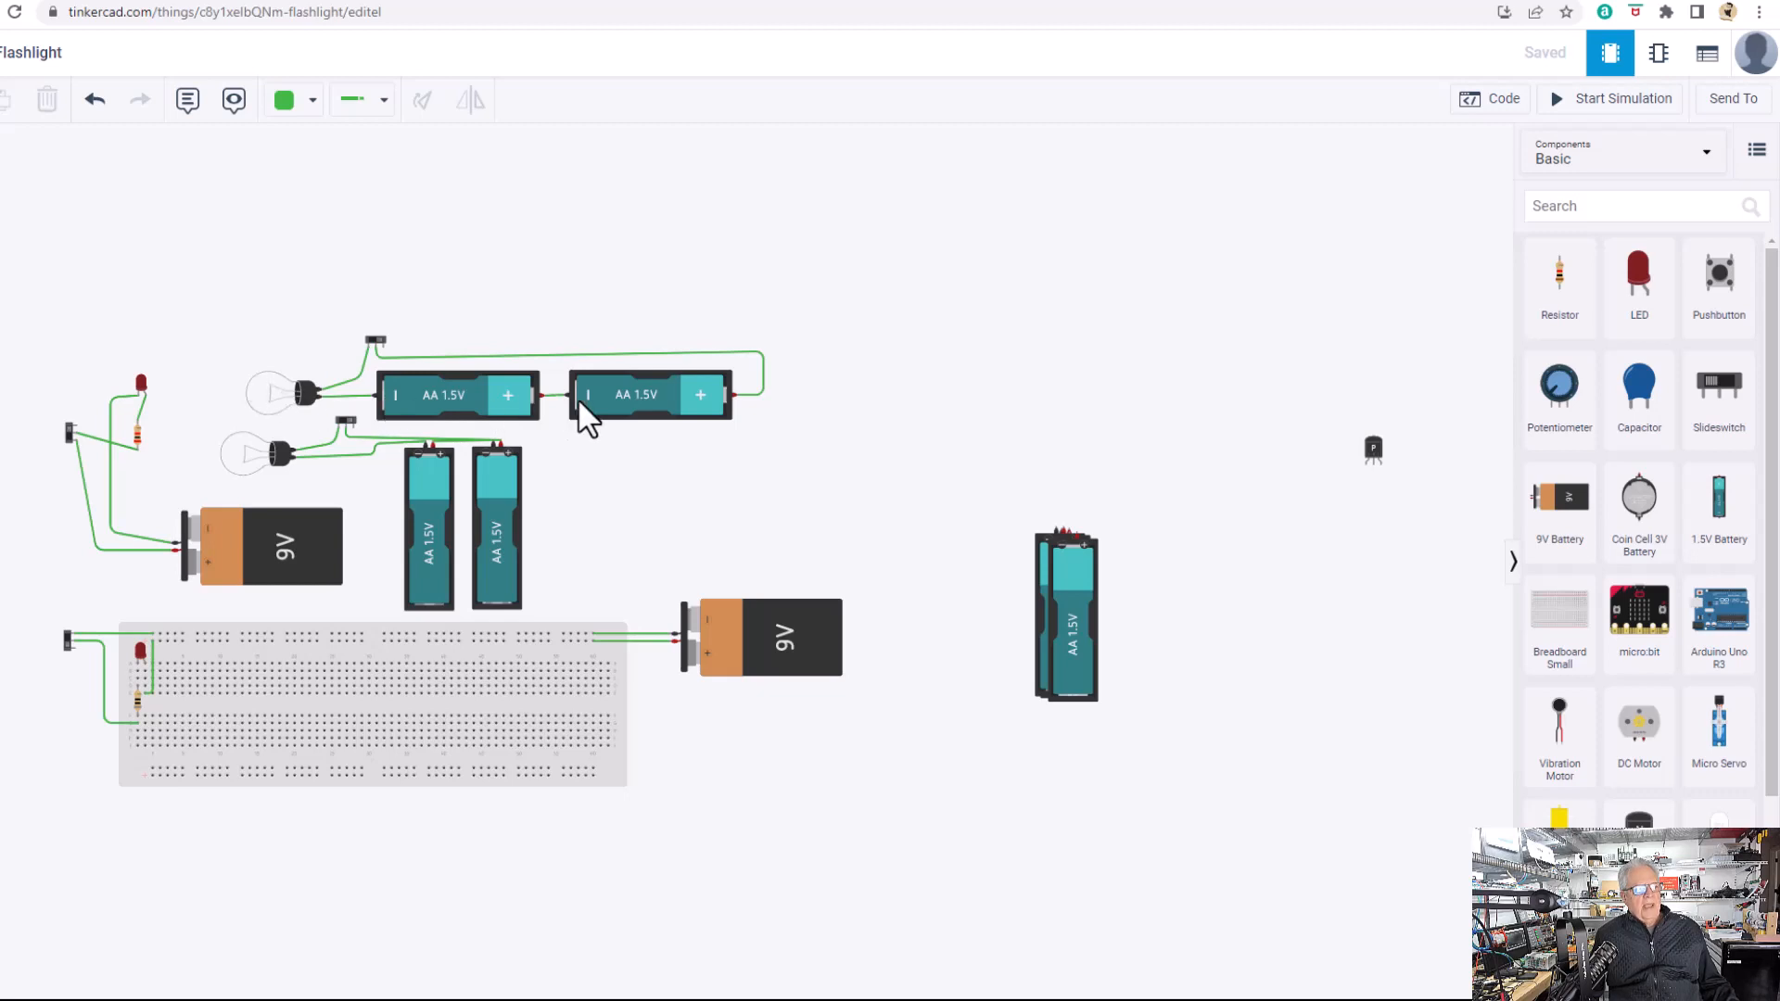
pyautogui.moveTo(283, 343)
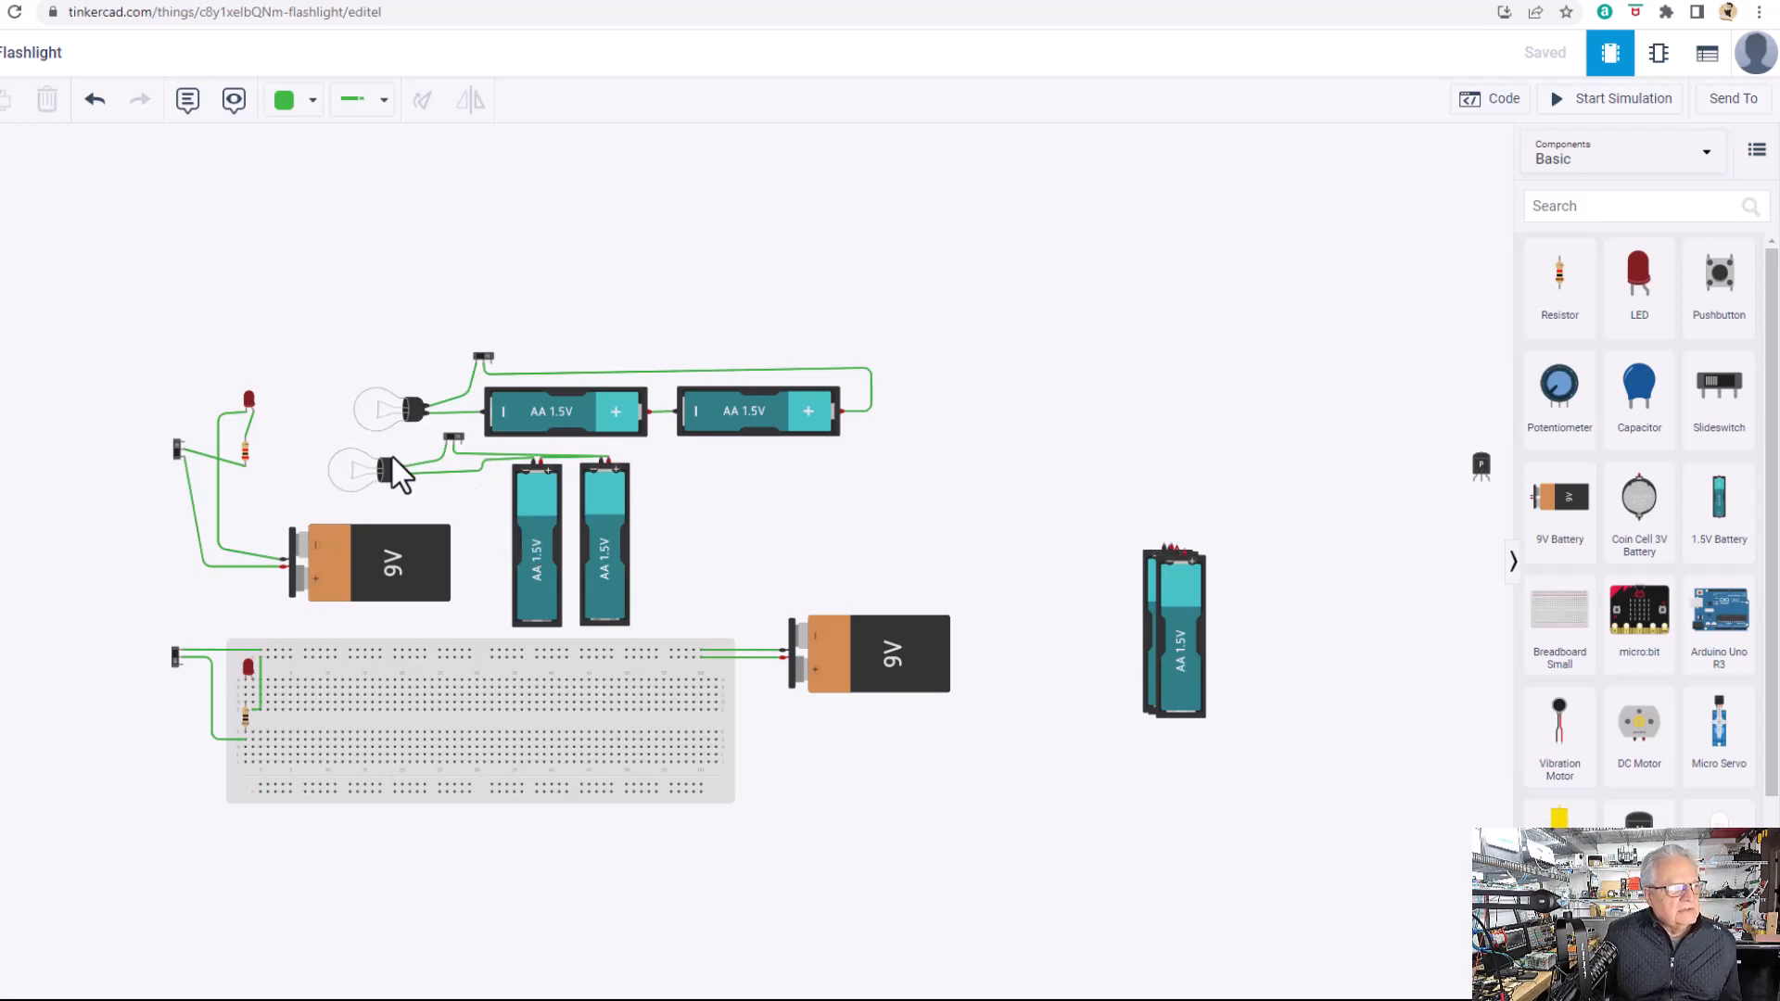
pyautogui.moveTo(599, 529)
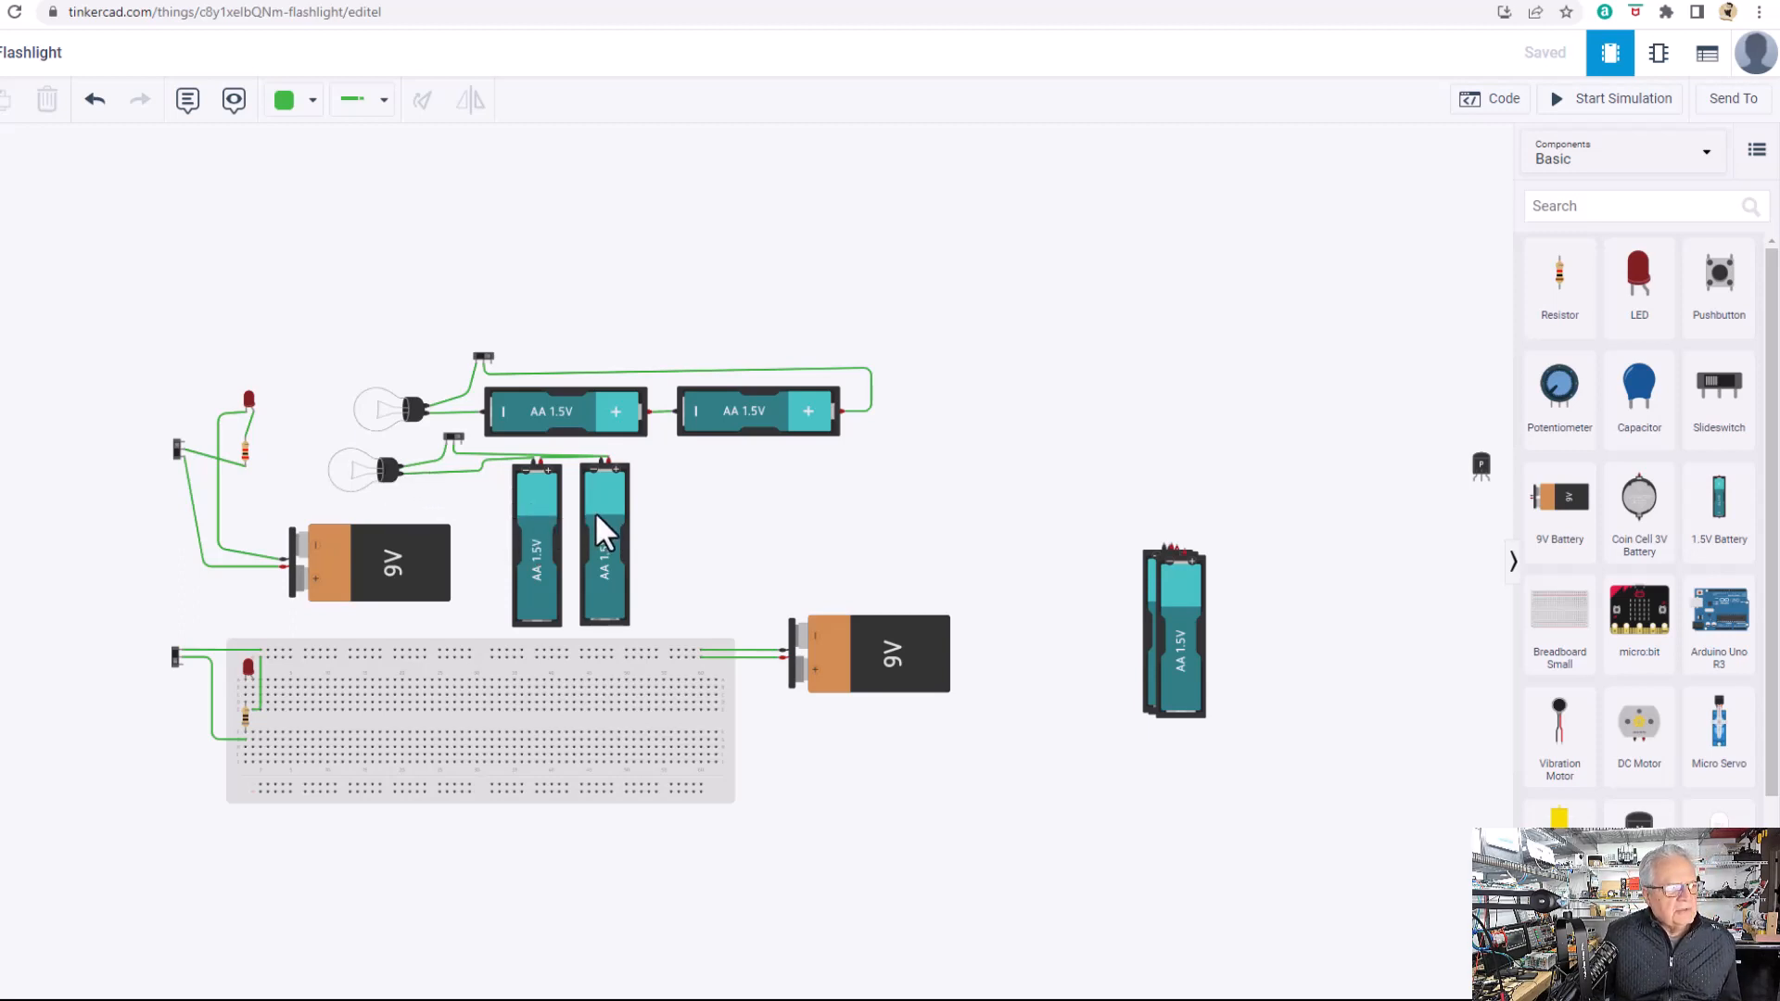
pyautogui.moveTo(641, 540)
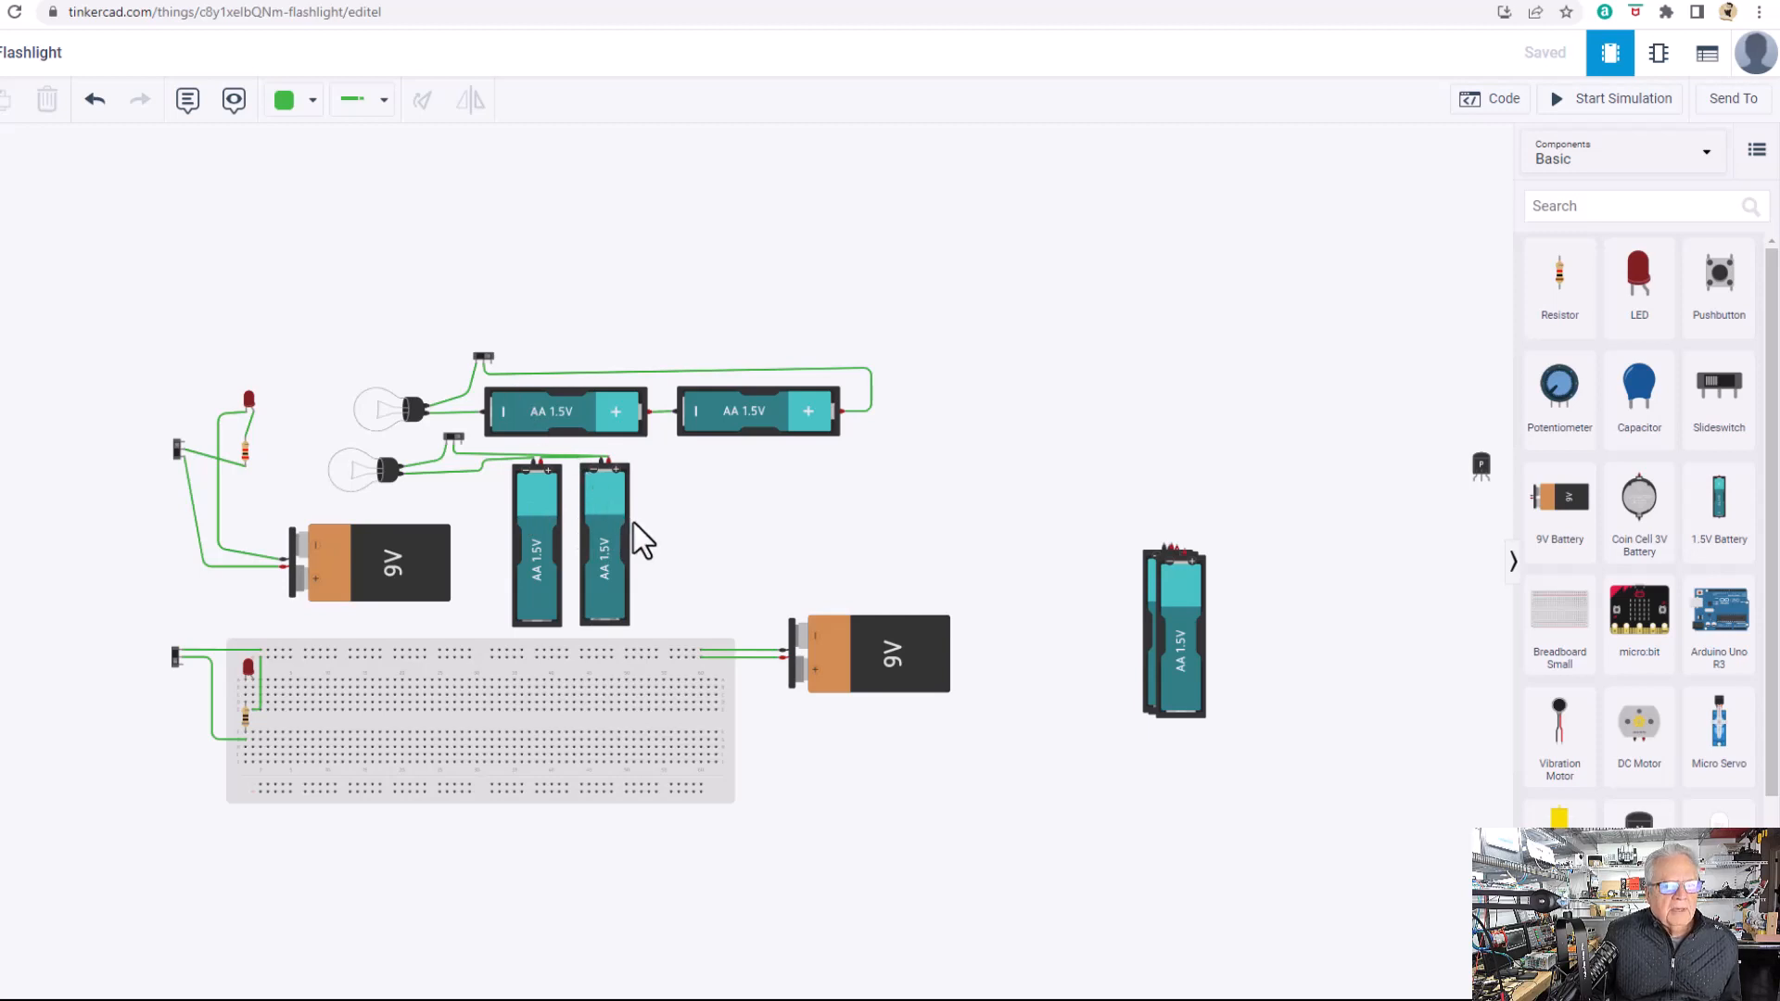
pyautogui.moveTo(669, 560)
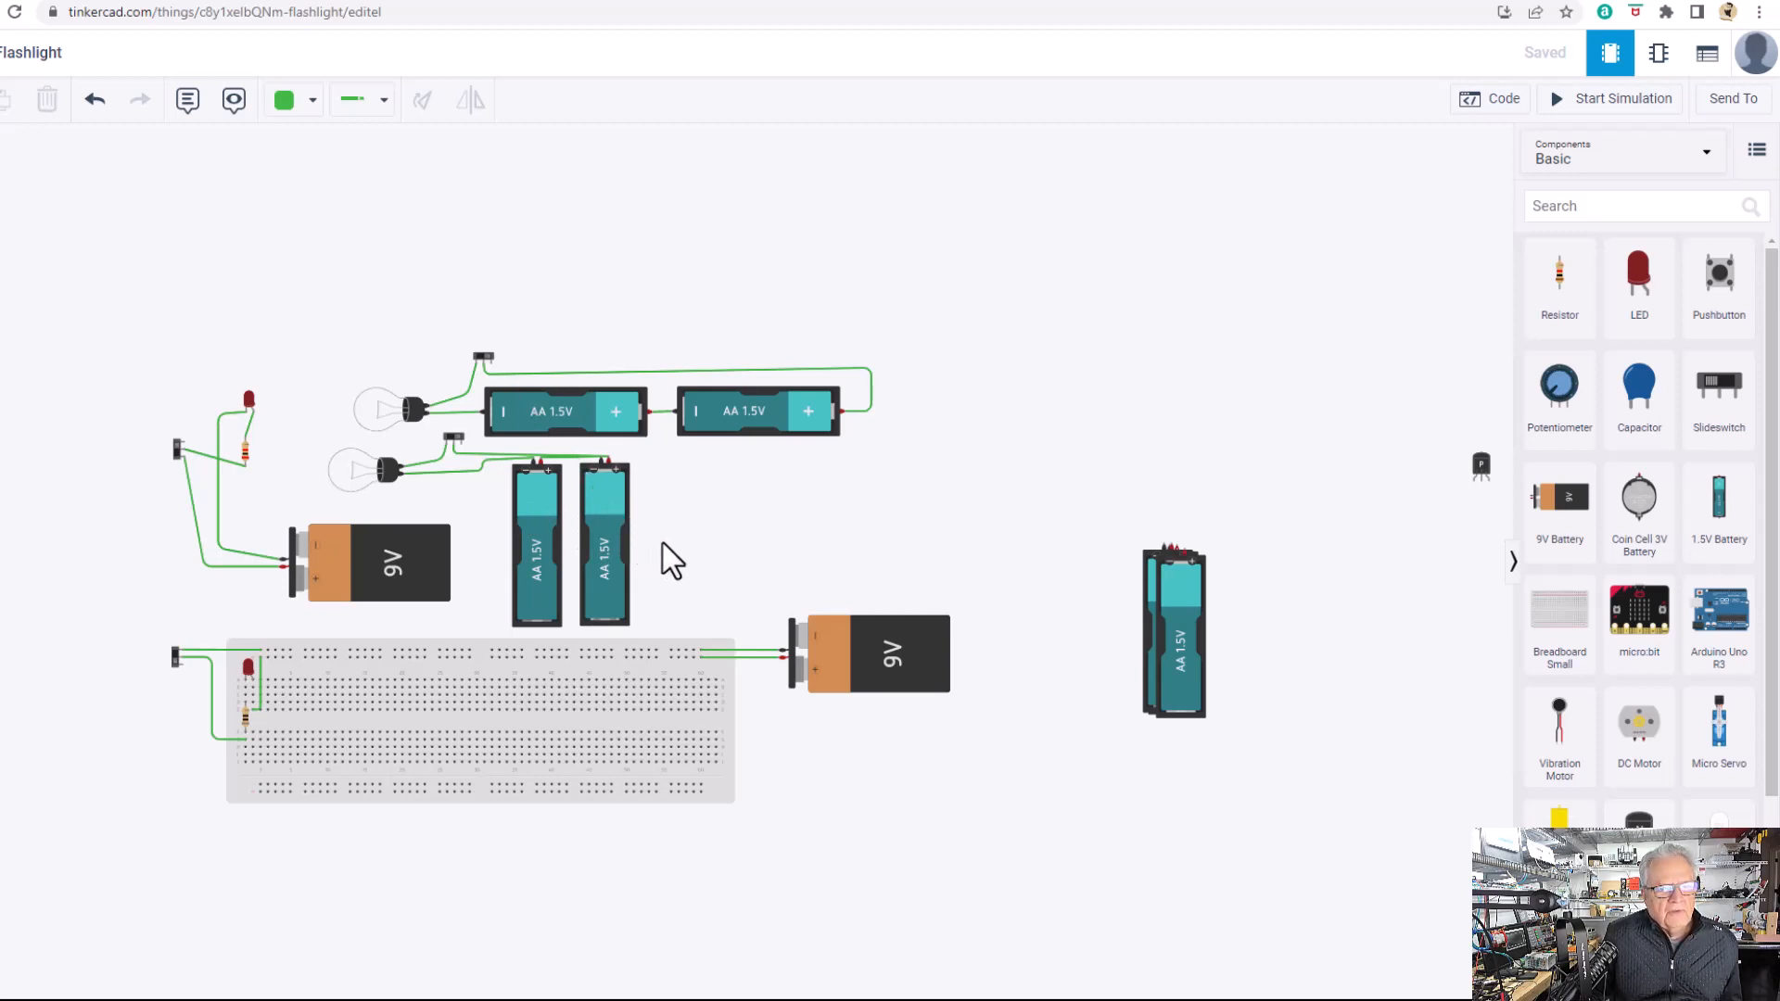
pyautogui.moveTo(1717, 512)
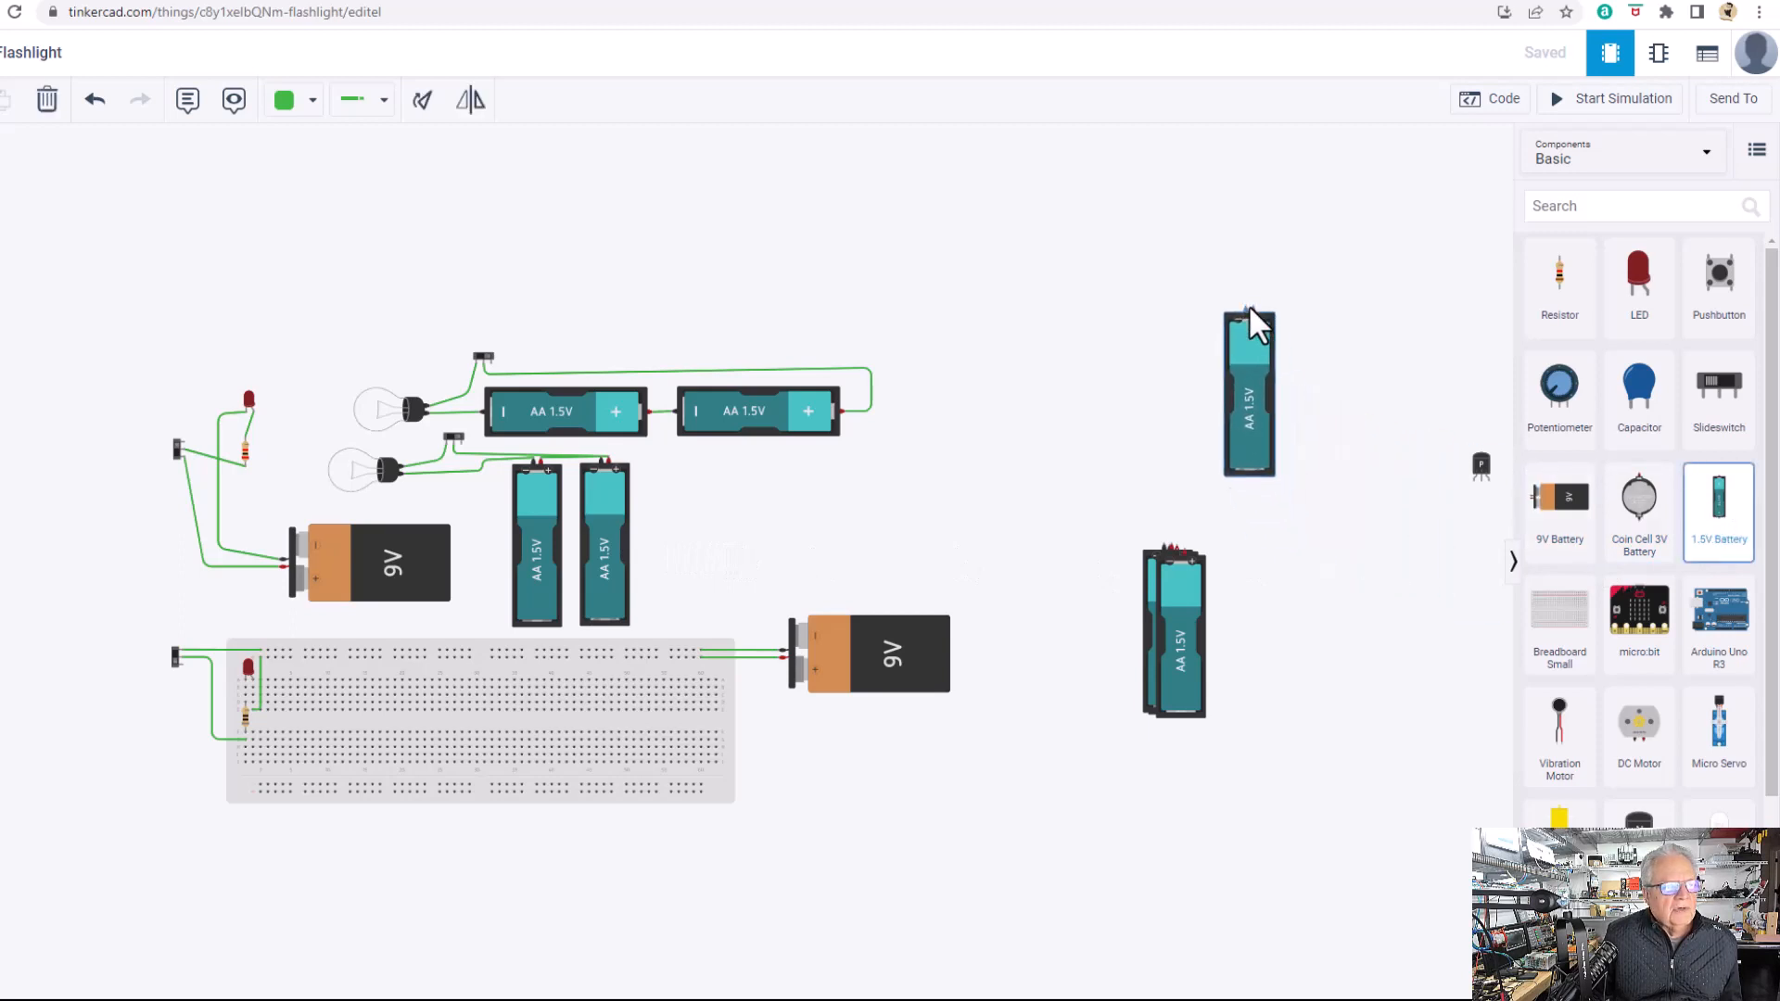
# Inspect the lone AA battery's properties: count 1, type AA, no built-in switch.
pyautogui.click(1248, 391)
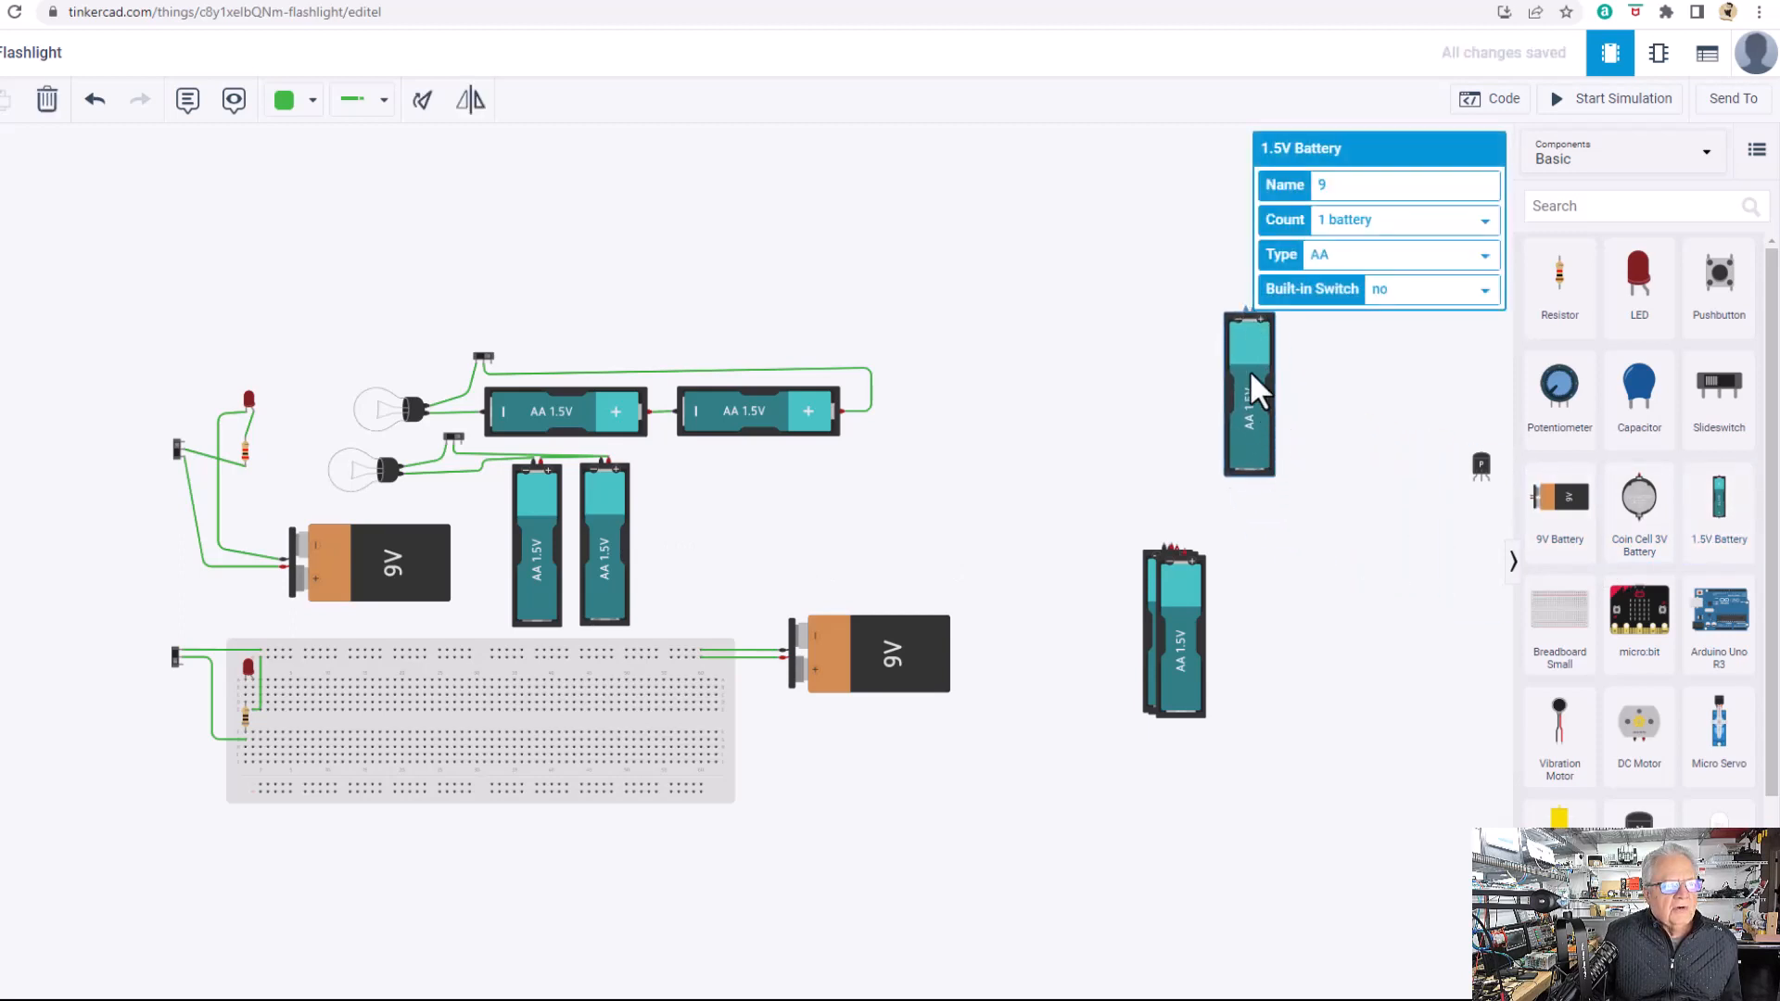
pyautogui.moveTo(1254, 442)
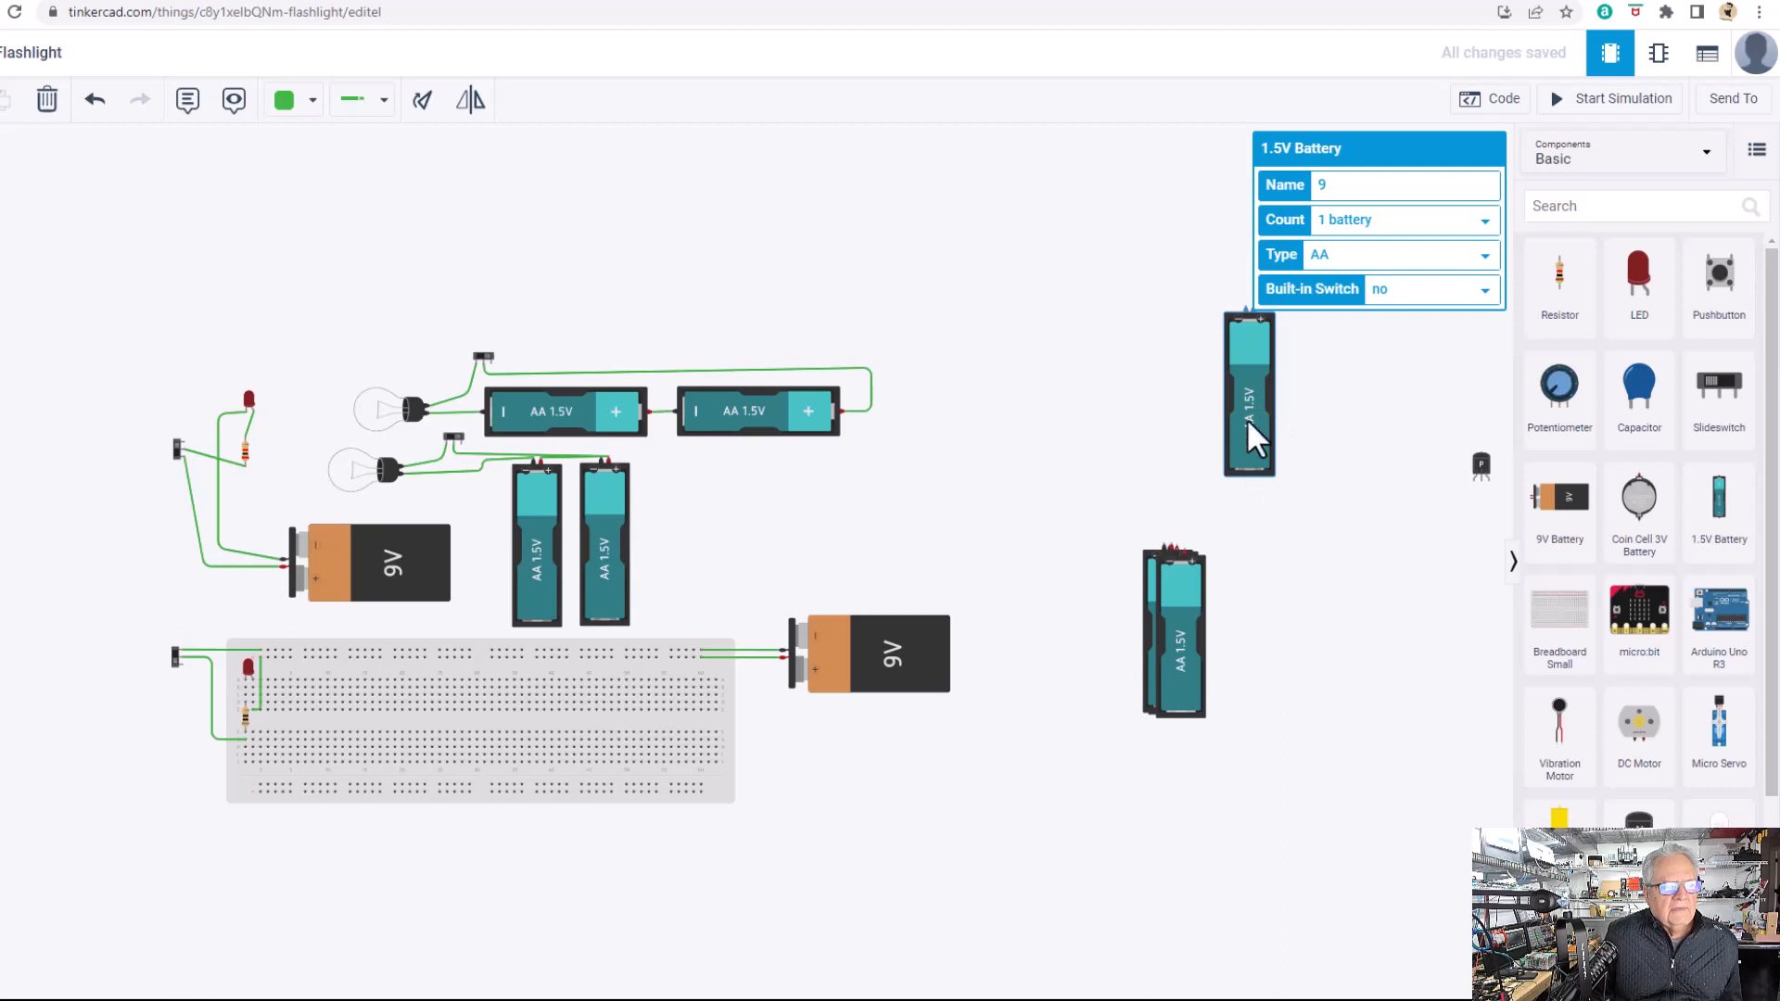
pyautogui.moveTo(1316, 351)
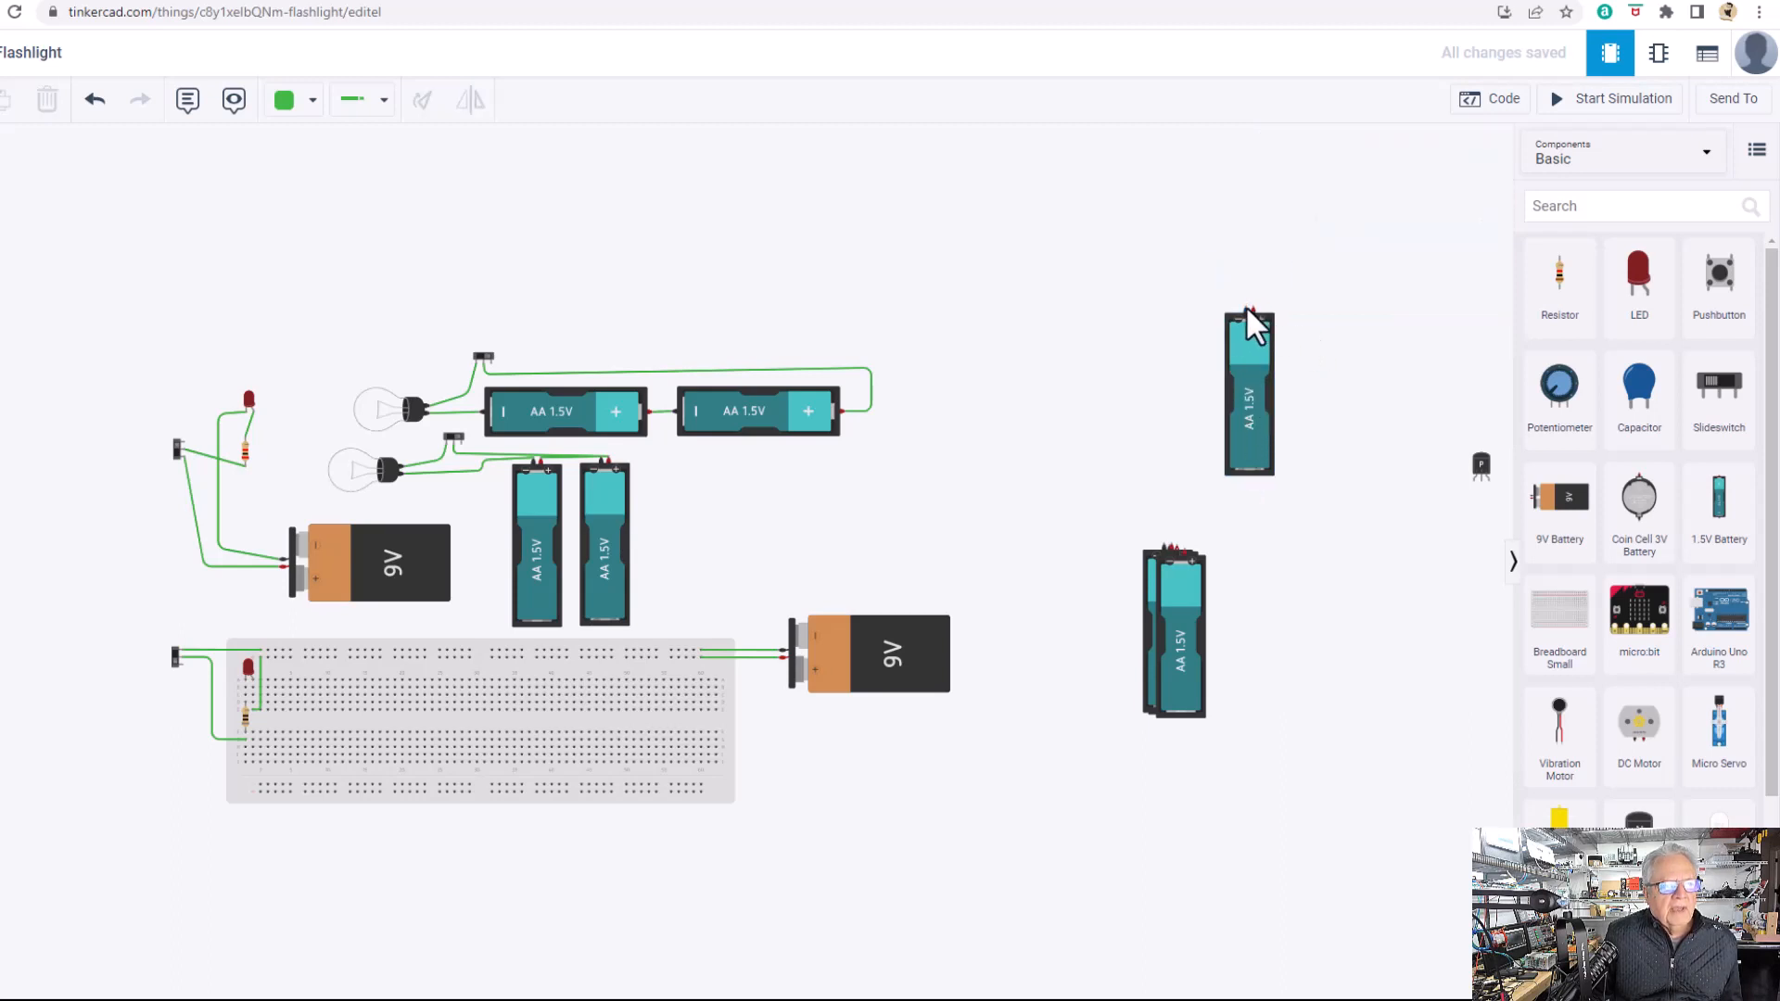
pyautogui.click(1248, 392)
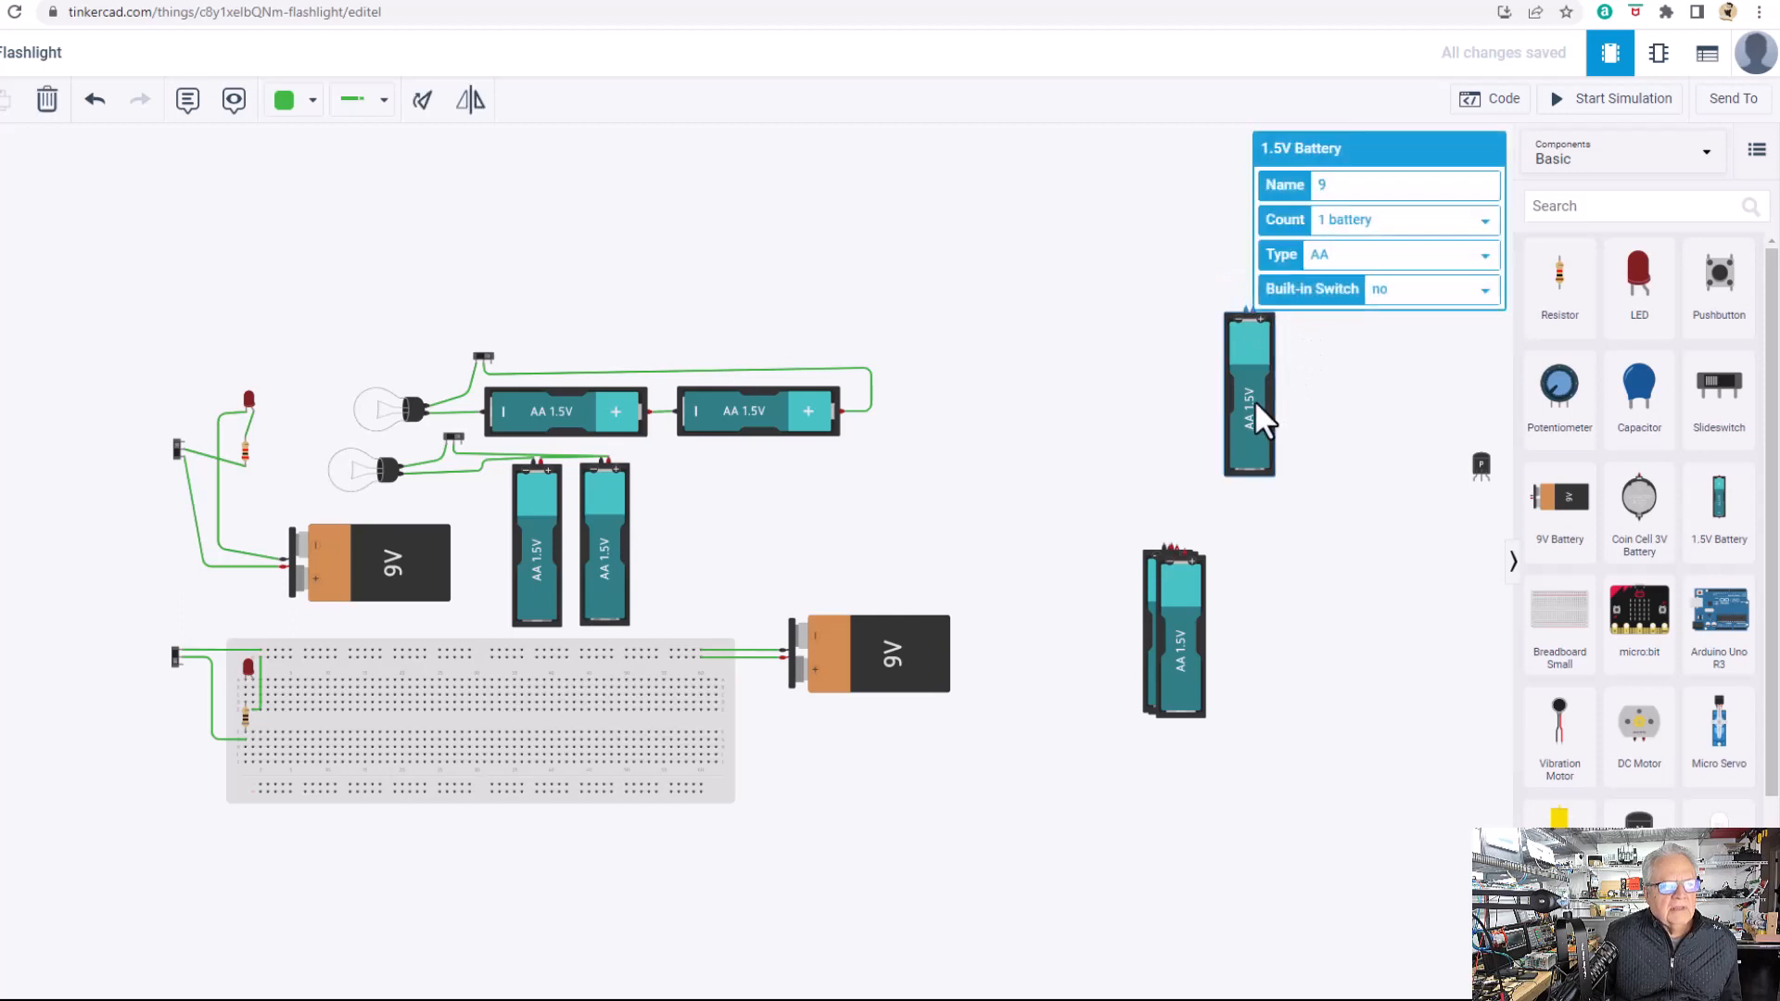
pyautogui.click(1175, 630)
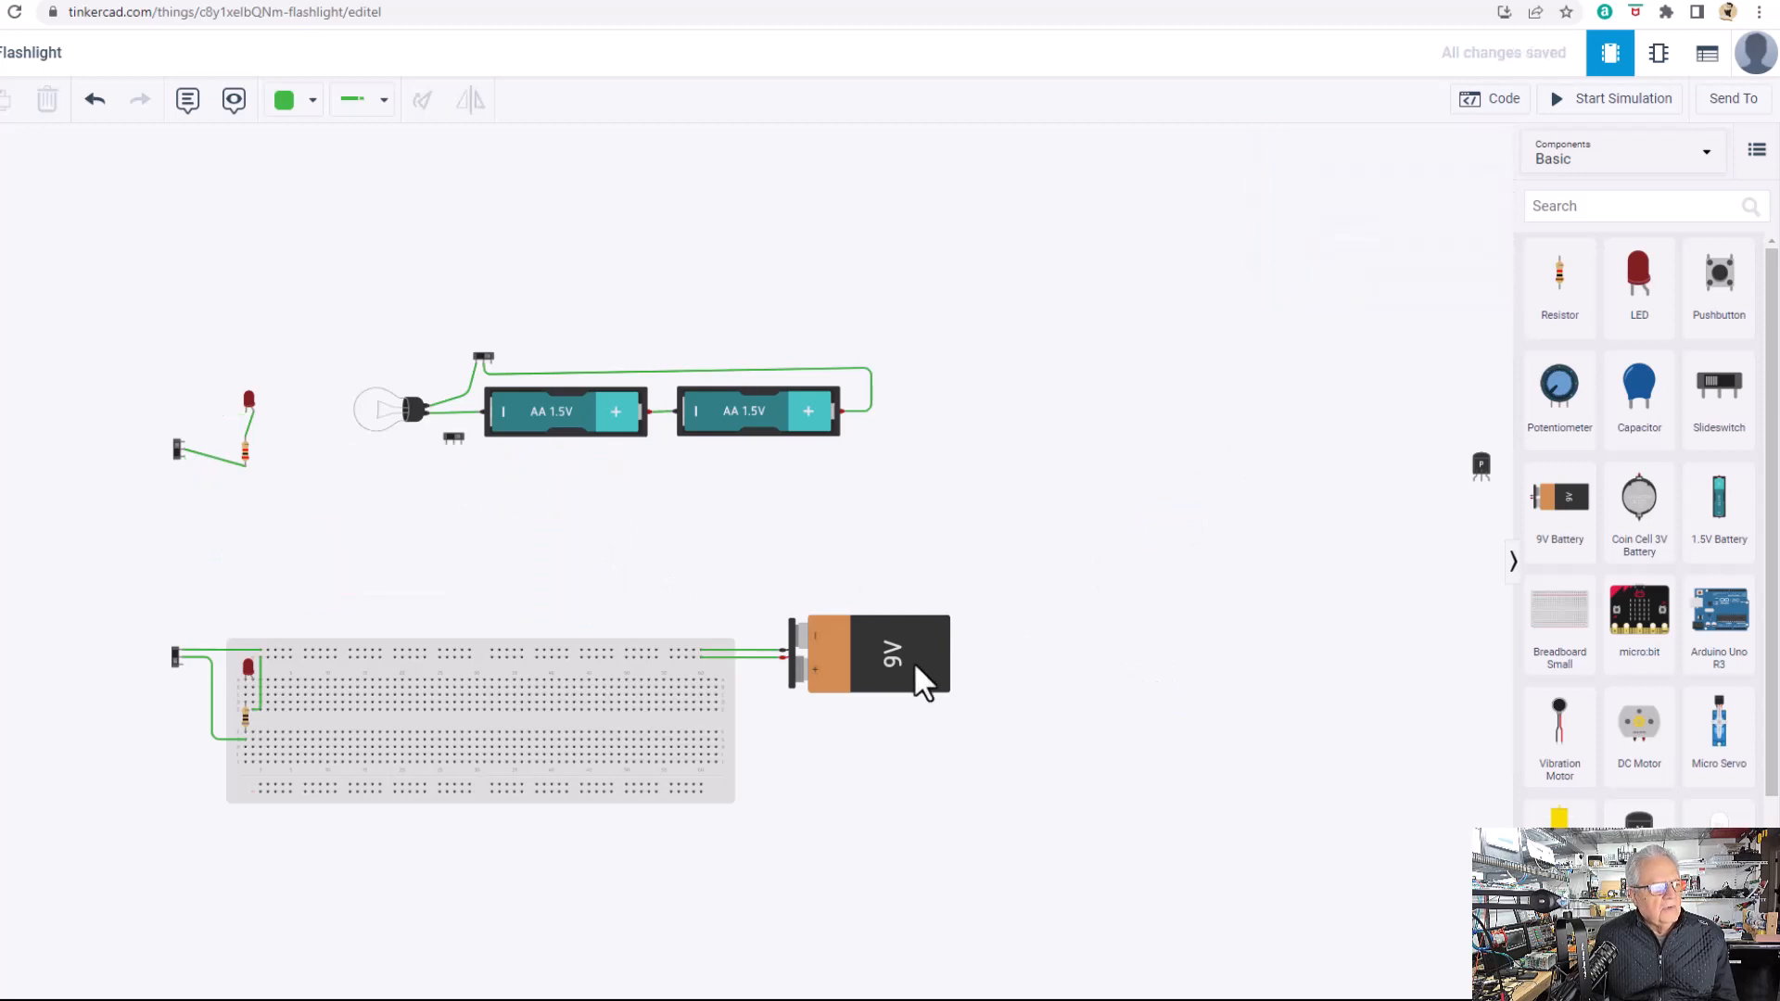
pyautogui.moveTo(391, 588)
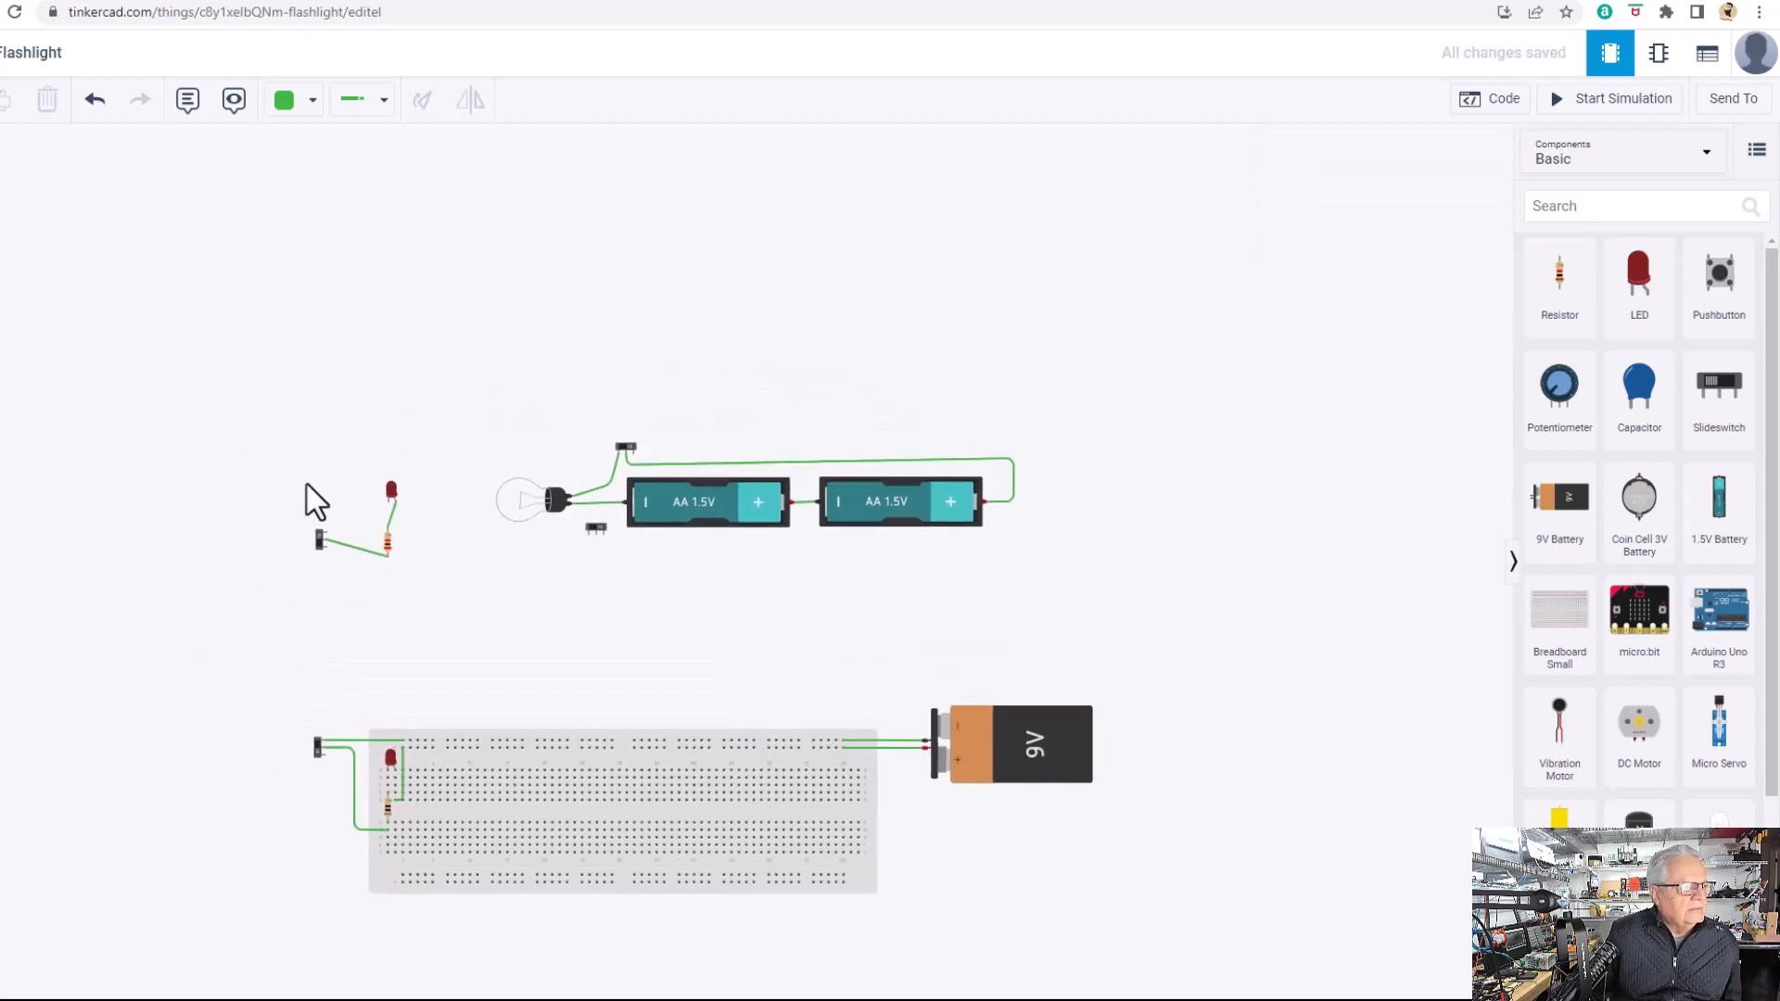
# Delete the selected spare bulb and loose batteries from the canvas.
pyautogui.press('Delete')
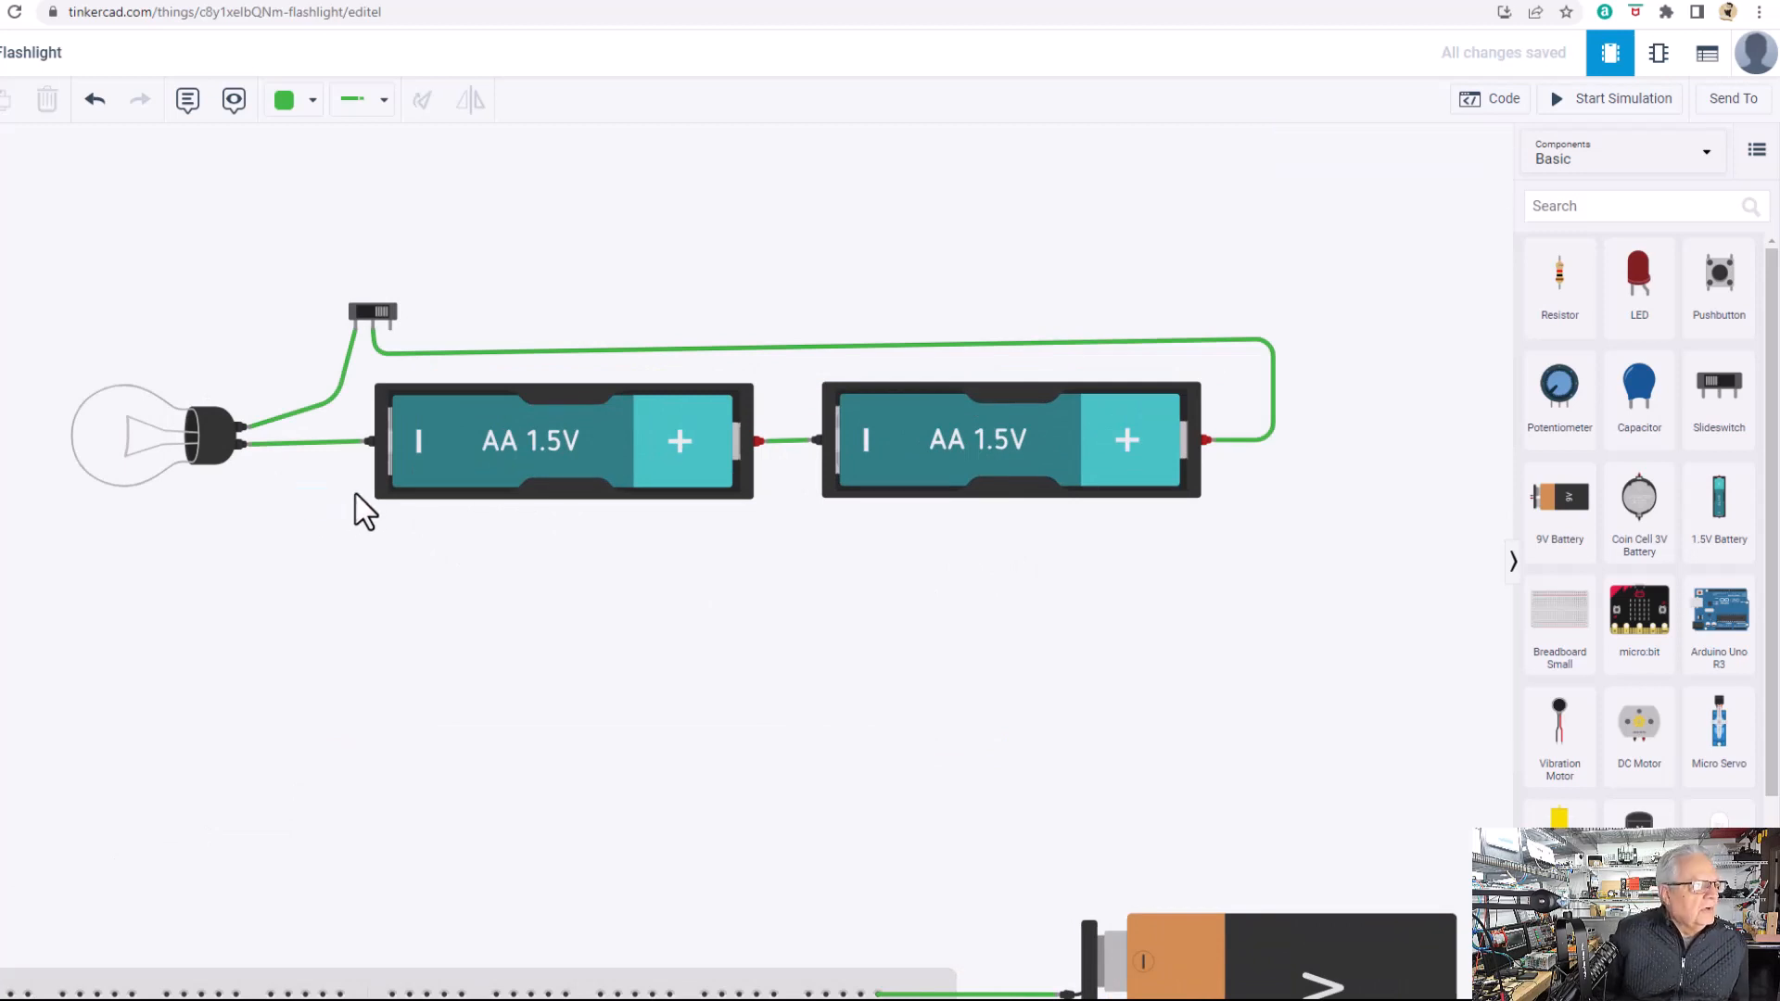
pyautogui.moveTo(347, 471)
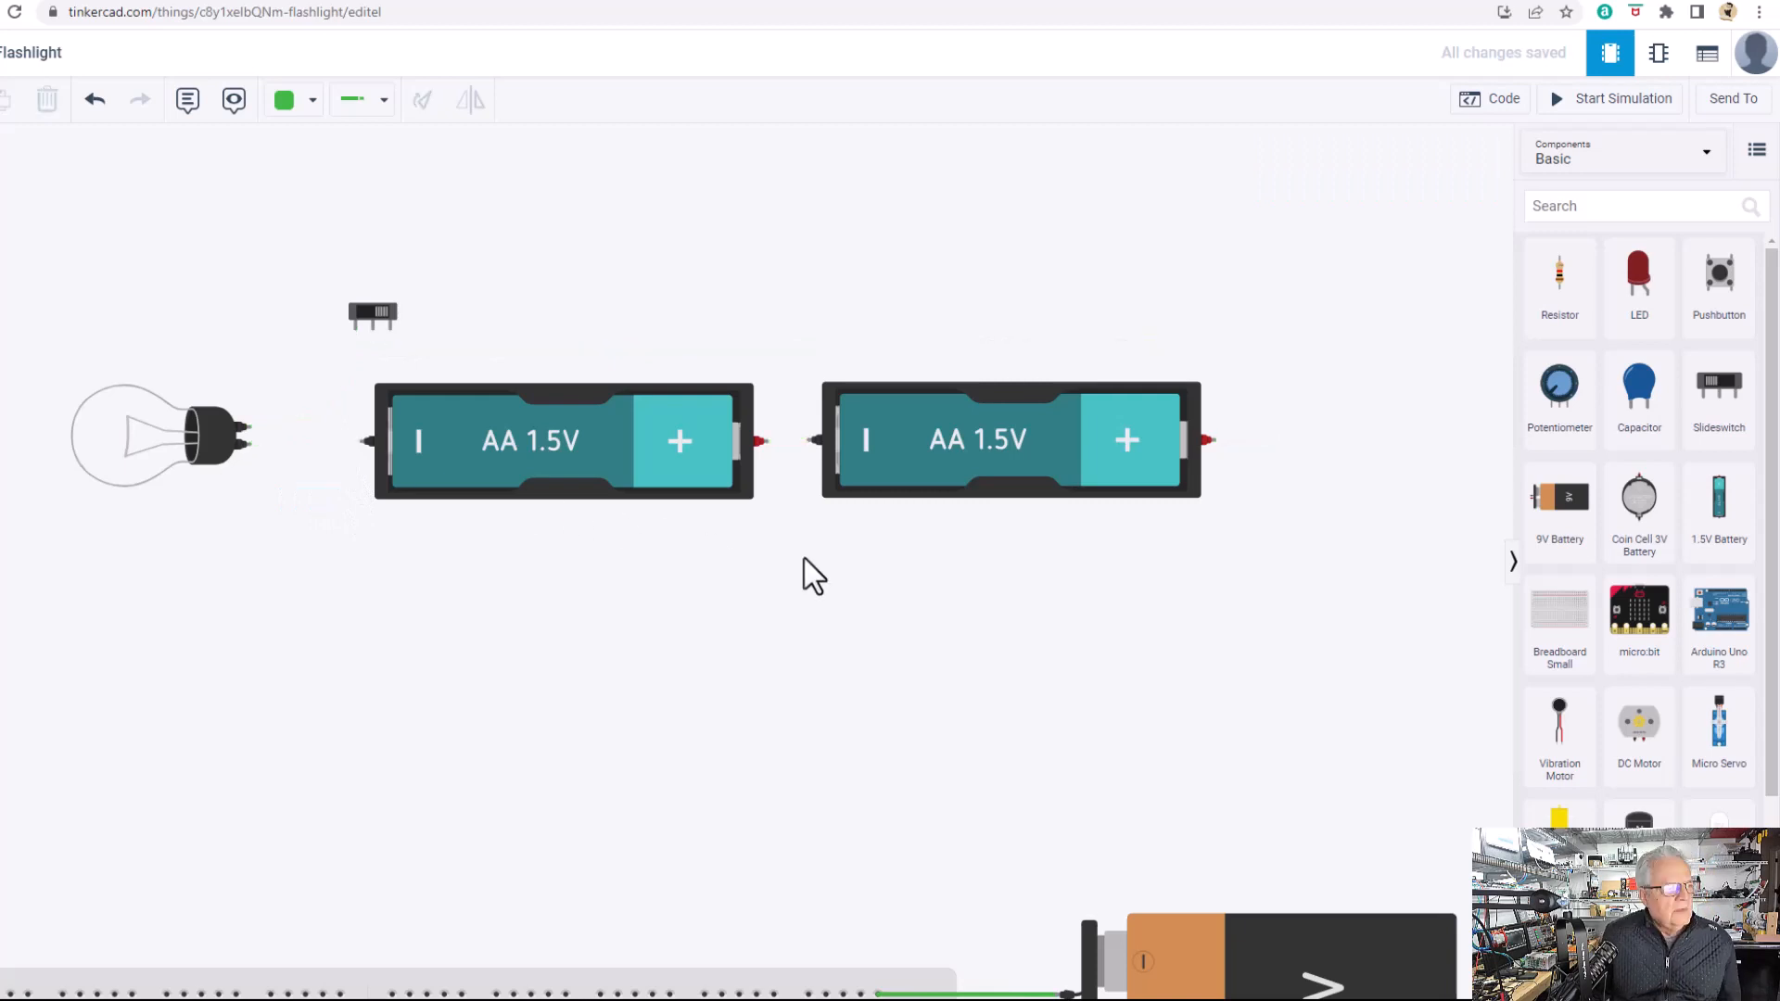
pyautogui.moveTo(947, 517)
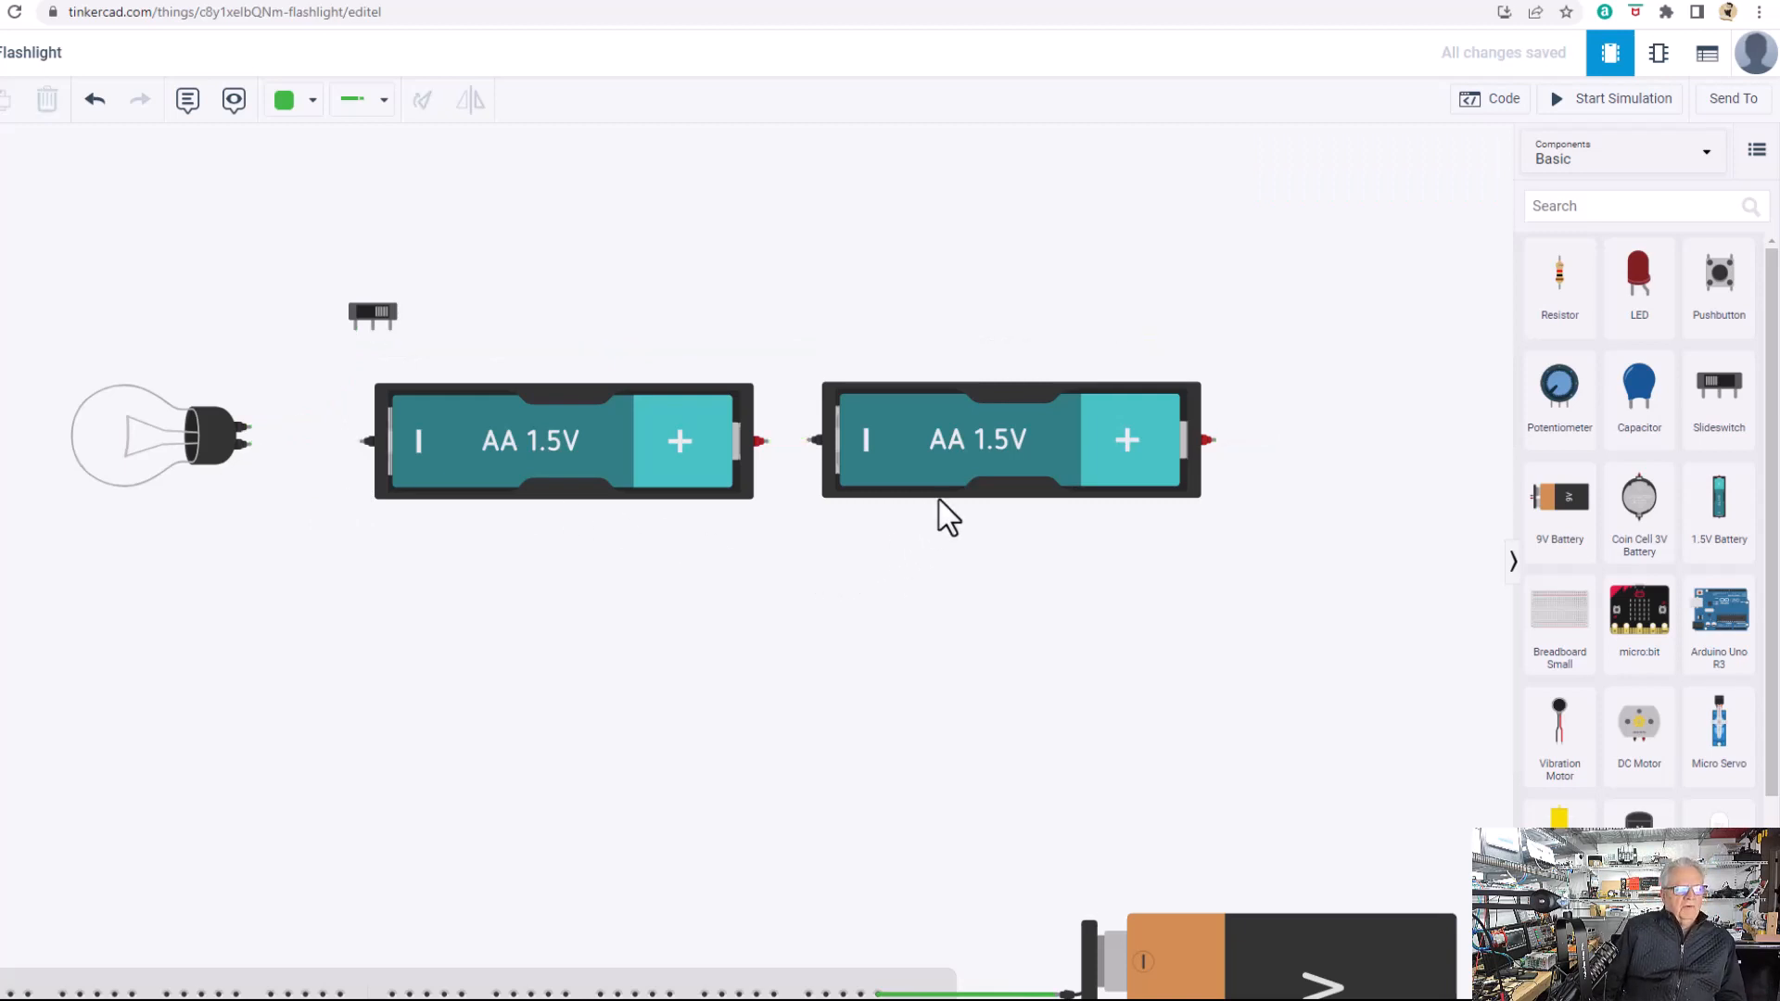
pyautogui.moveTo(374, 482)
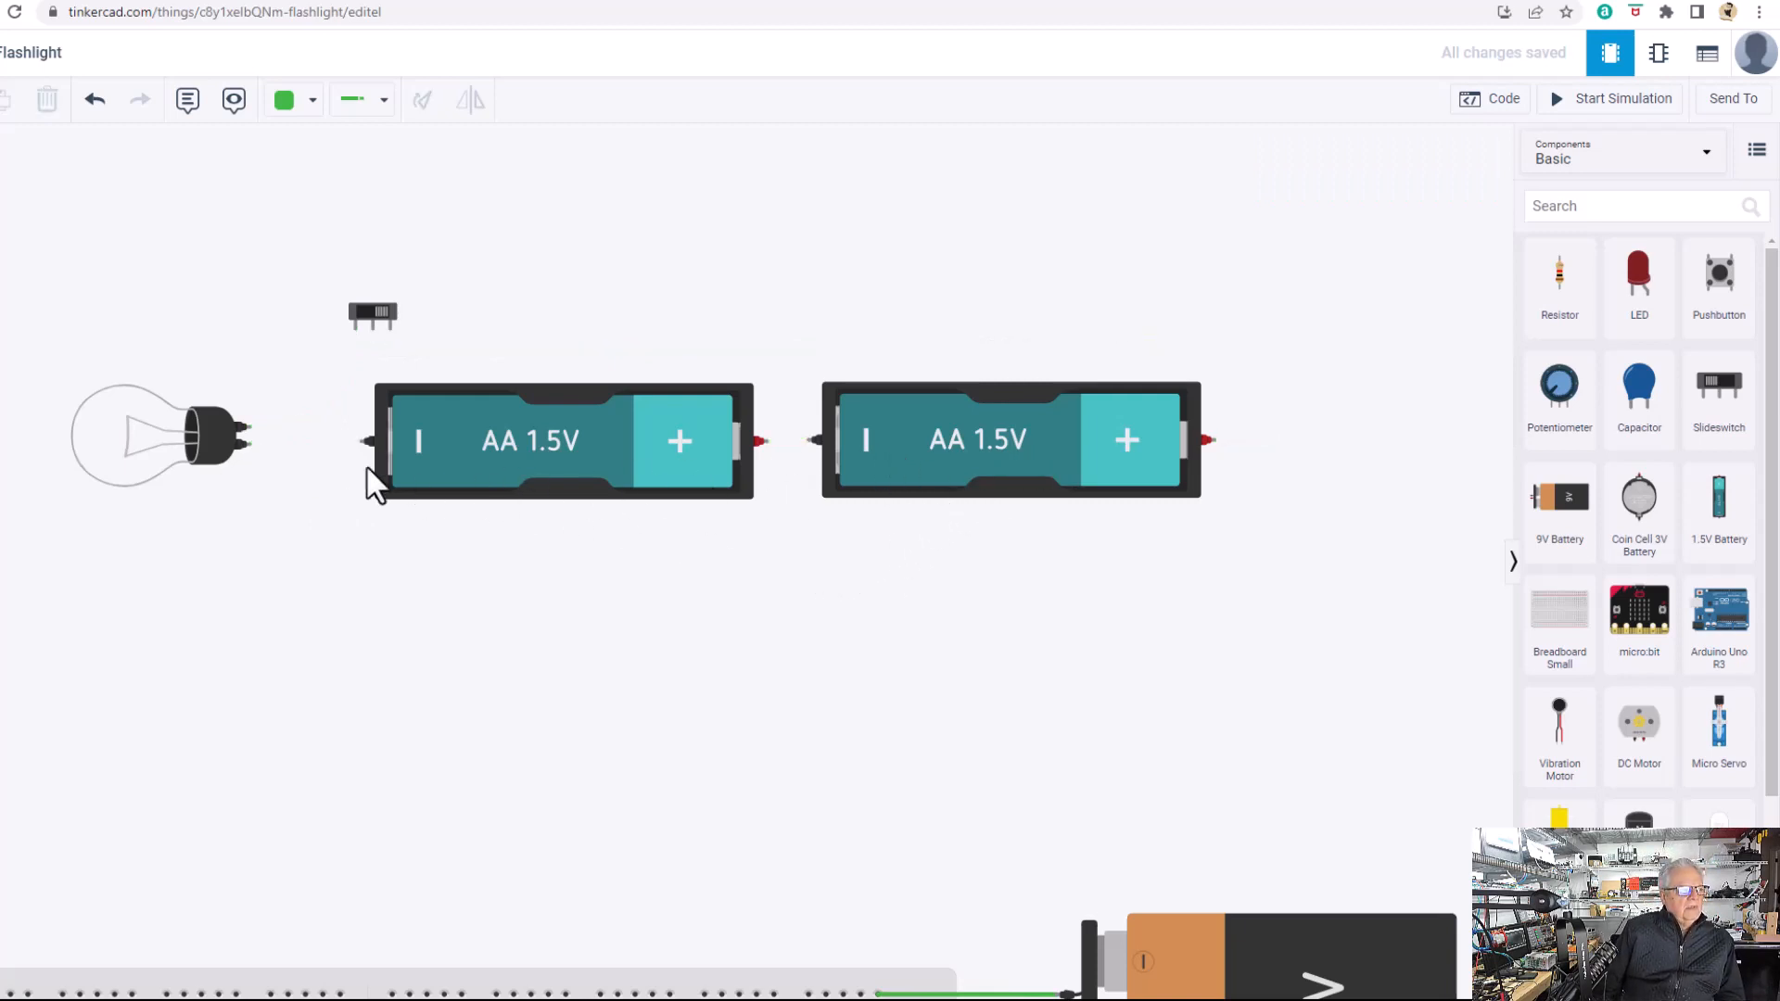
pyautogui.moveTo(375, 330)
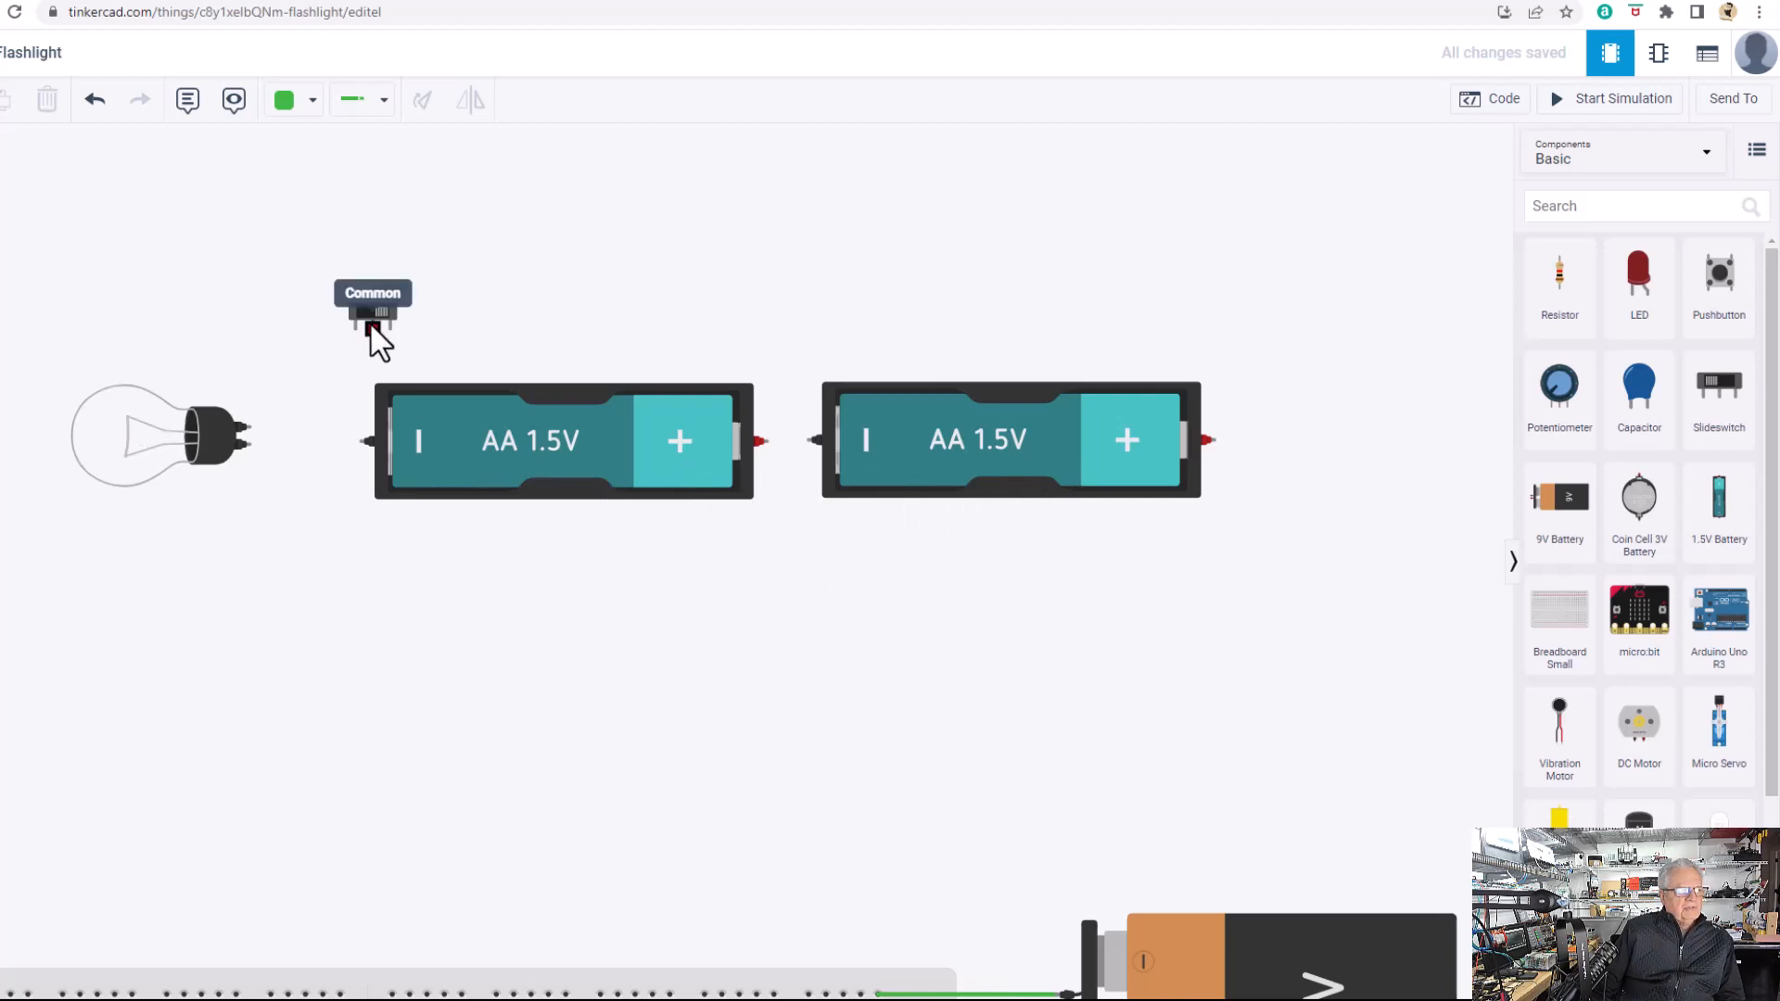
pyautogui.moveTo(761, 666)
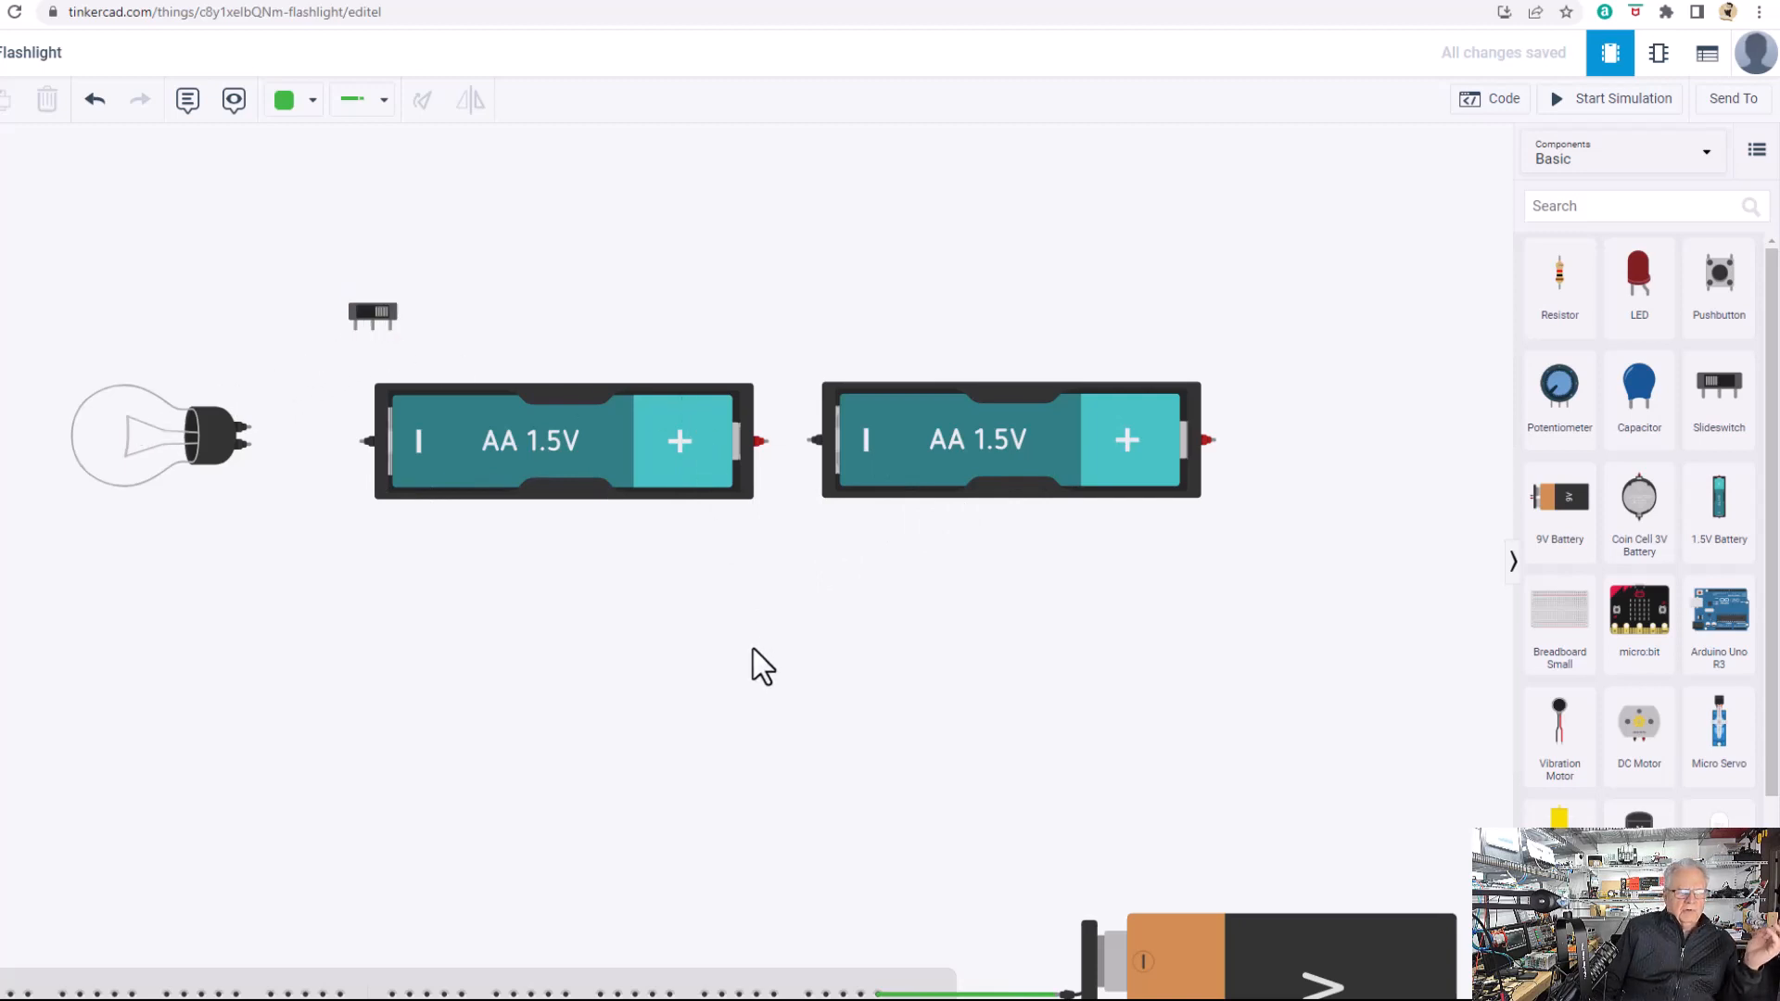
pyautogui.moveTo(930, 661)
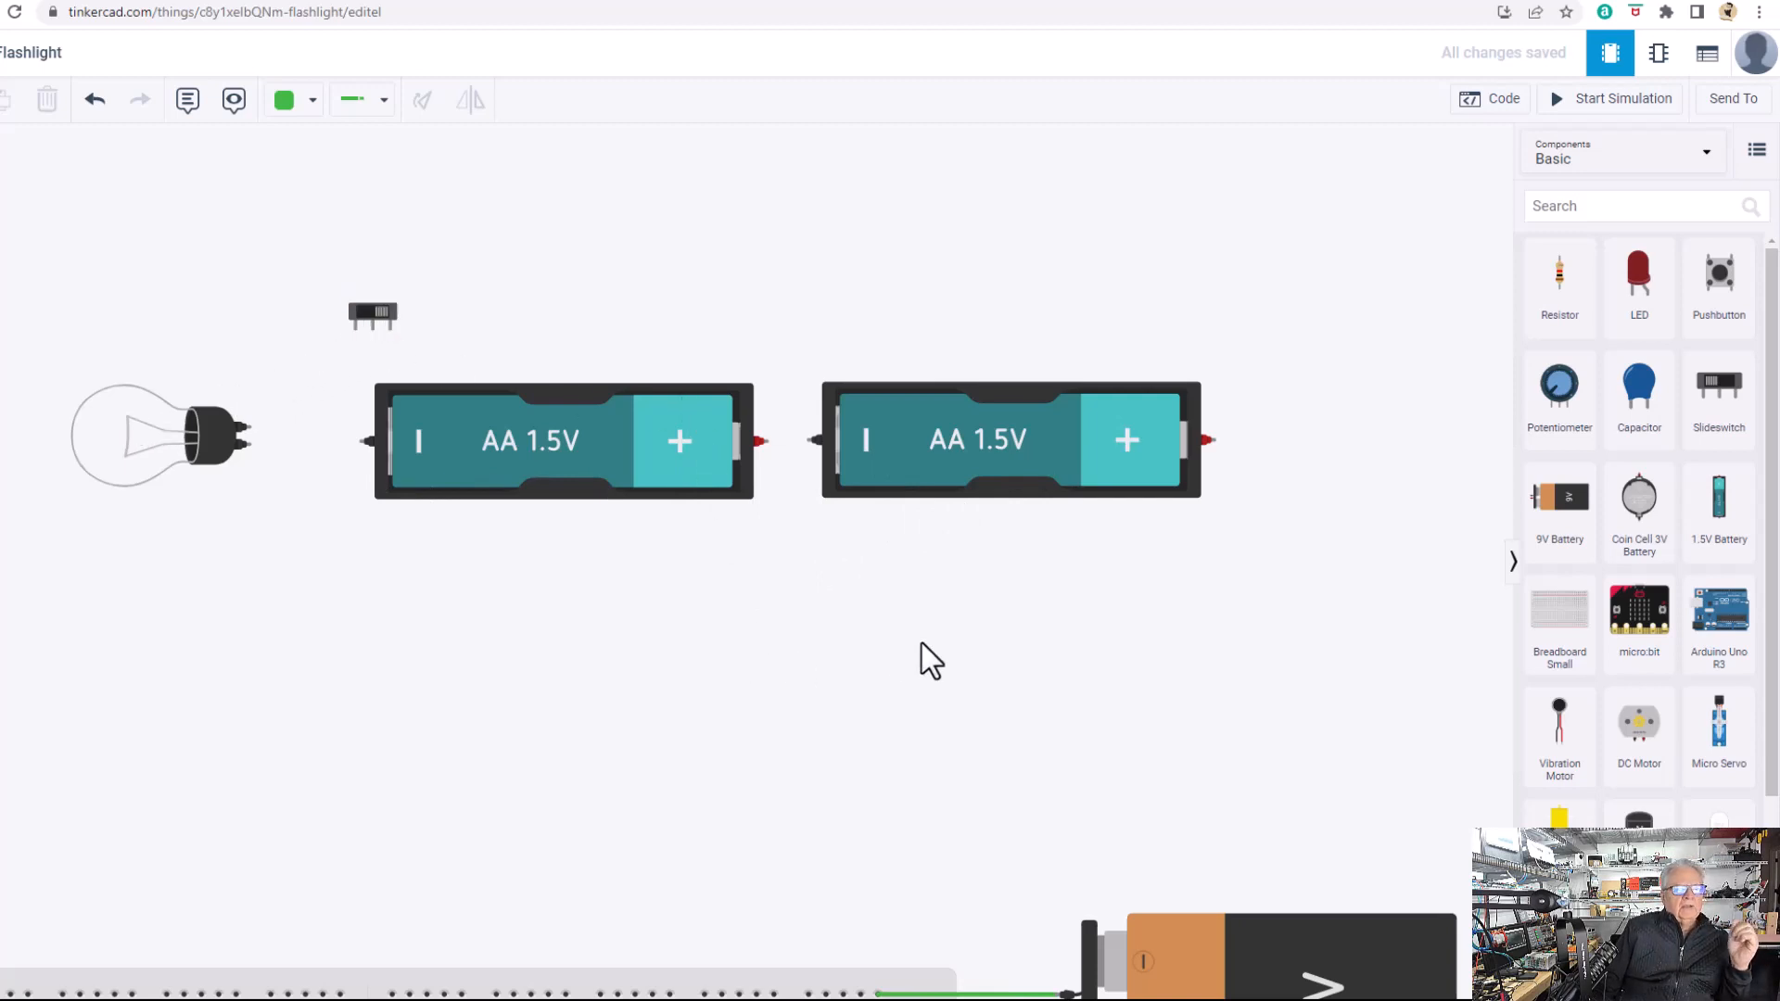
pyautogui.moveTo(766, 443)
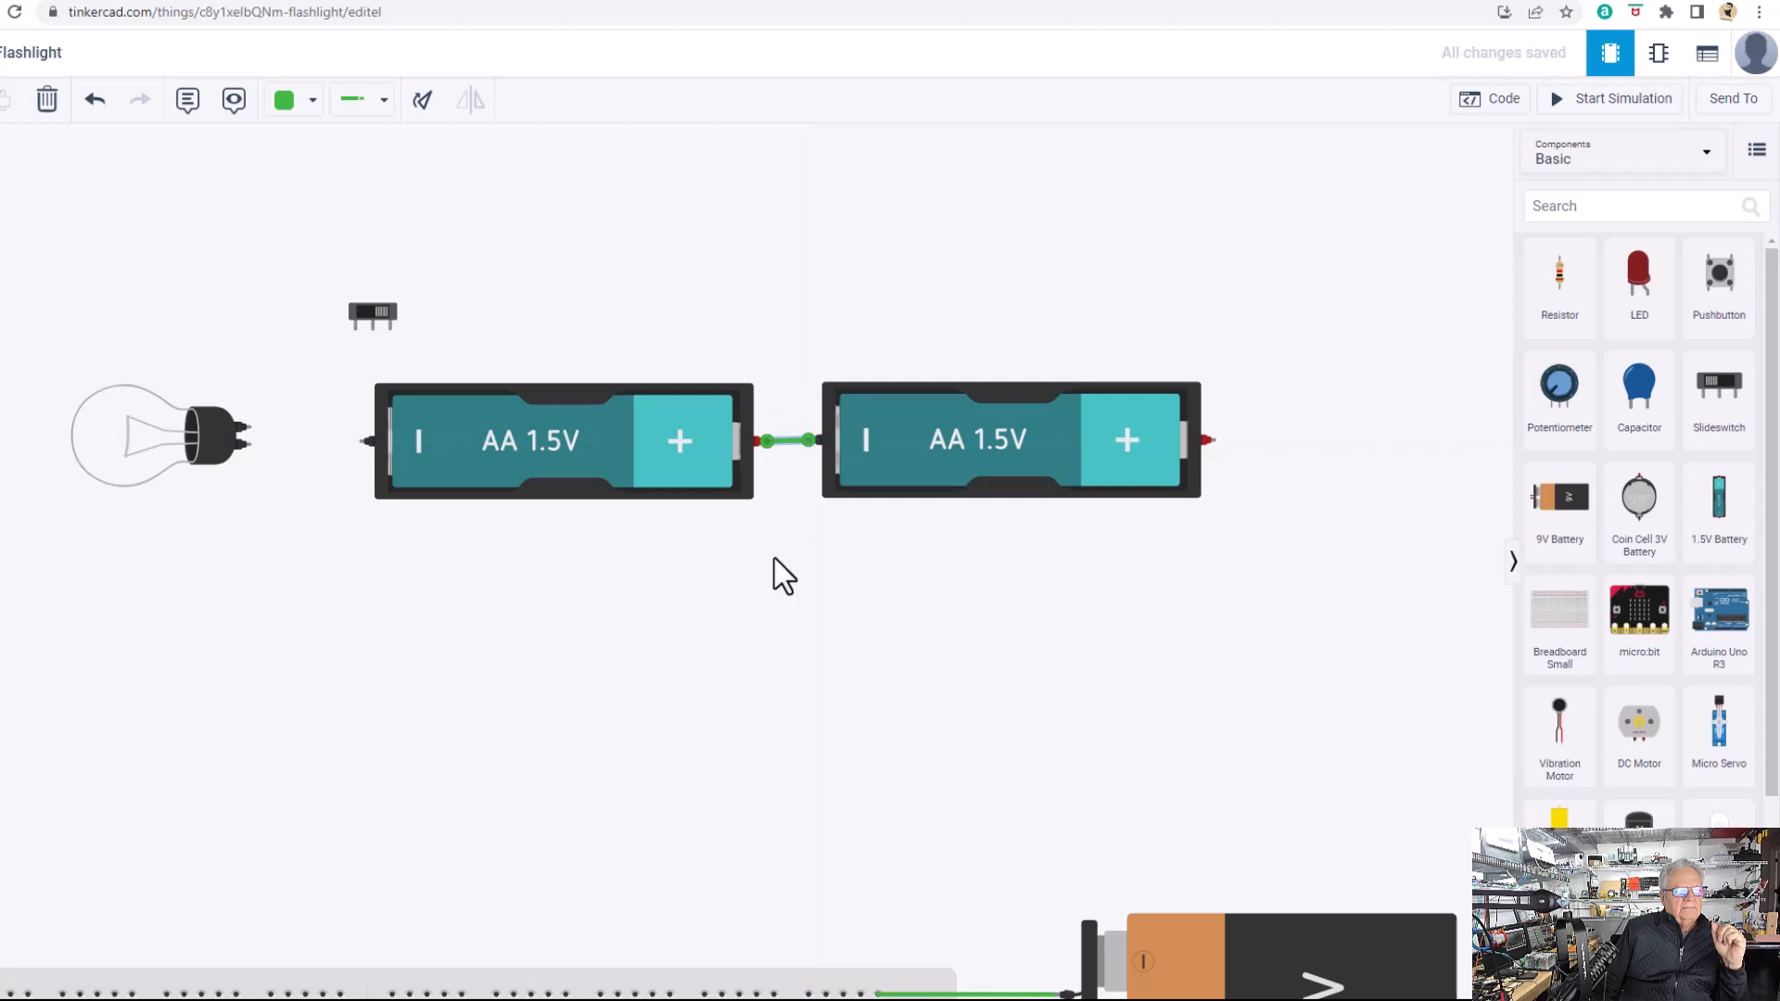
pyautogui.moveTo(1267, 460)
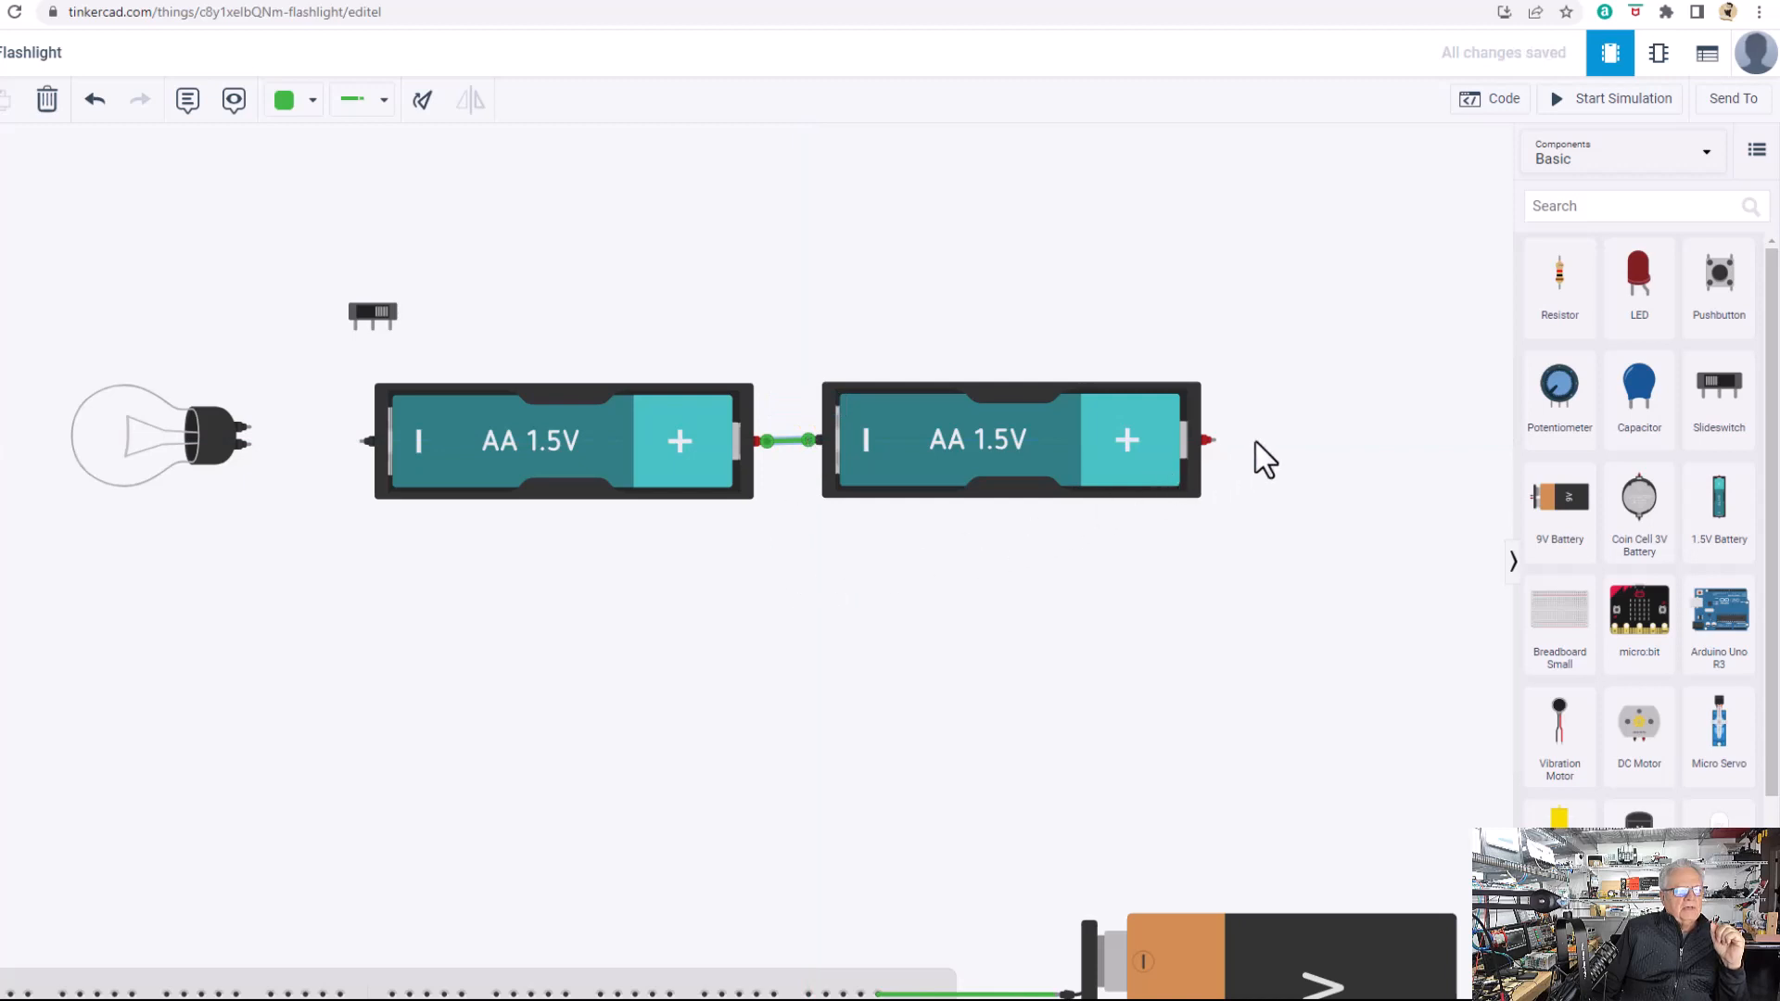
# Run a wire from the second AA battery's positive end to the bulb.
pyautogui.click(1209, 441)
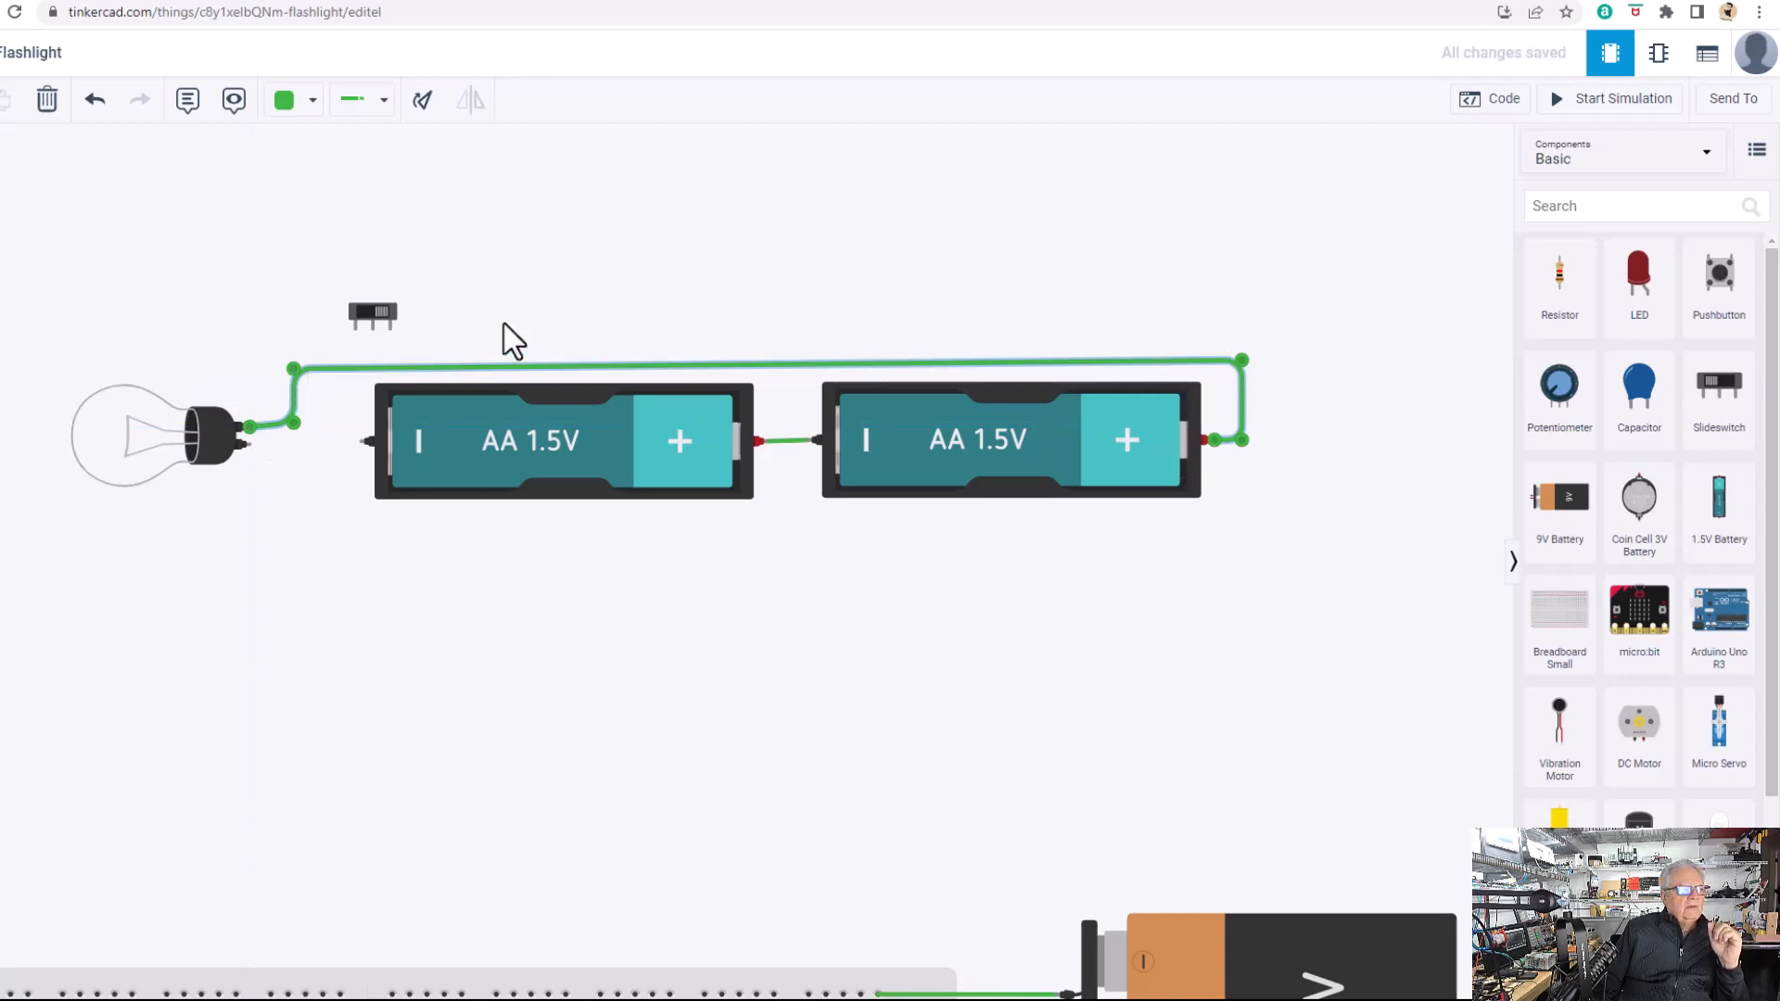
pyautogui.moveTo(247, 442)
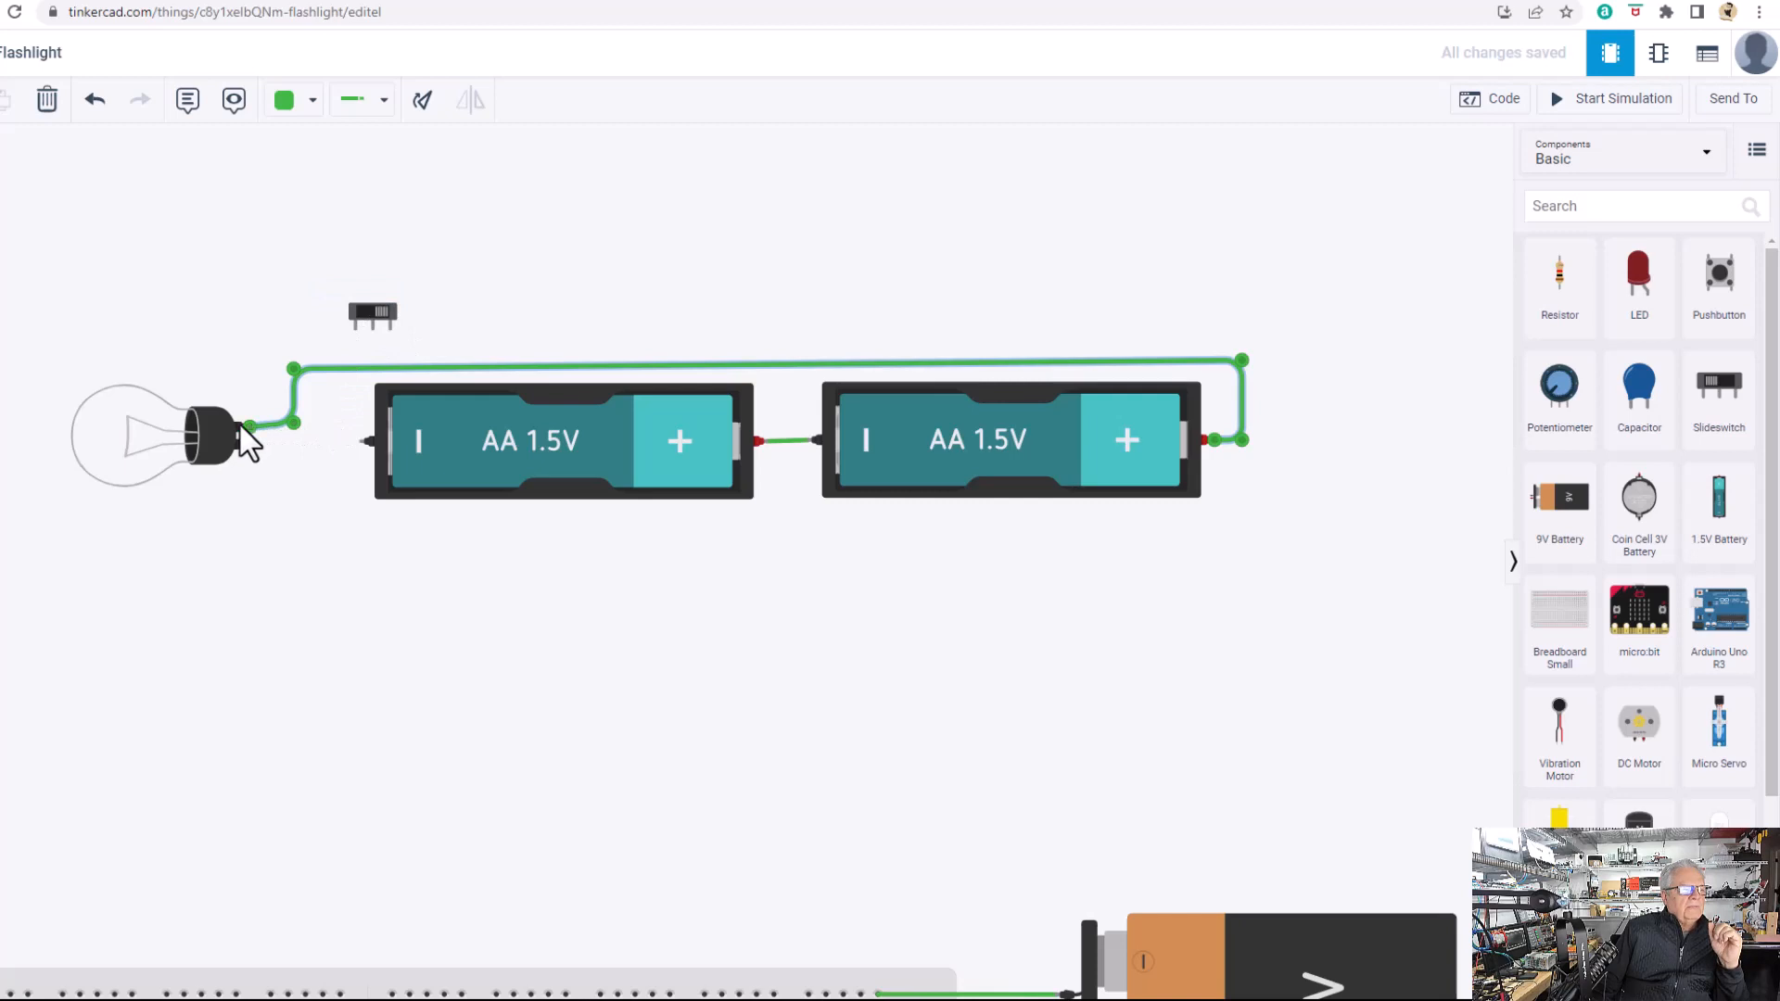
pyautogui.moveTo(777, 710)
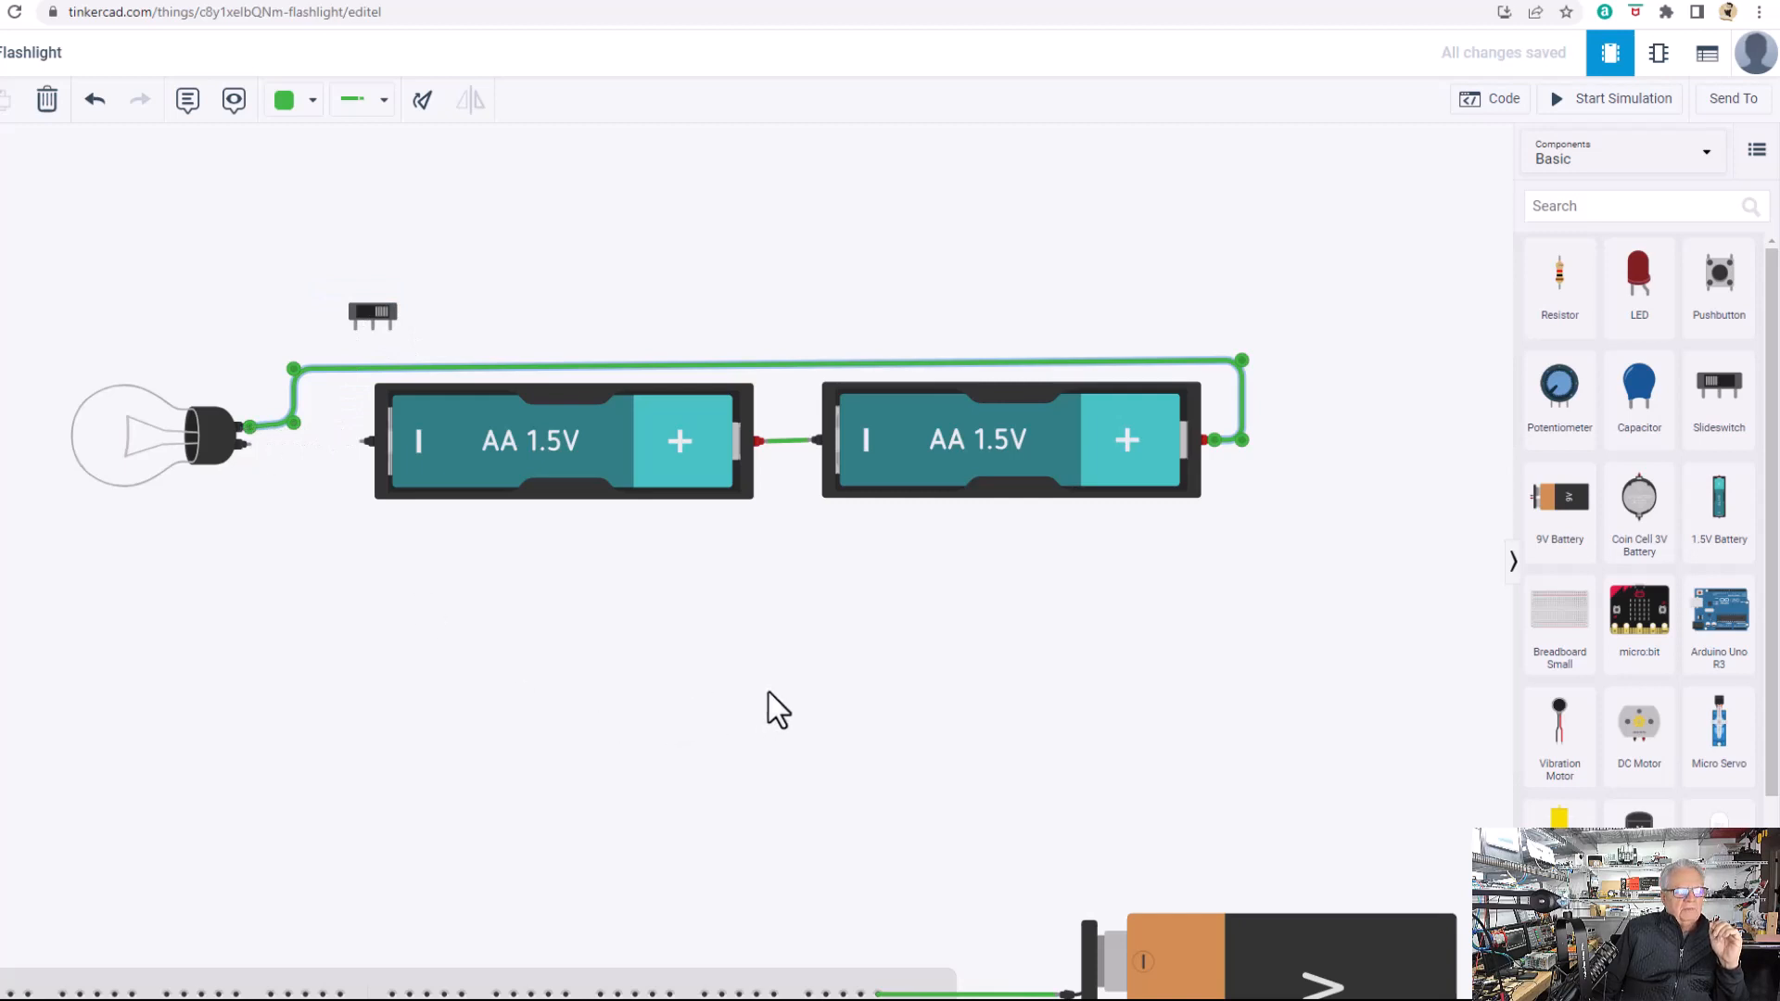
pyautogui.moveTo(1176, 512)
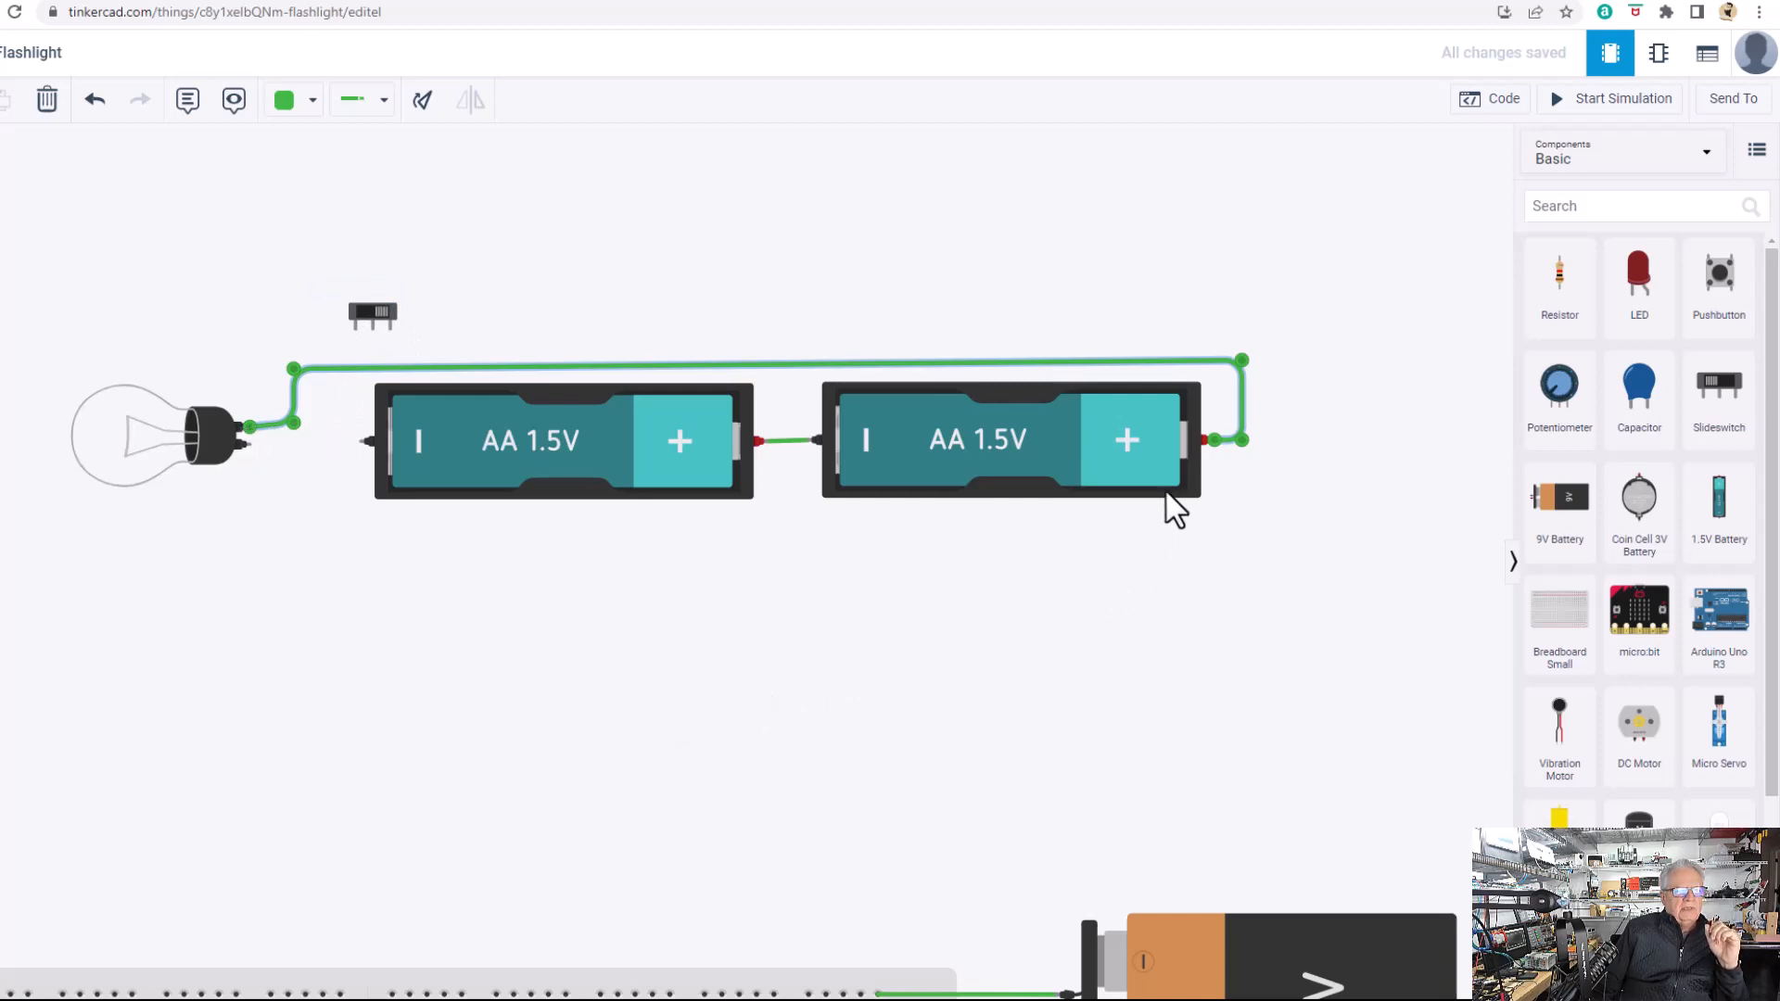
pyautogui.moveTo(1181, 465)
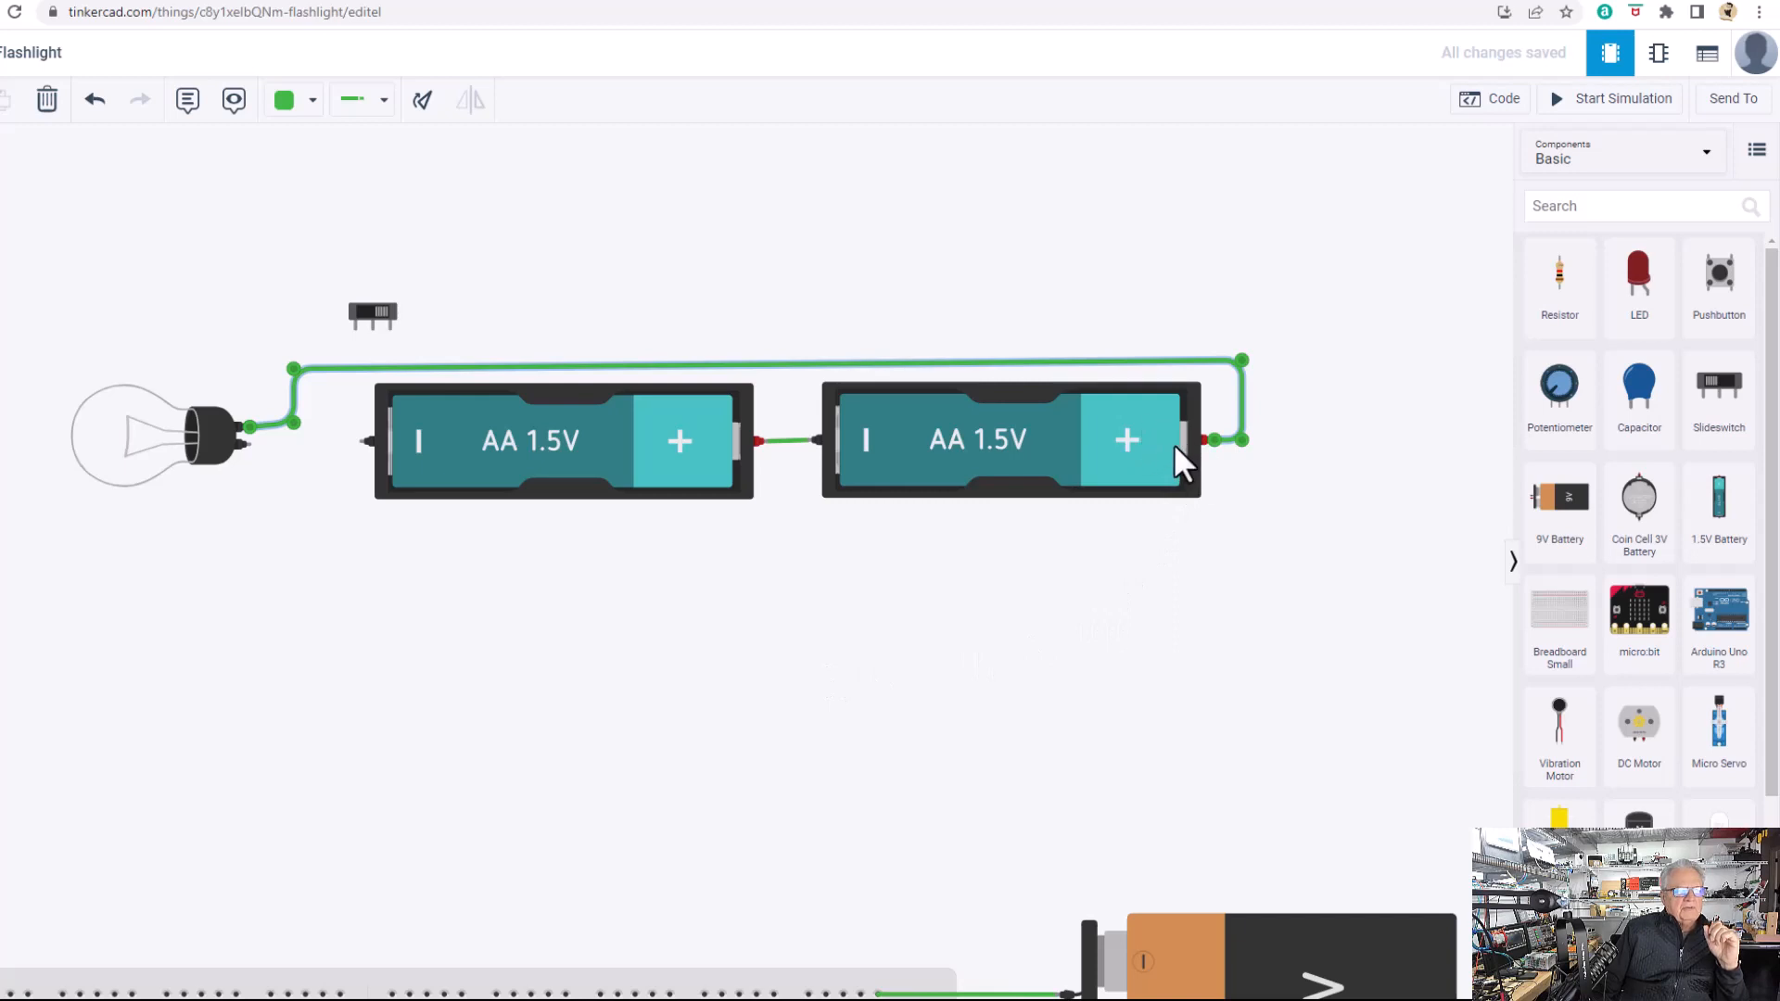
pyautogui.moveTo(710, 460)
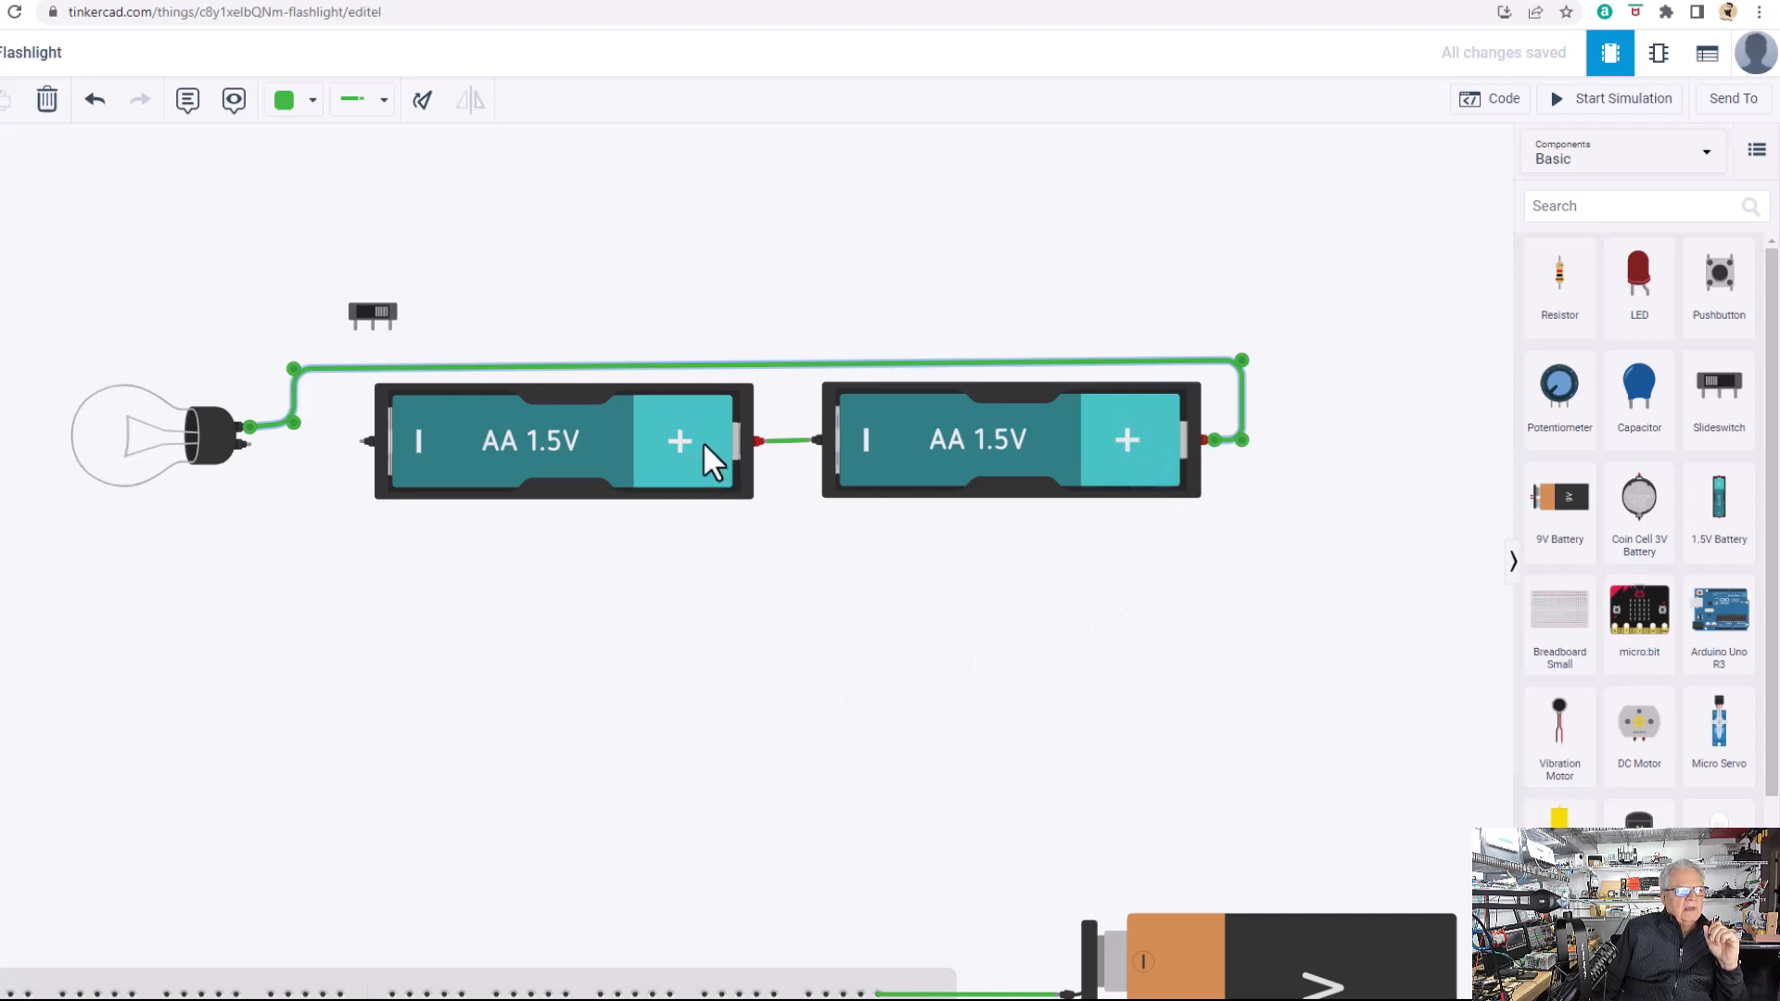
pyautogui.moveTo(856, 453)
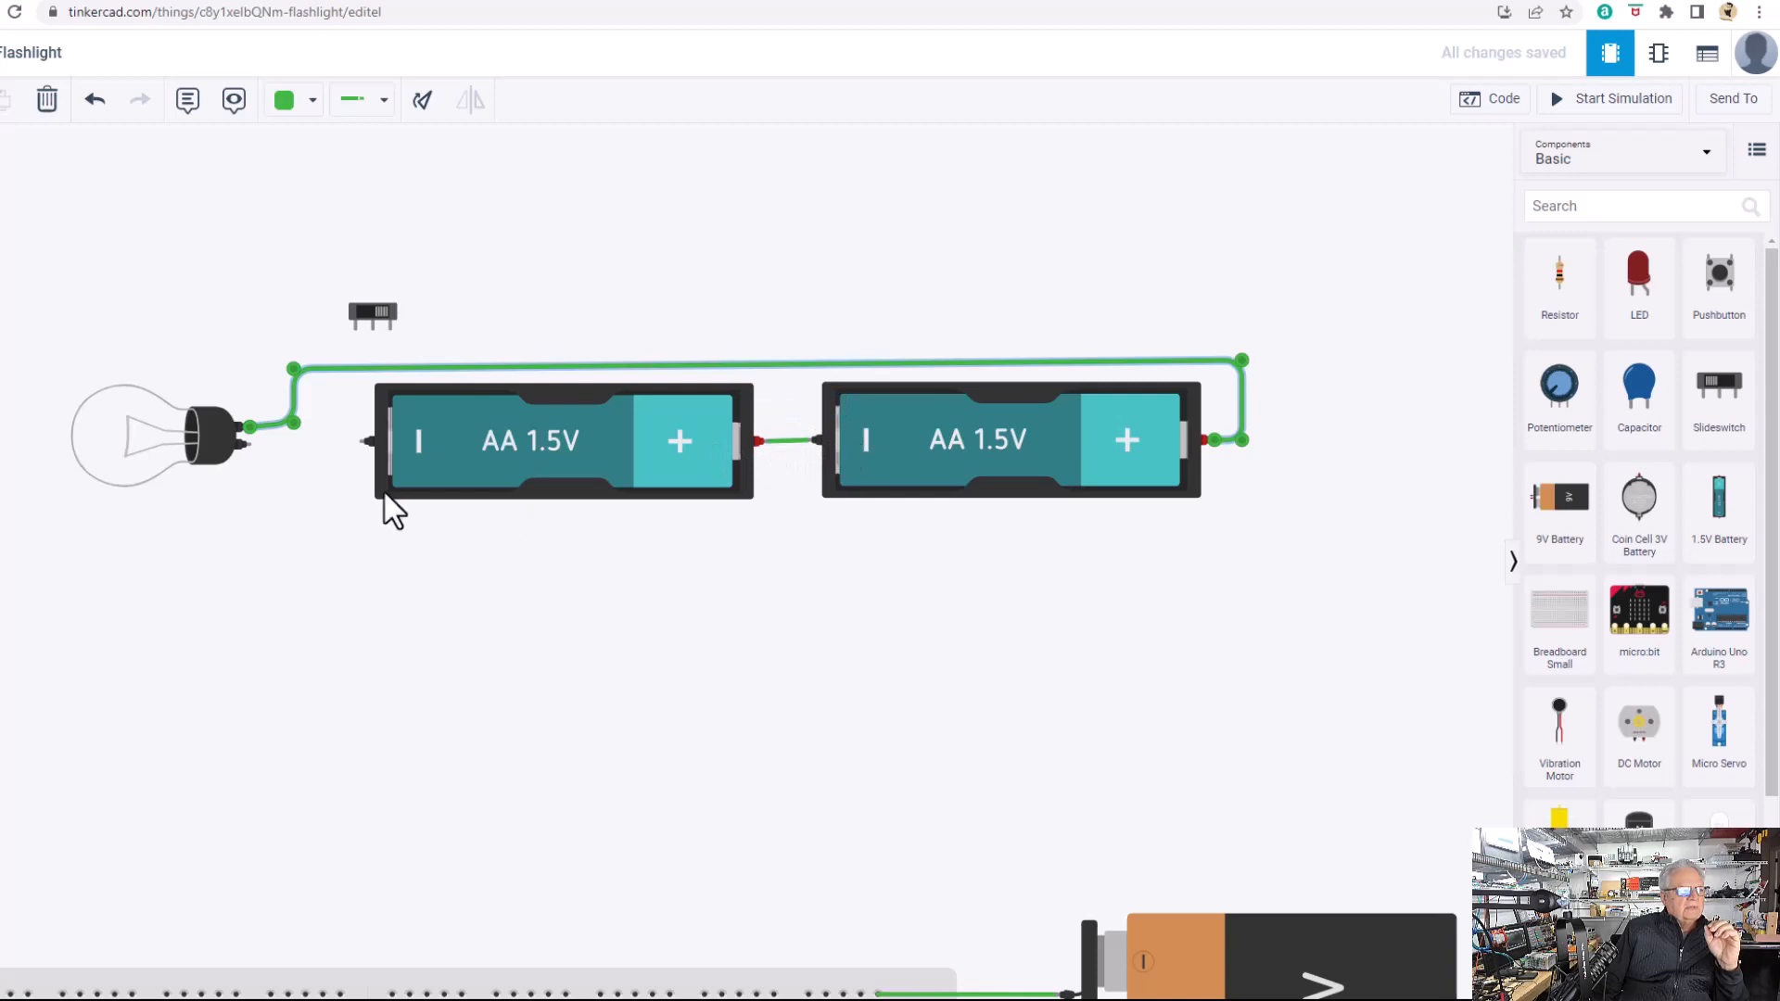
pyautogui.moveTo(248, 447)
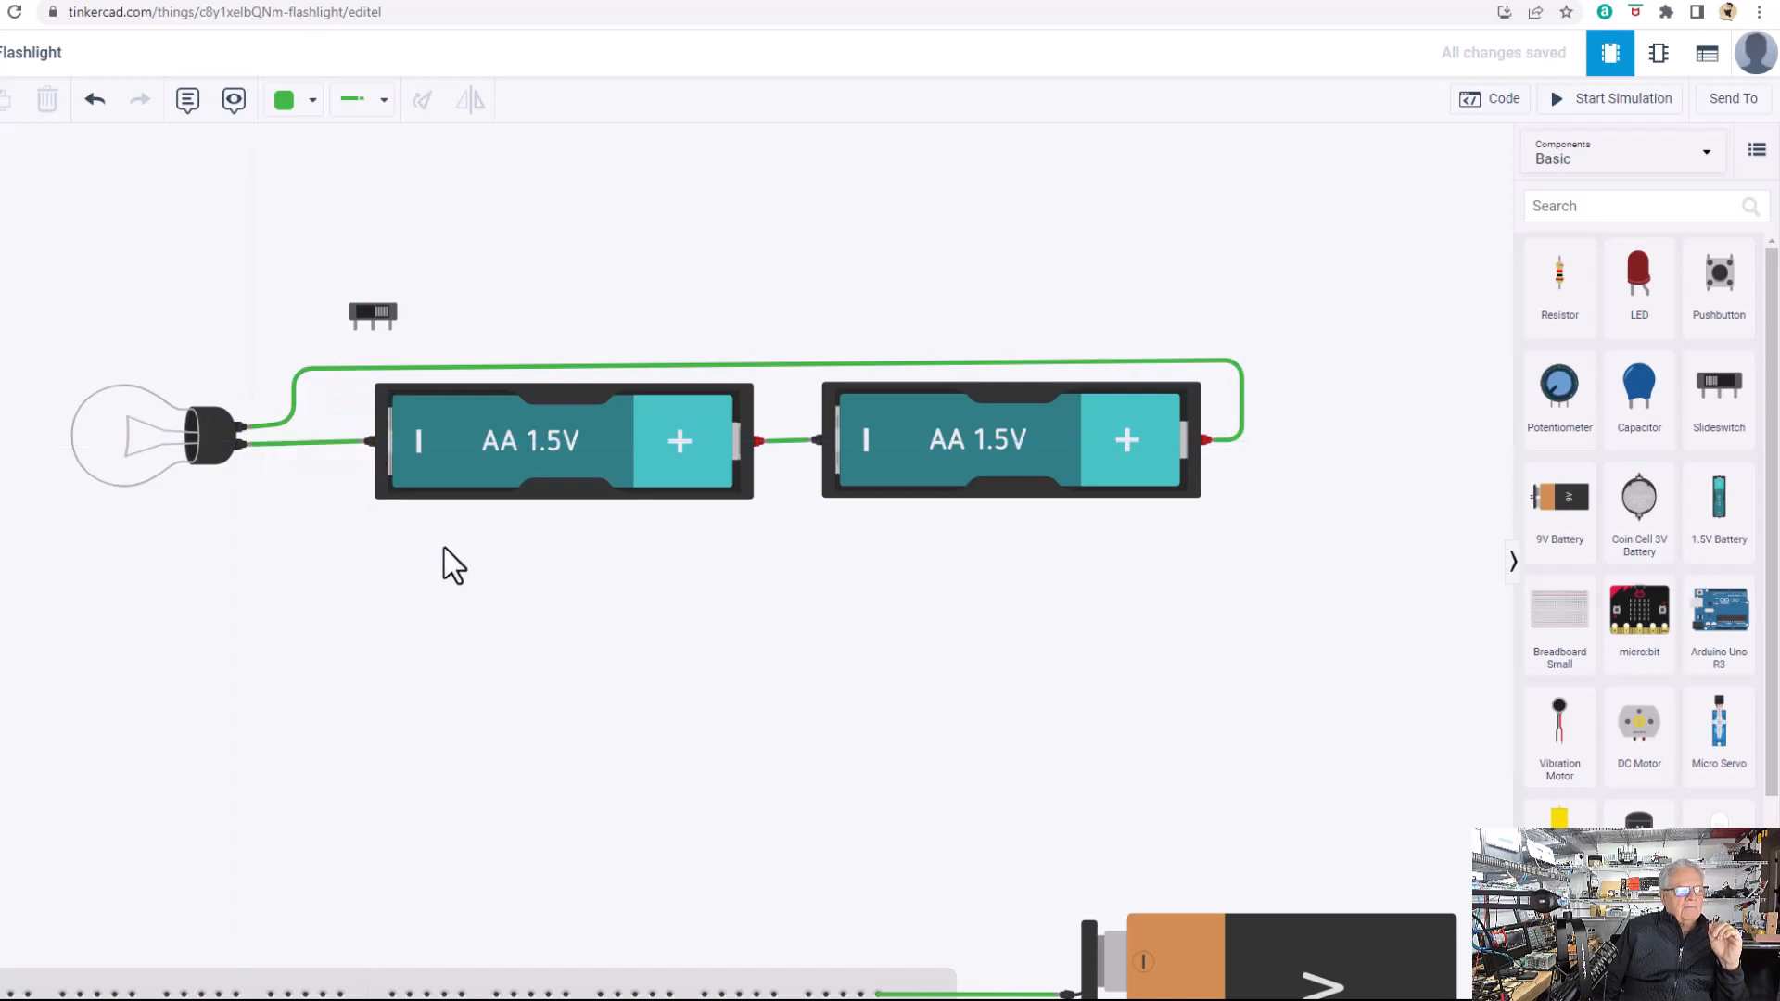
pyautogui.moveTo(1377, 386)
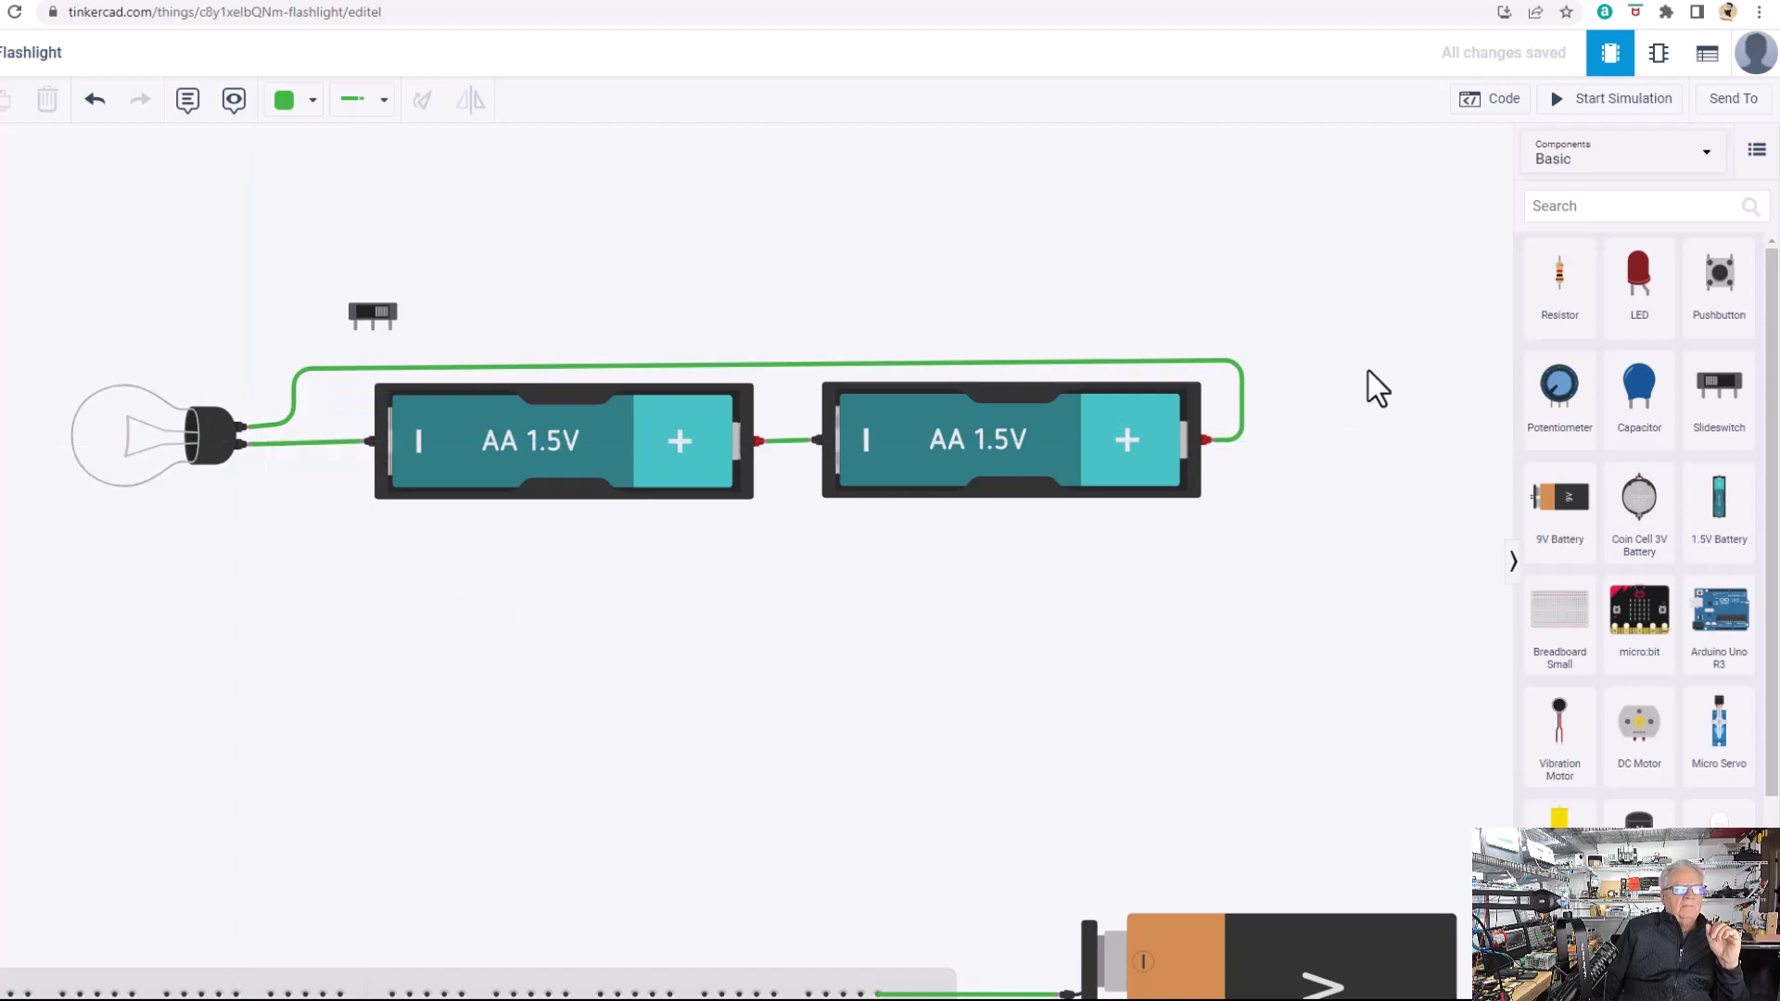
pyautogui.moveTo(1622, 98)
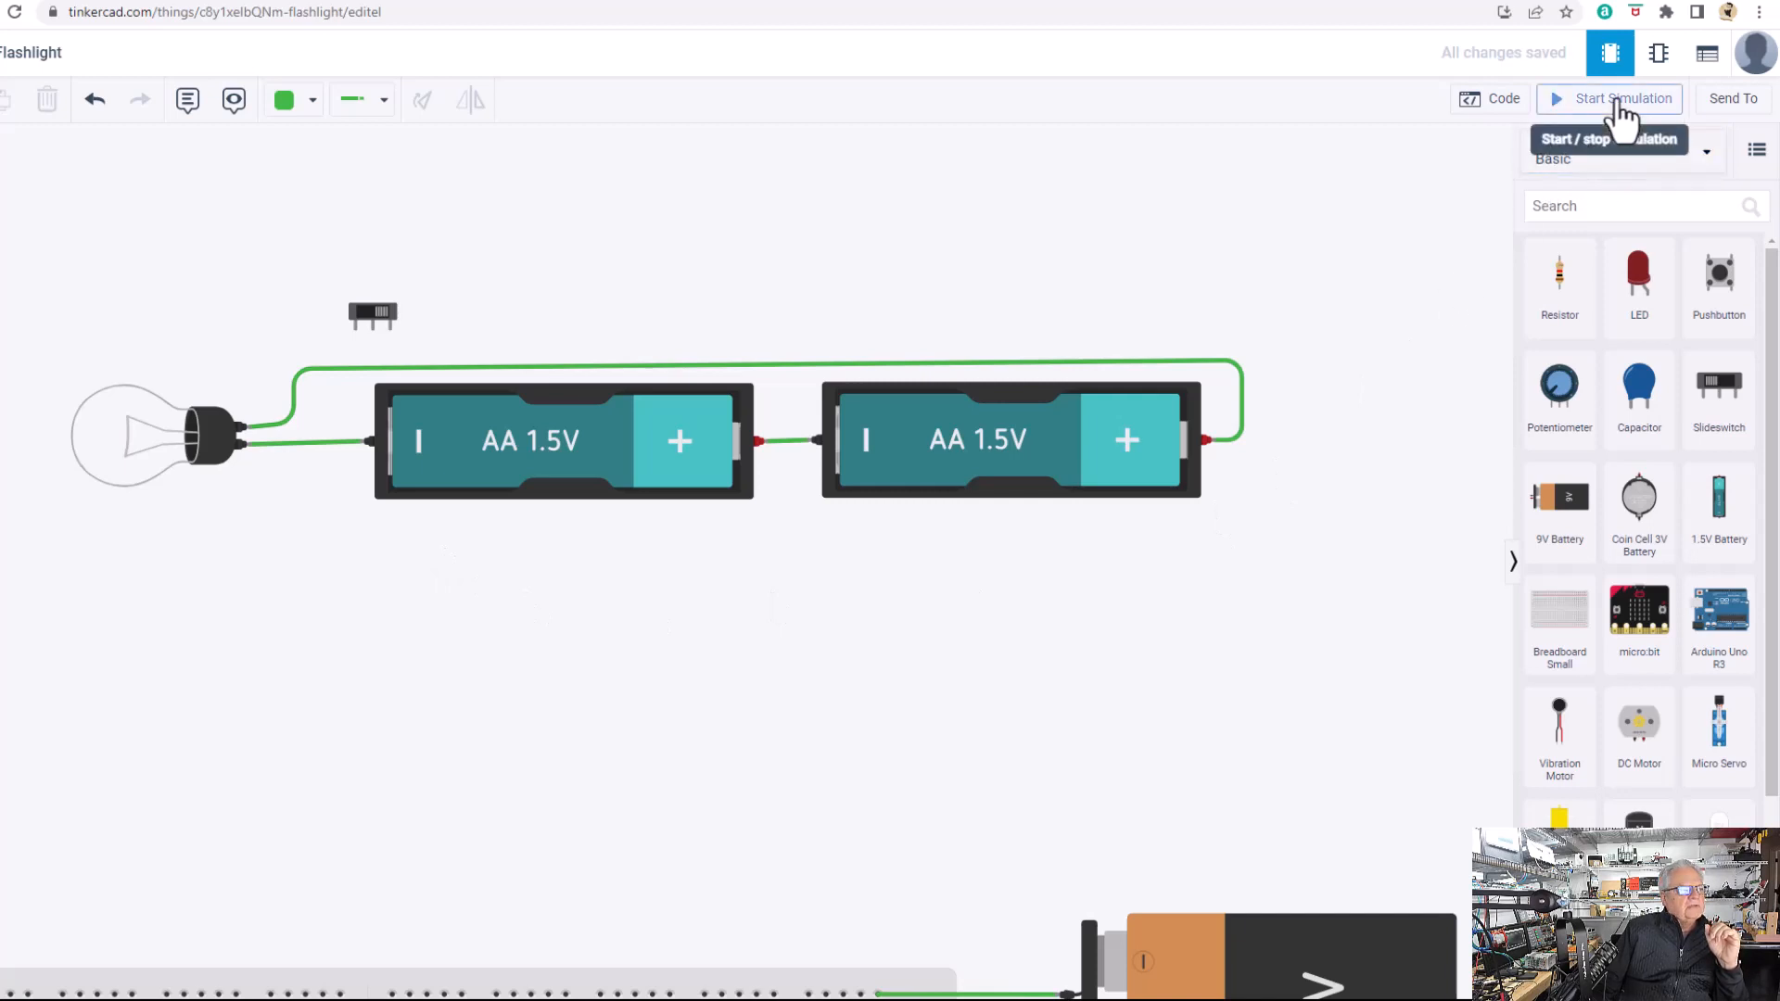
pyautogui.click(1620, 98)
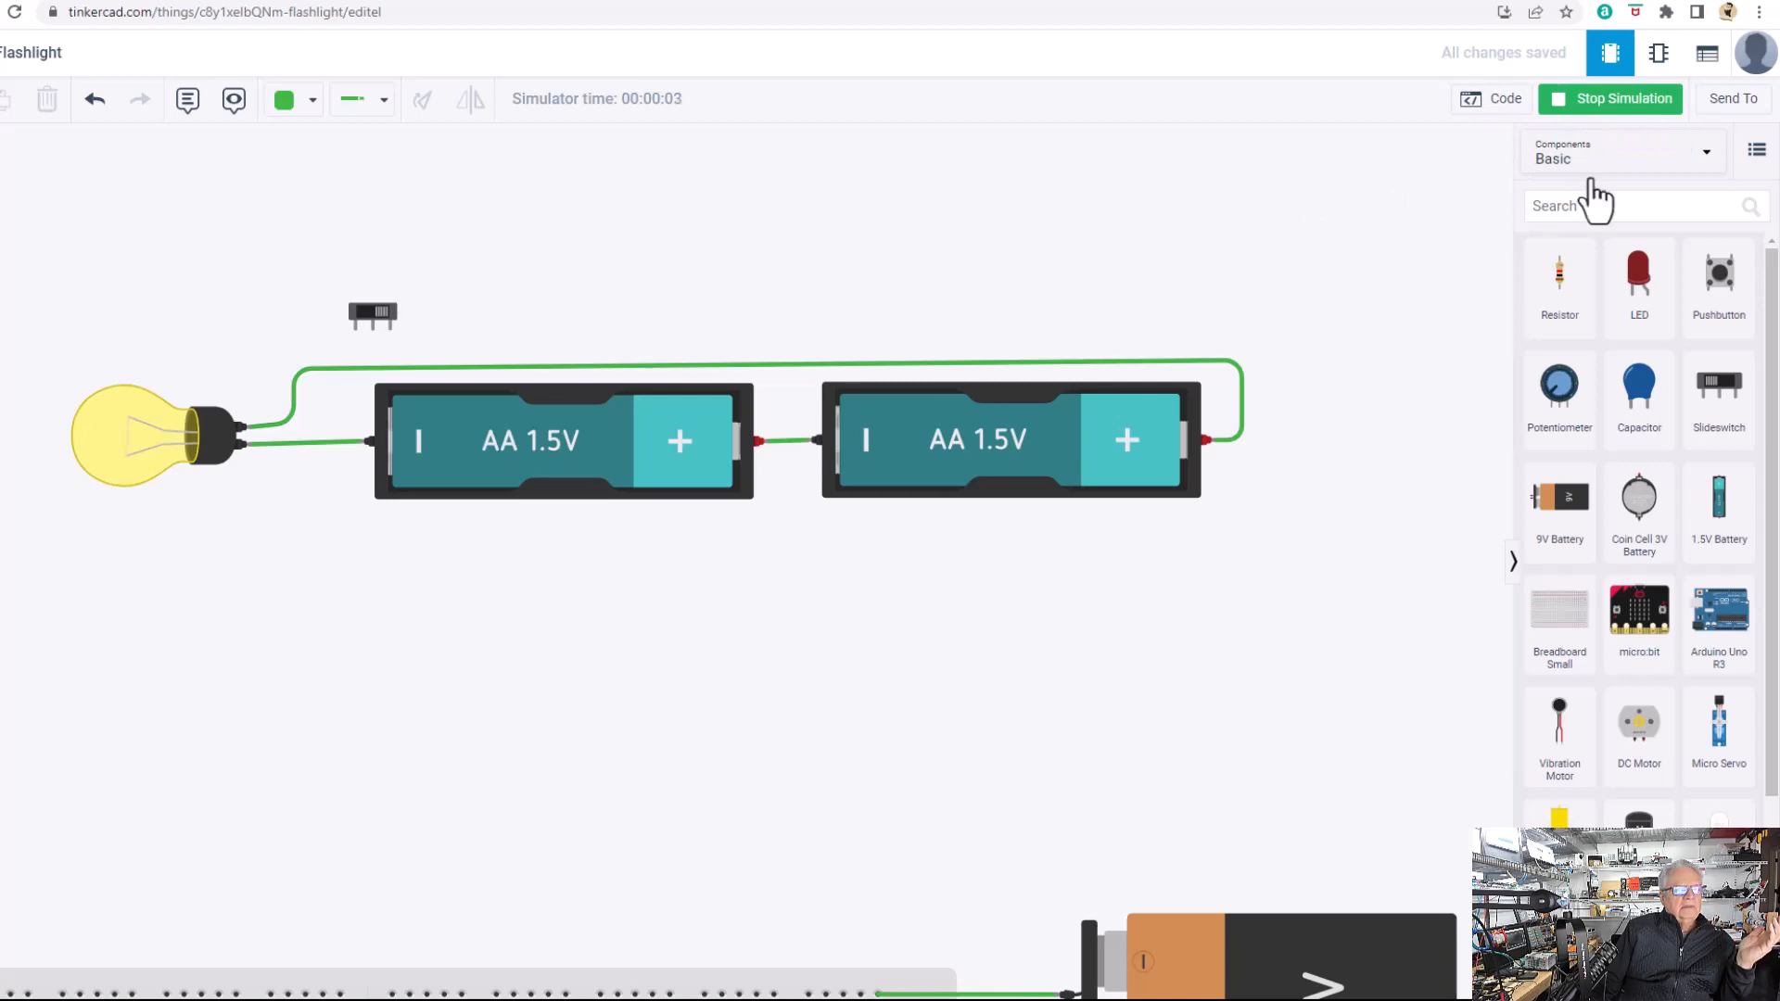
pyautogui.click(1610, 99)
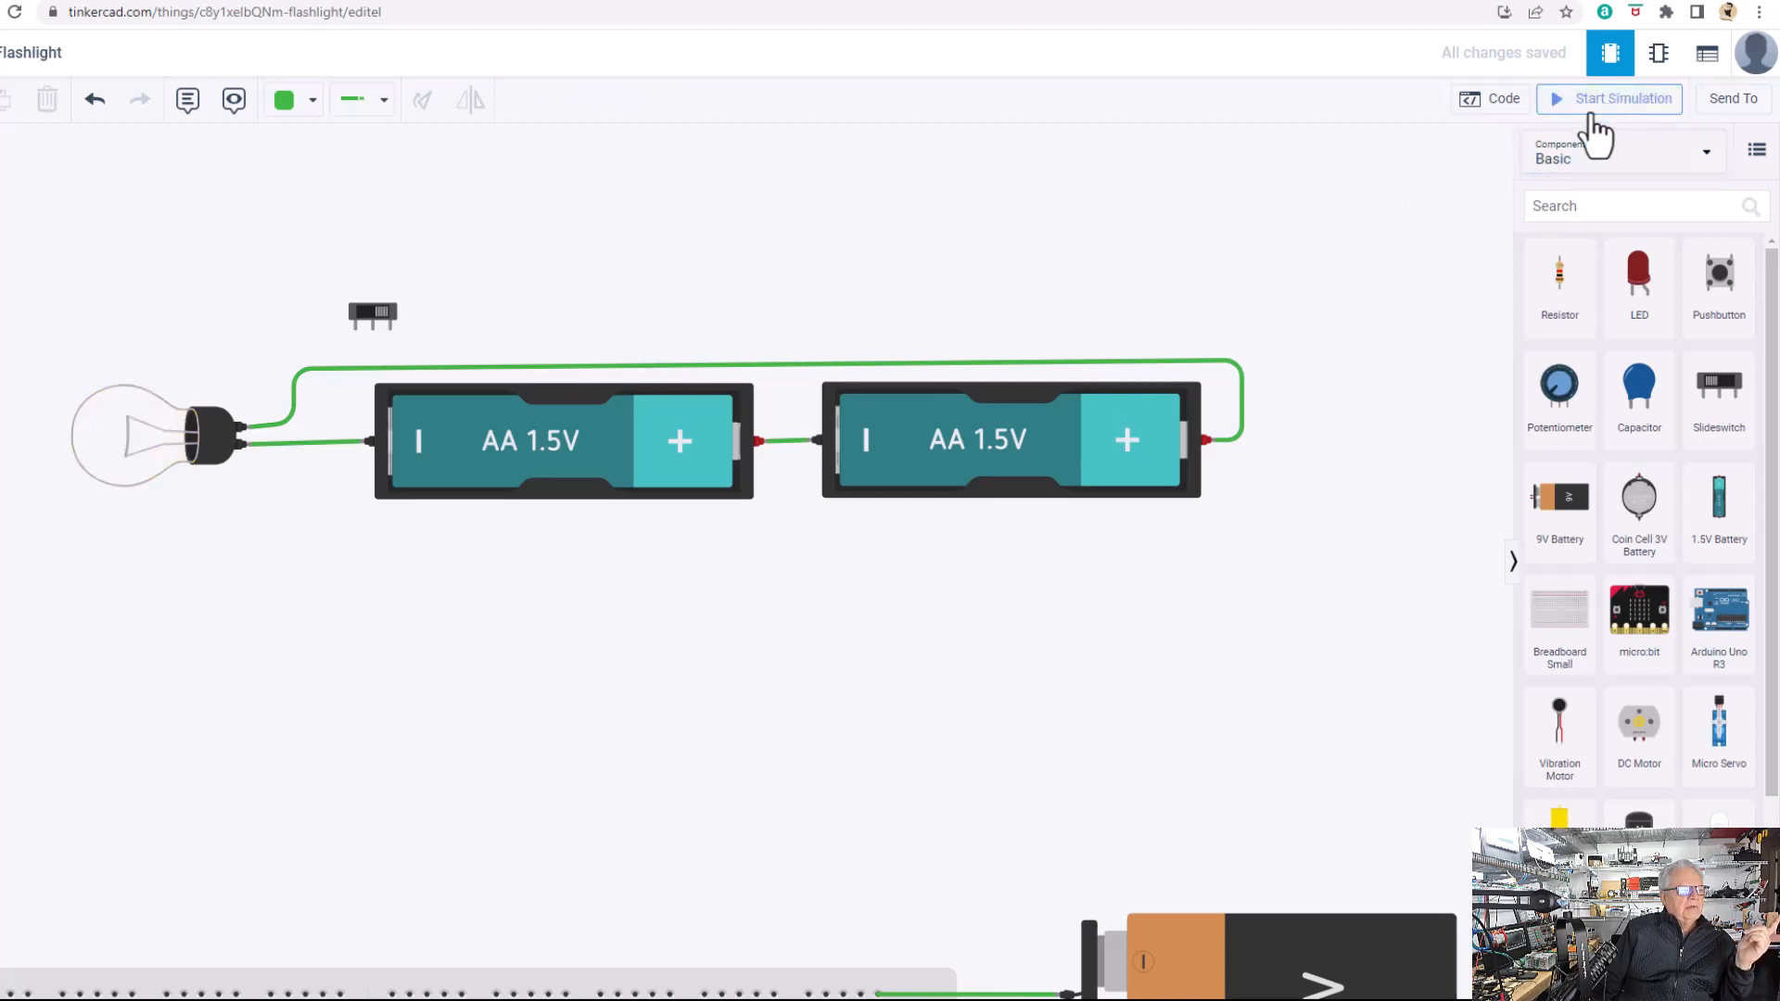
pyautogui.moveTo(835, 373)
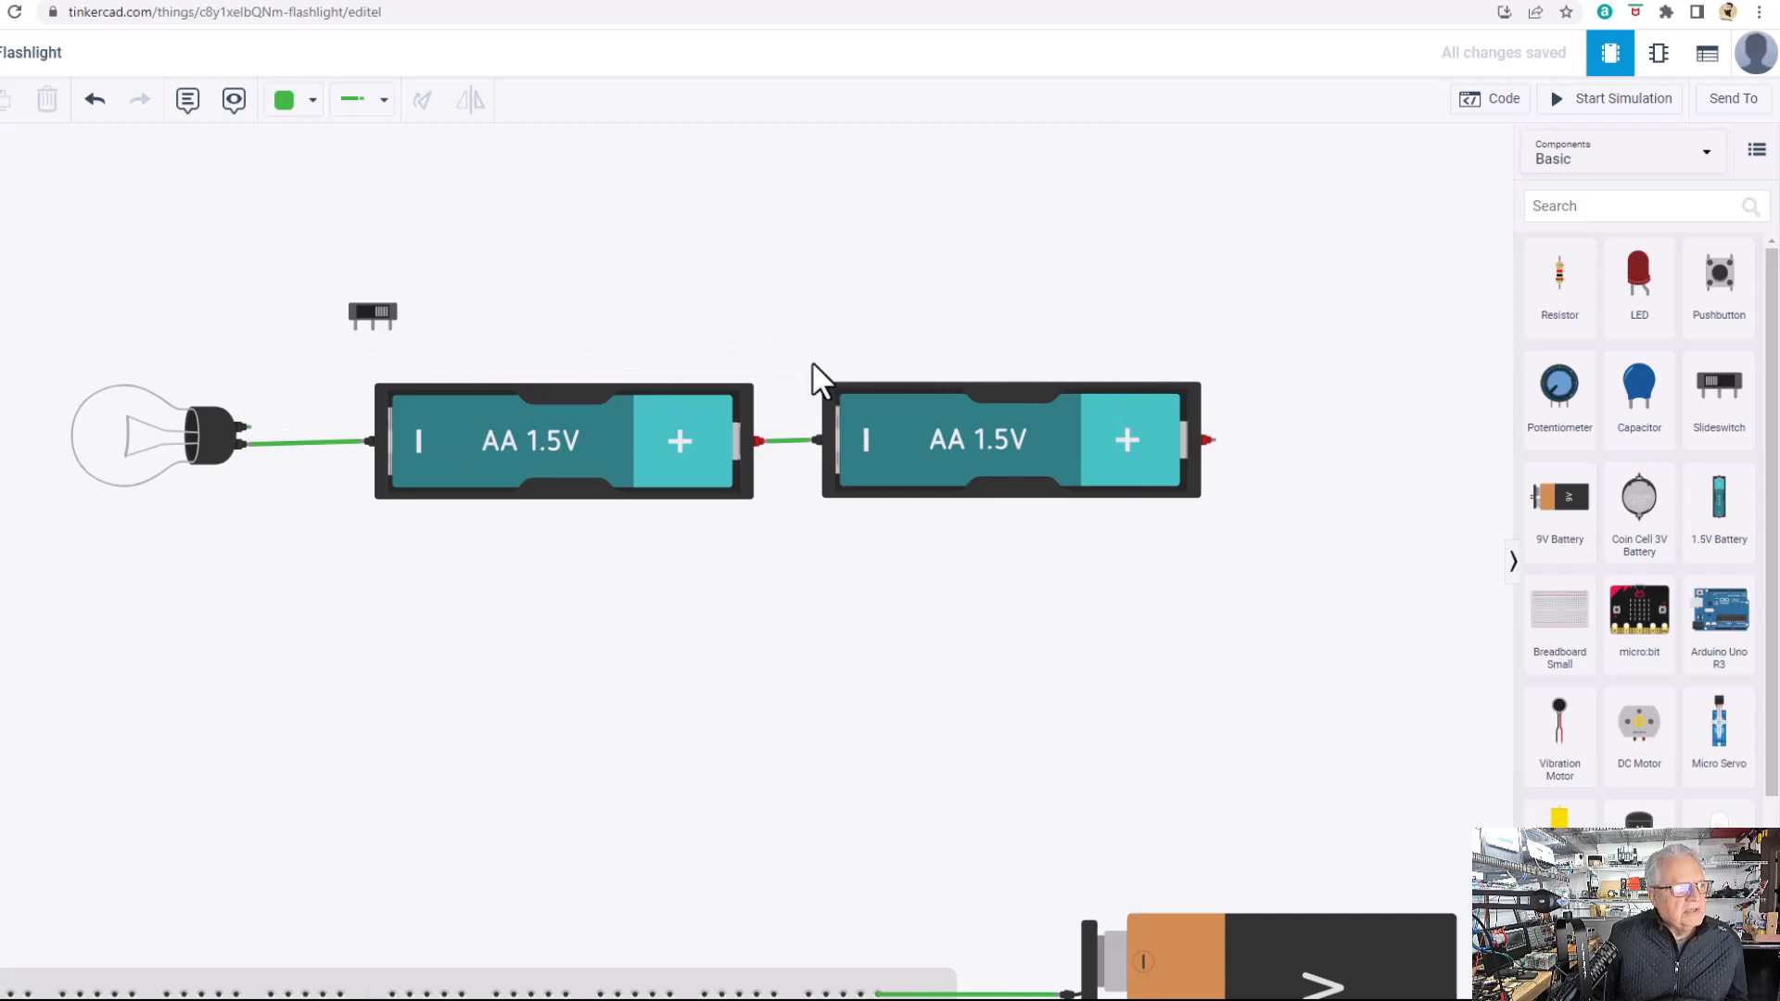
pyautogui.moveTo(390, 330)
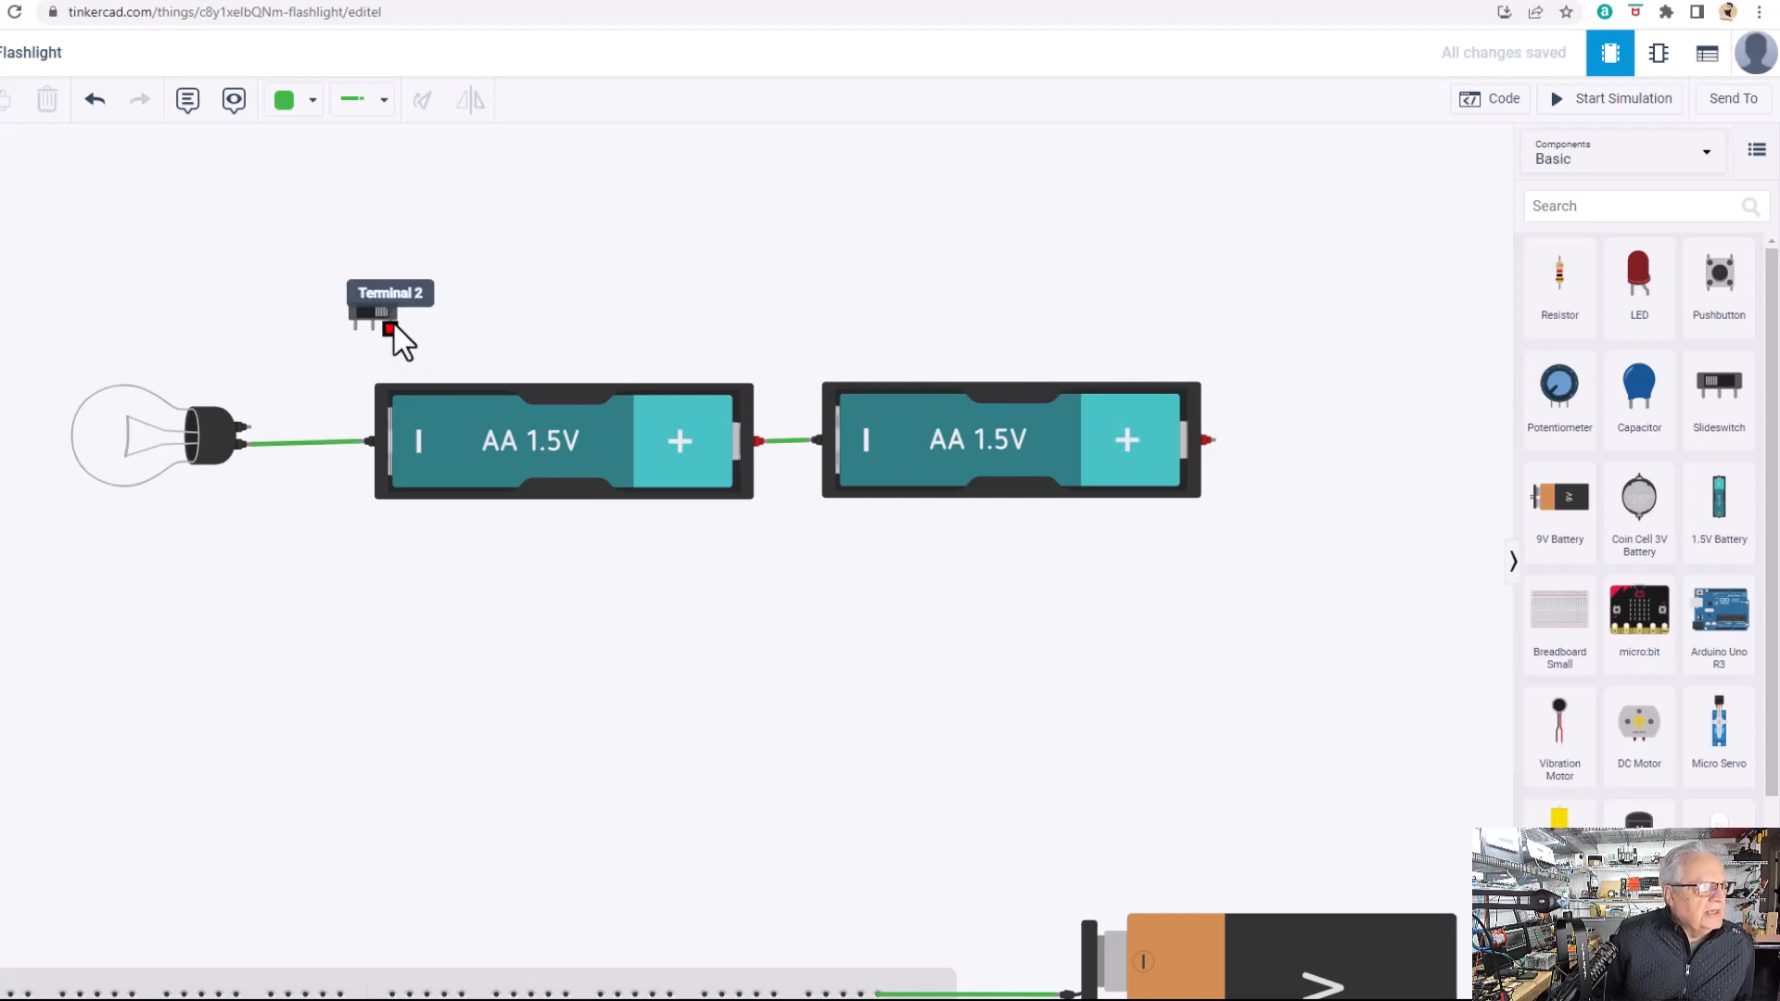
pyautogui.moveTo(358, 341)
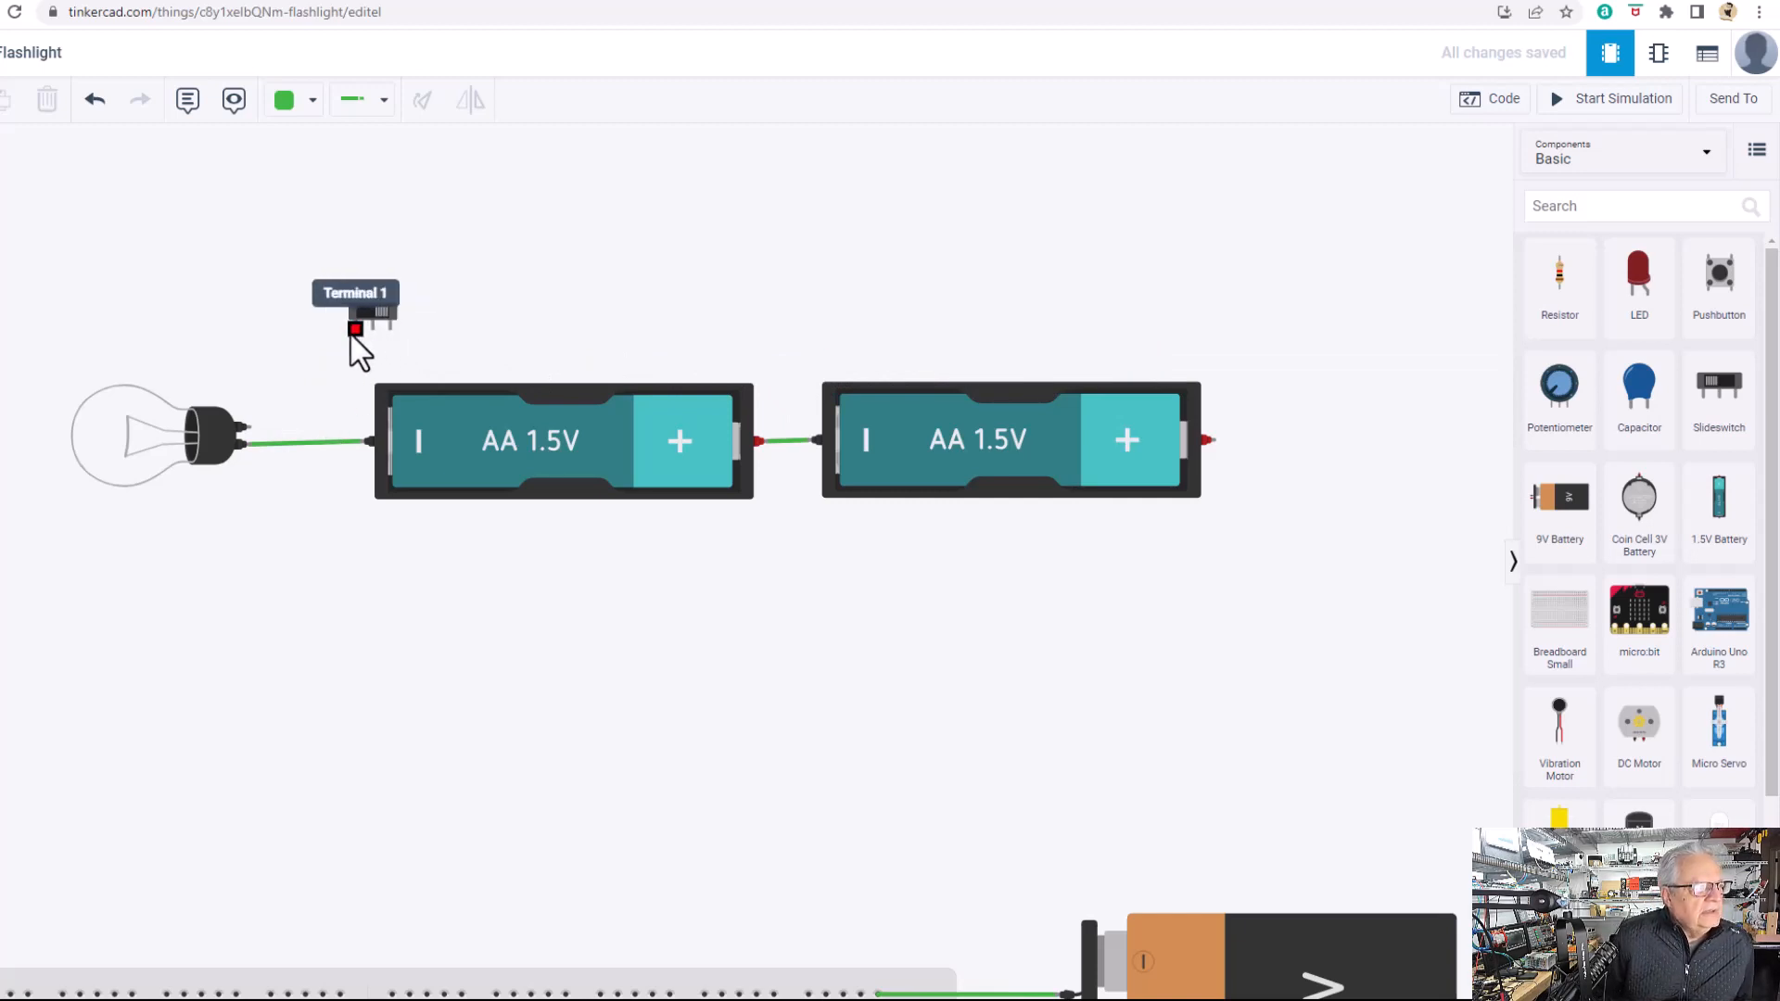
pyautogui.moveTo(373, 330)
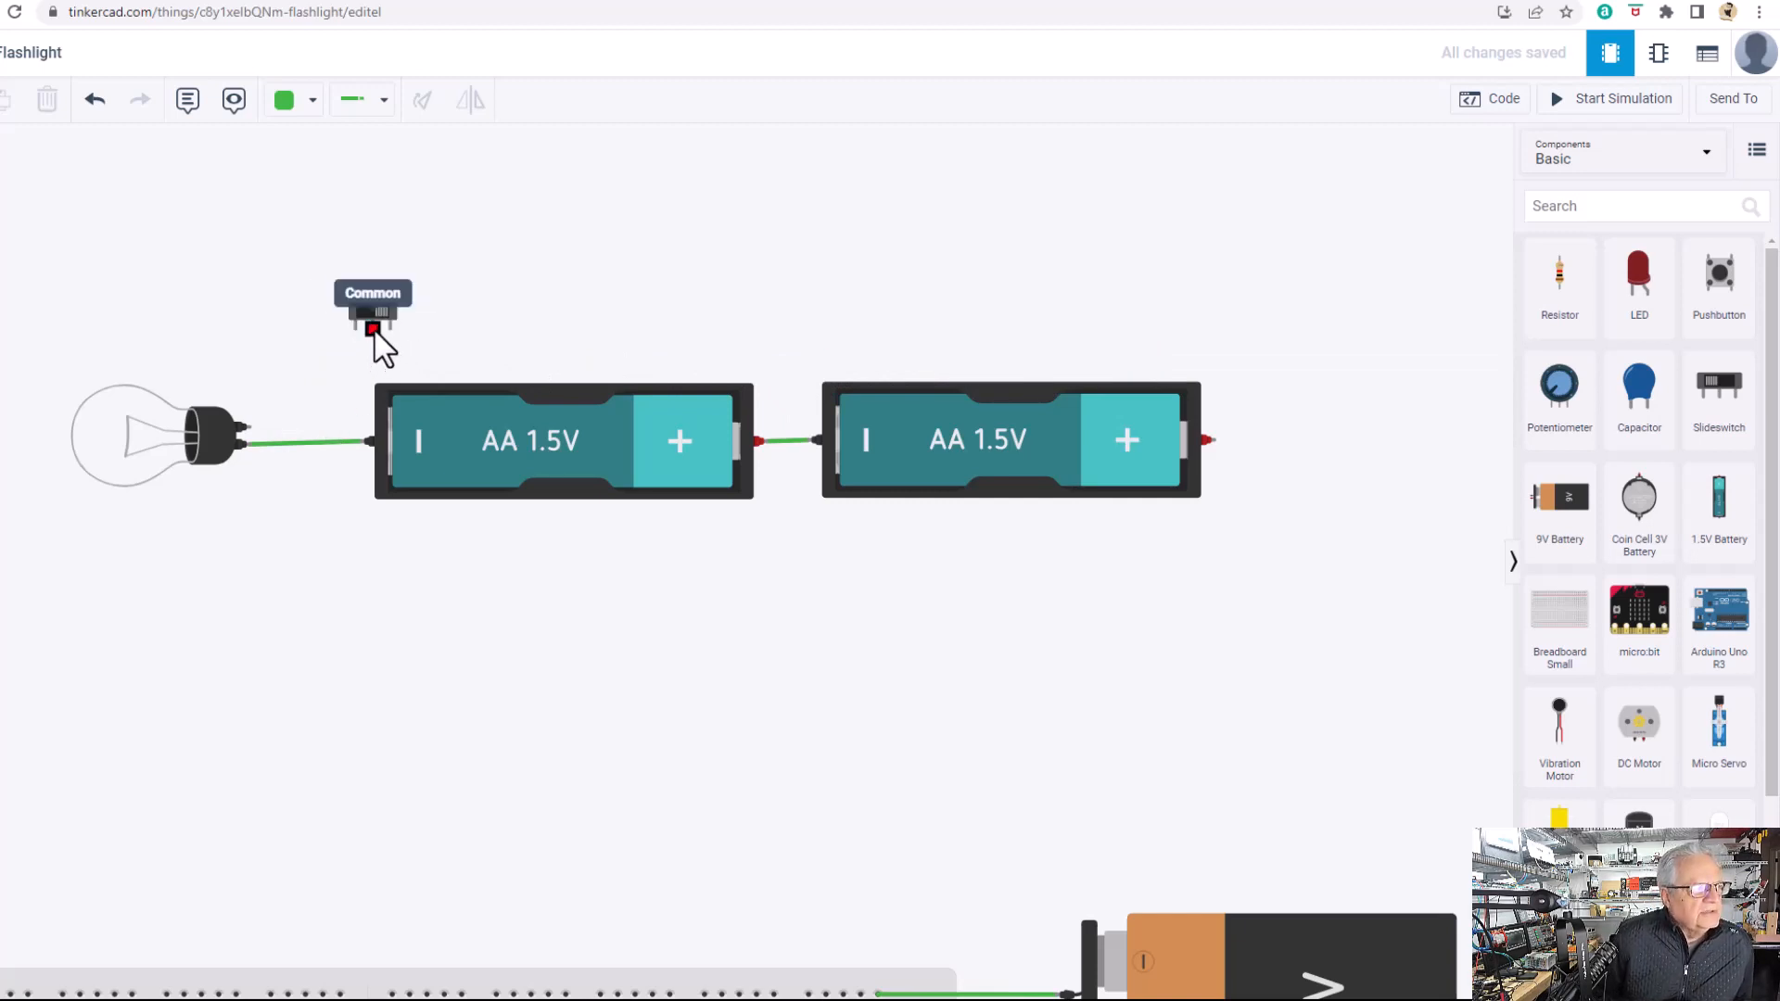
pyautogui.moveTo(363, 332)
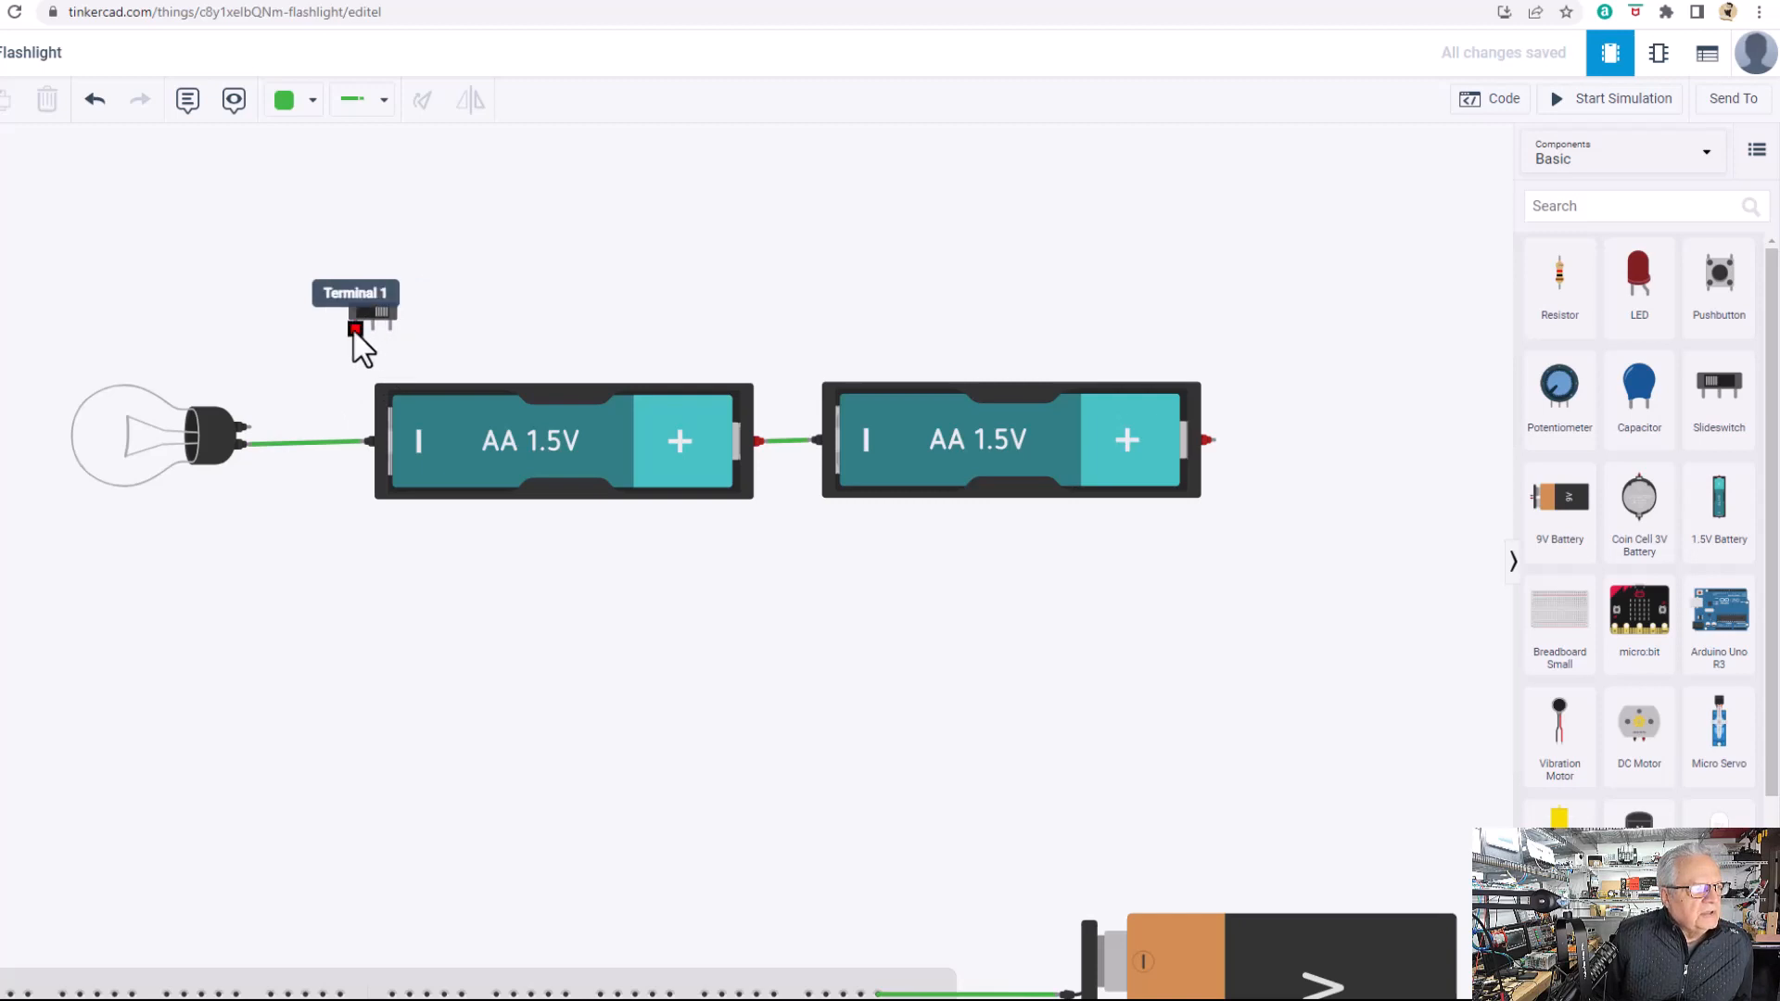
pyautogui.moveTo(390, 341)
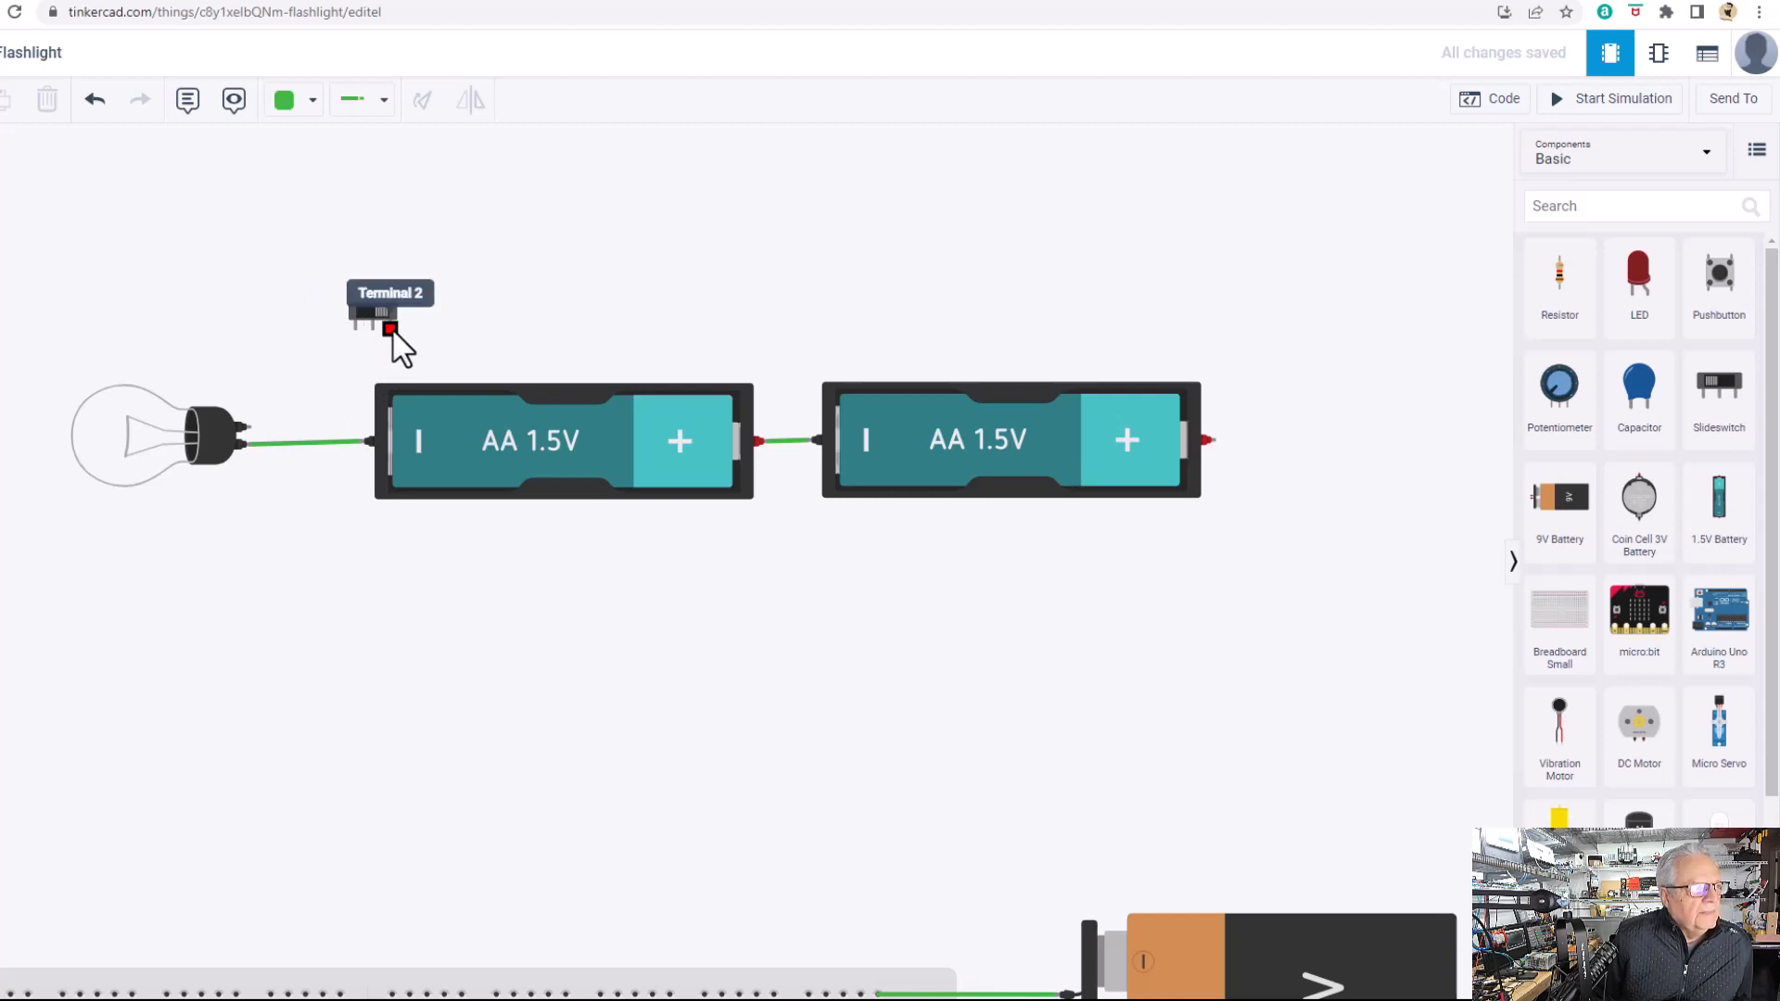
pyautogui.moveTo(385, 358)
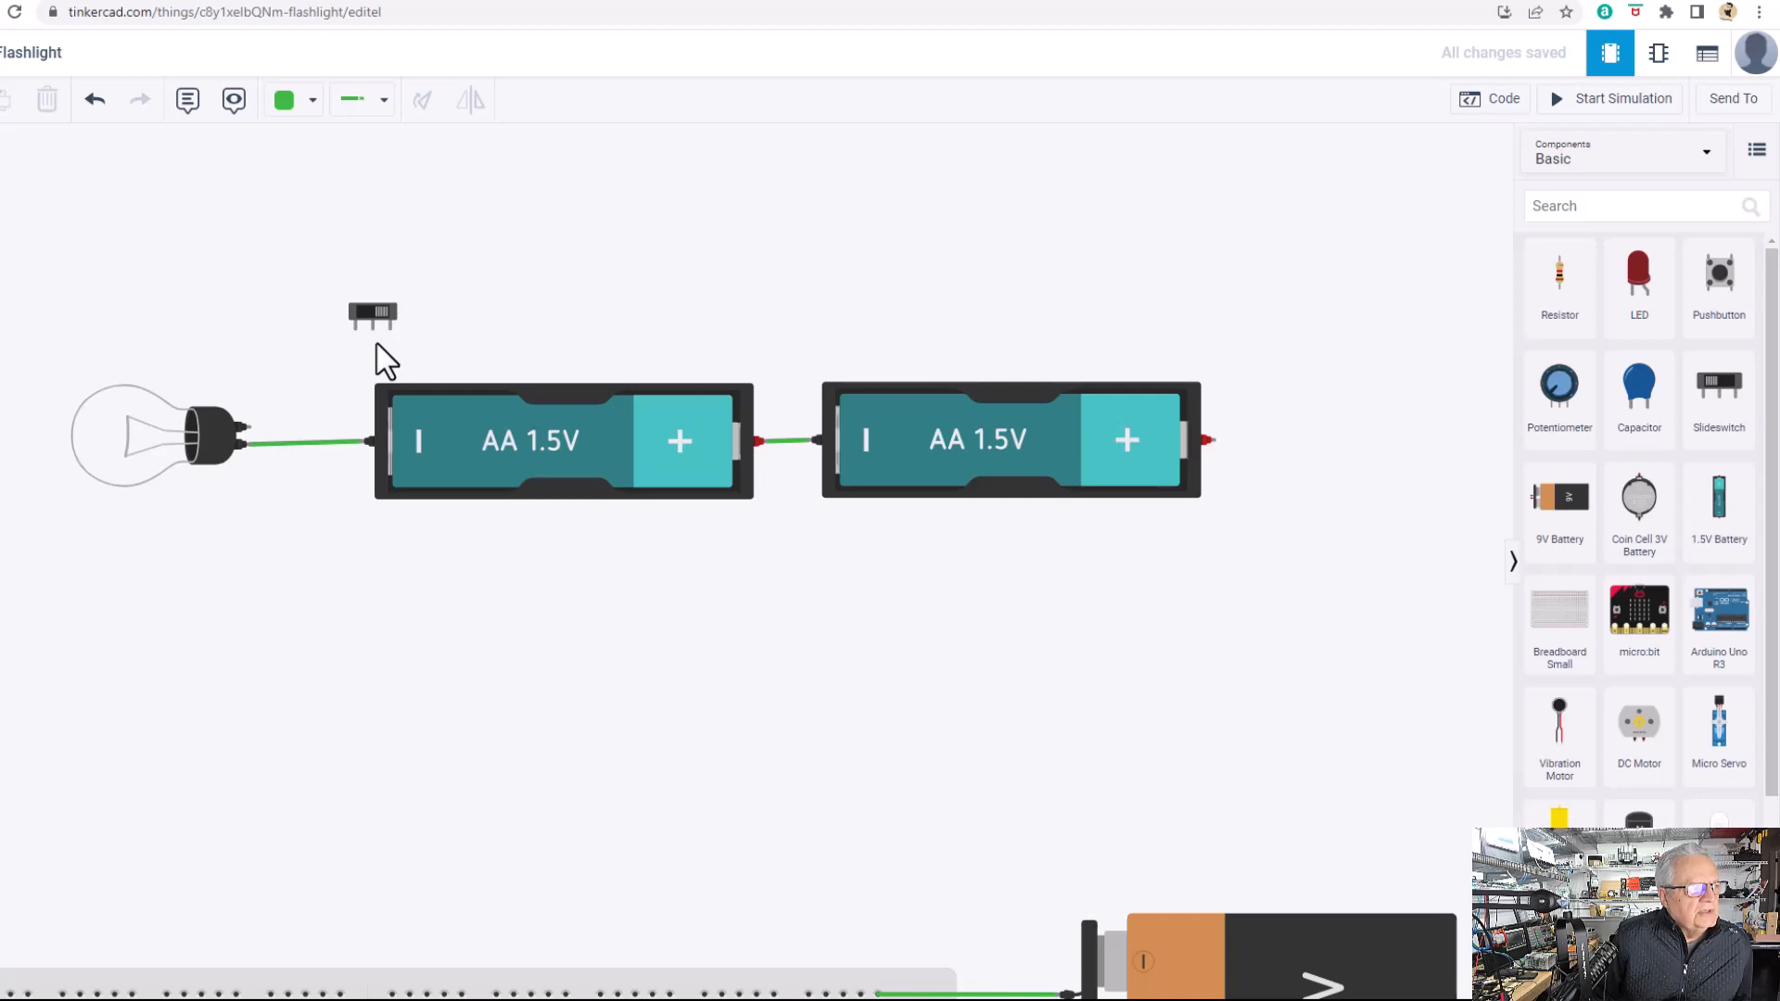
pyautogui.moveTo(373, 347)
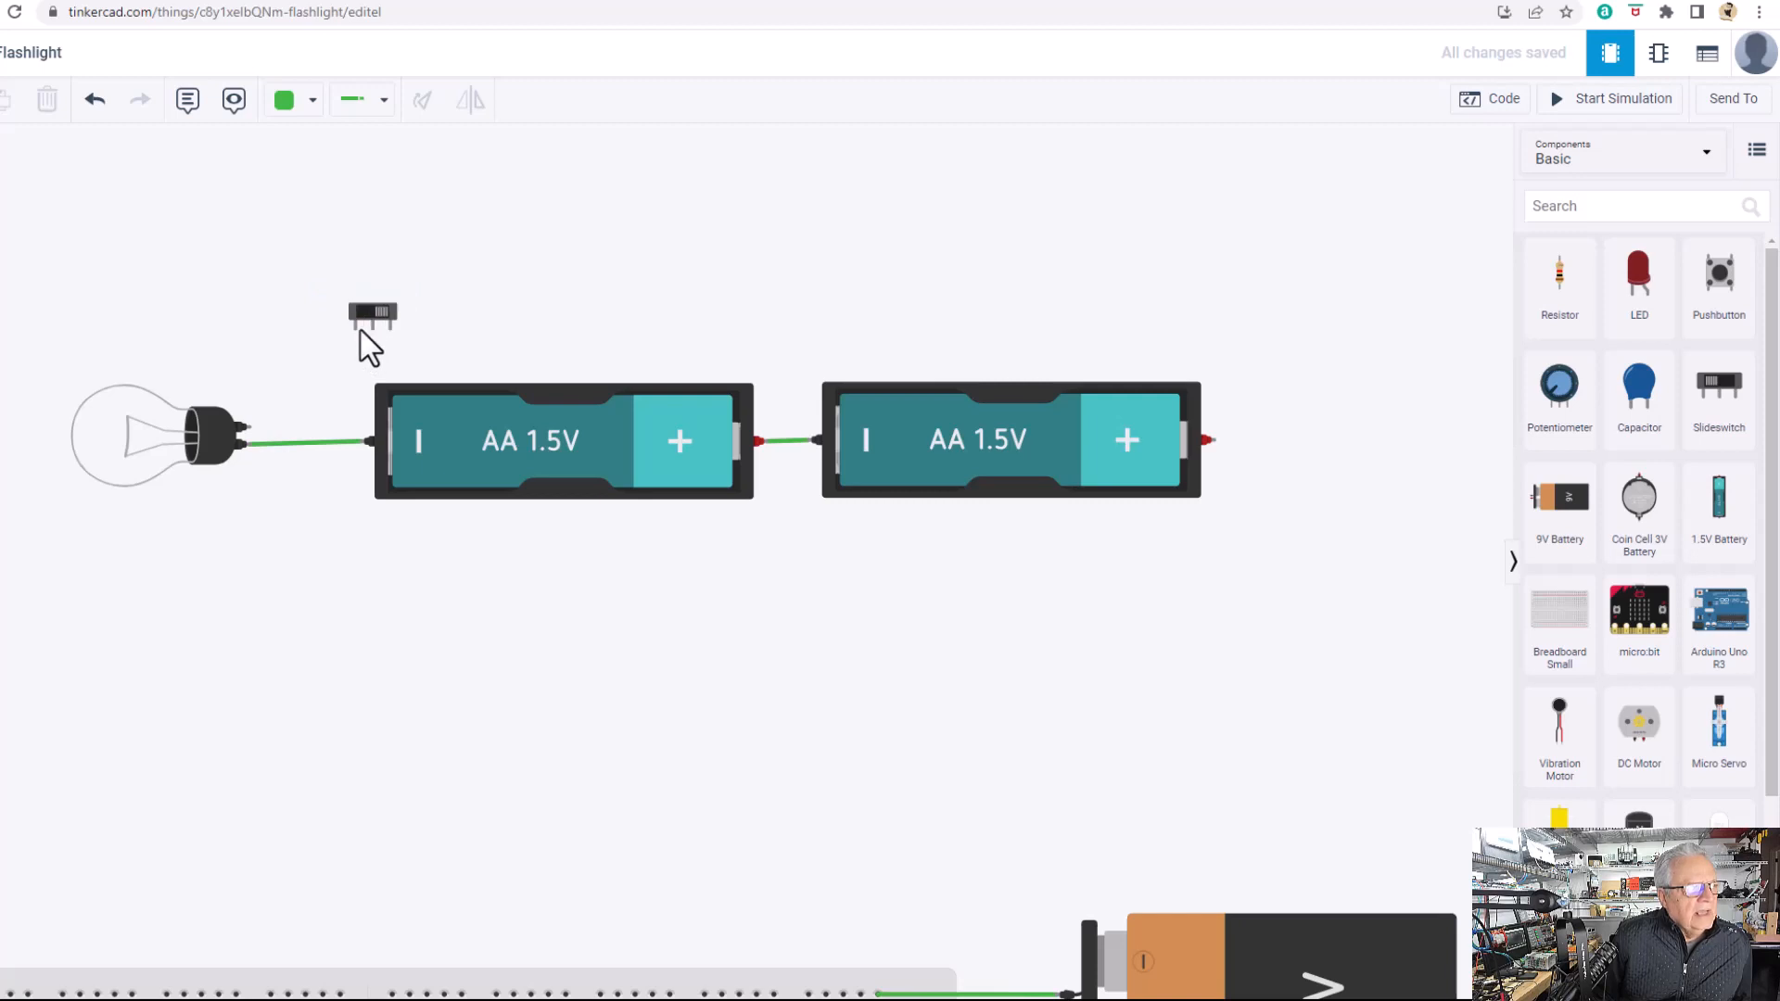
pyautogui.moveTo(375, 336)
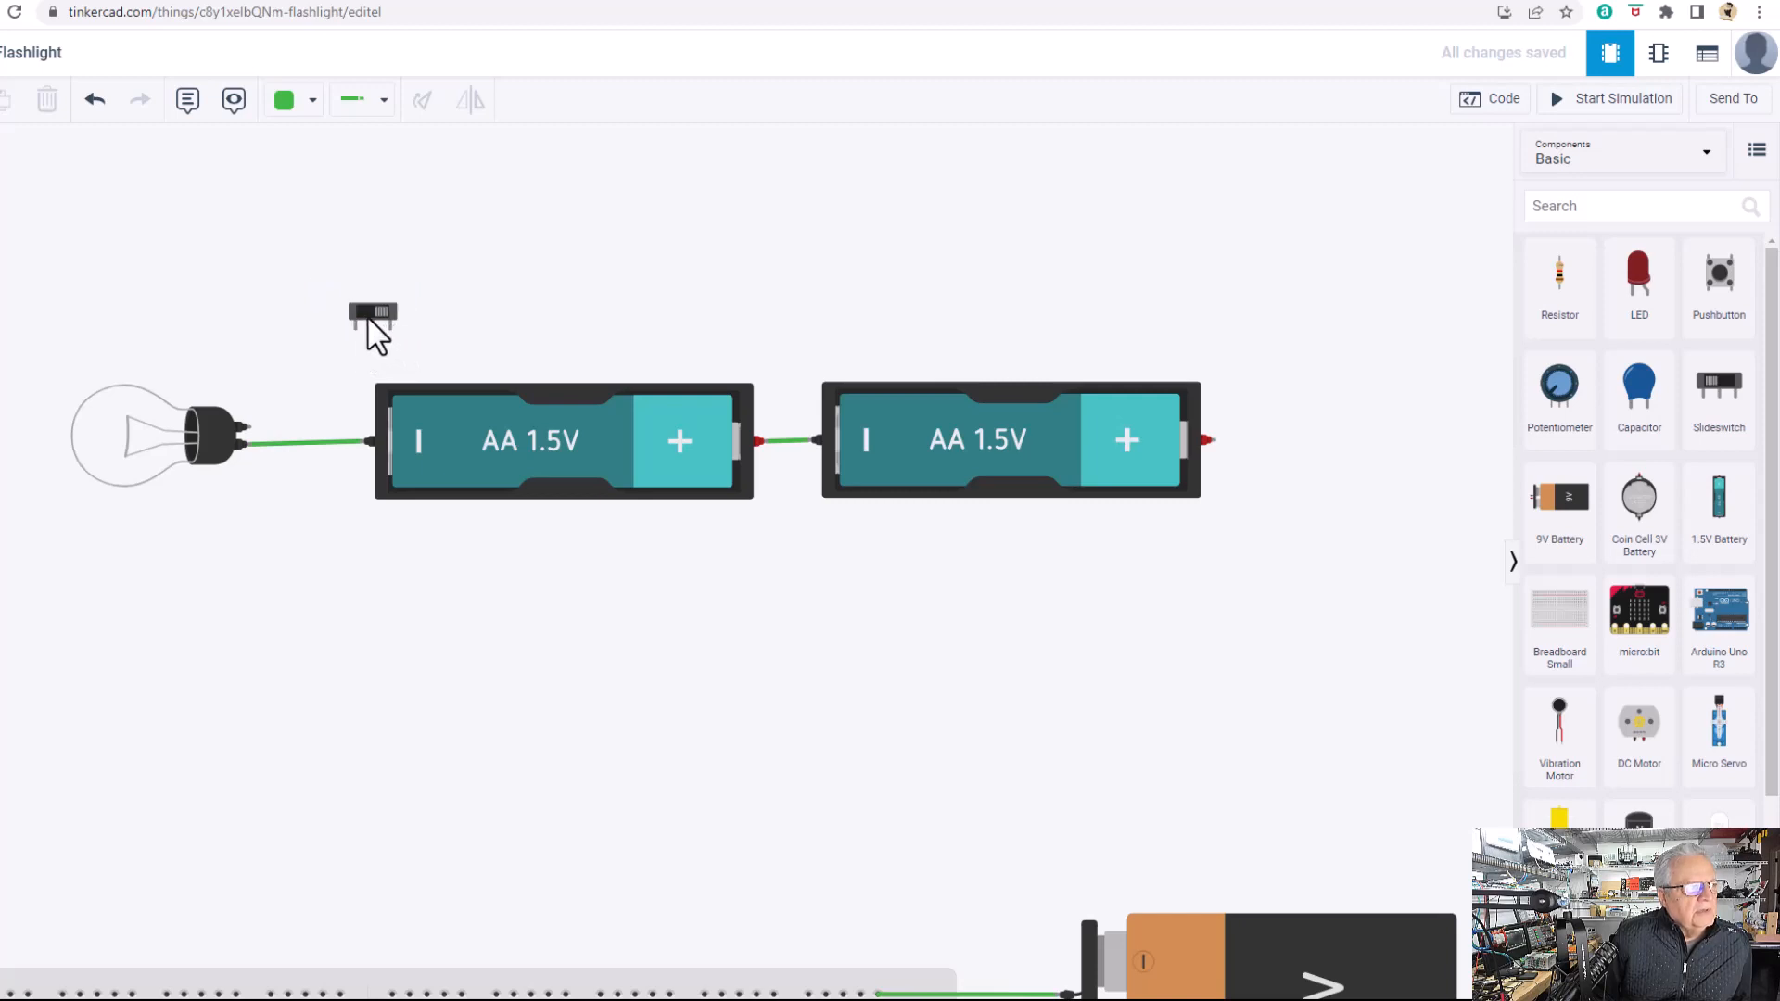
pyautogui.moveTo(252, 444)
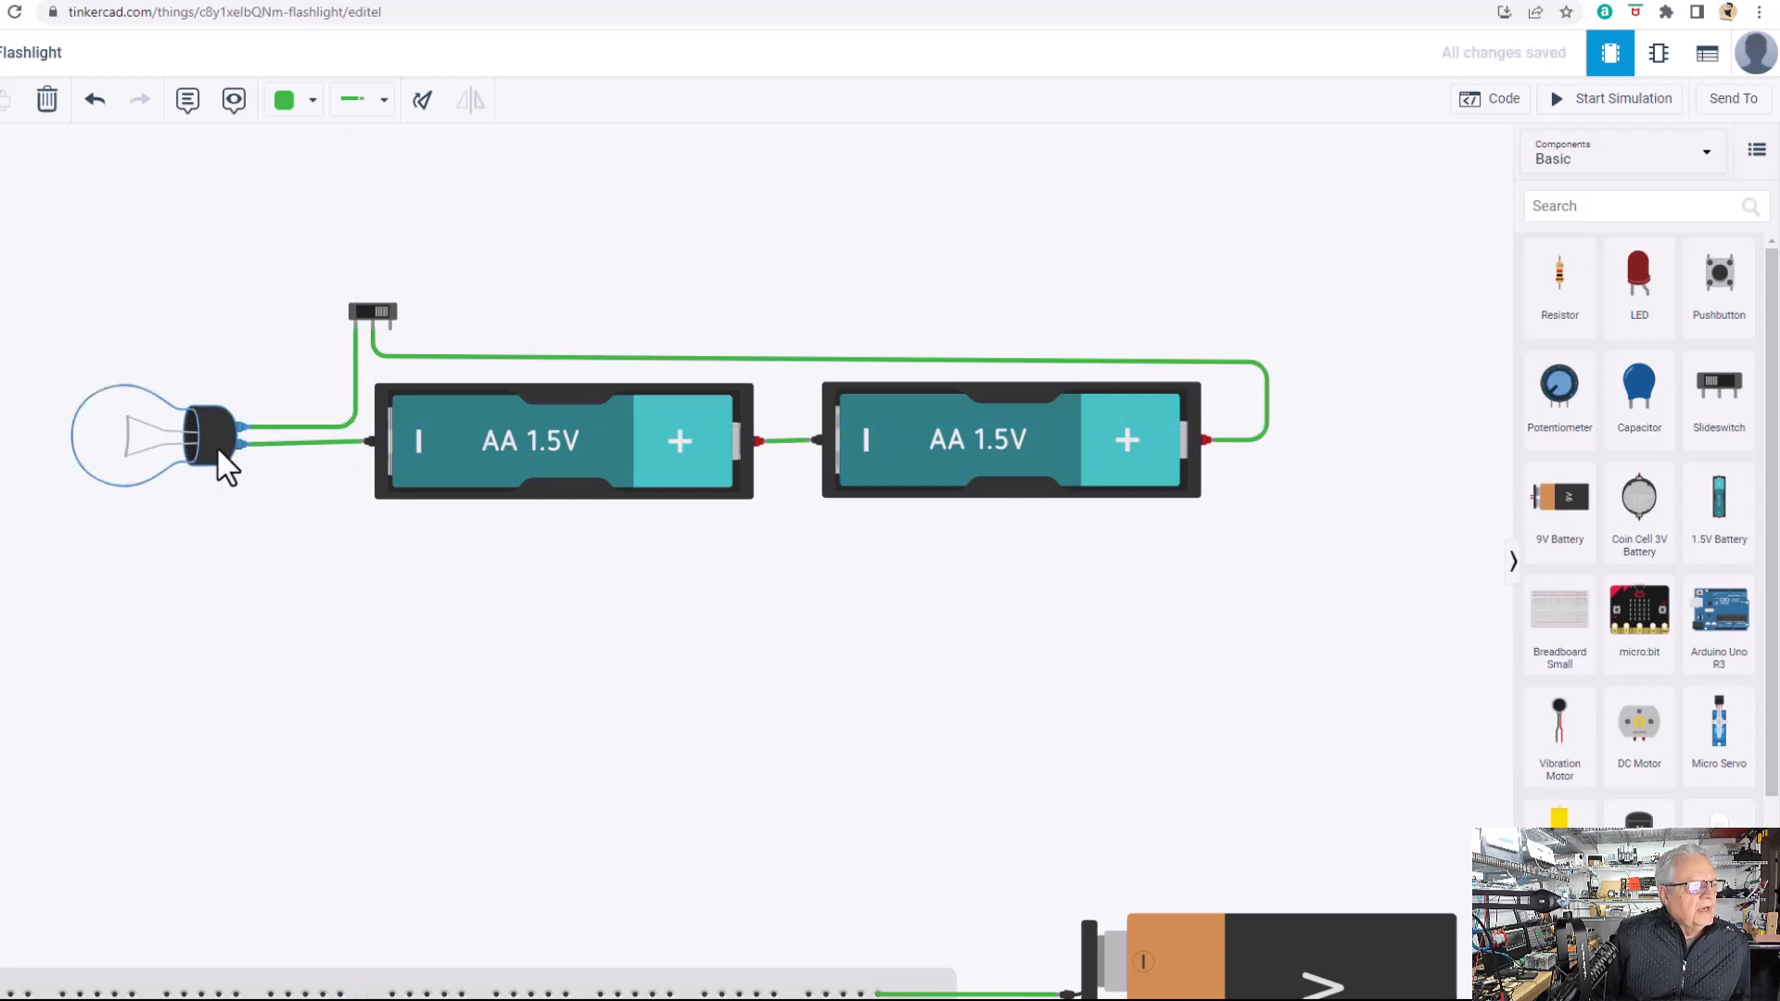
# Finish the switch wire onto the bulb's second terminal, closing the flashlight loop.
pyautogui.click(171, 437)
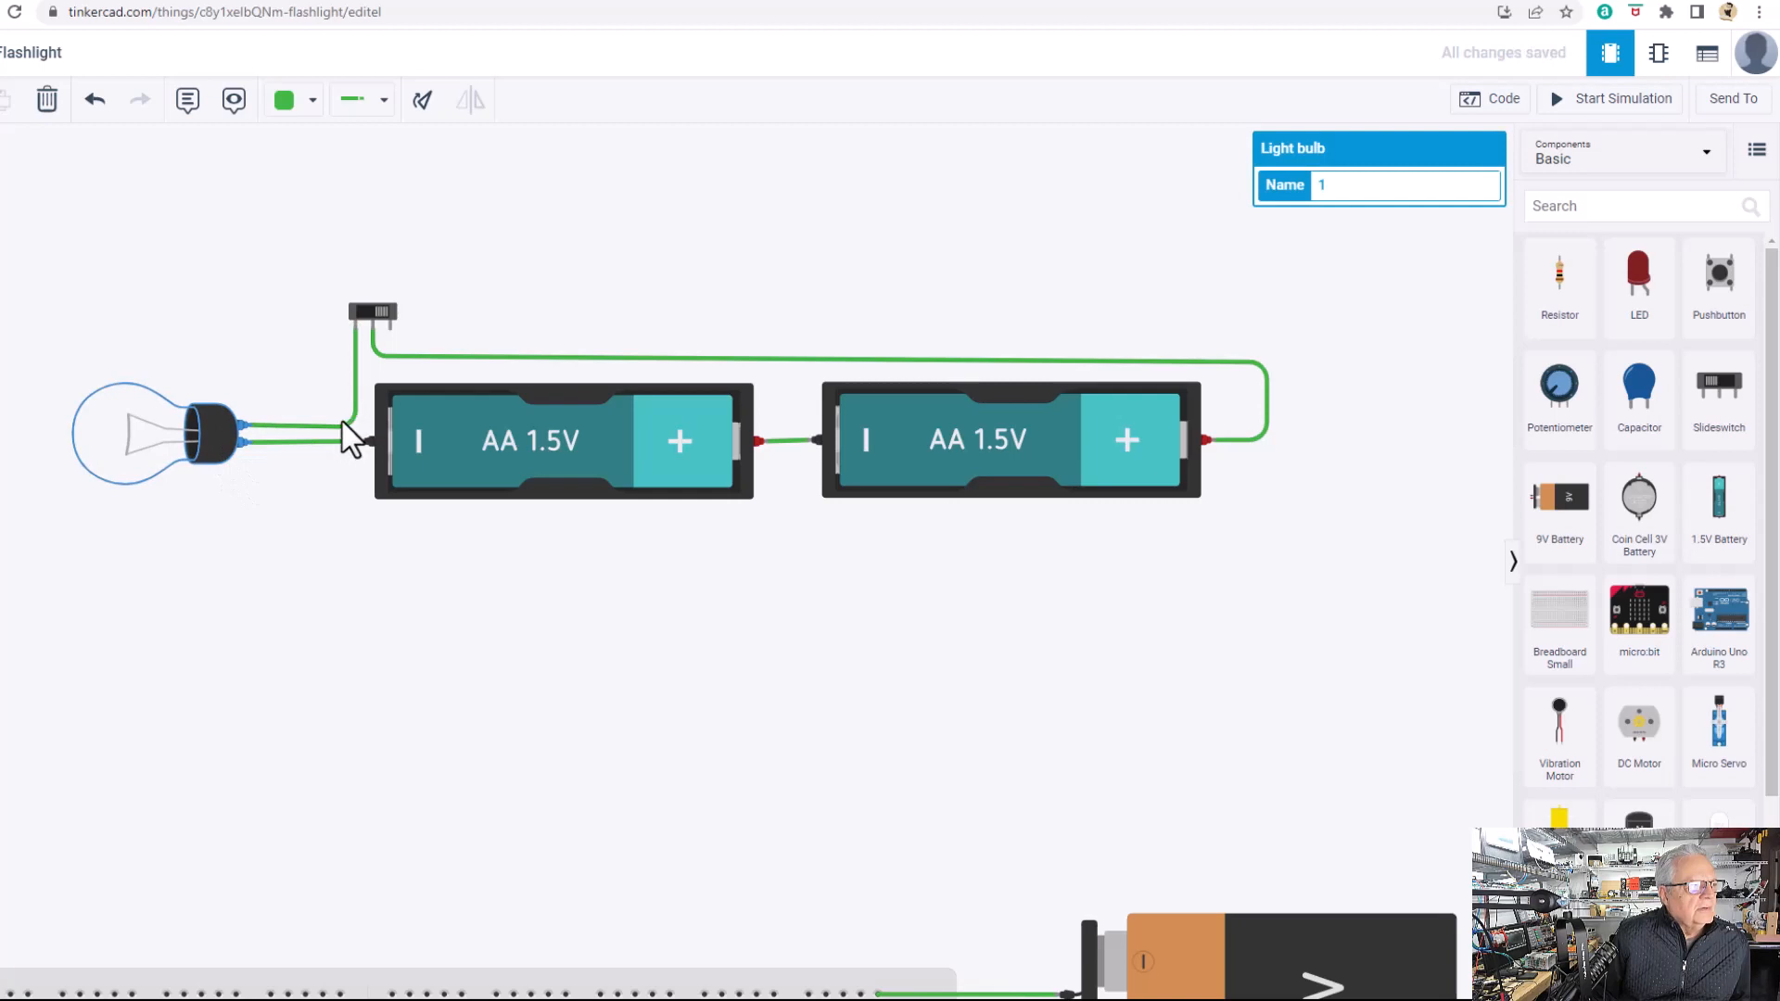
pyautogui.click(681, 625)
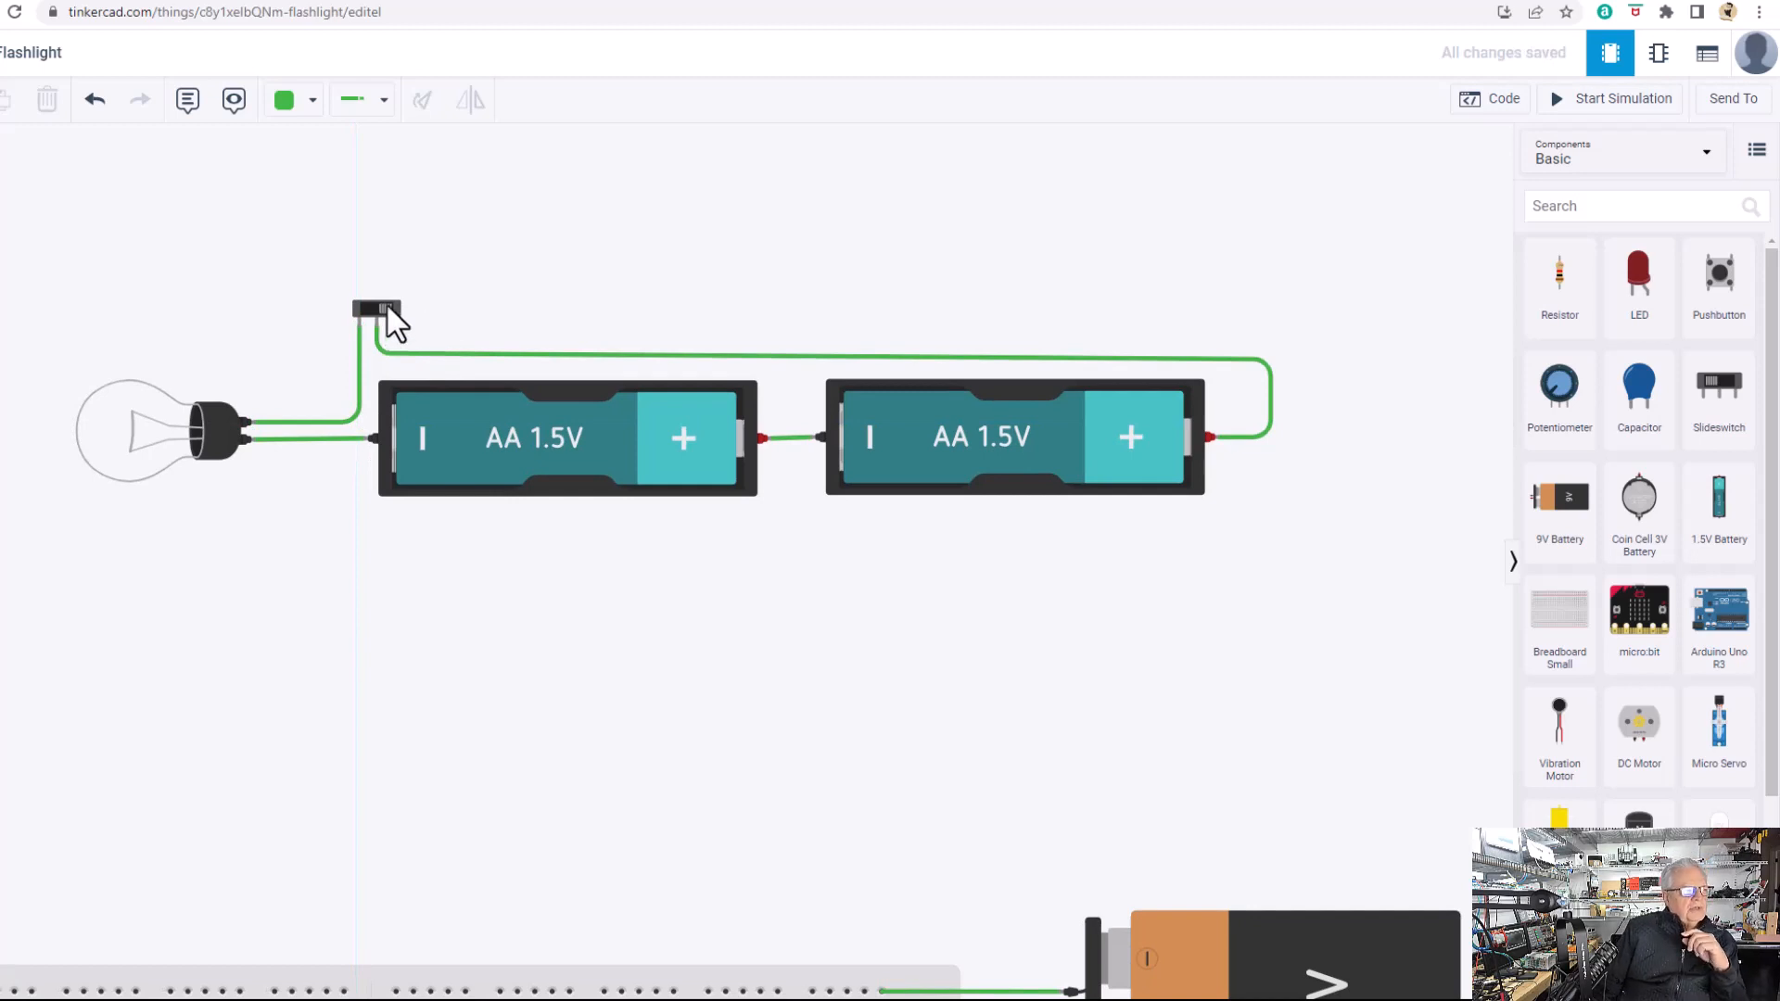
pyautogui.moveTo(393, 326)
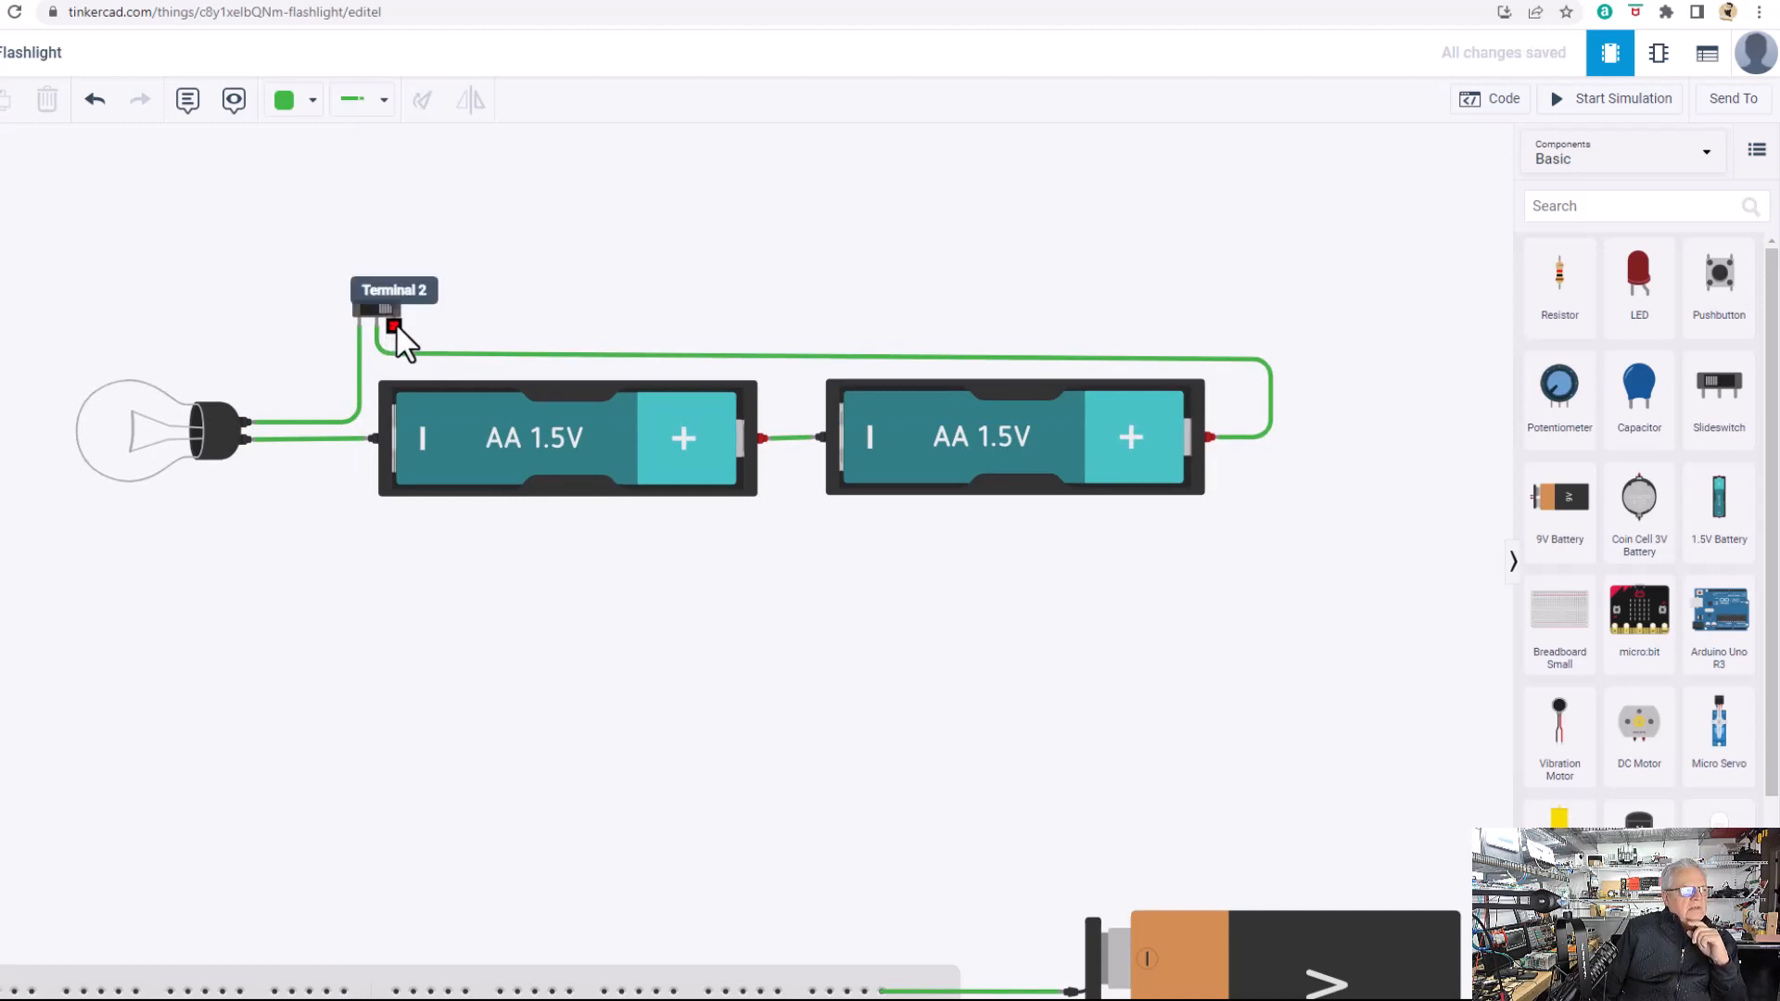
pyautogui.moveTo(474, 305)
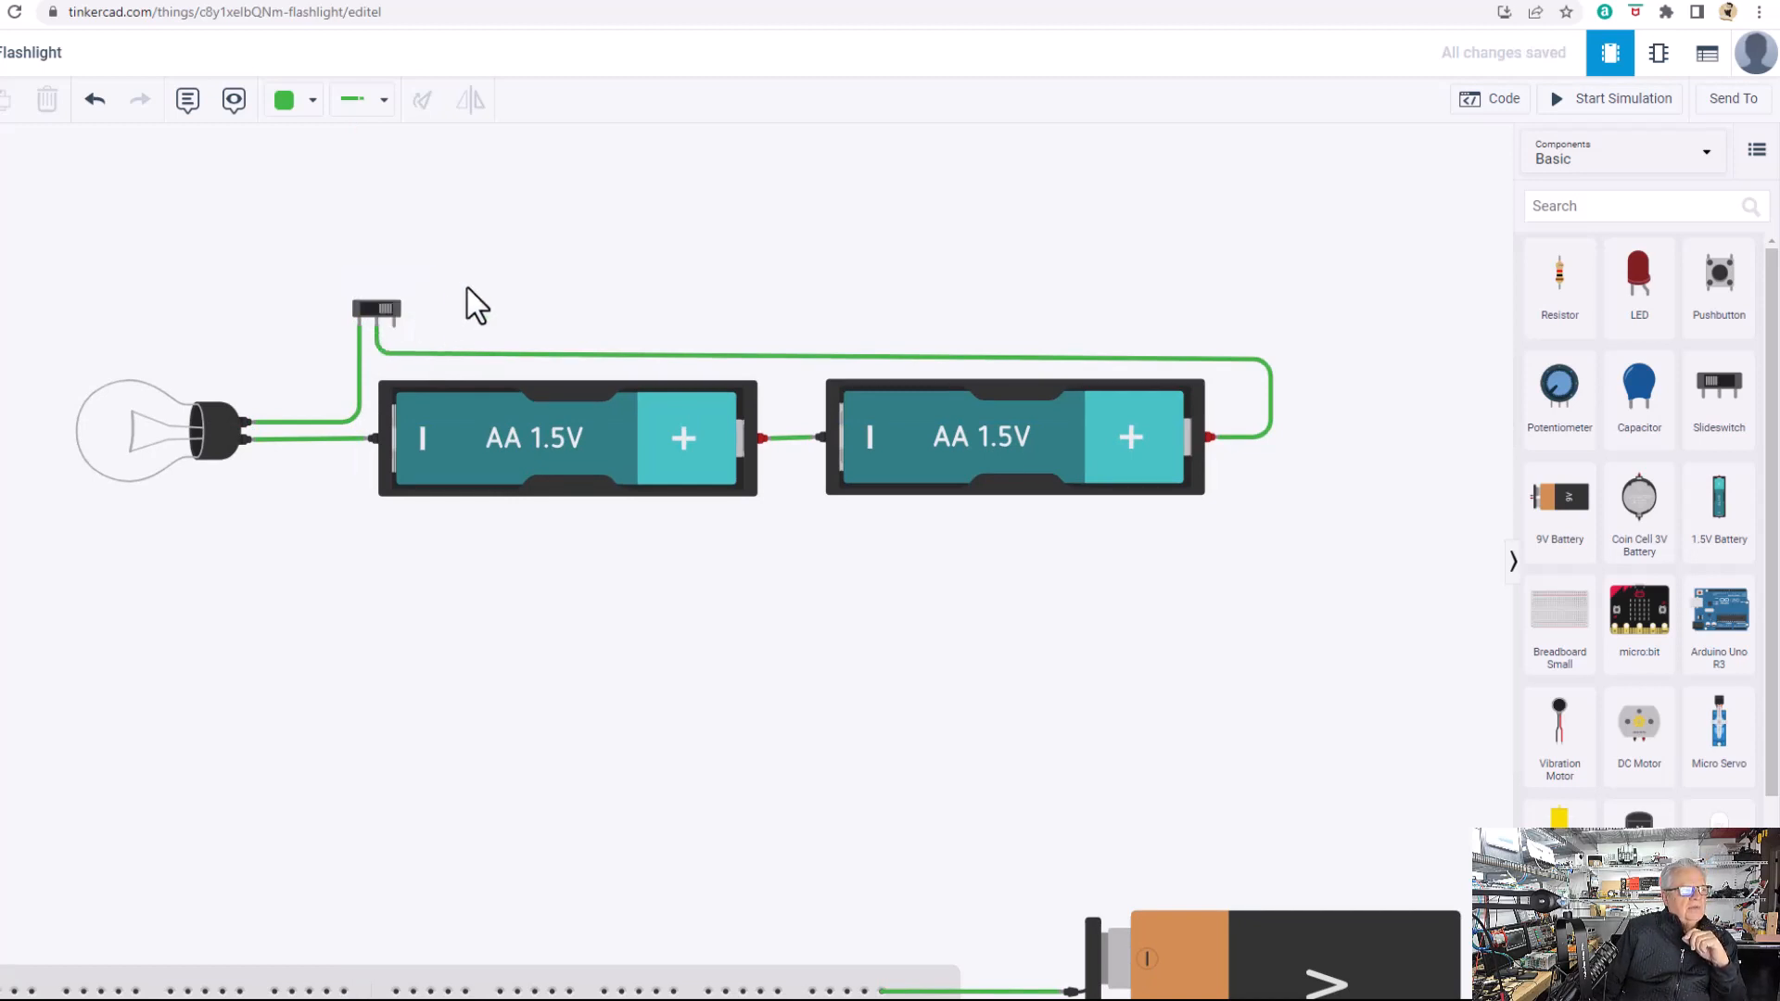
pyautogui.moveTo(363, 335)
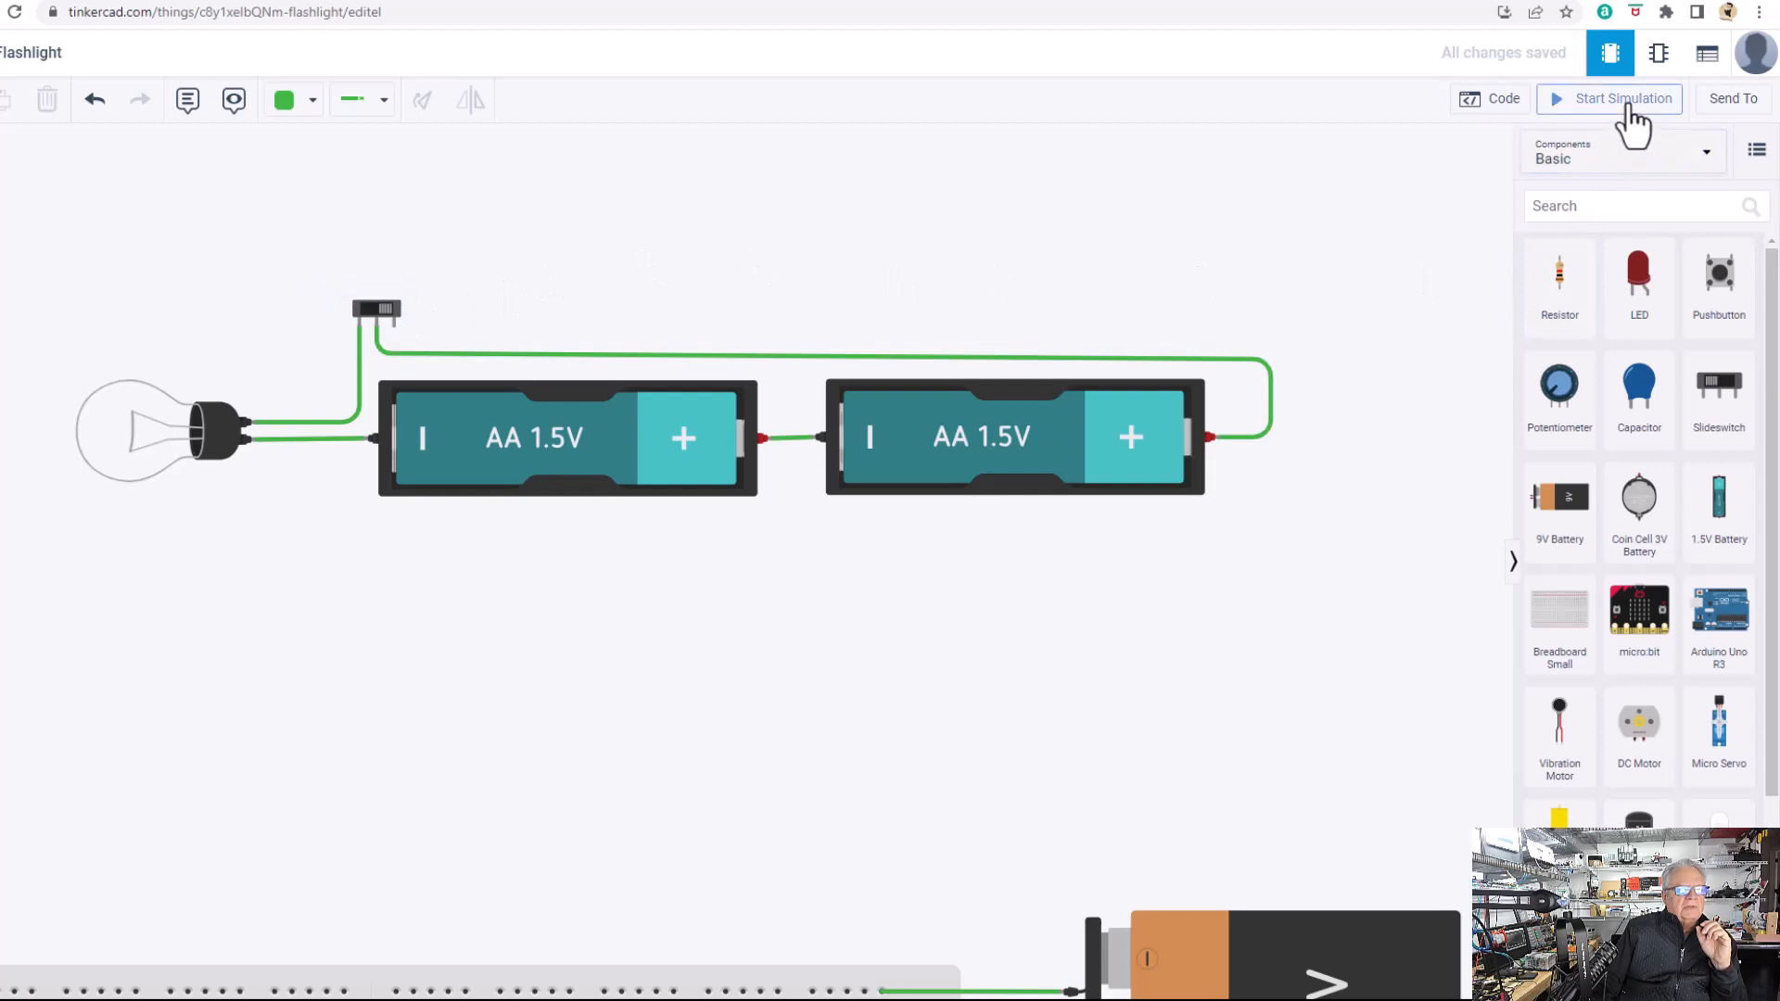
# Run the simulation and toggle the slide switch several times, leaving the bulb lit.
pyautogui.click(1619, 98)
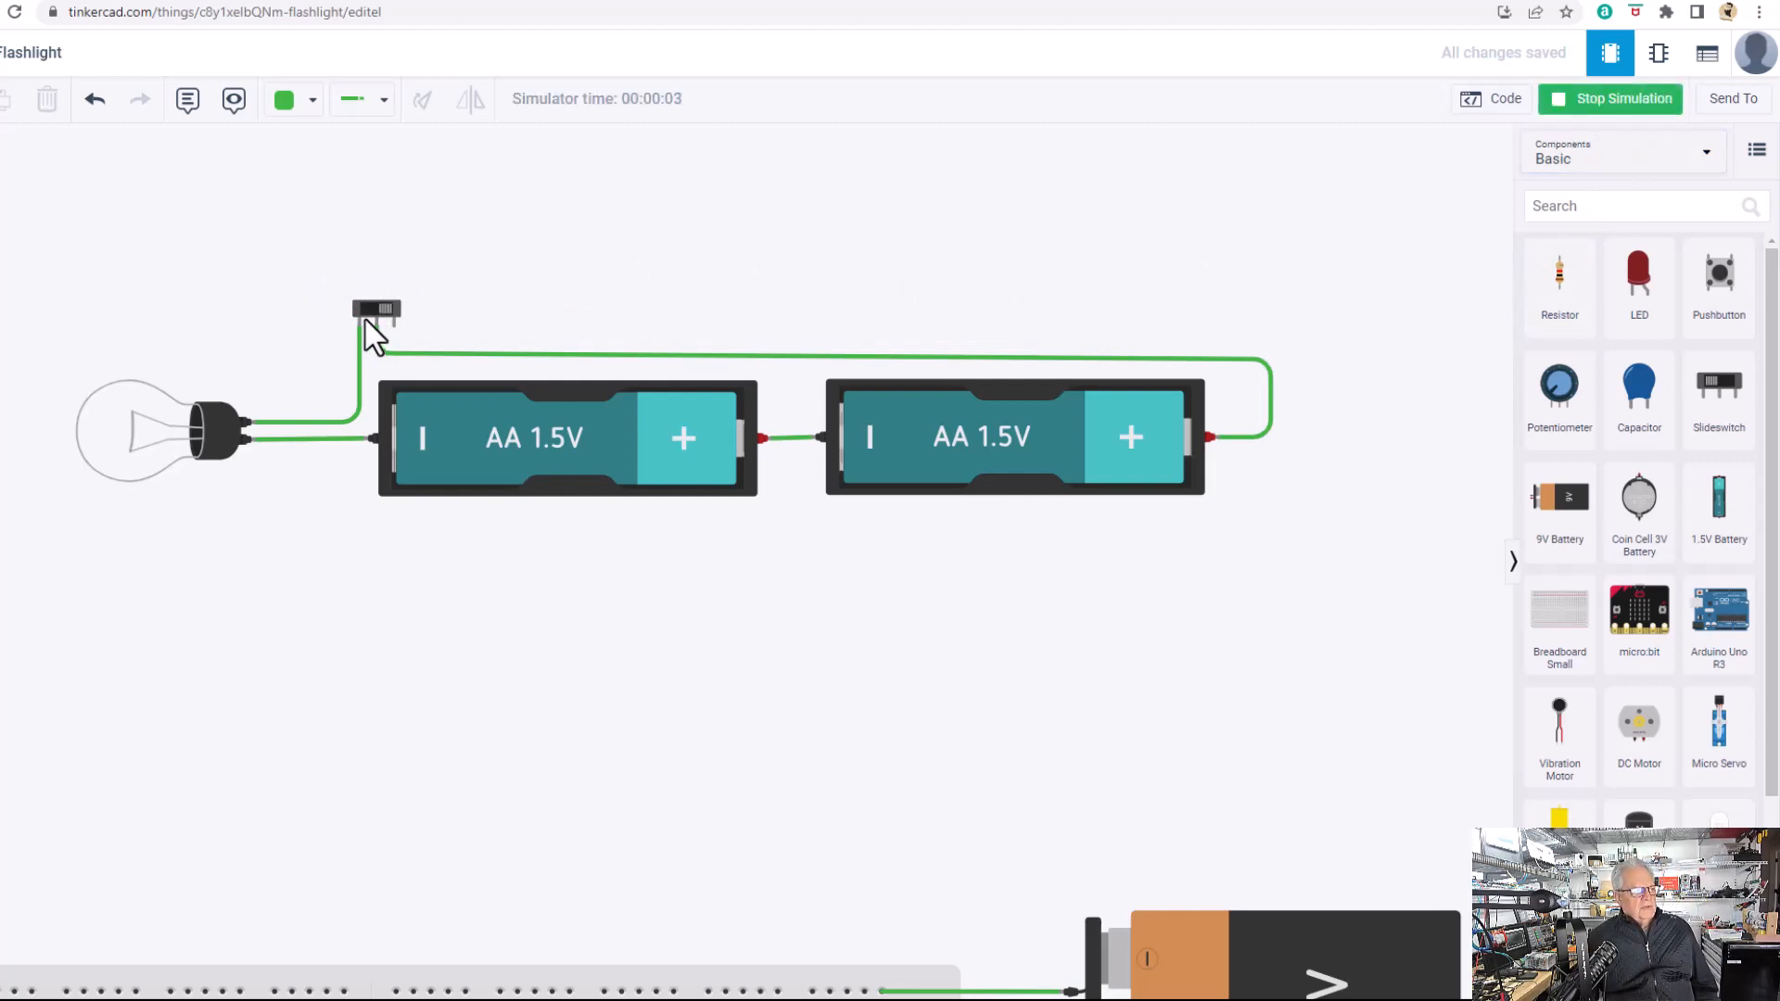
pyautogui.click(376, 309)
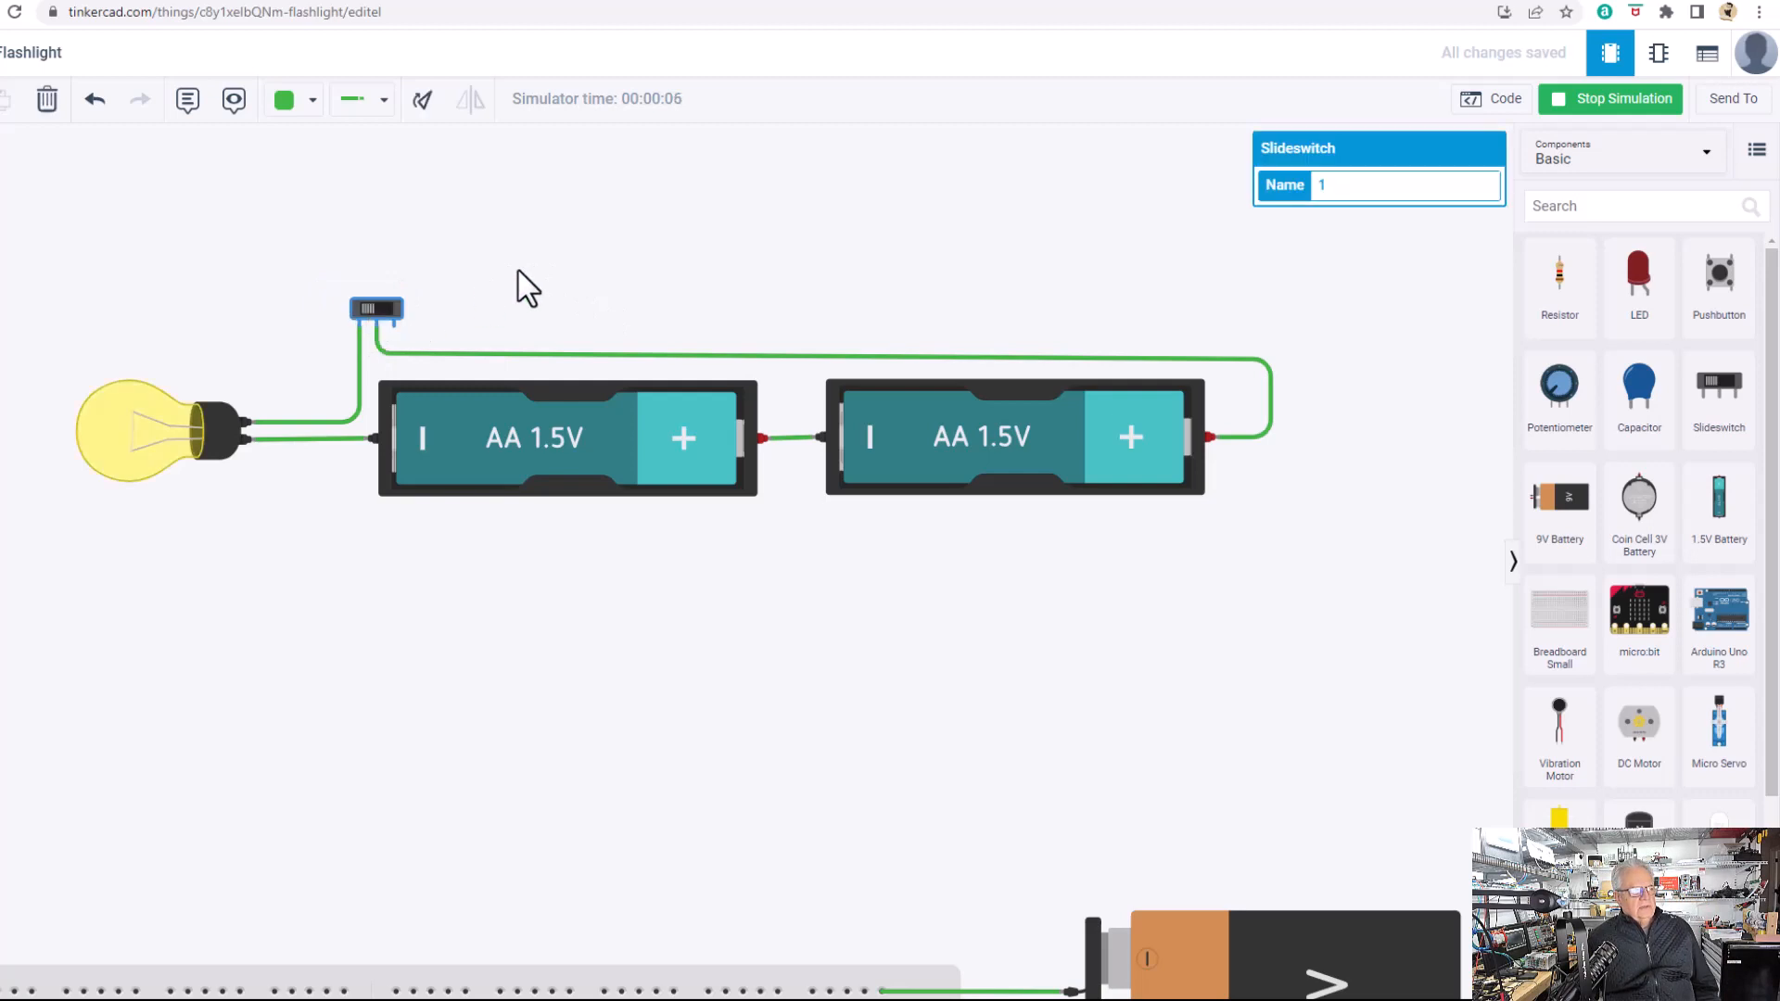
pyautogui.click(377, 310)
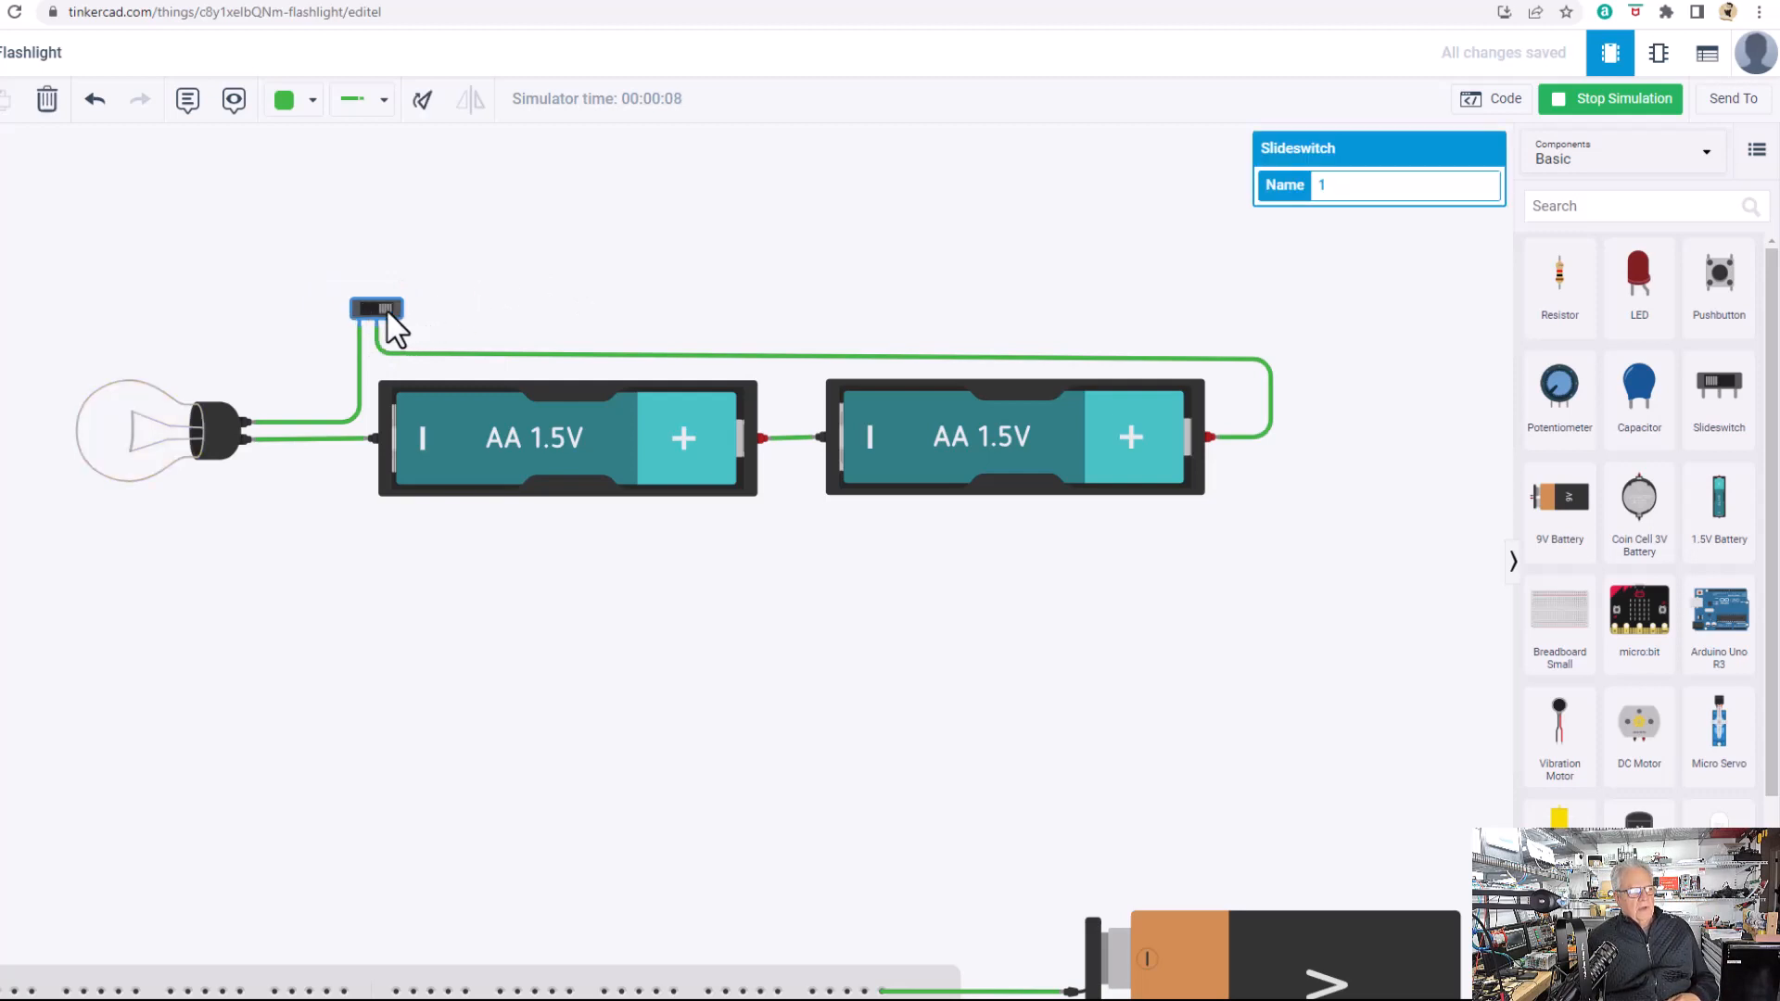
pyautogui.click(376, 310)
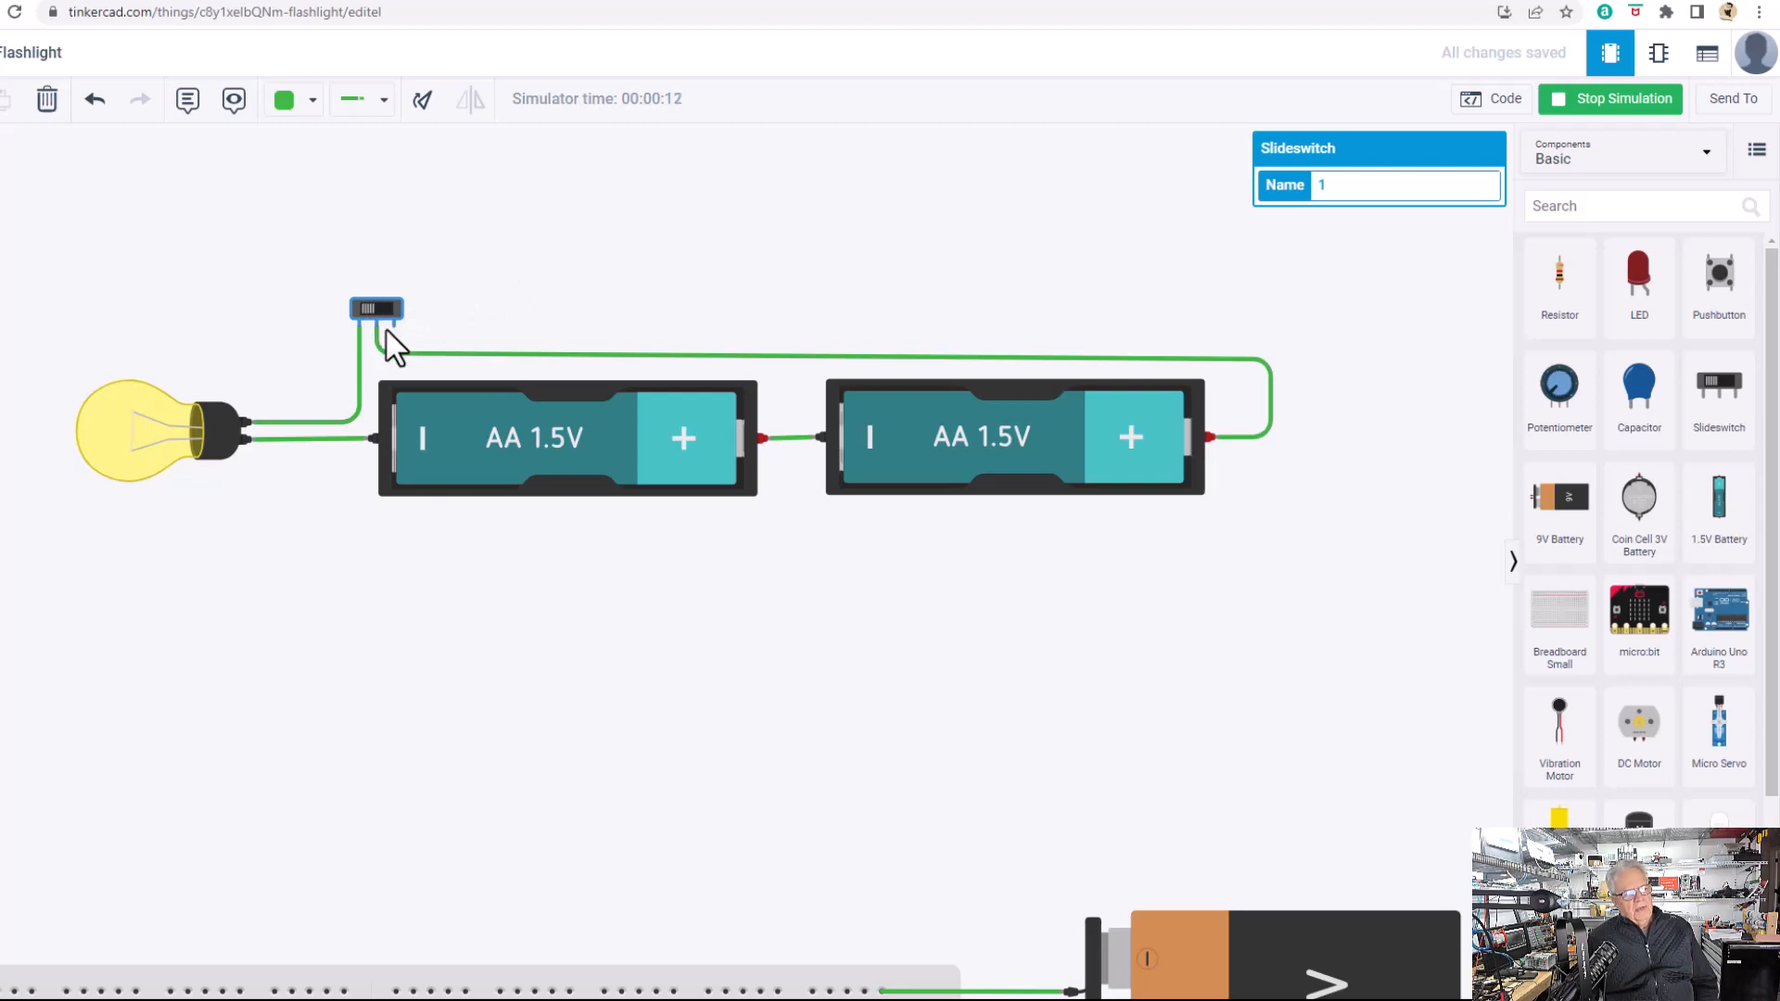
pyautogui.moveTo(401, 358)
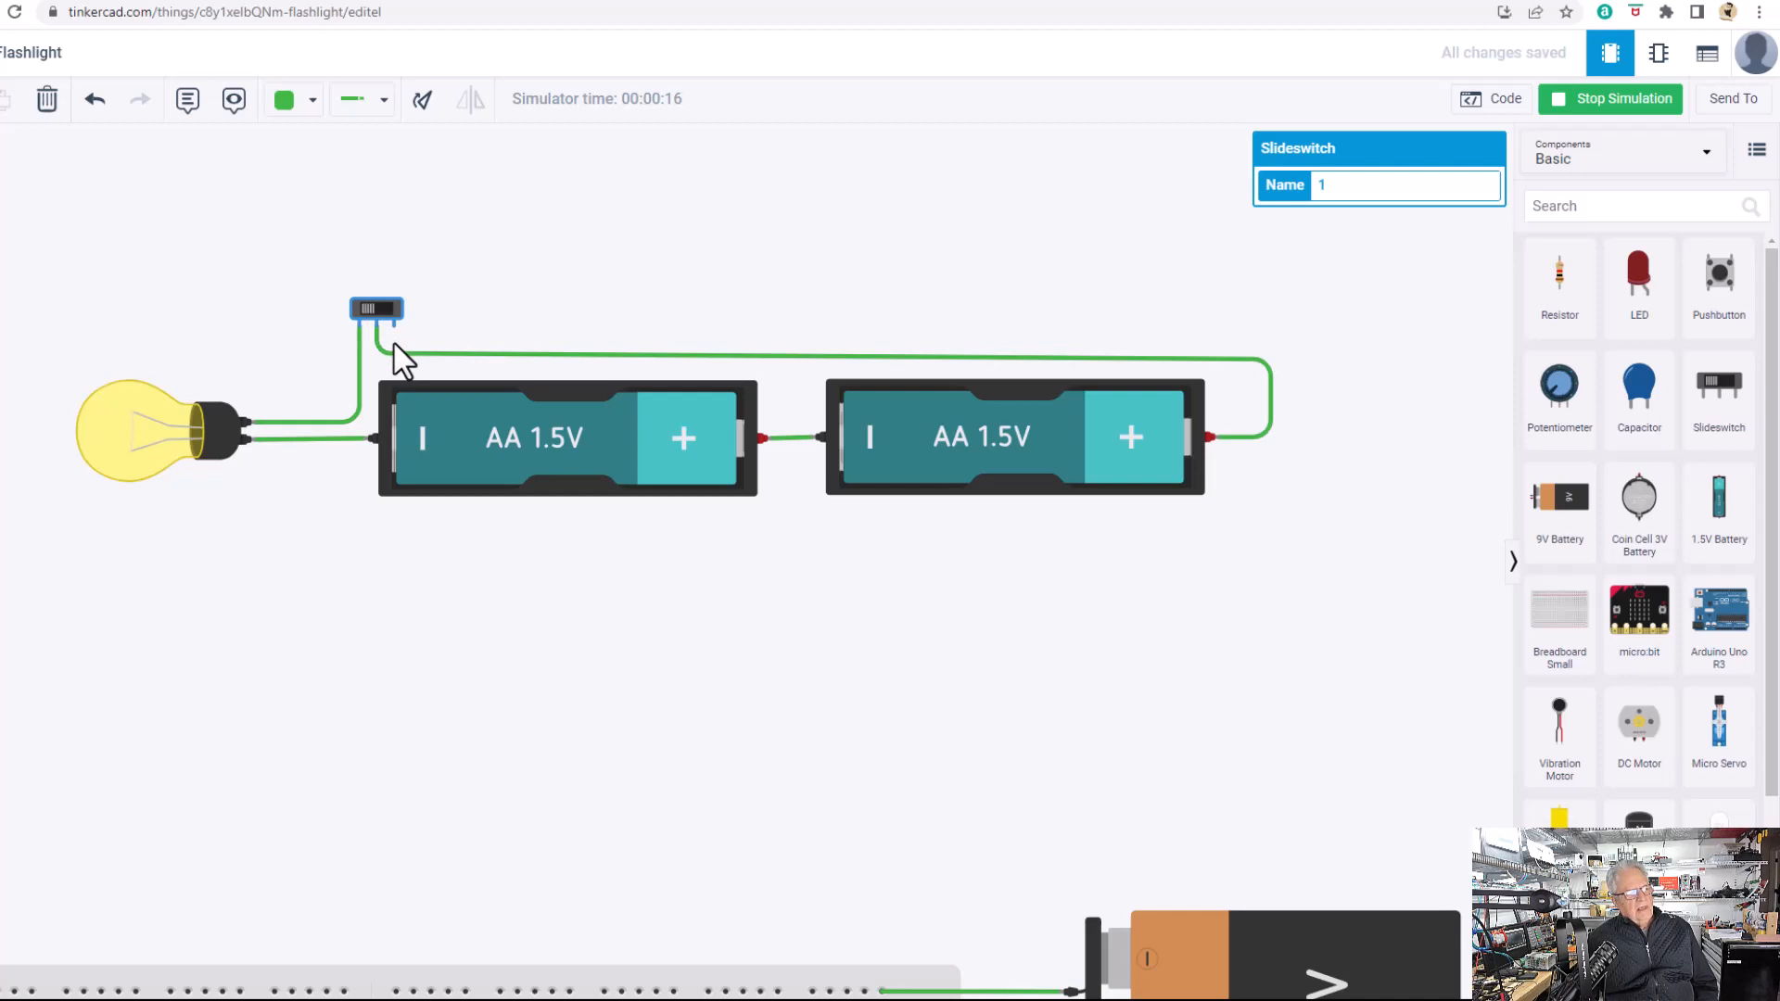
pyautogui.moveTo(391, 335)
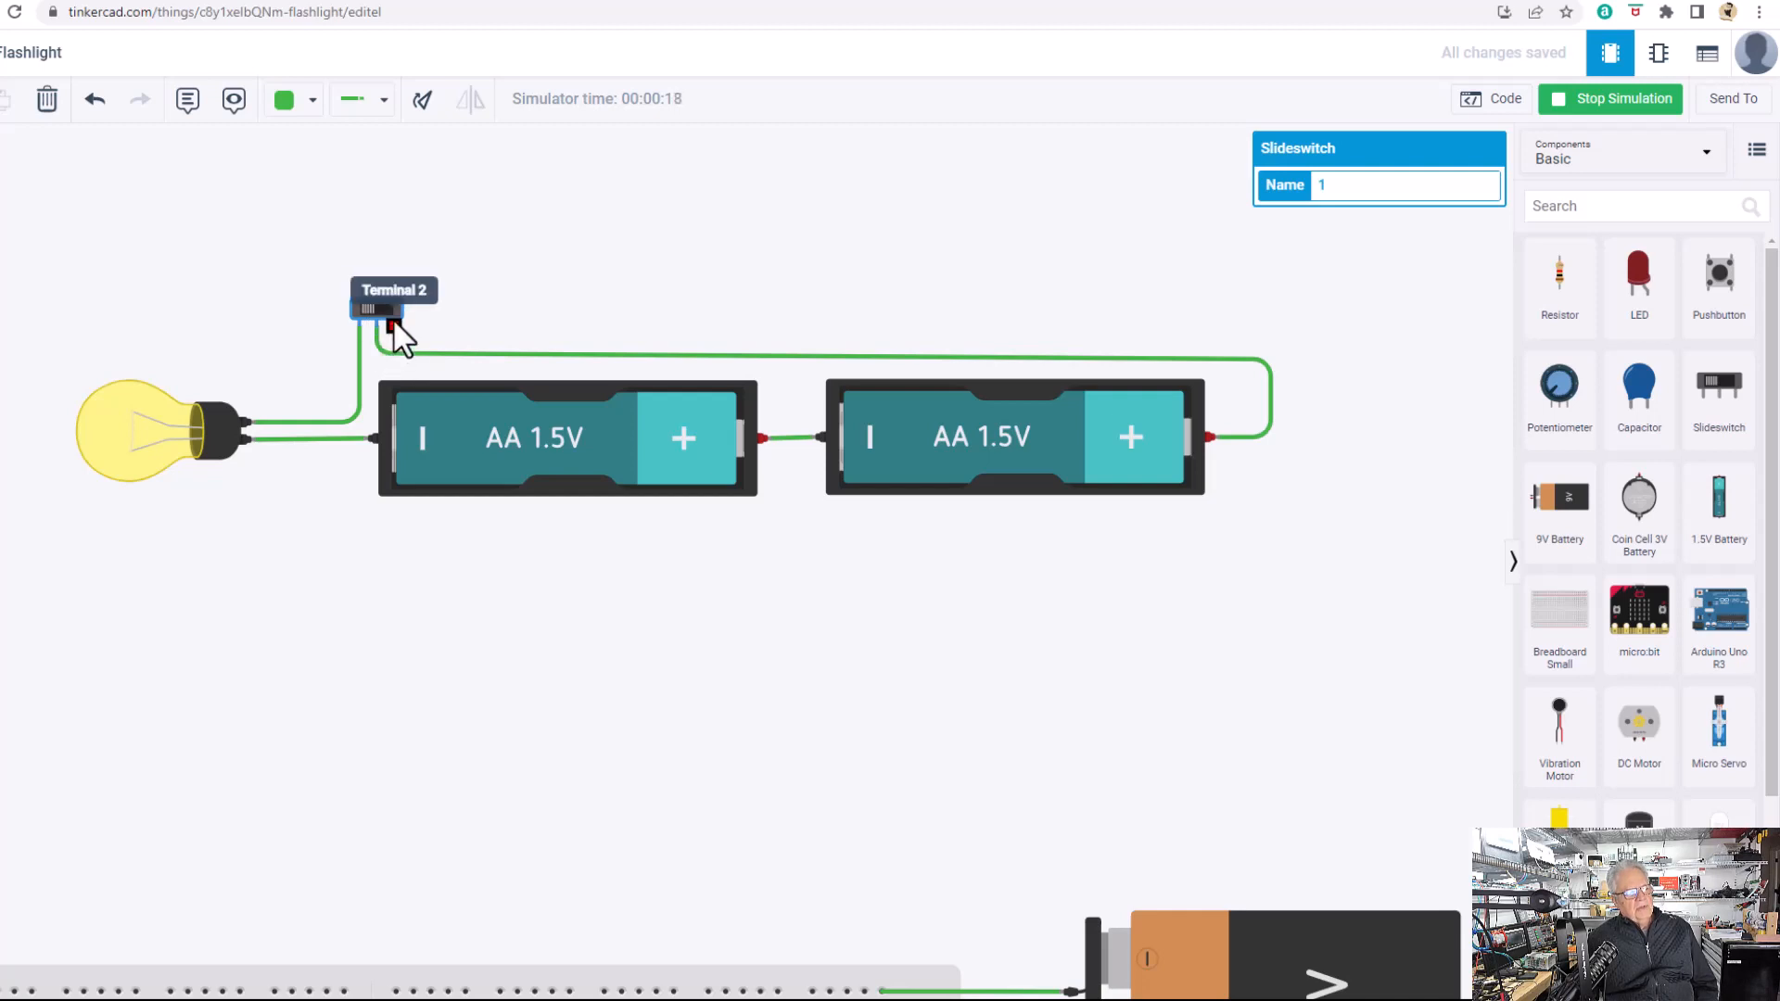
pyautogui.click(376, 310)
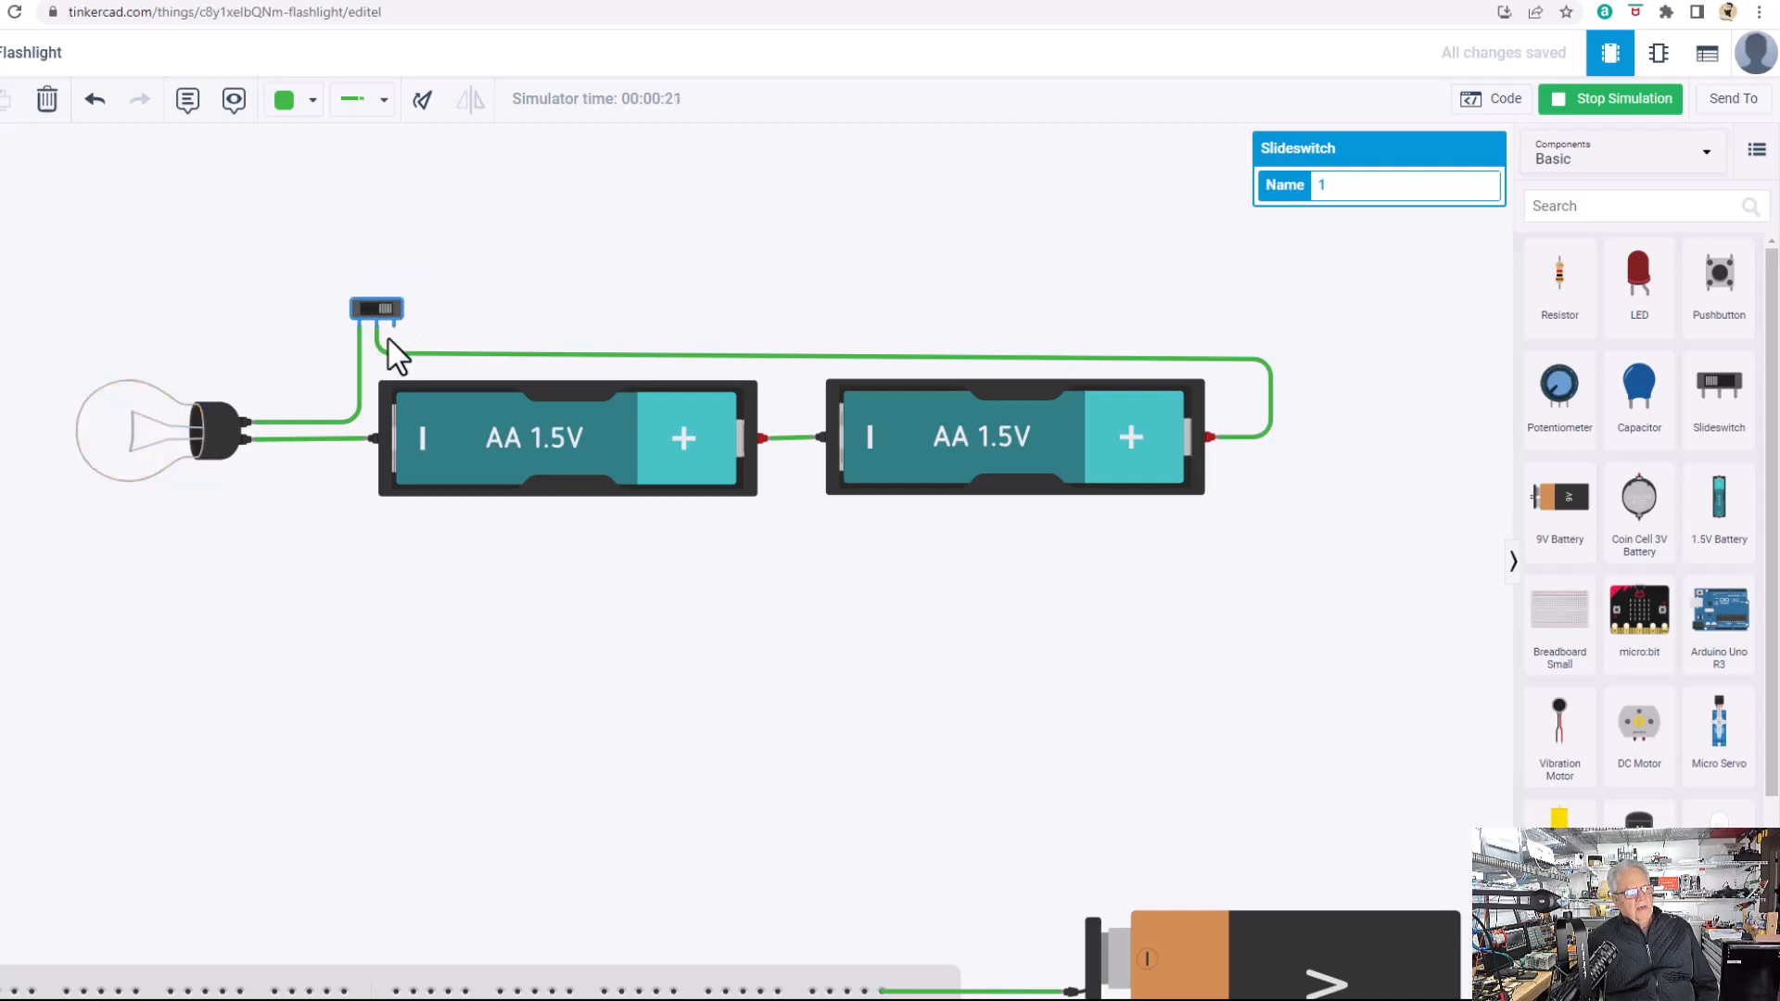
pyautogui.click(376, 309)
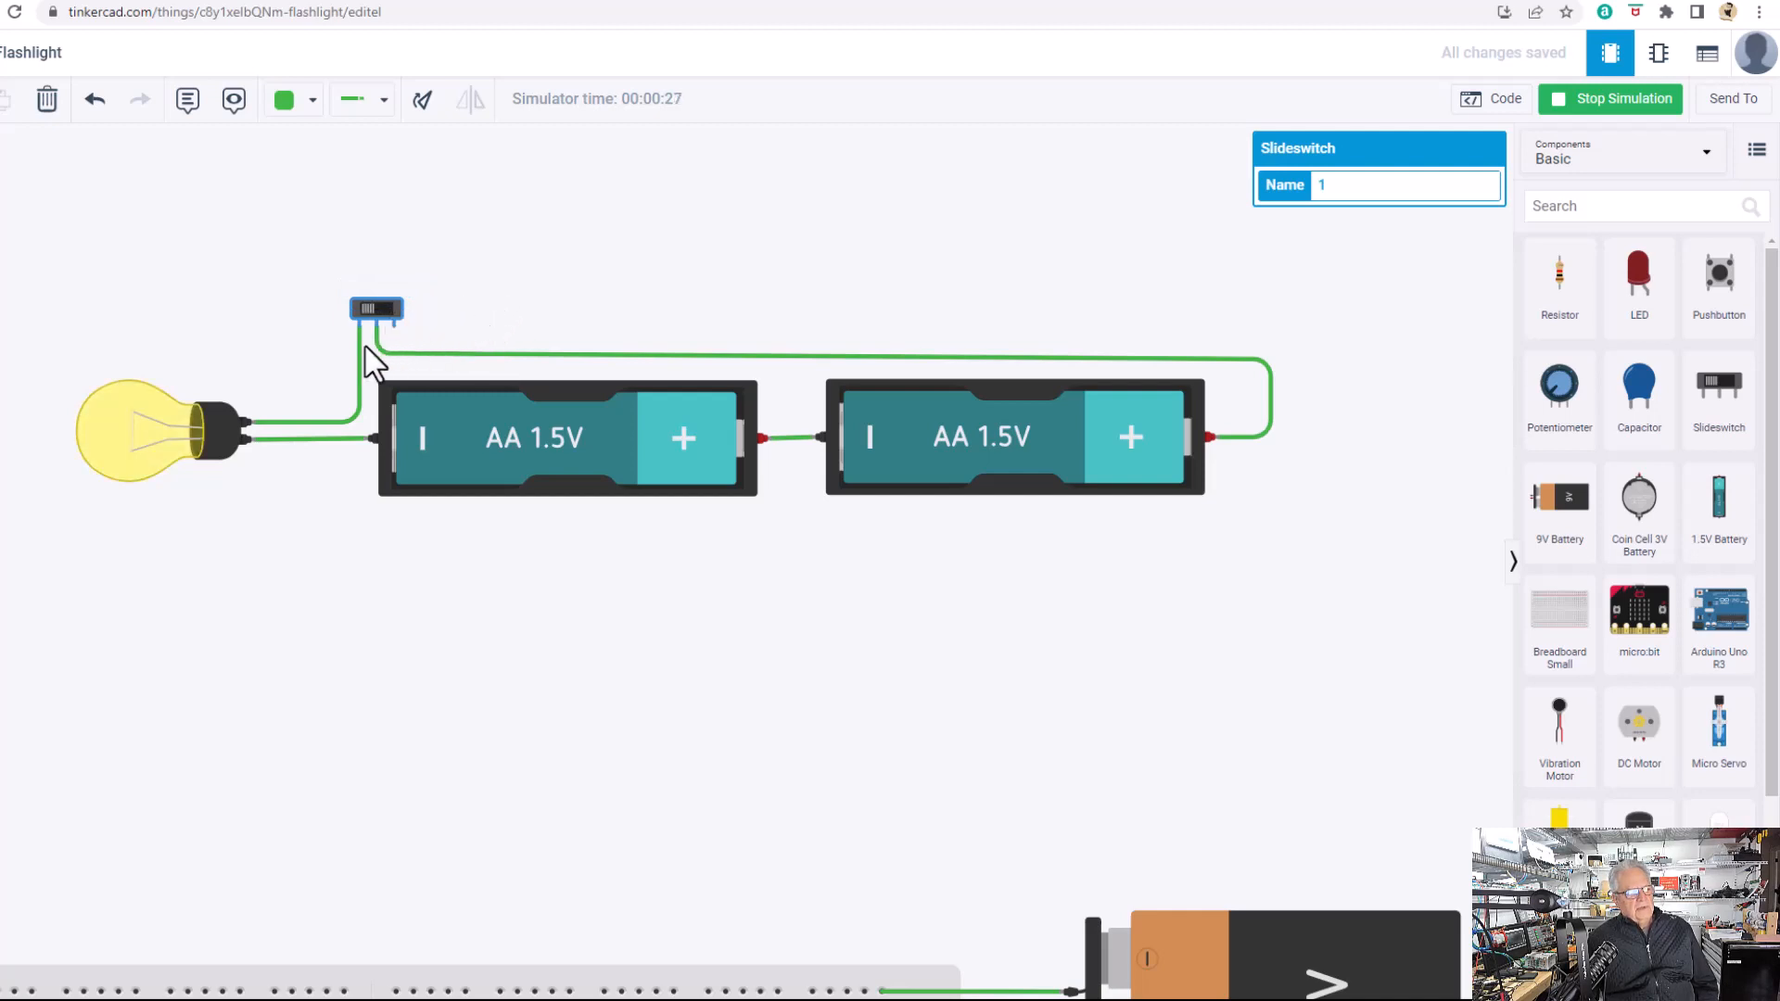
pyautogui.moveTo(699, 565)
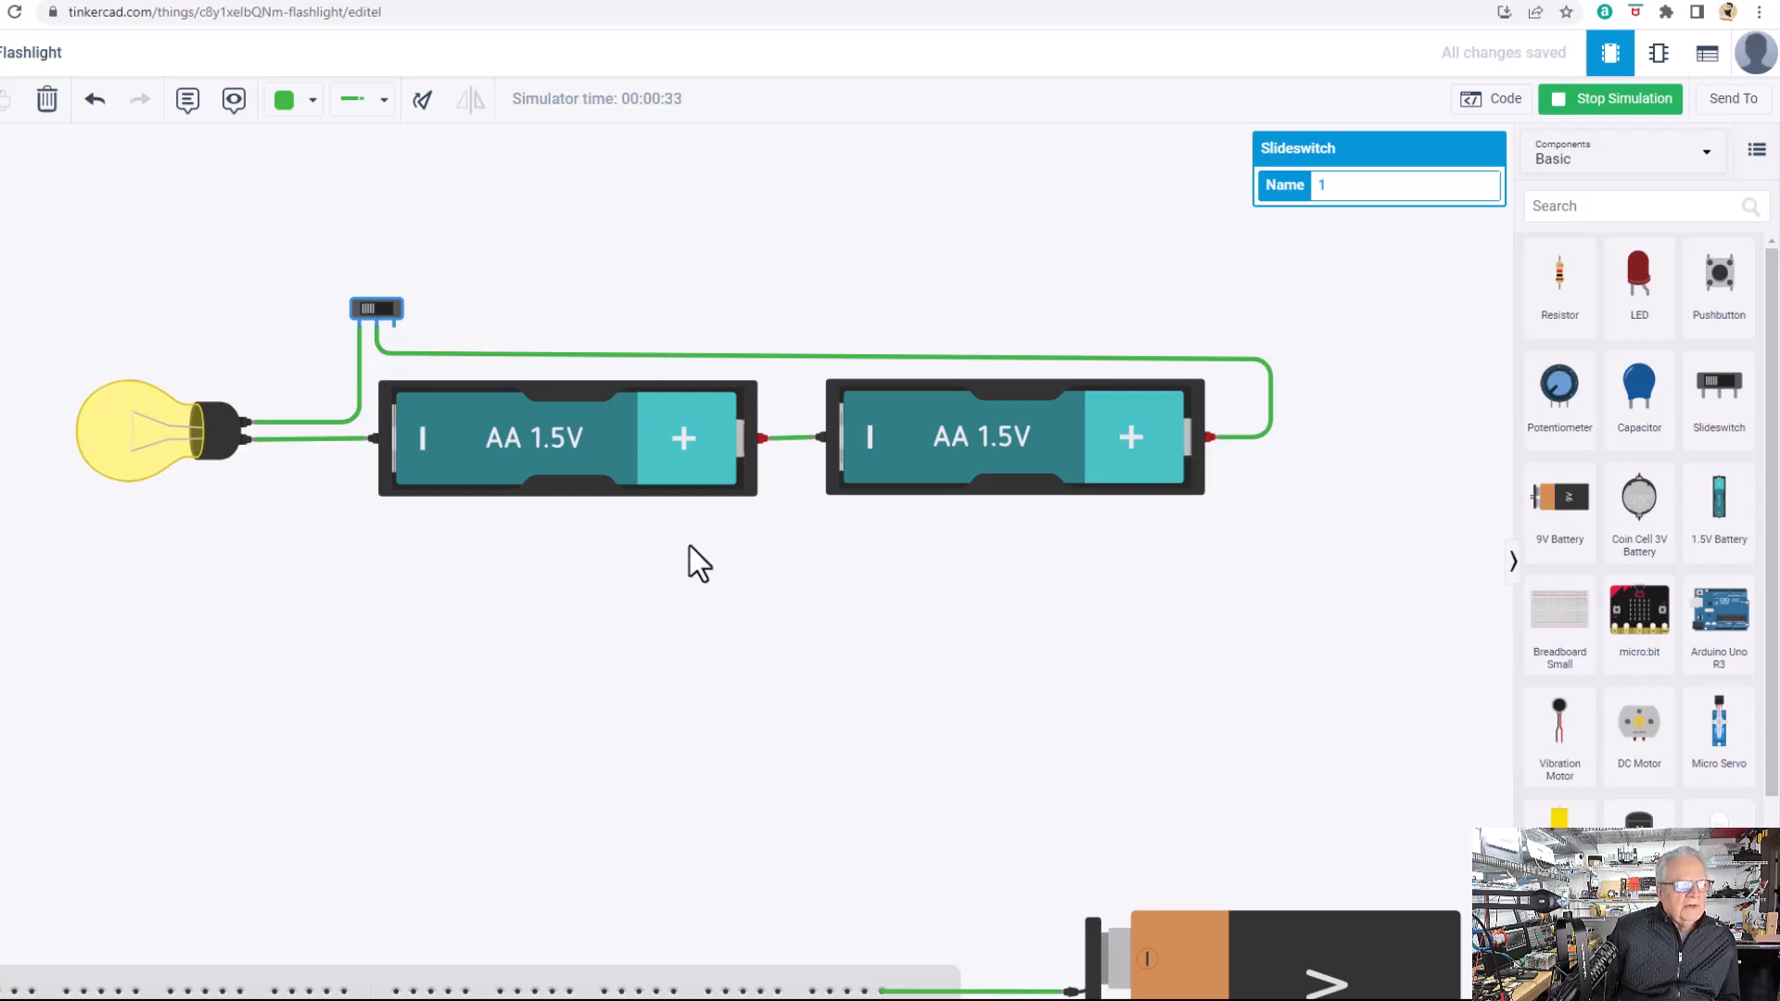
pyautogui.moveTo(903, 610)
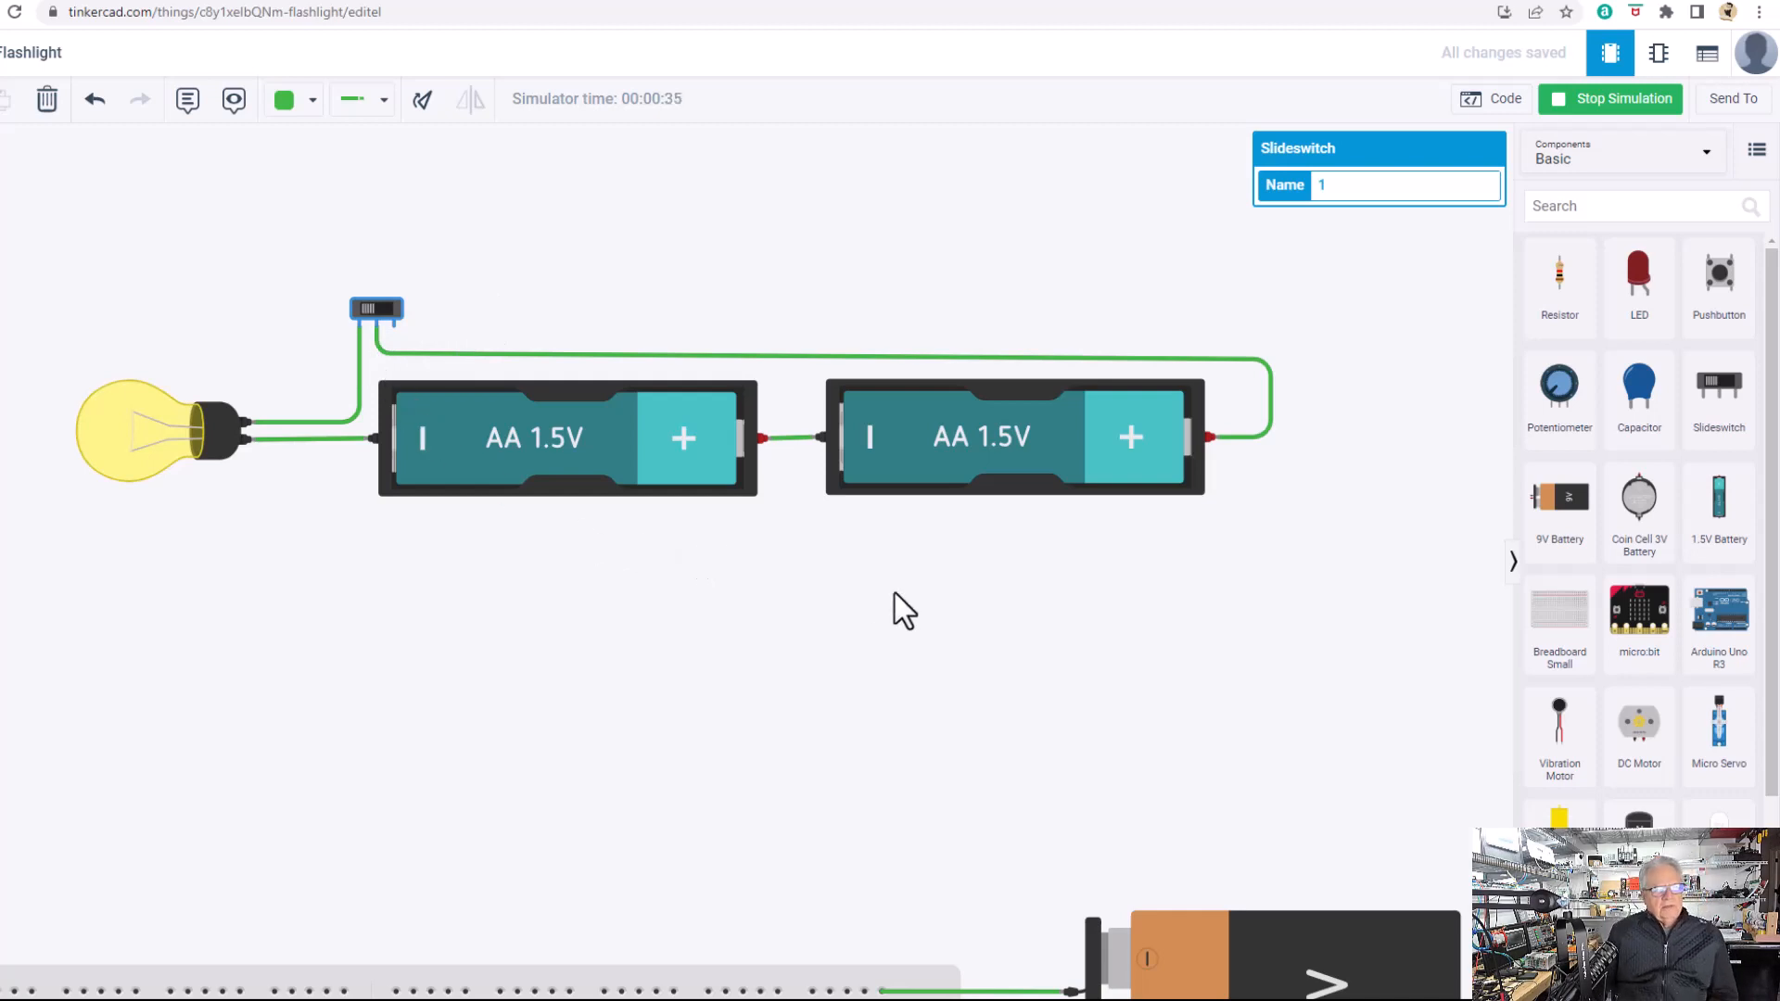
pyautogui.moveTo(929, 519)
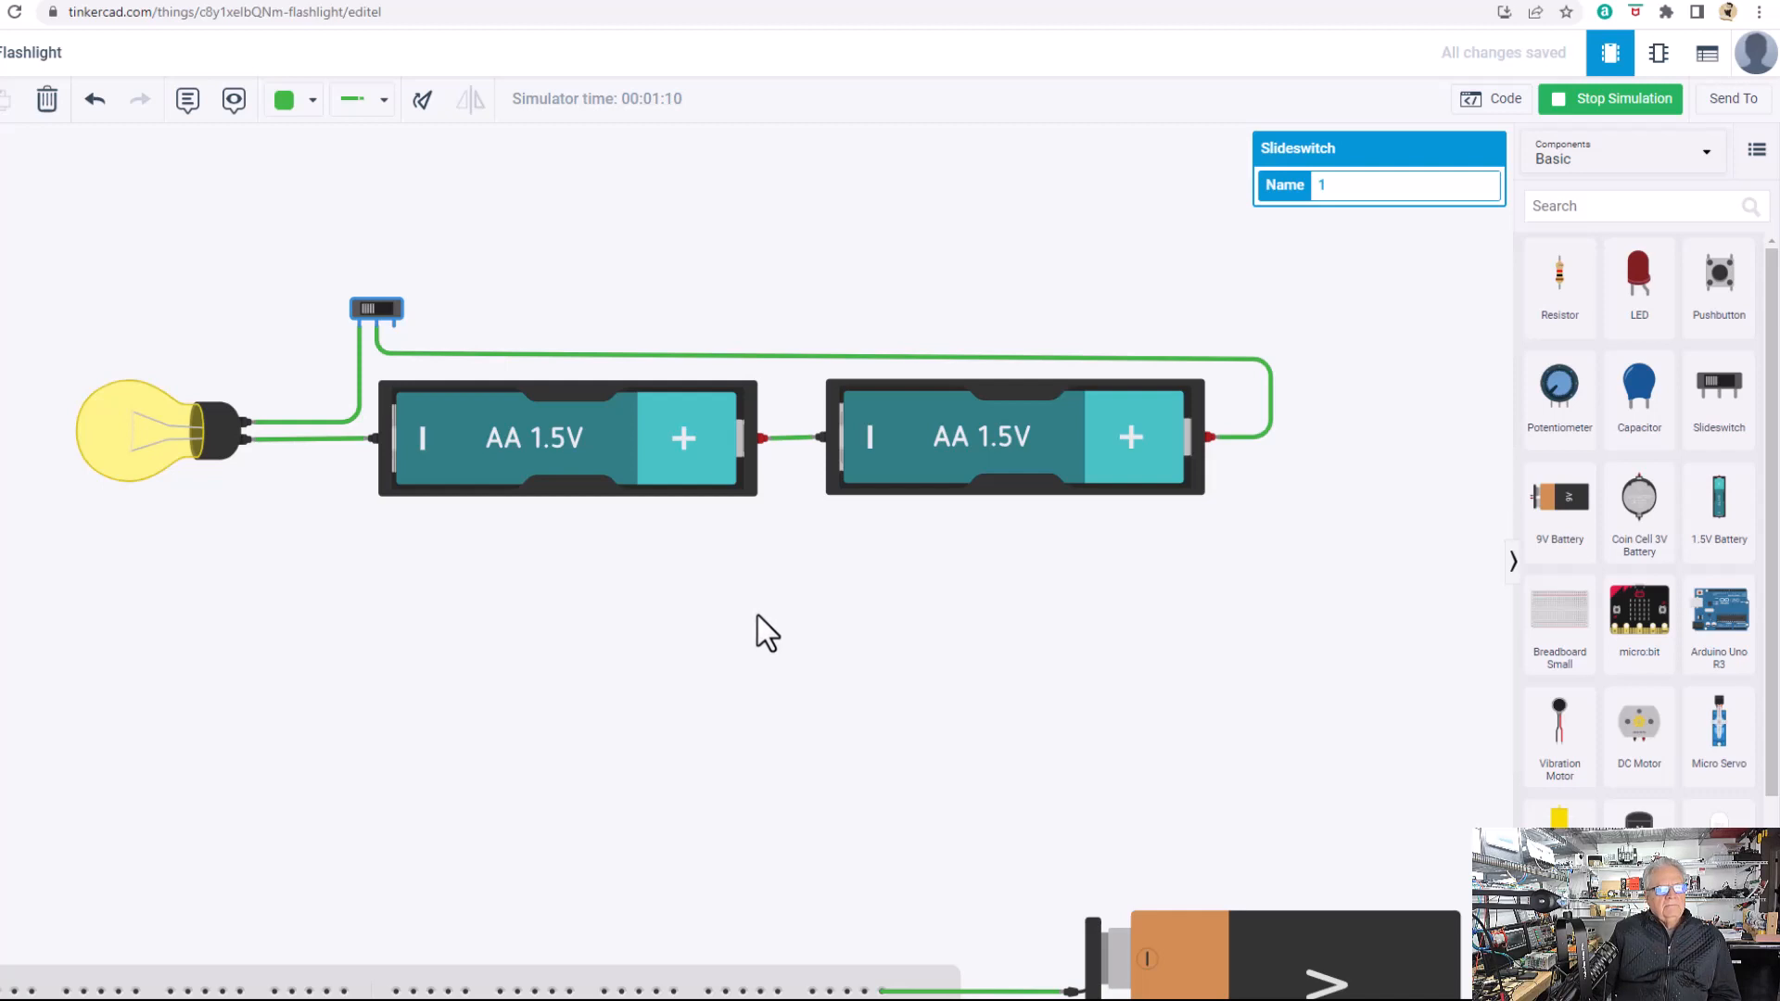
pyautogui.moveTo(743, 664)
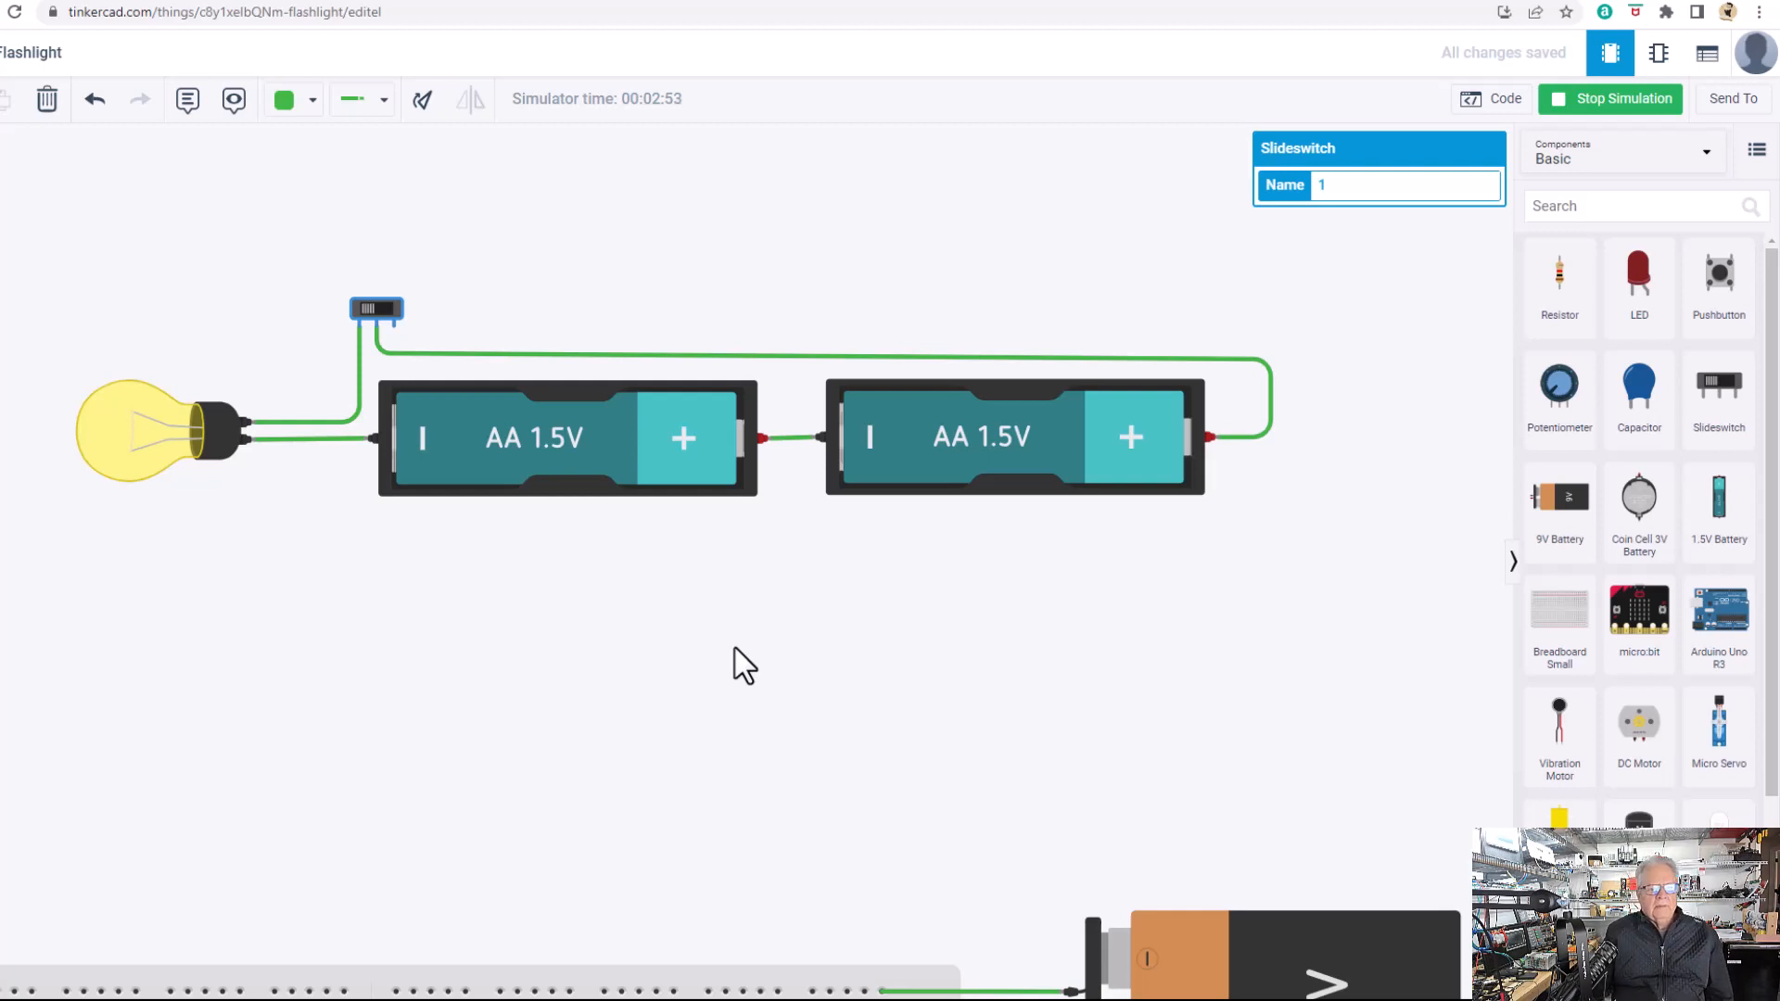
pyautogui.moveTo(775, 658)
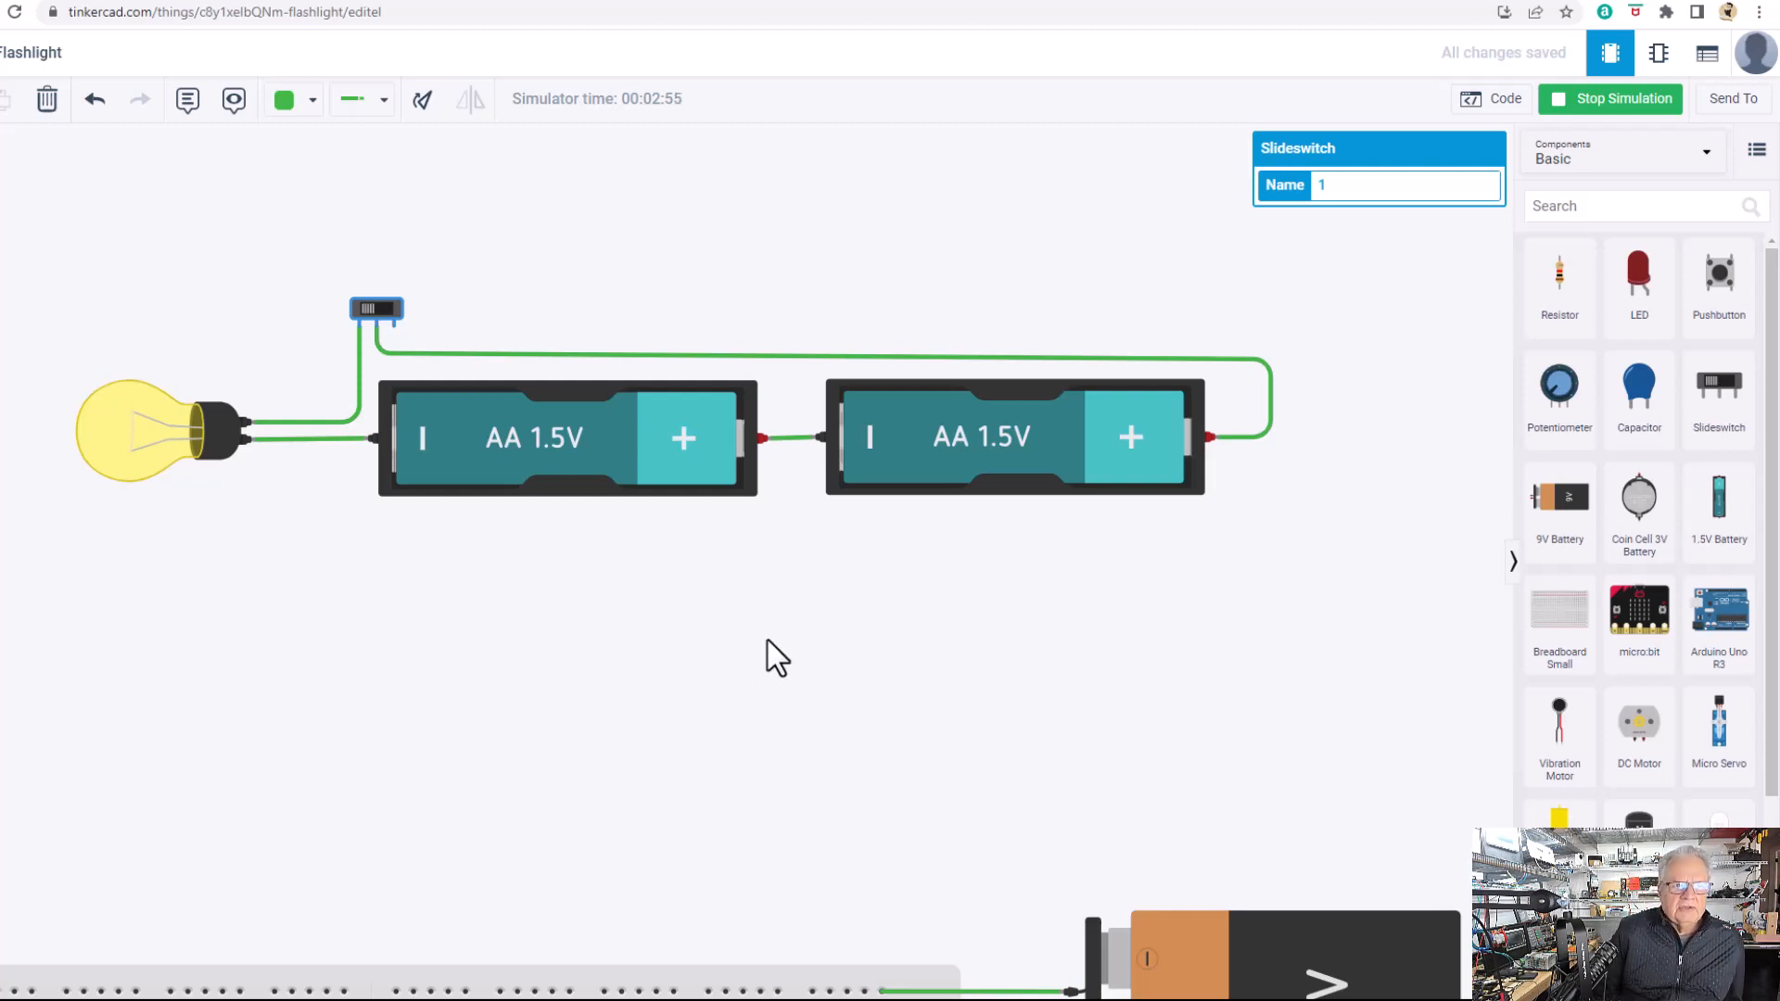
pyautogui.moveTo(1565, 177)
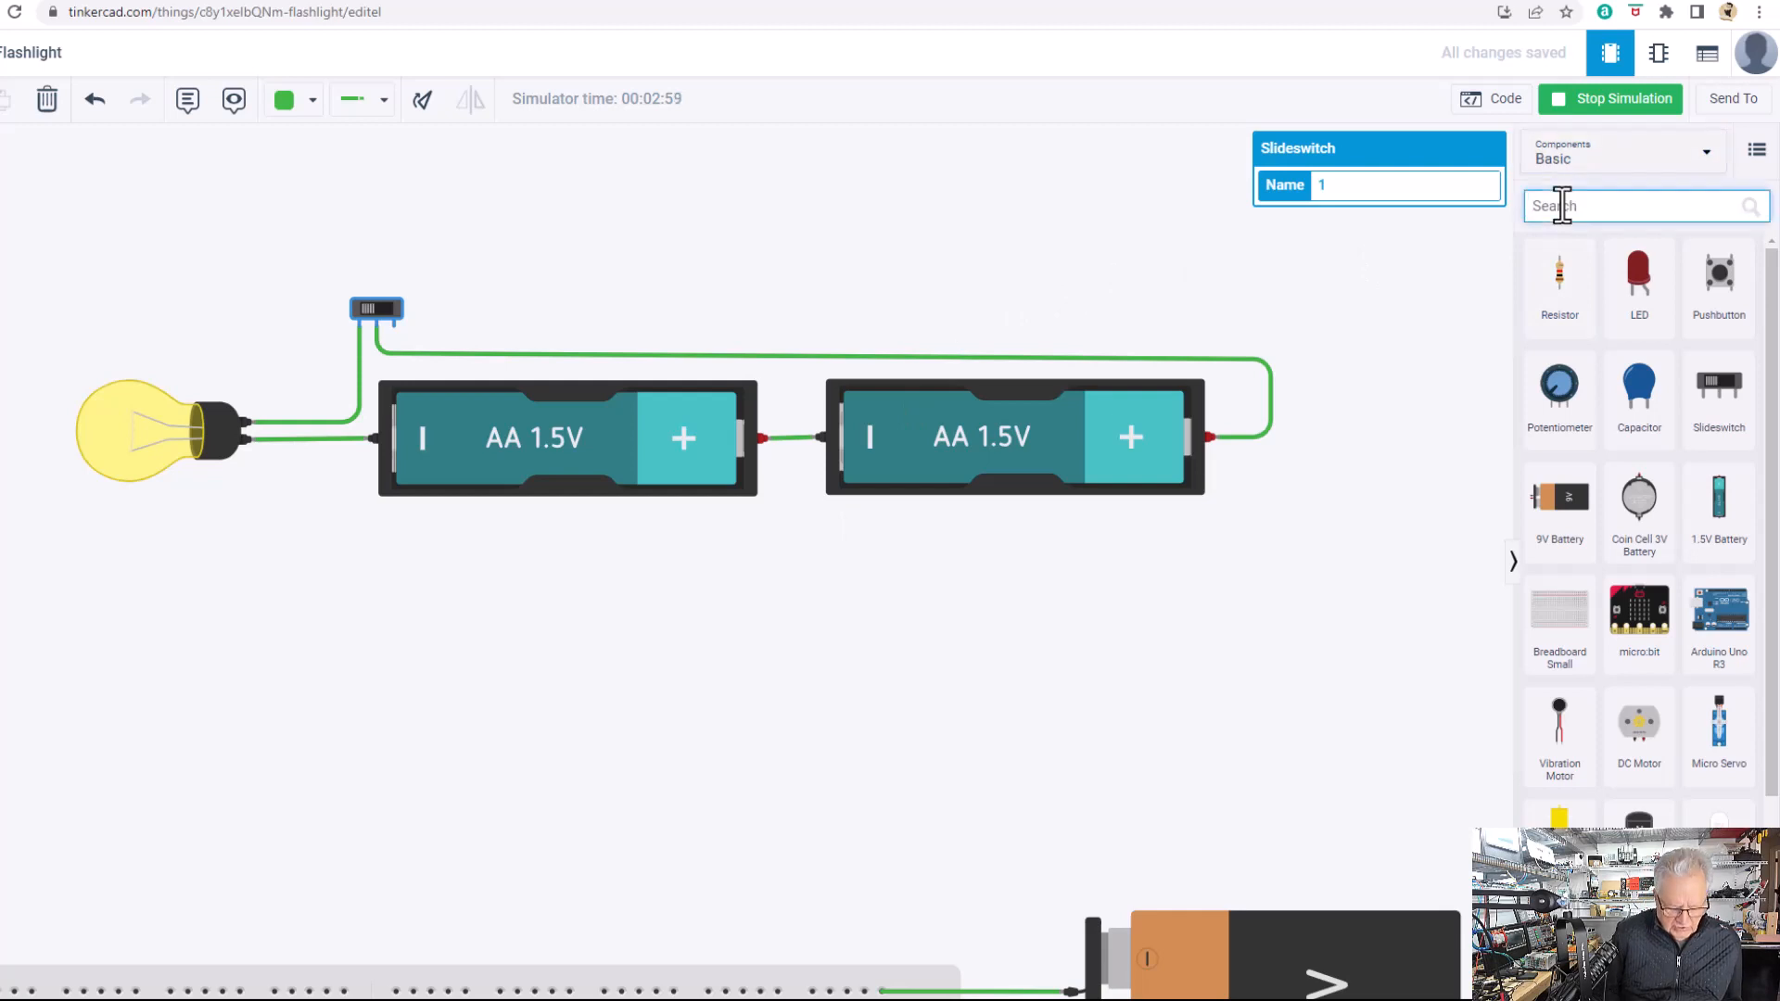
# Add a multimeter and begin wiring its probe to the right AA battery.
pyautogui.write('meter')
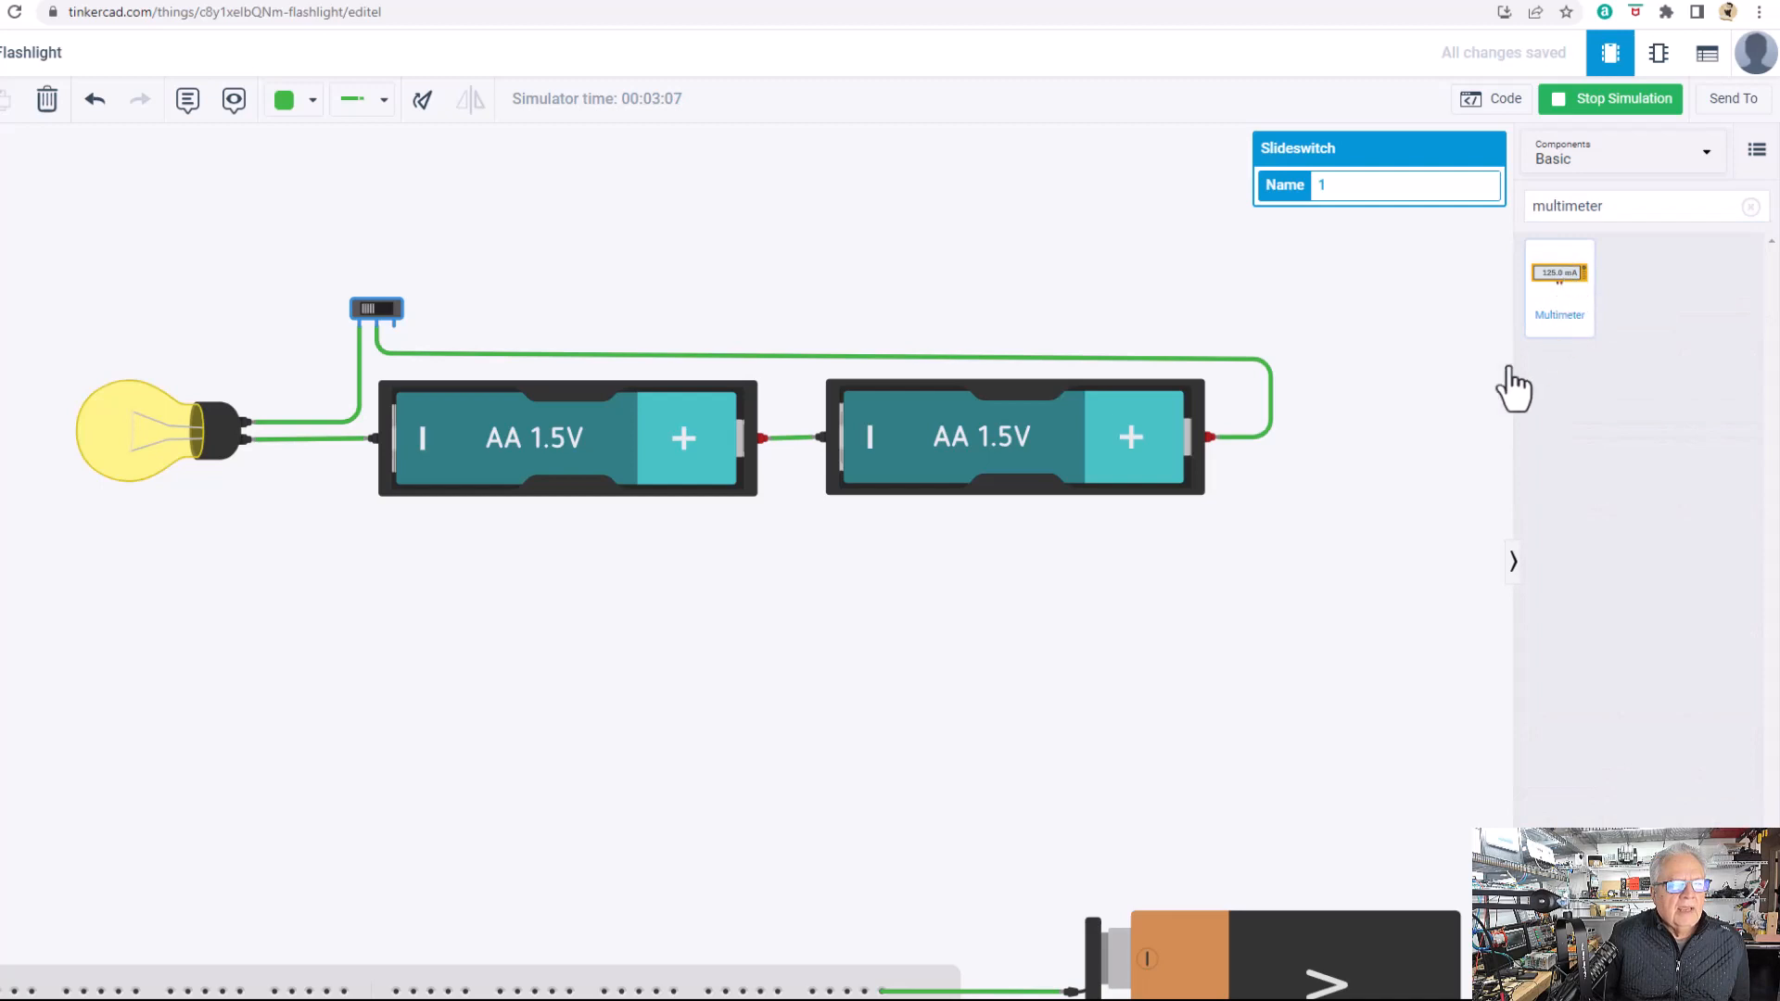
pyautogui.click(1620, 99)
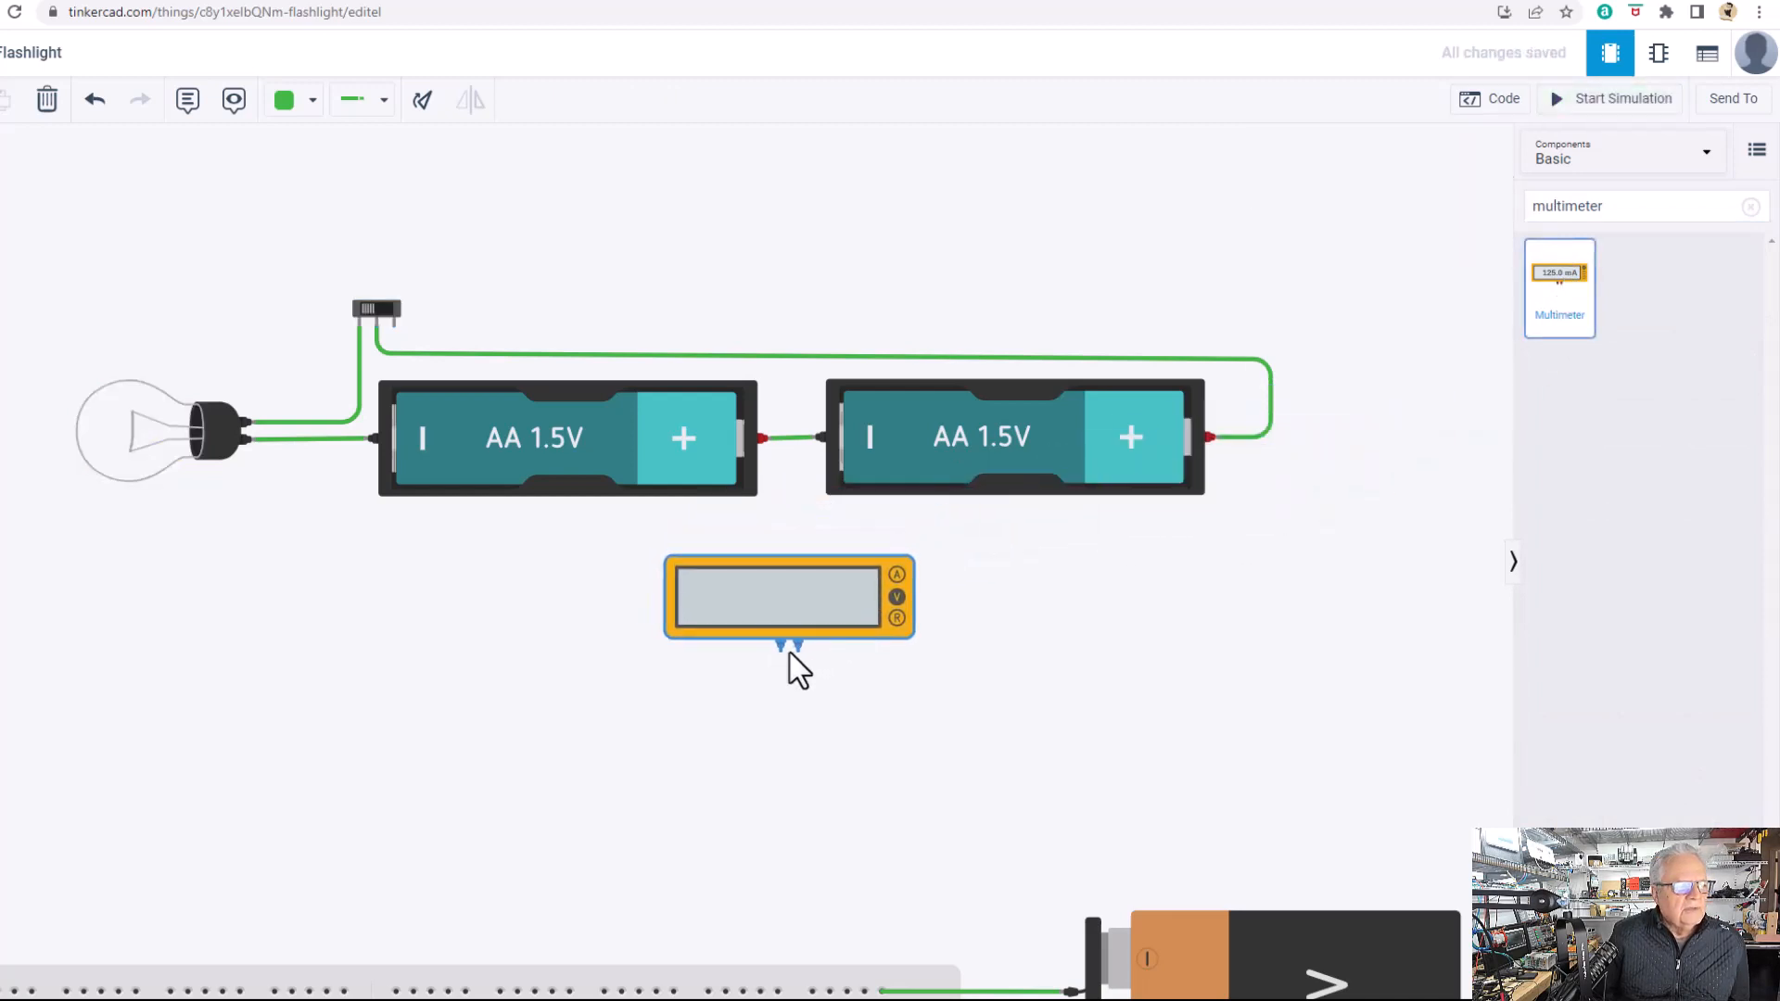
pyautogui.click(790, 599)
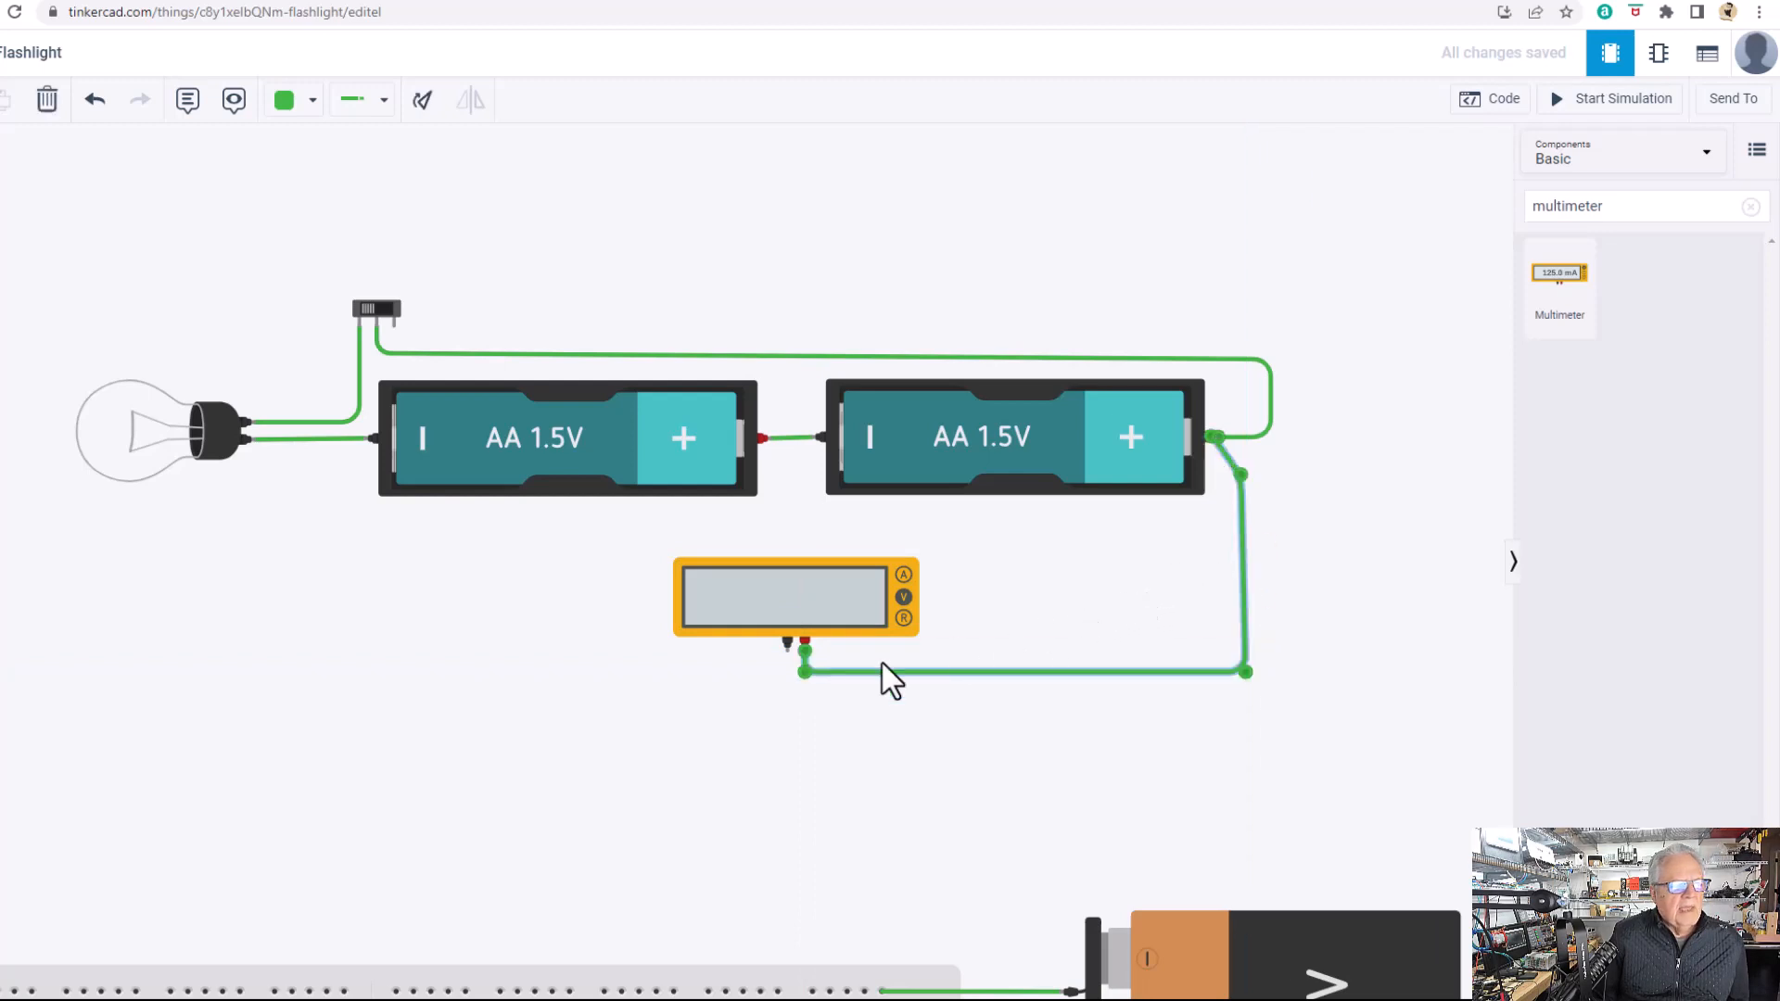
pyautogui.moveTo(790, 652)
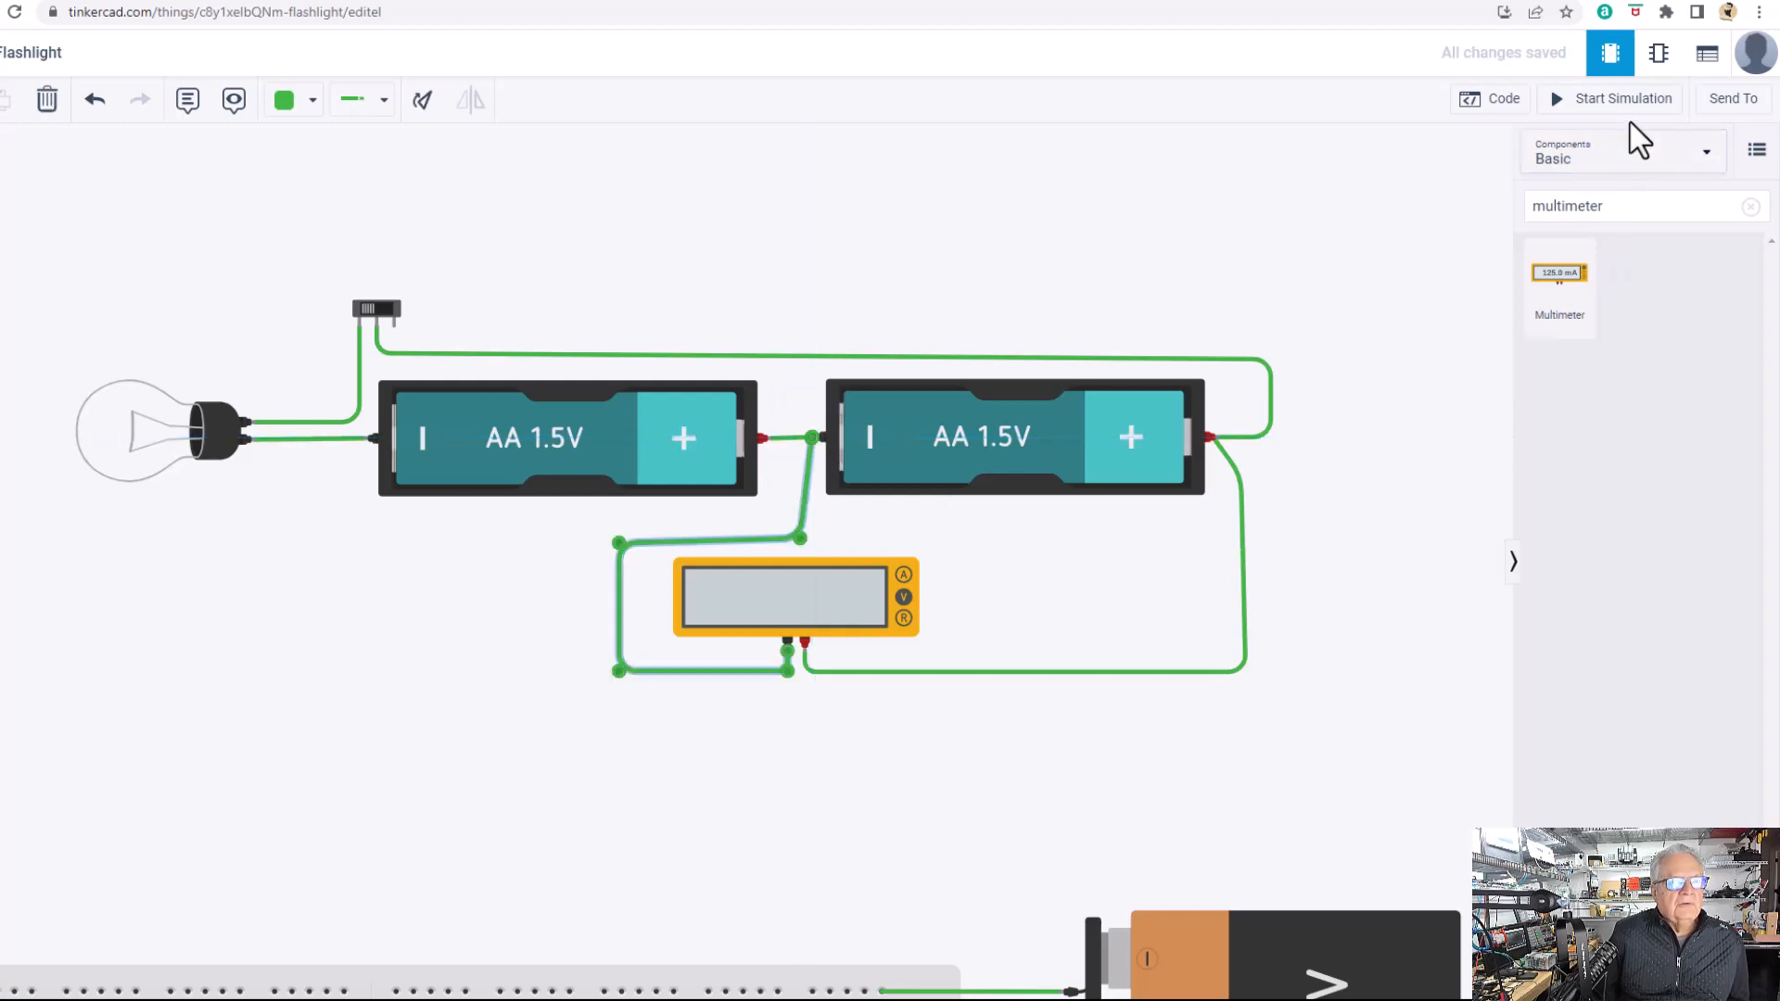
# Simulate and toggle the bulb, reading 1.47 V lit and 1.50 V off on the meter.
pyautogui.click(1620, 99)
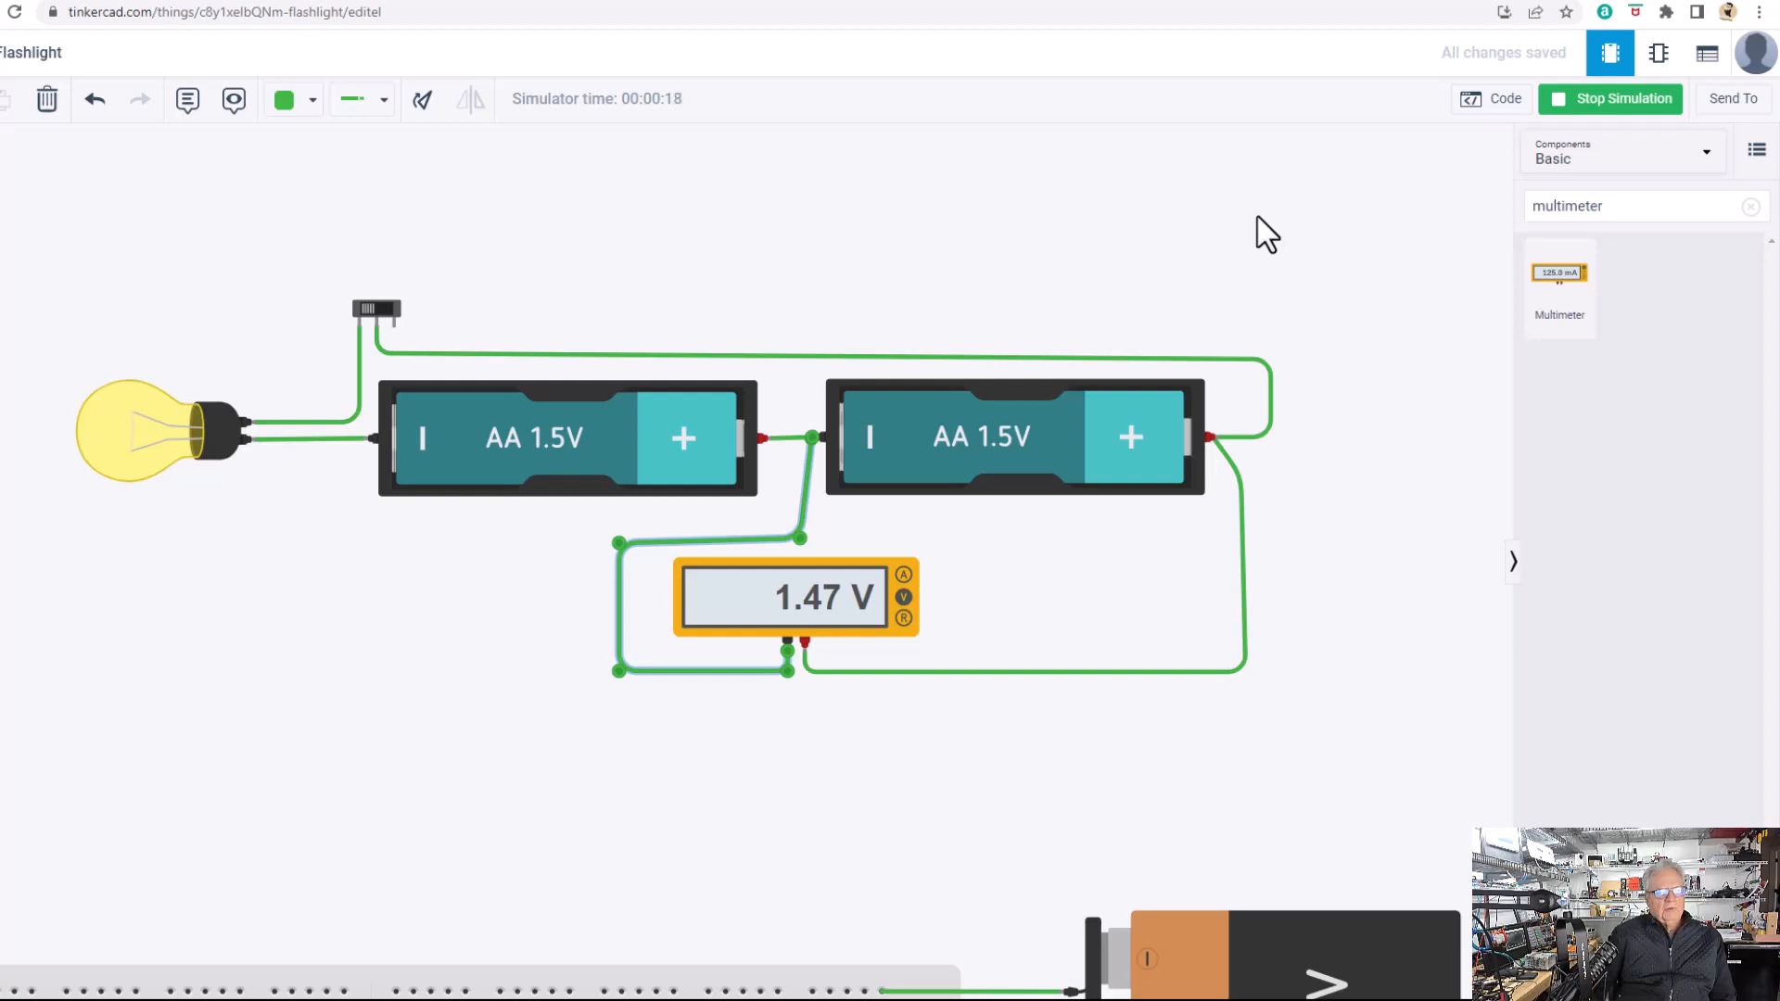
pyautogui.moveTo(406, 323)
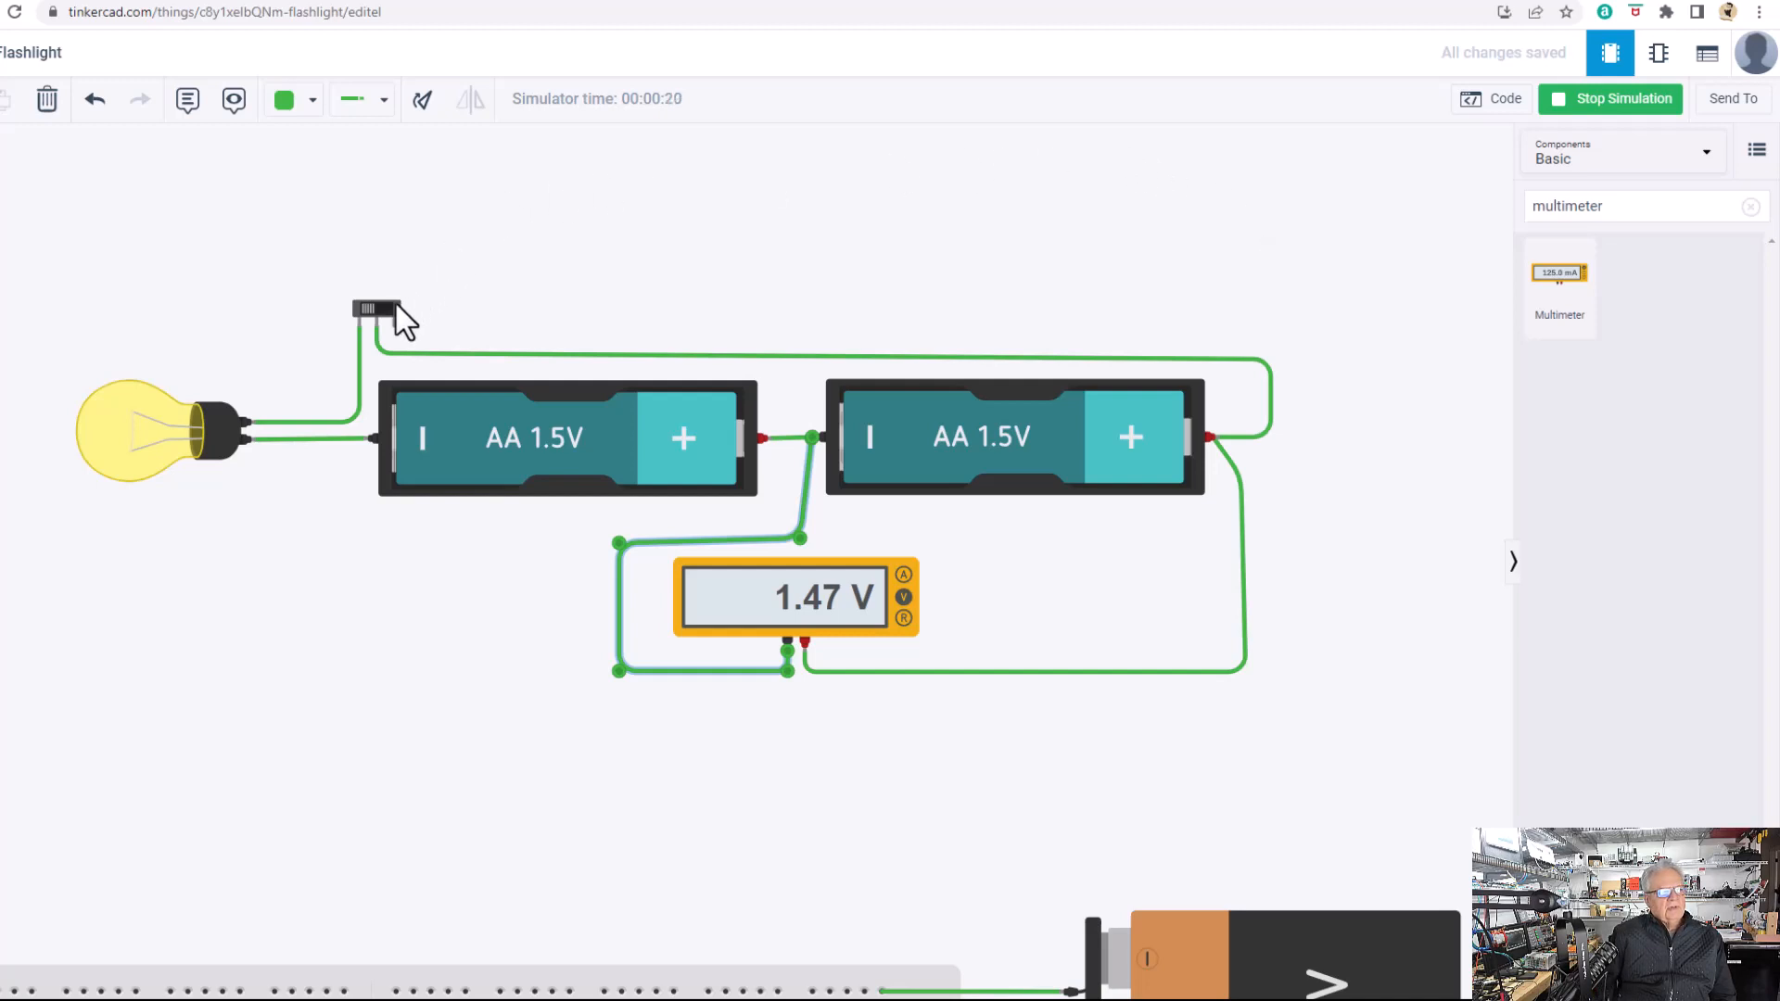
pyautogui.click(376, 307)
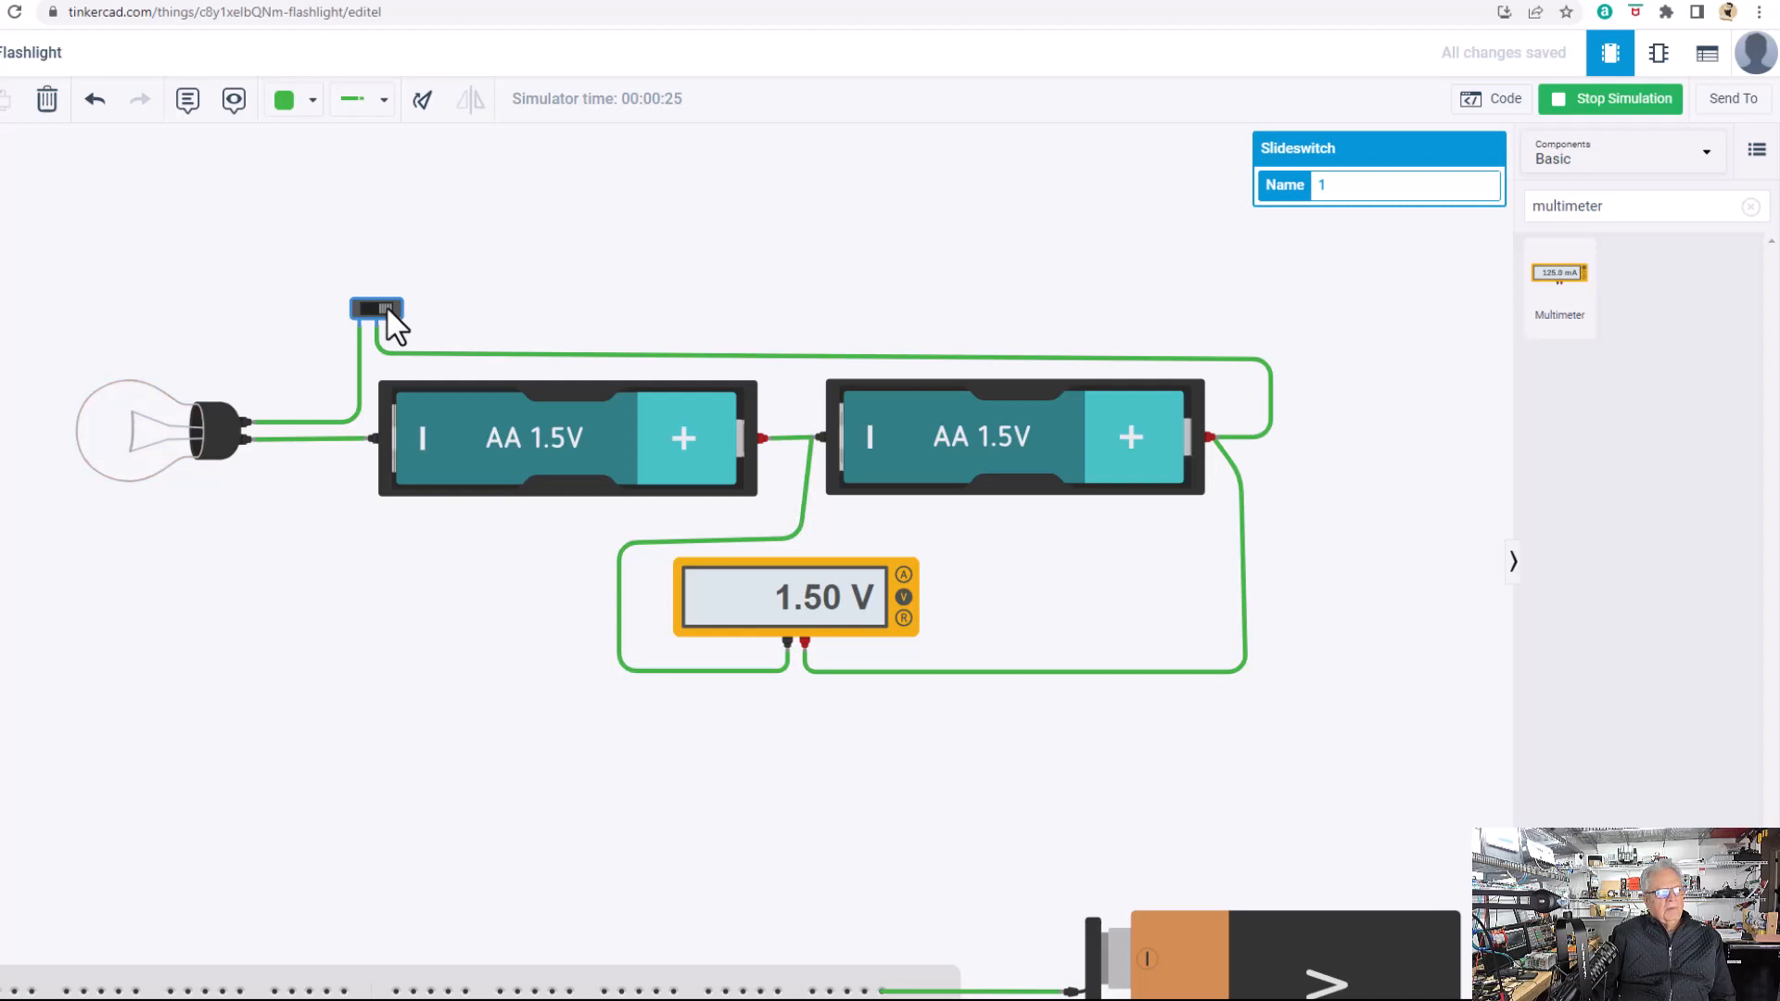
pyautogui.click(376, 309)
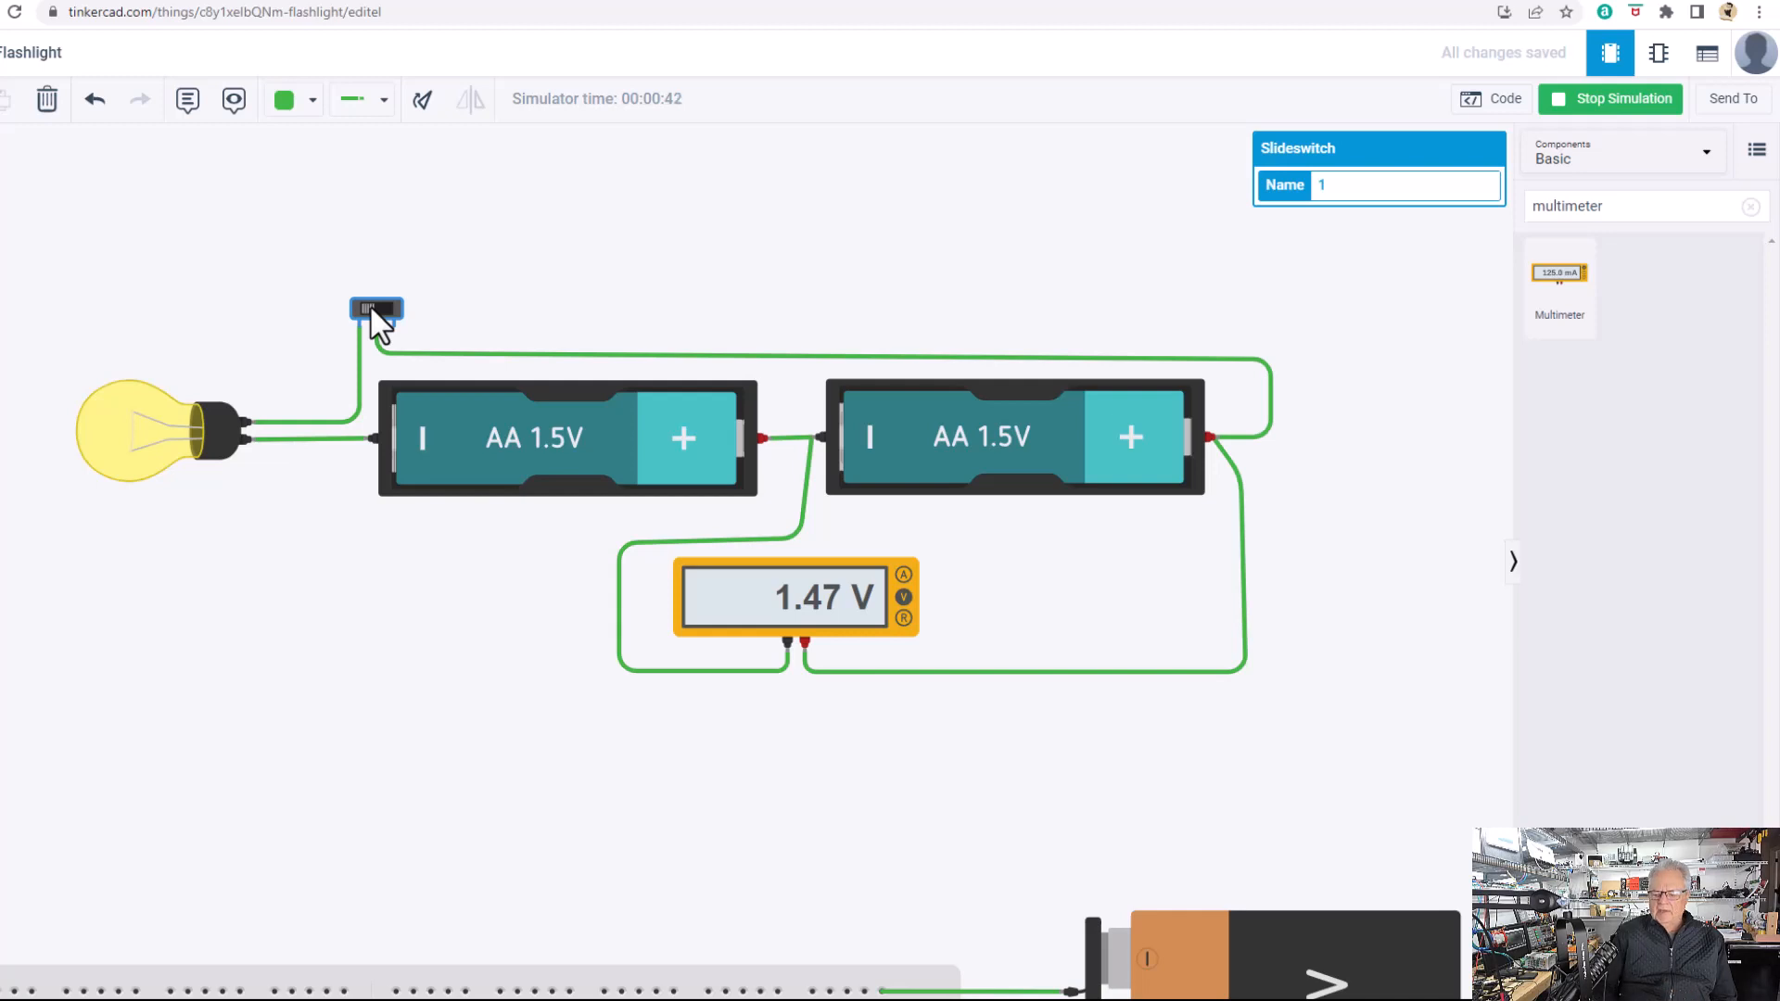
pyautogui.click(374, 310)
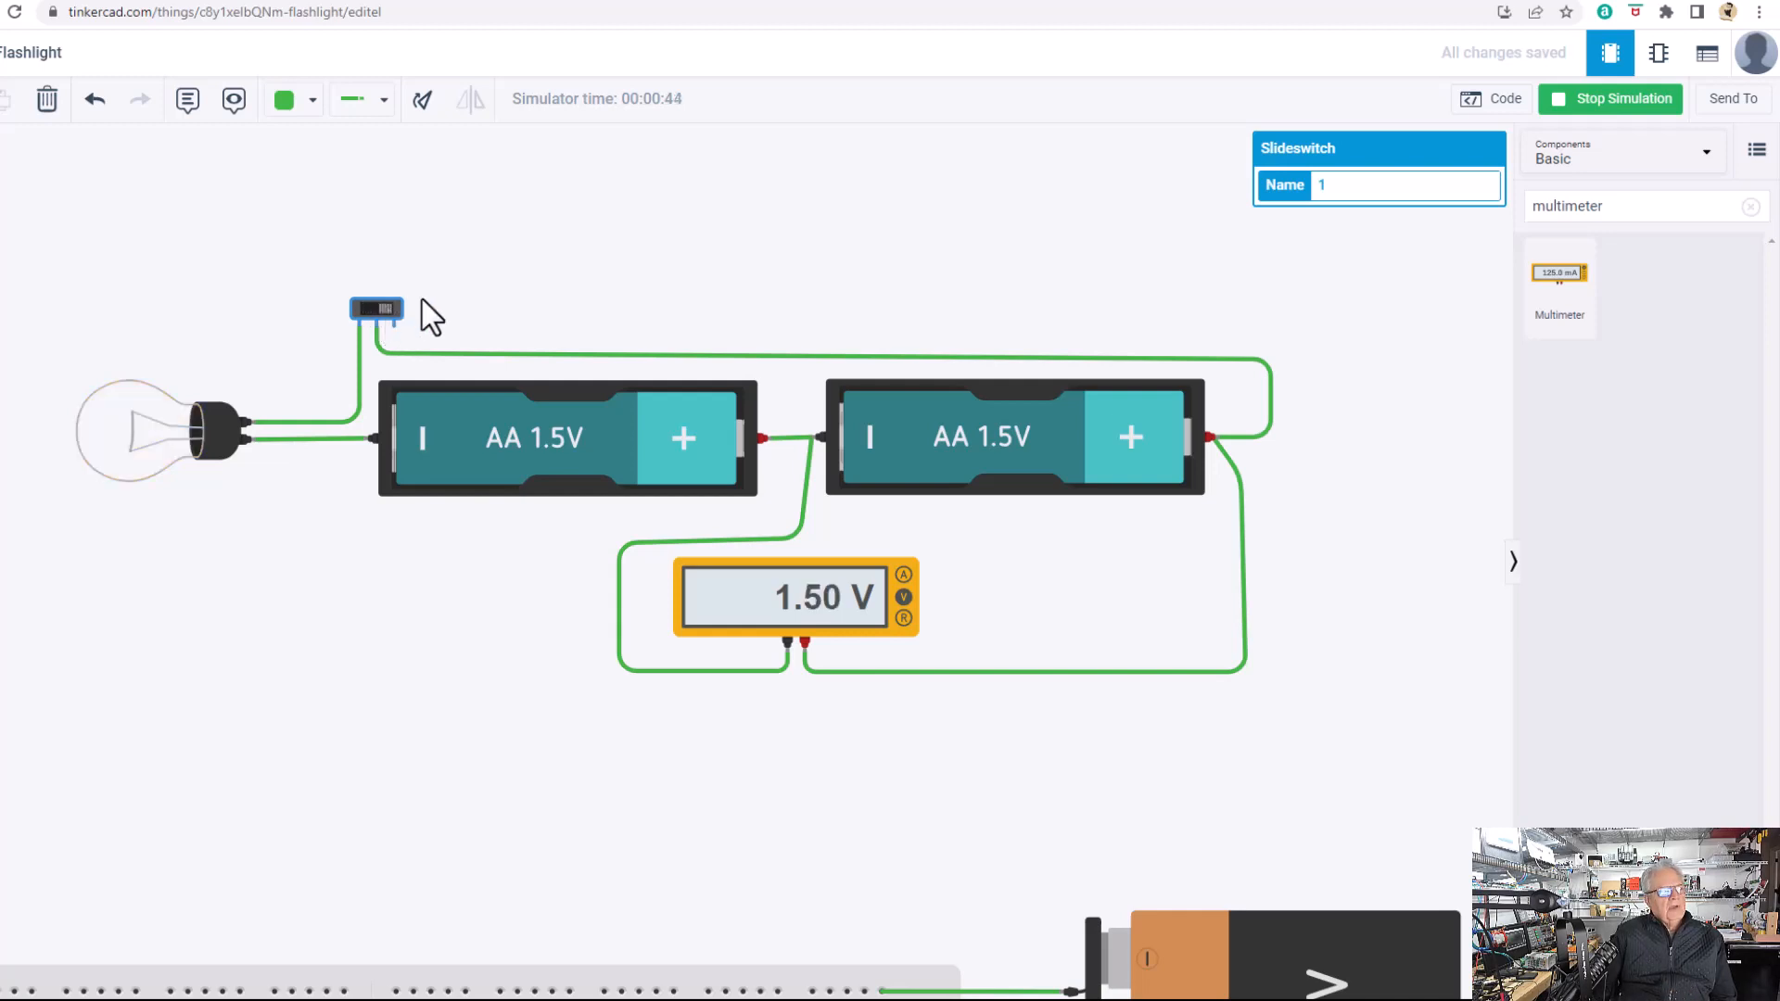
pyautogui.moveTo(573, 286)
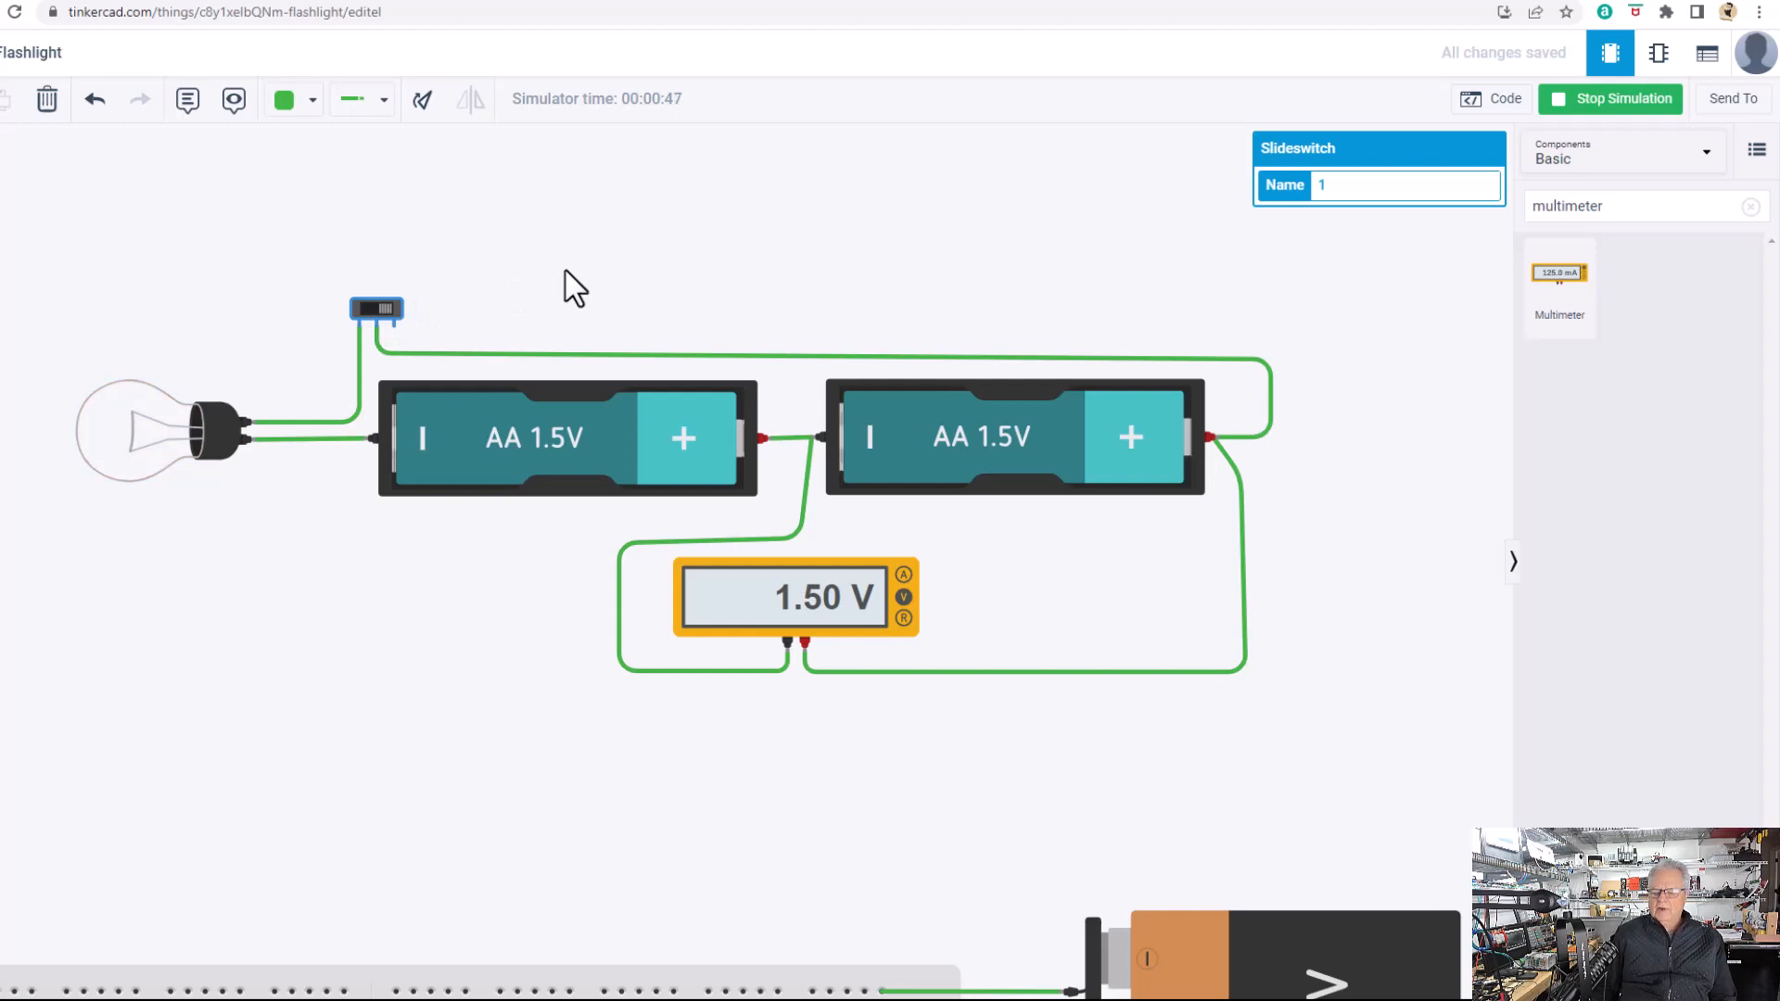
pyautogui.click(375, 310)
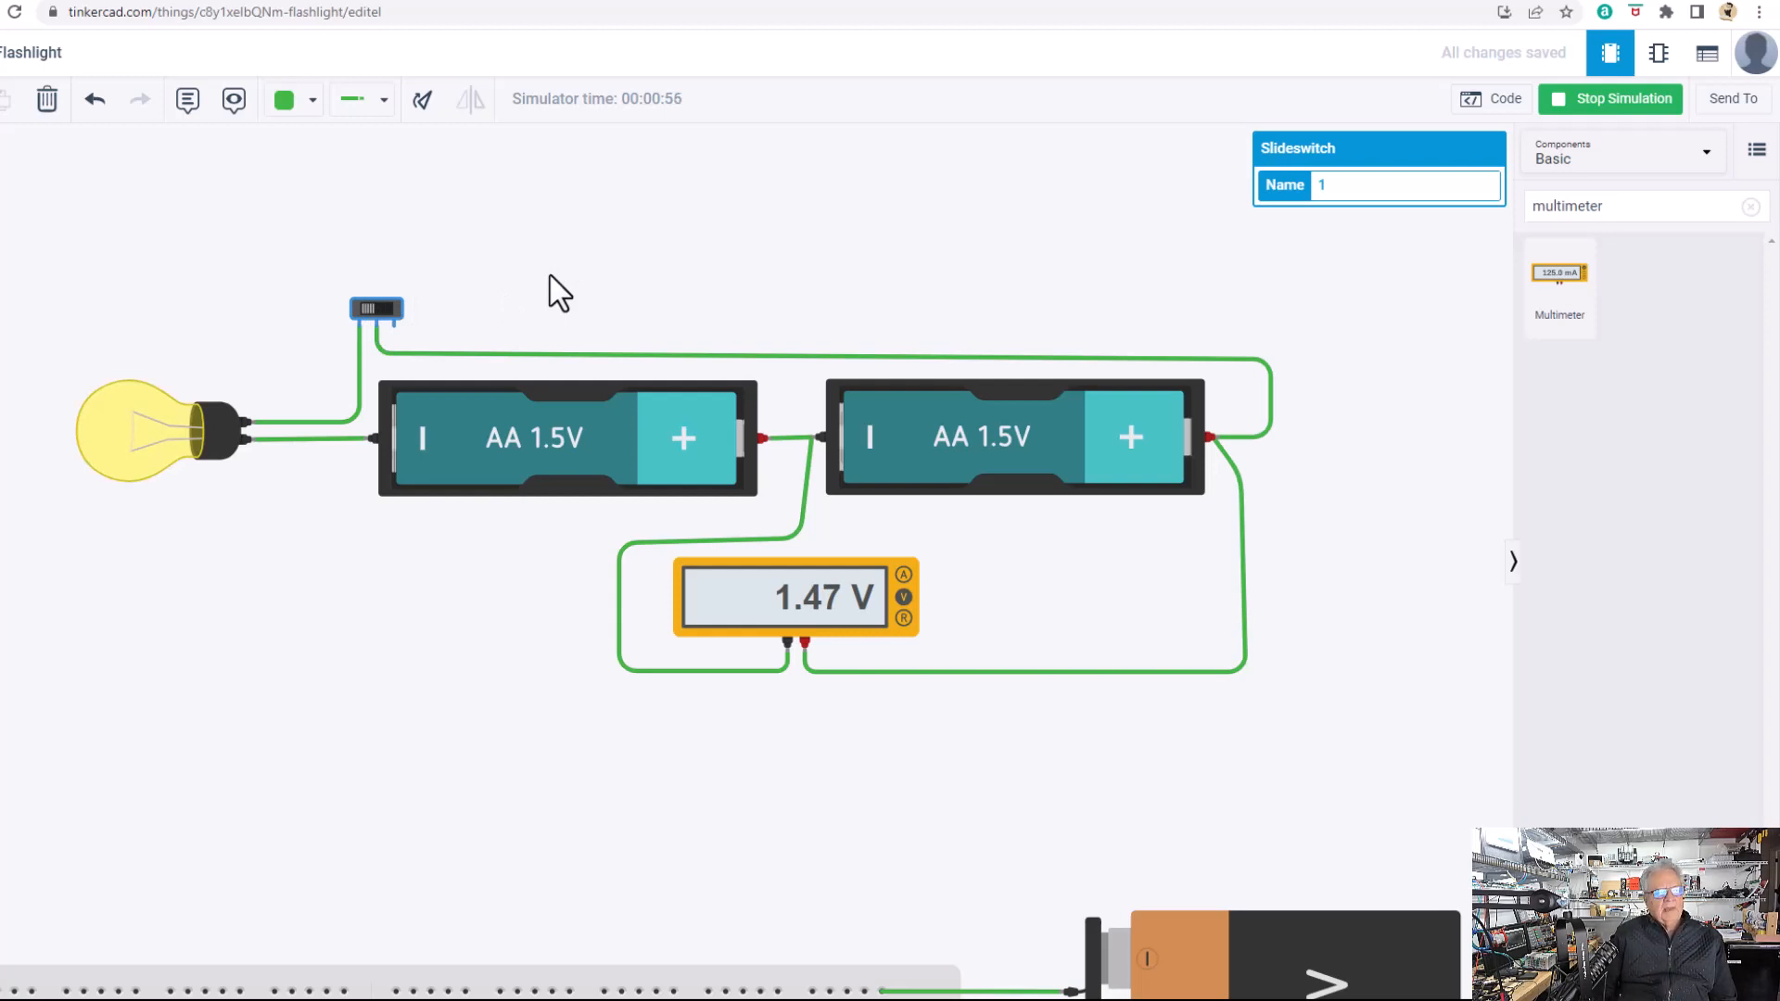
pyautogui.moveTo(432, 341)
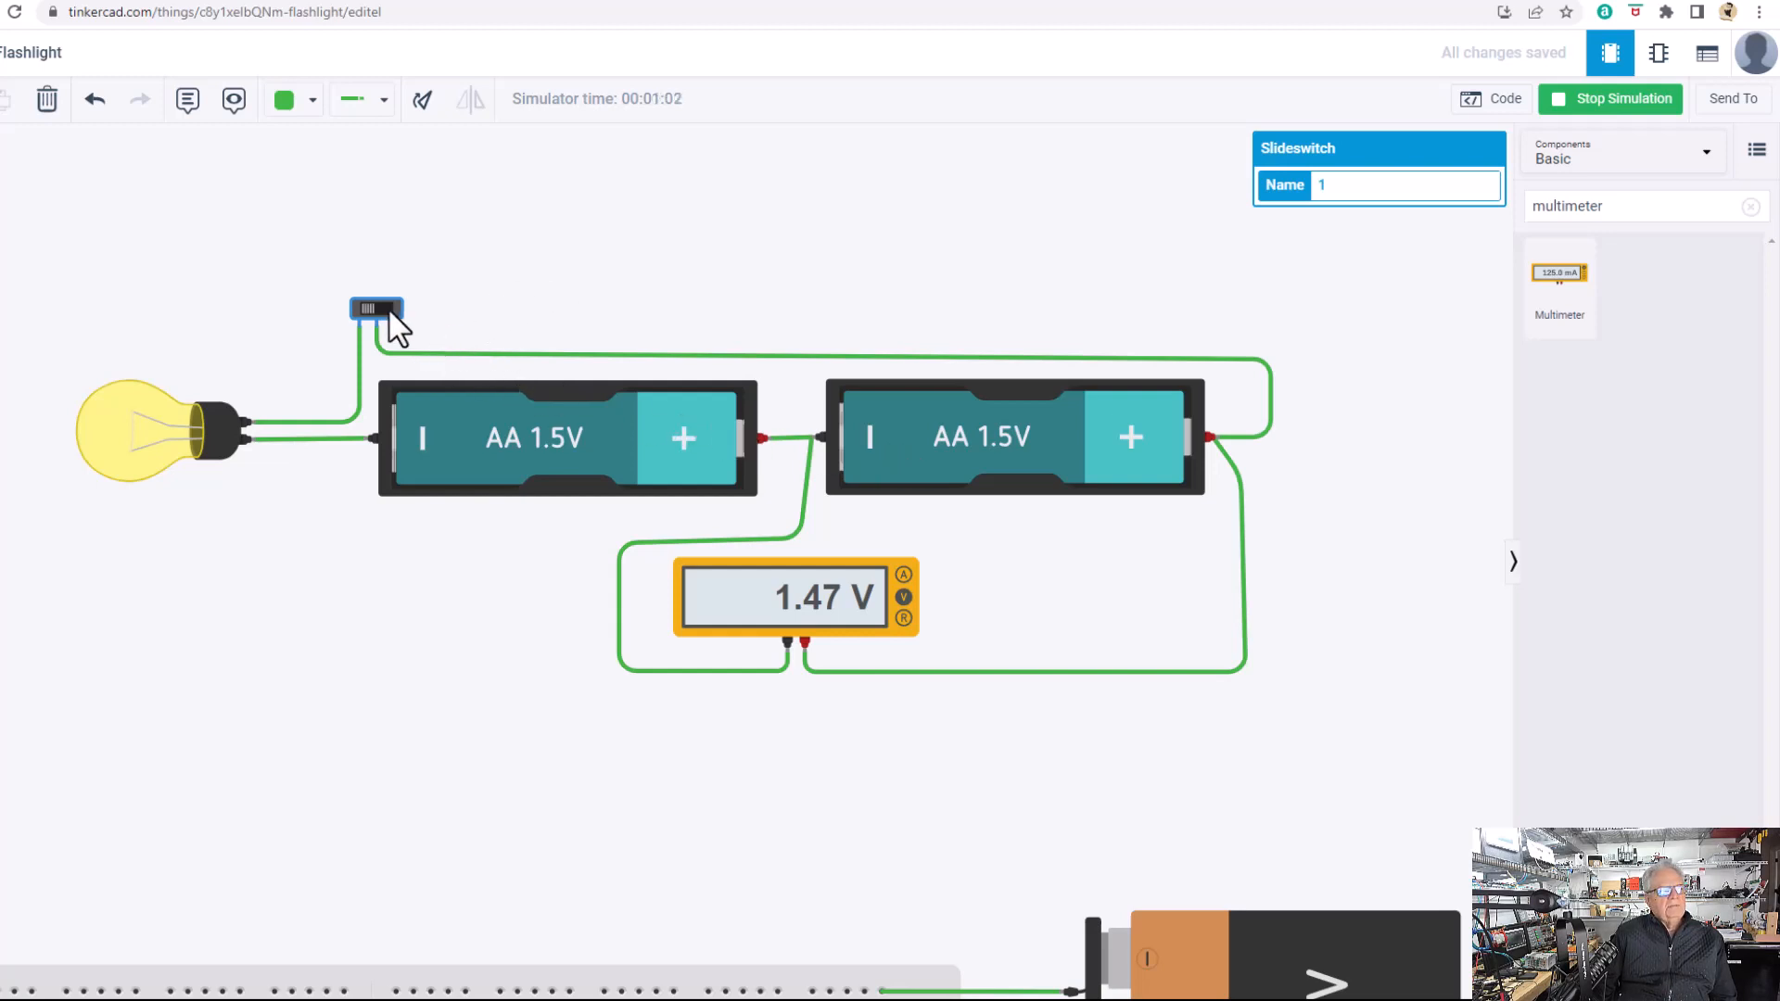
pyautogui.click(376, 308)
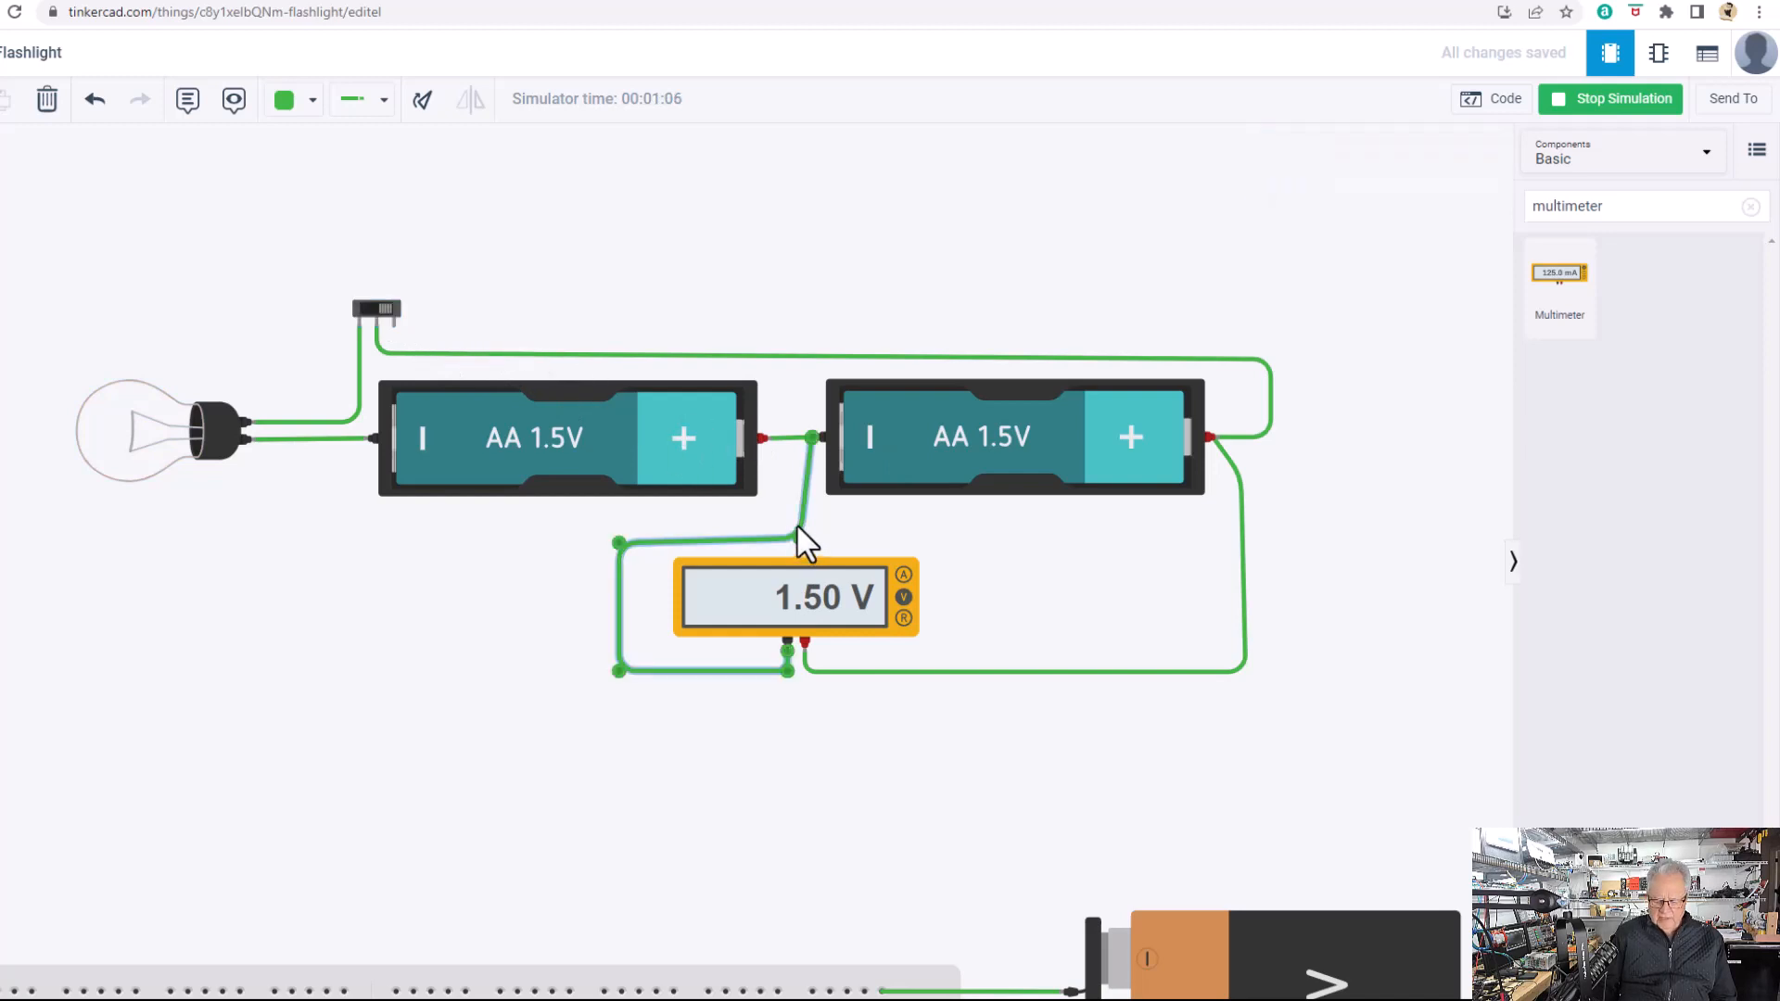
# Restart the simulation with the voltmeter across both batteries and switch the bulb on to read 2.94 V.
pyautogui.click(1609, 98)
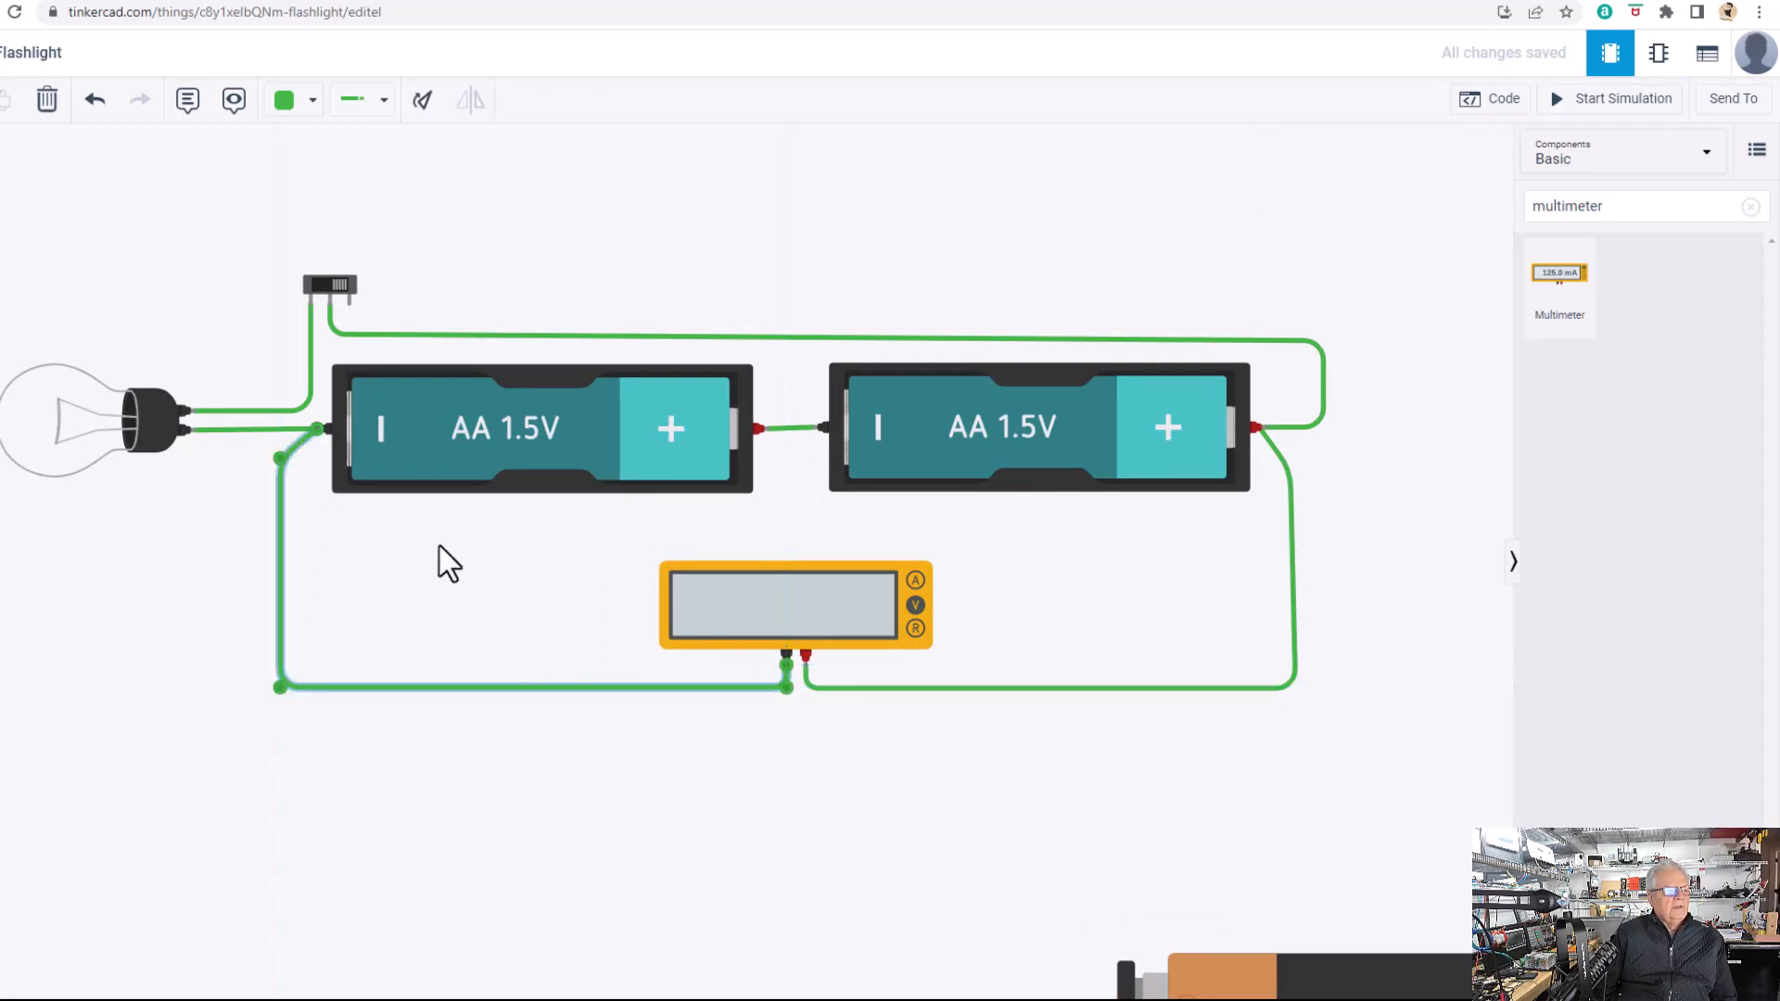
pyautogui.moveTo(1625, 107)
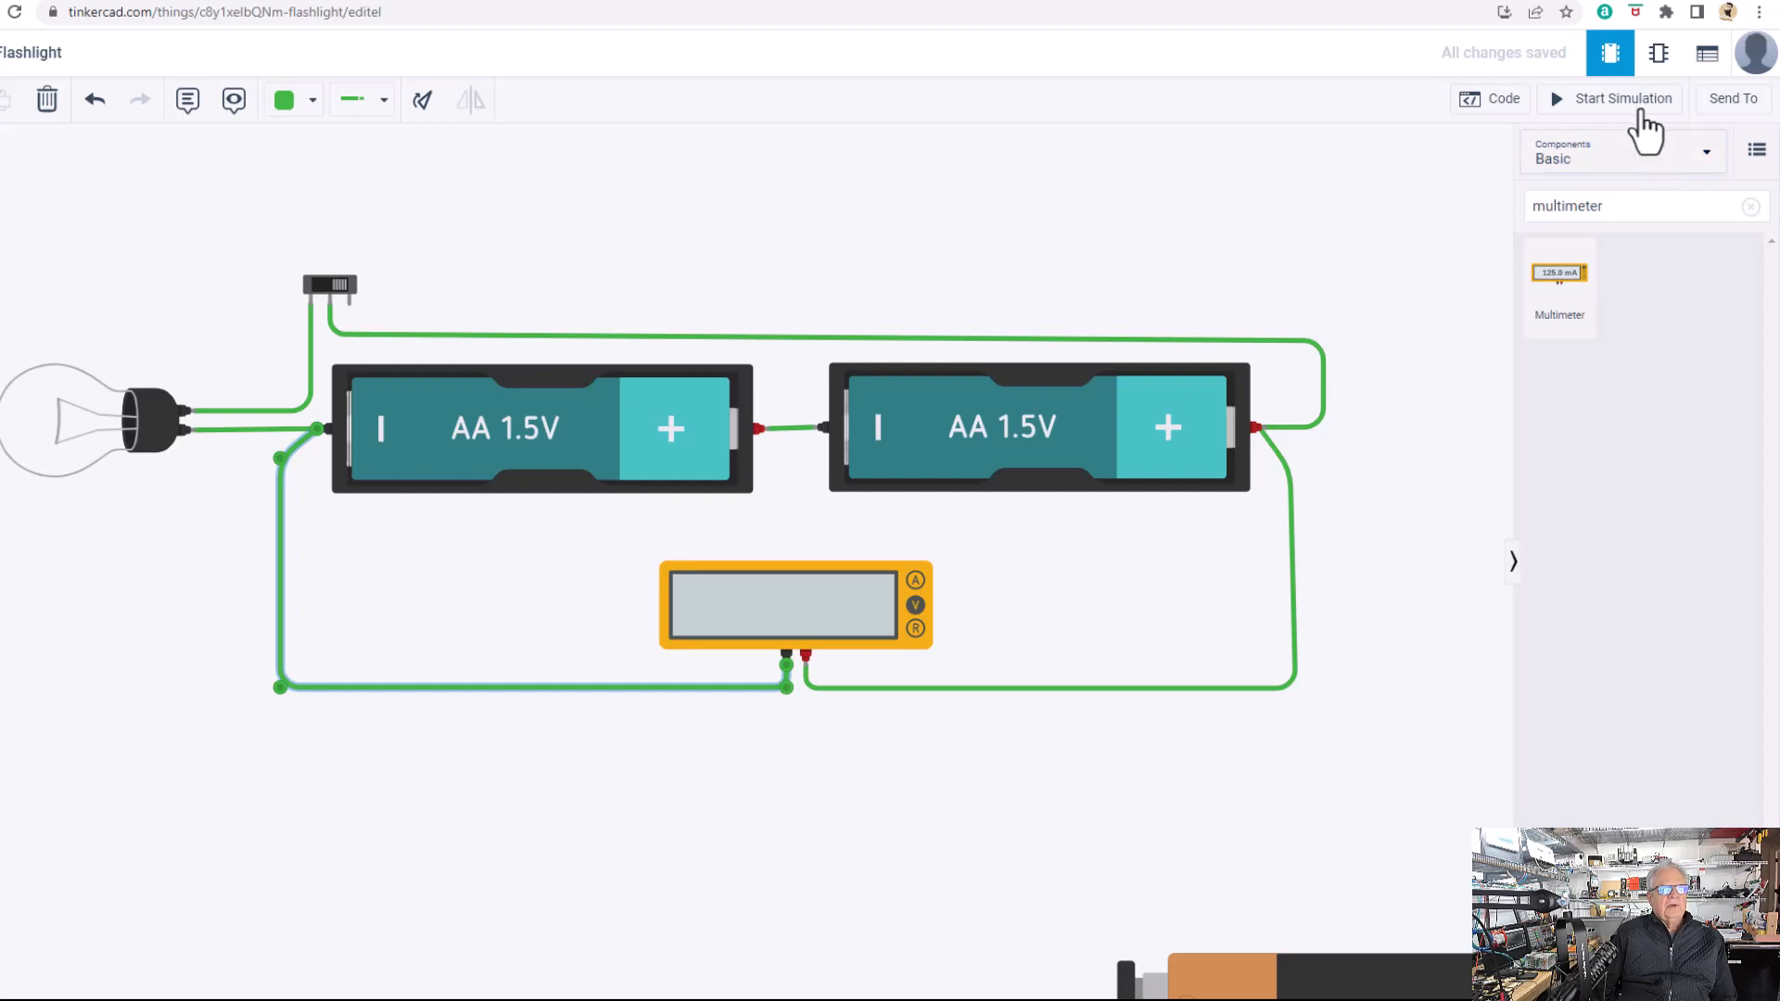
pyautogui.click(1620, 98)
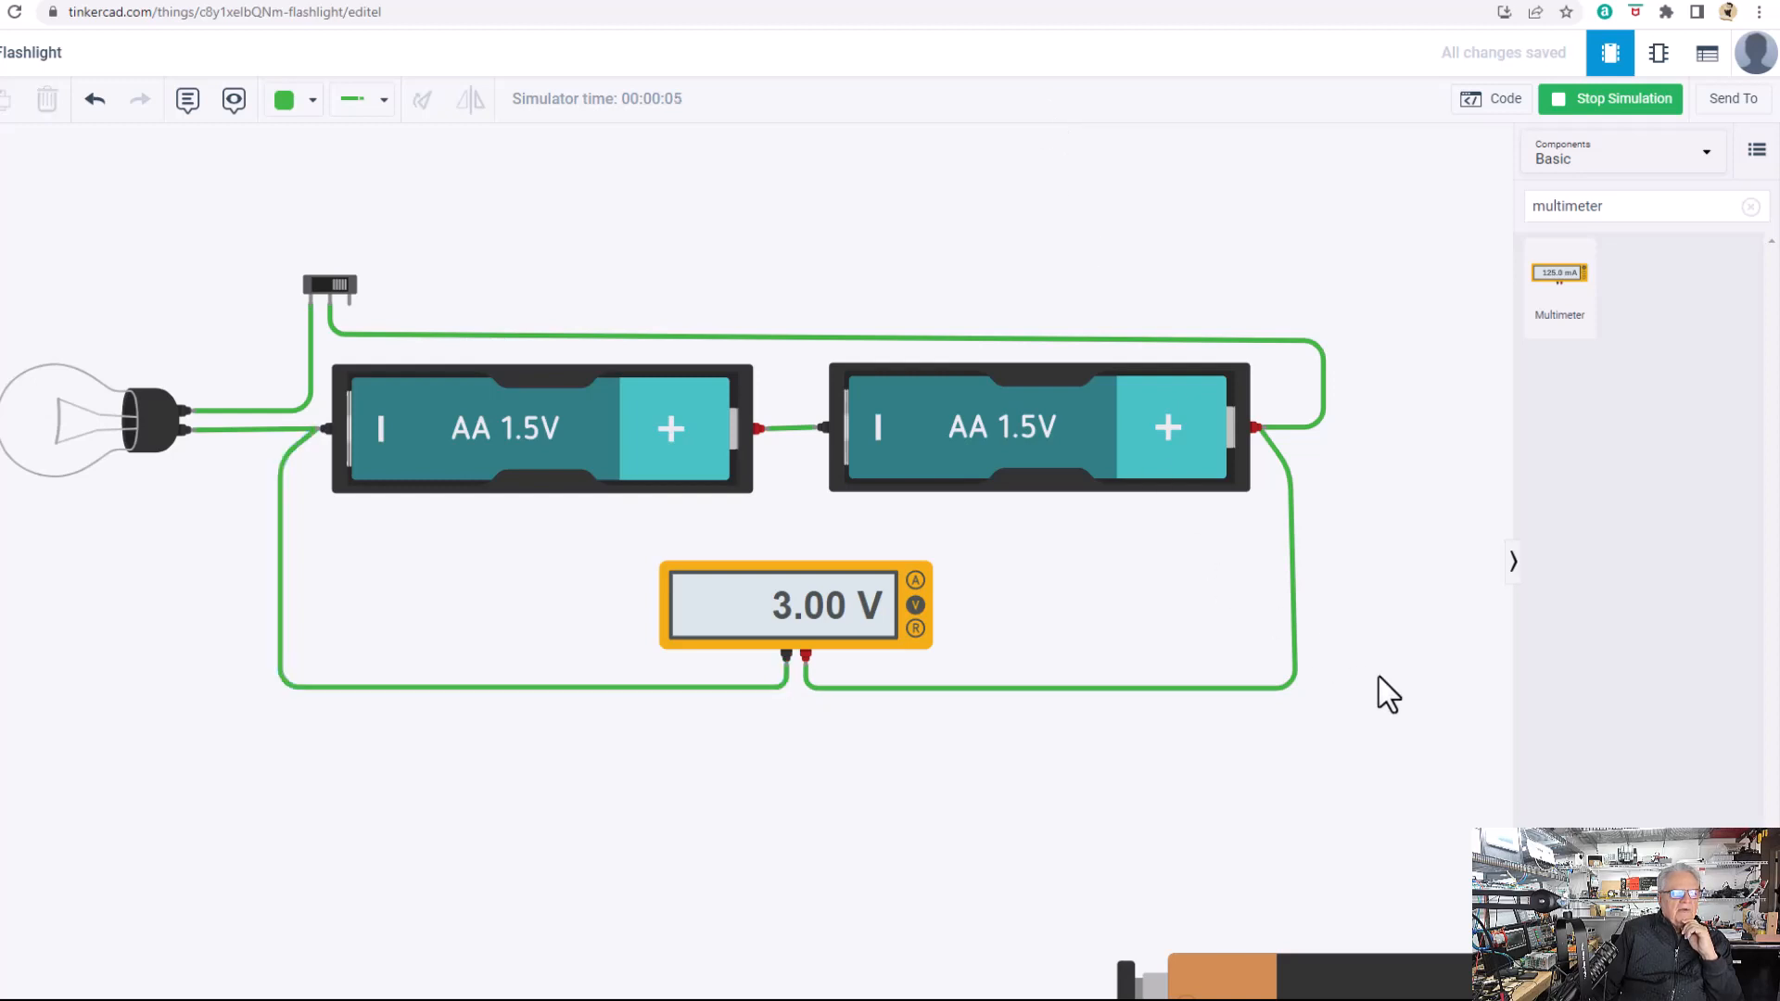
pyautogui.moveTo(847, 868)
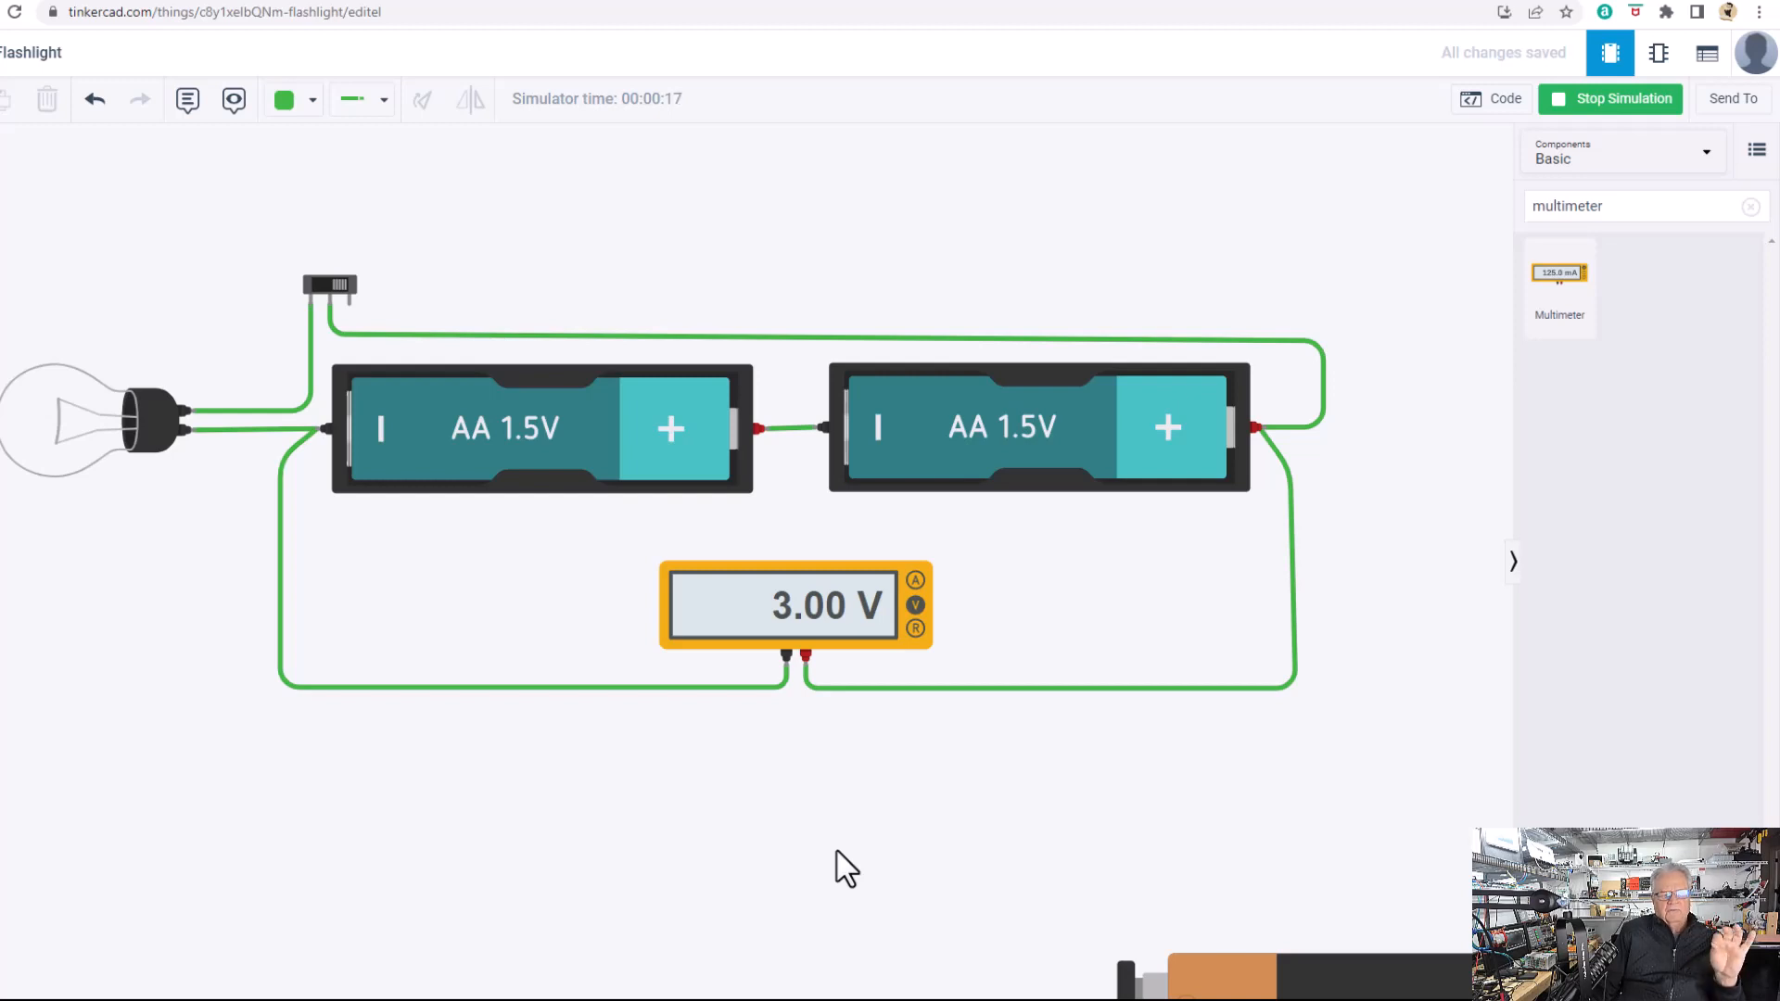
pyautogui.moveTo(338, 488)
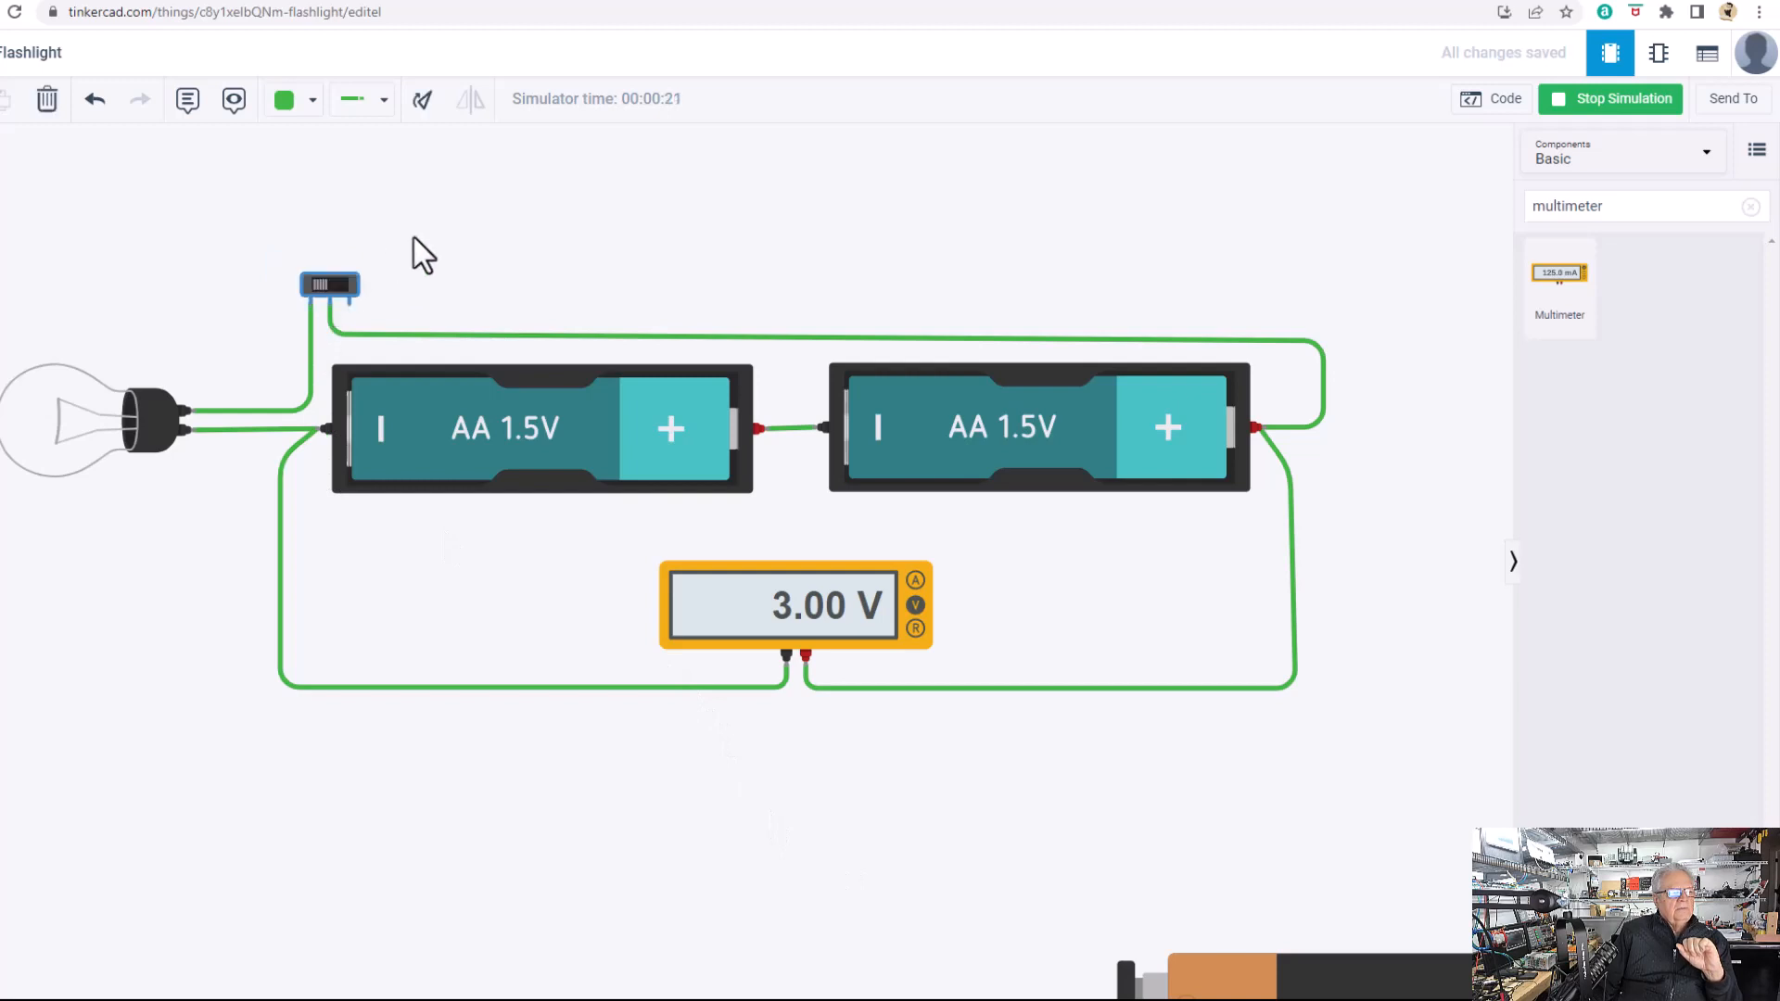
pyautogui.click(330, 283)
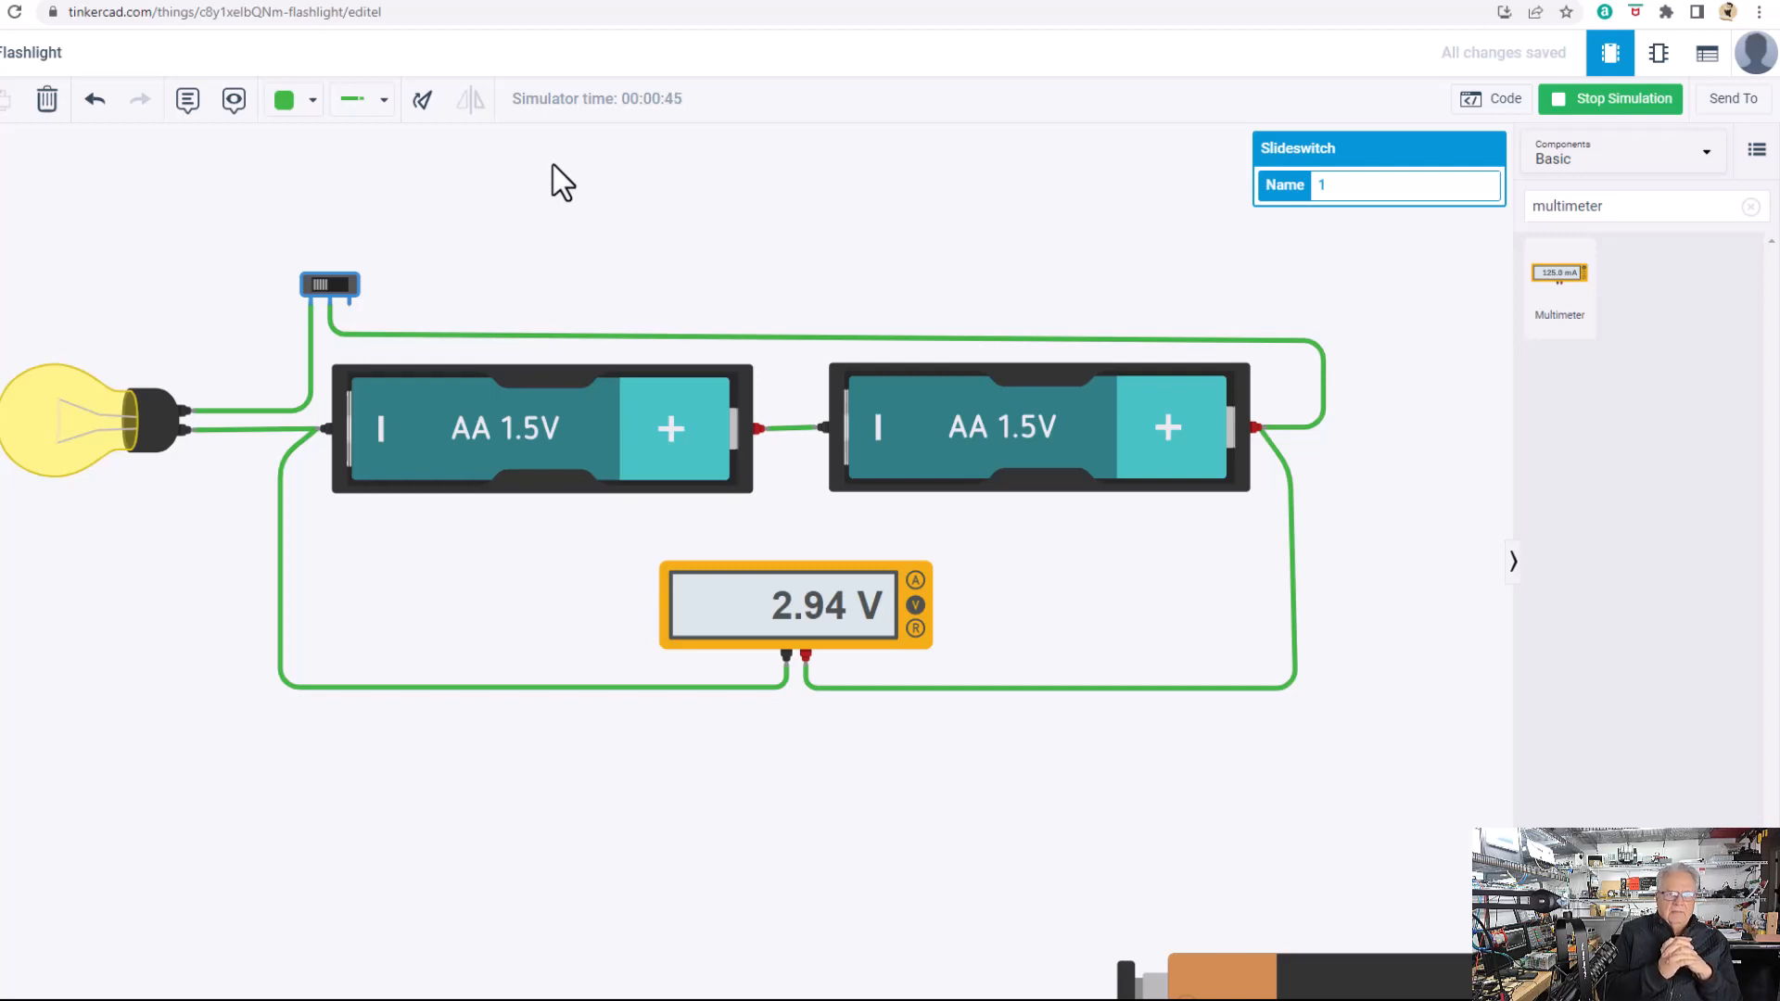
pyautogui.moveTo(346, 221)
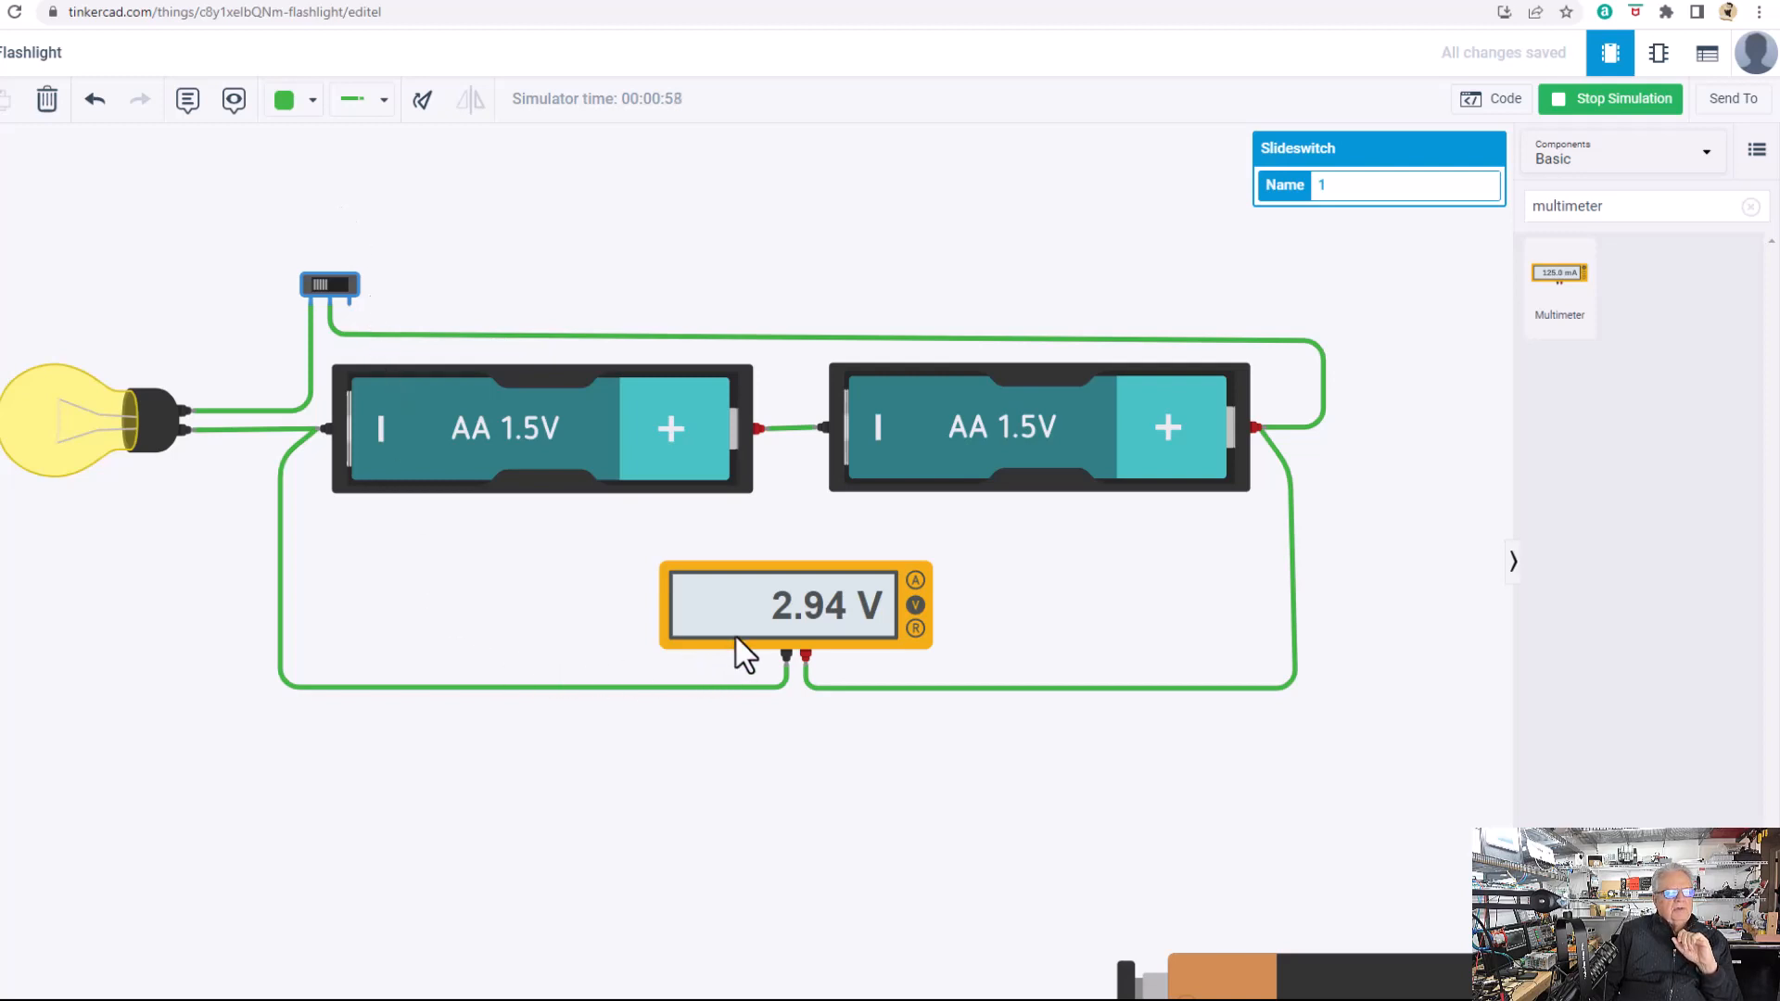
# Stop the simulation and restart it after wiring a second multimeter in series with the switch.
pyautogui.click(1609, 99)
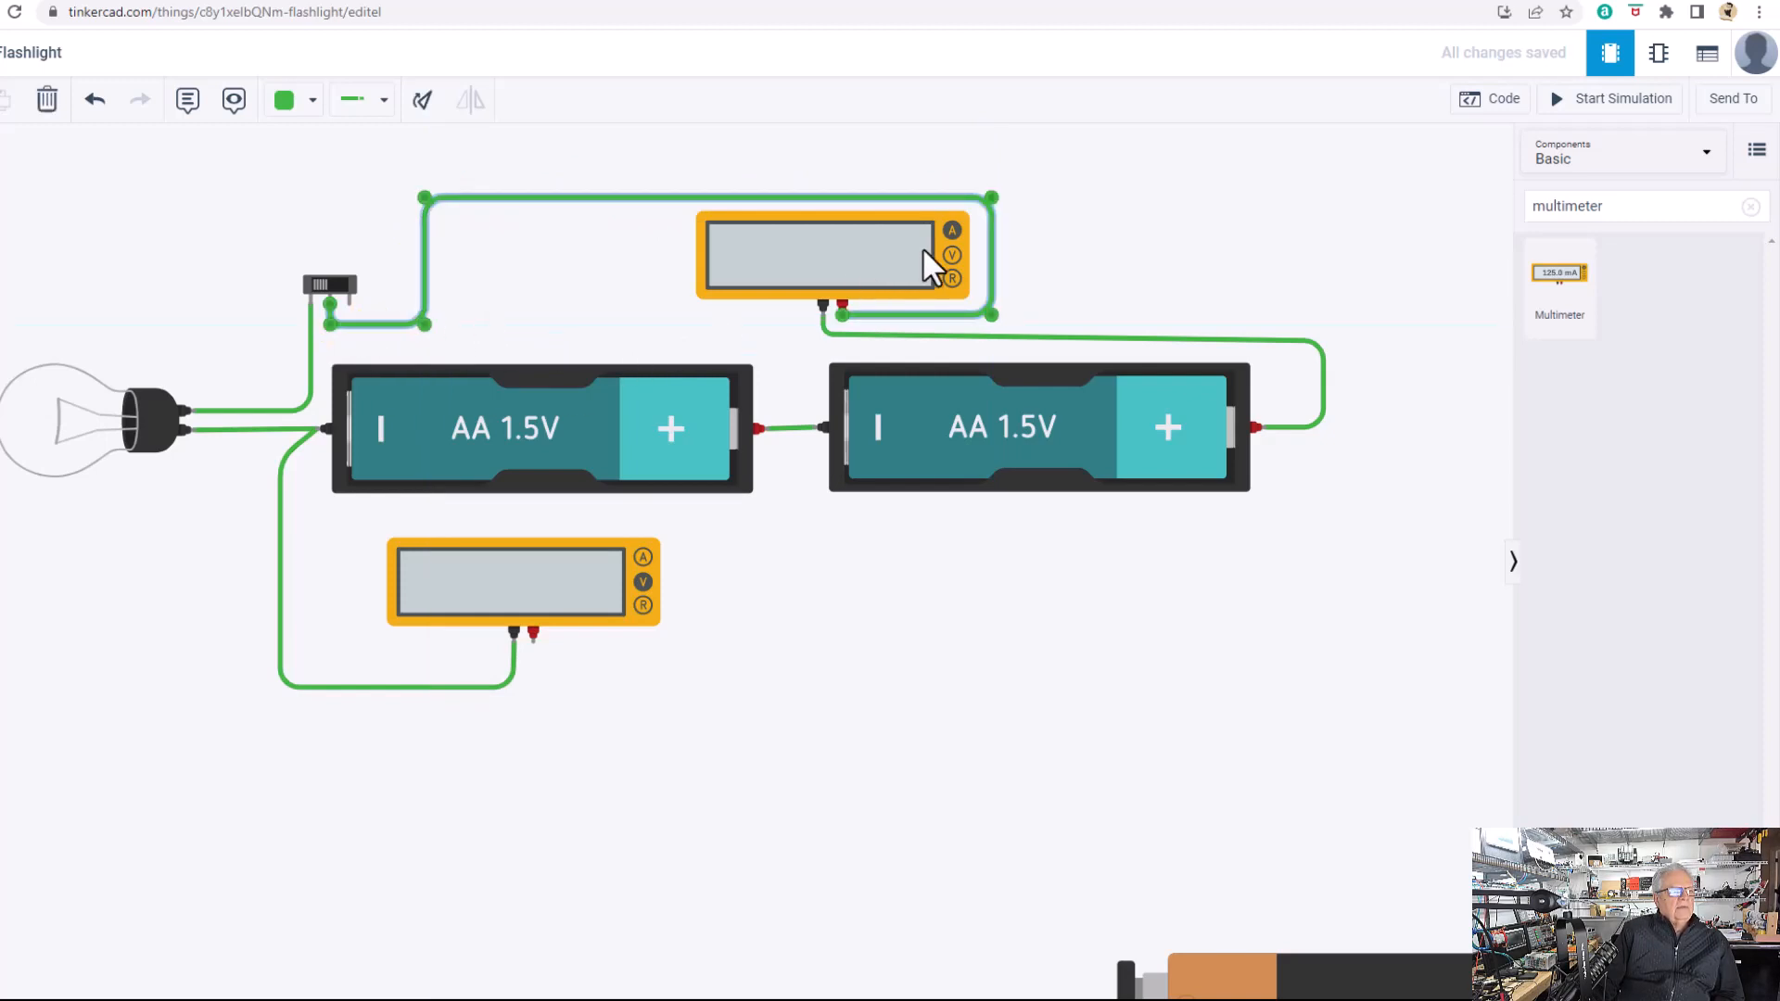
pyautogui.moveTo(545, 668)
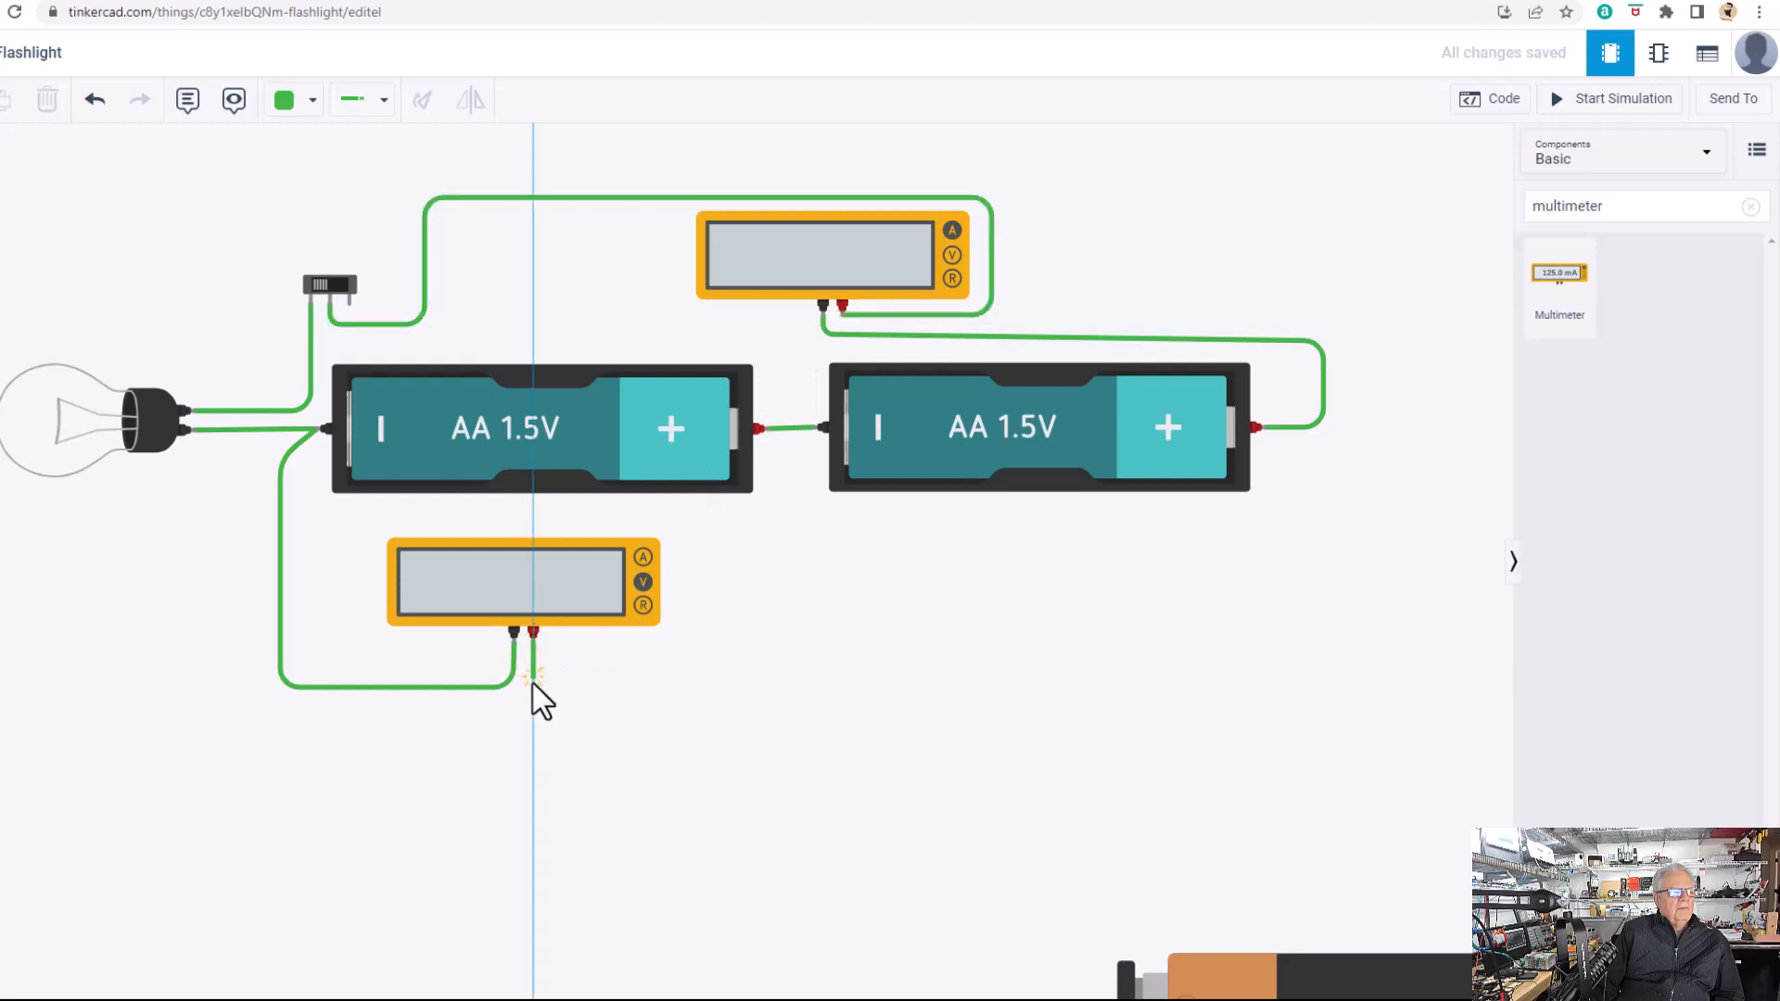
pyautogui.click(1623, 98)
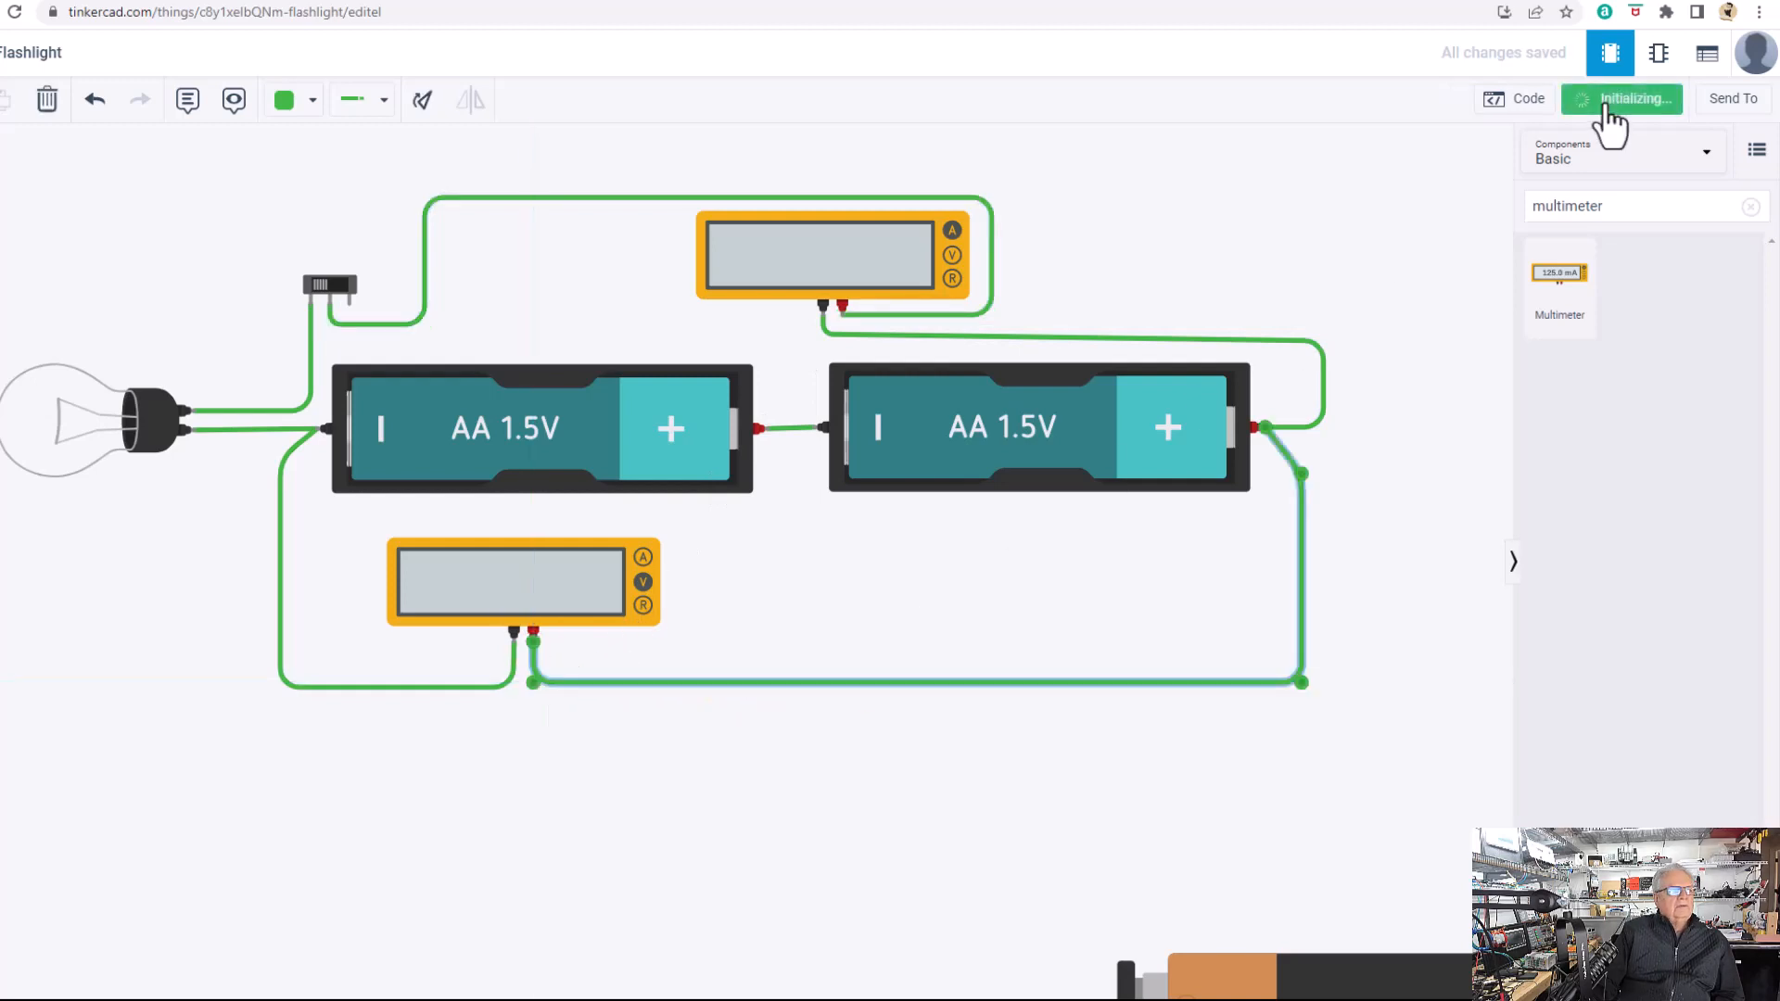
# Run the simulation so the series meter reads -61.2 mA and the battery meter 2.94 V.
pyautogui.click(1630, 98)
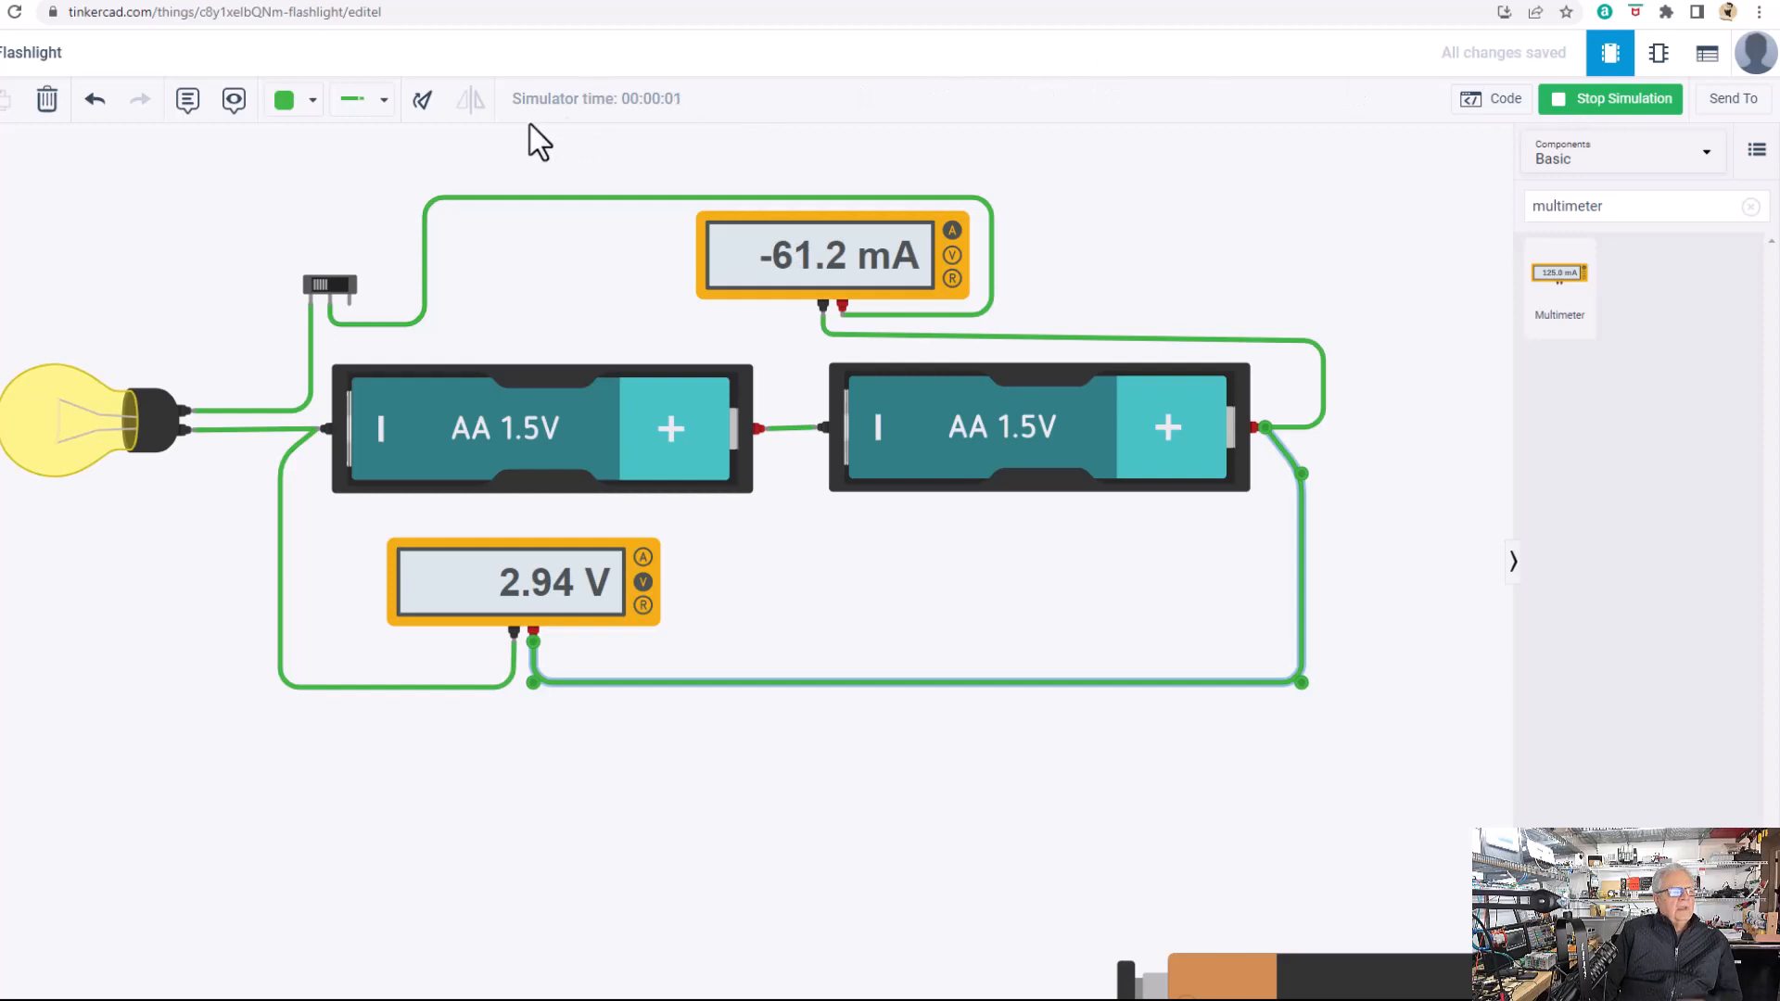
pyautogui.moveTo(862, 545)
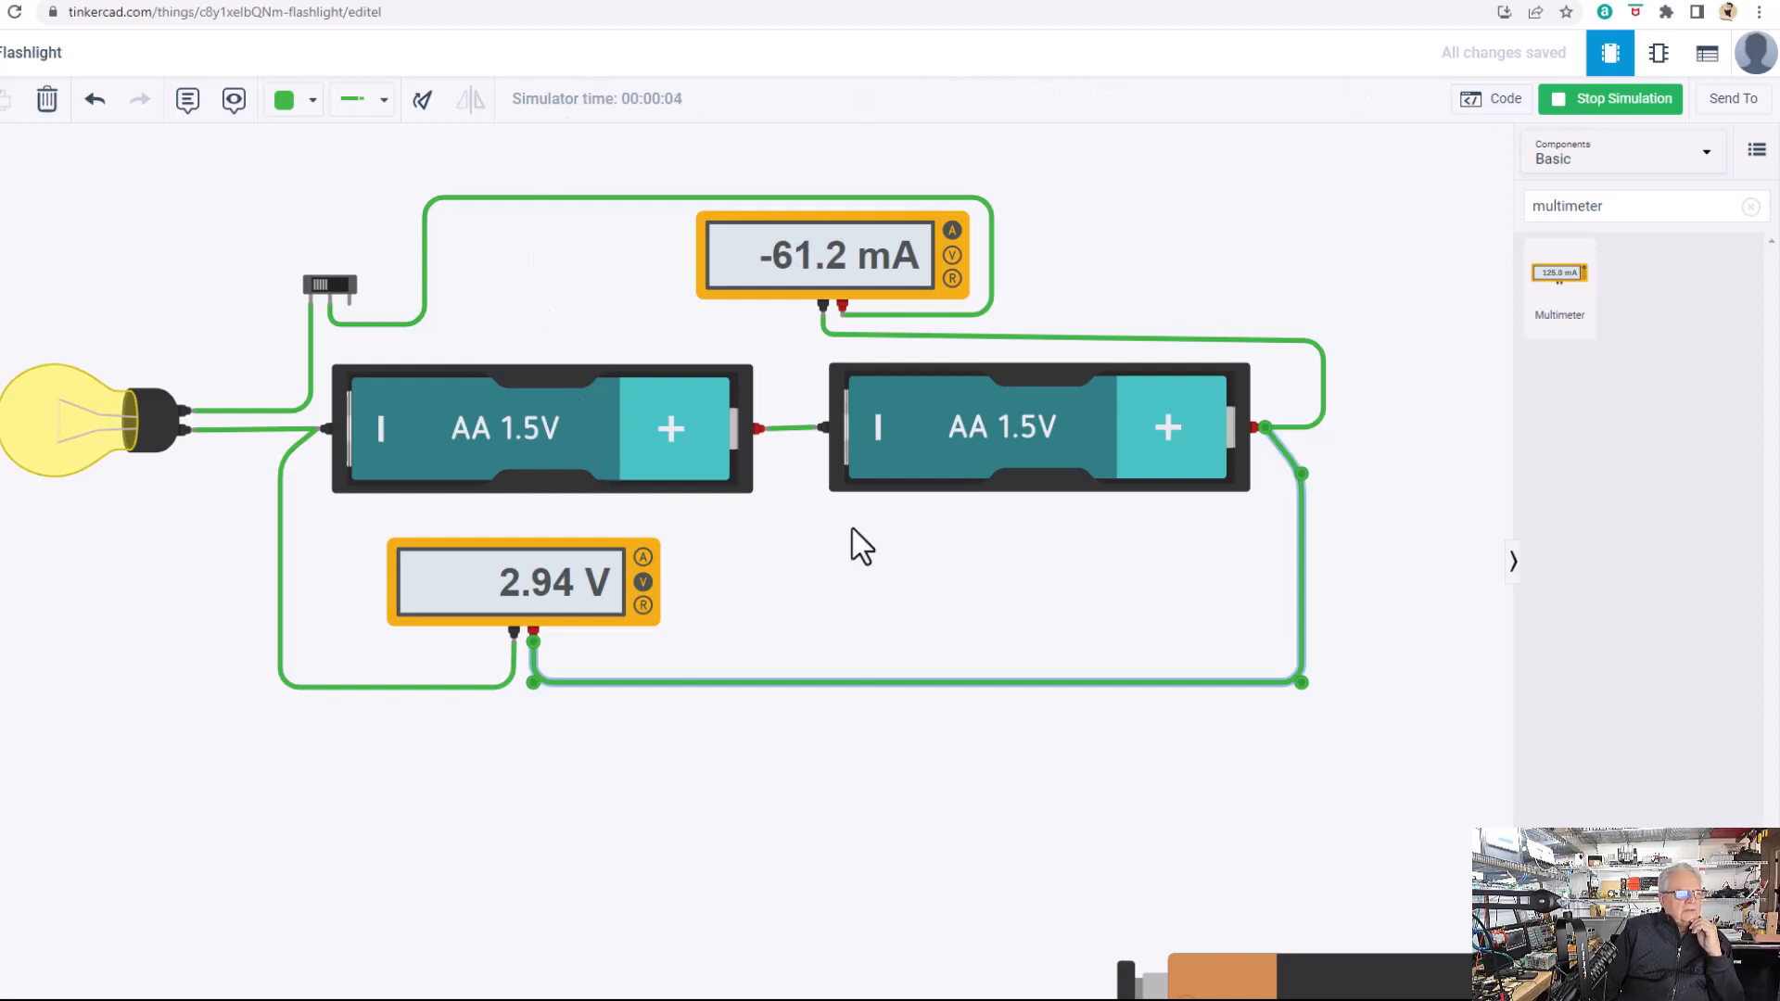
pyautogui.moveTo(408, 441)
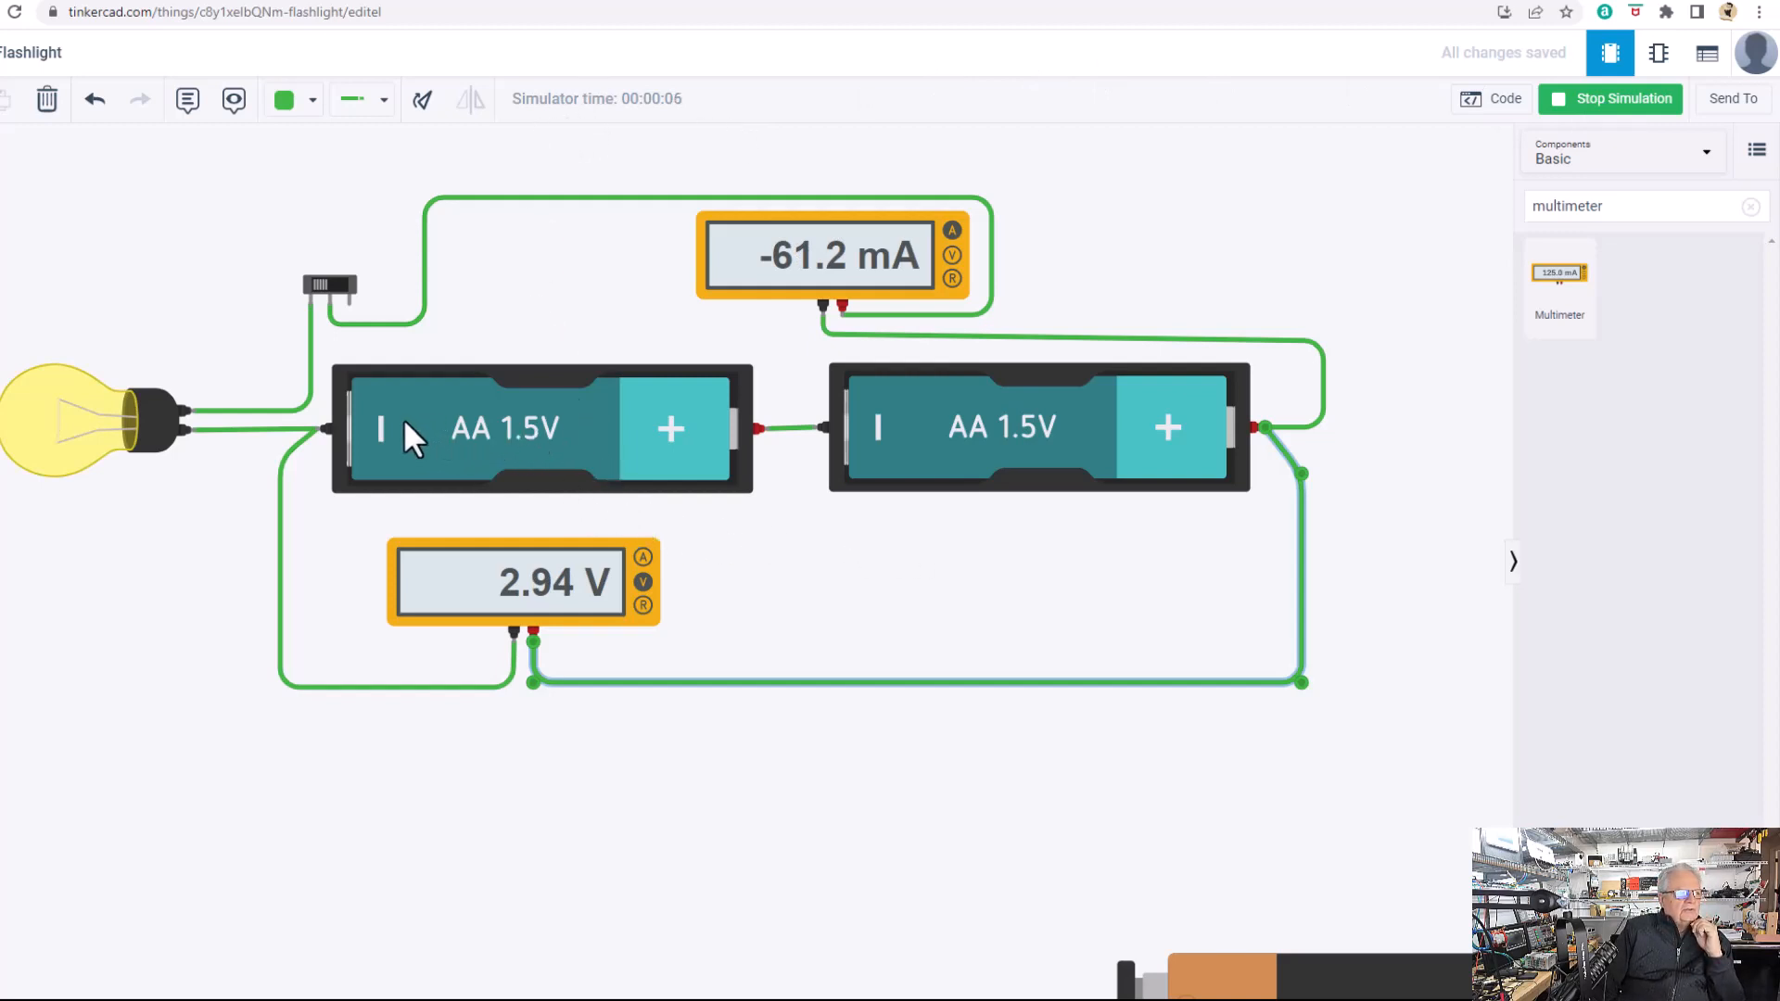
pyautogui.moveTo(224, 429)
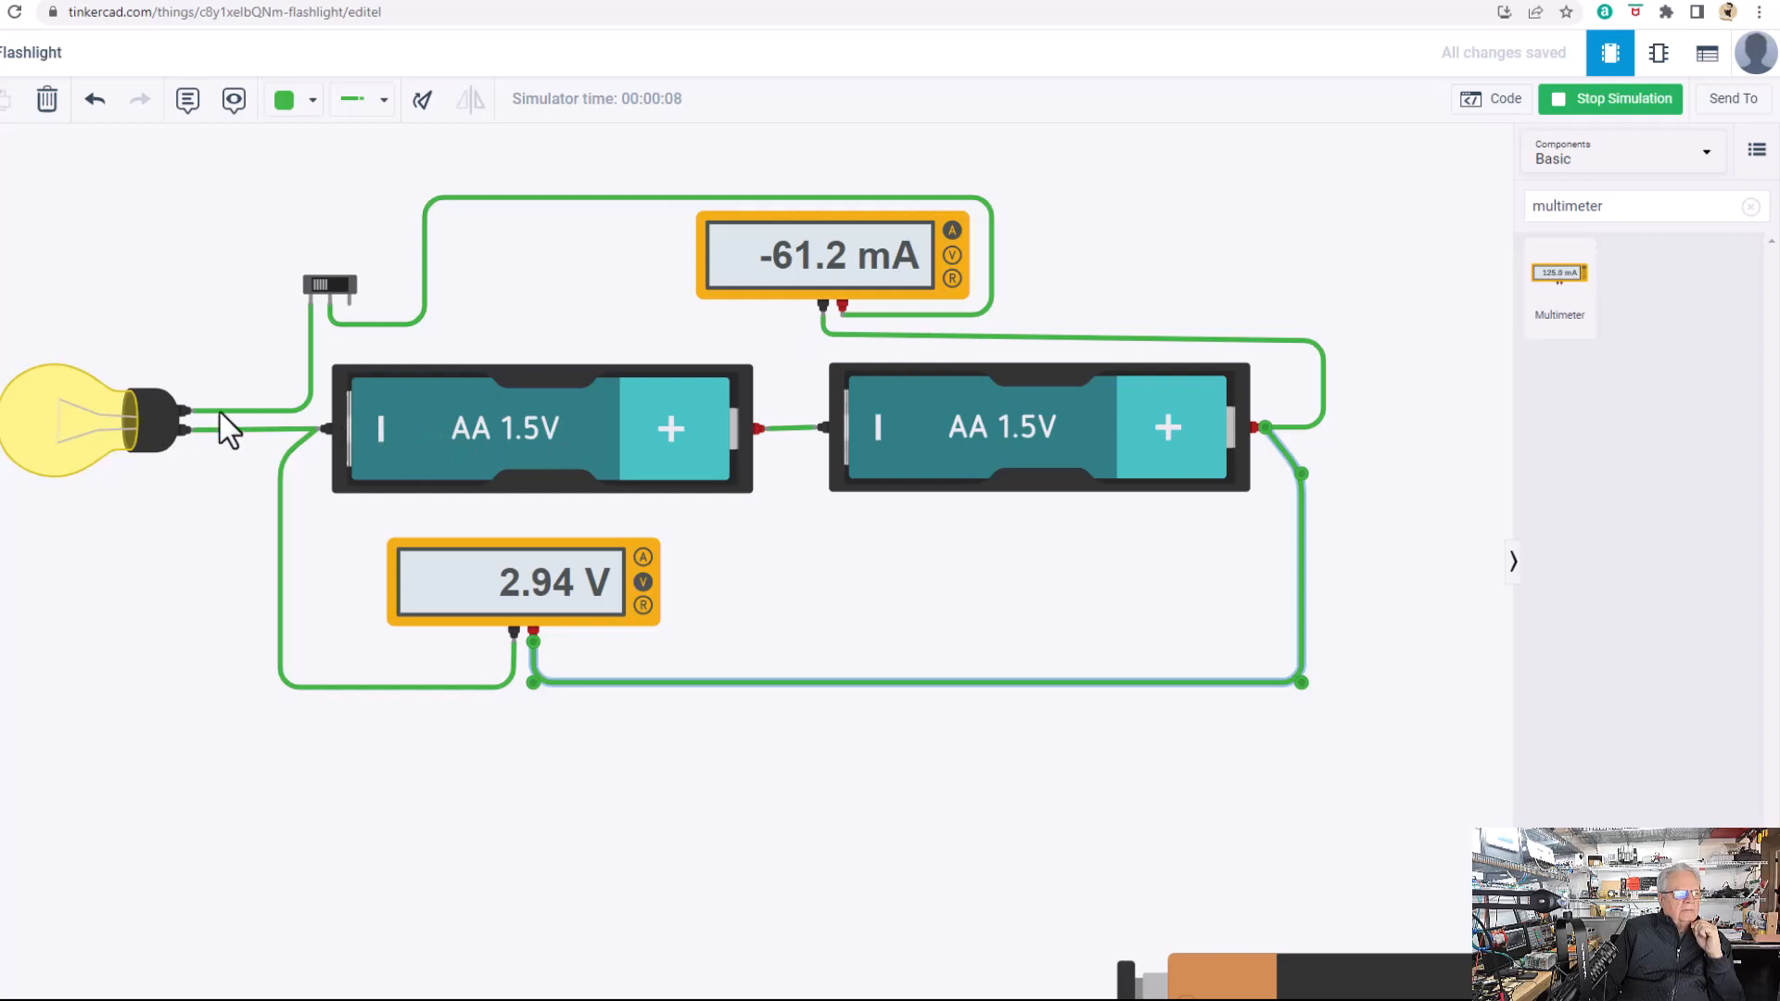
pyautogui.moveTo(391, 444)
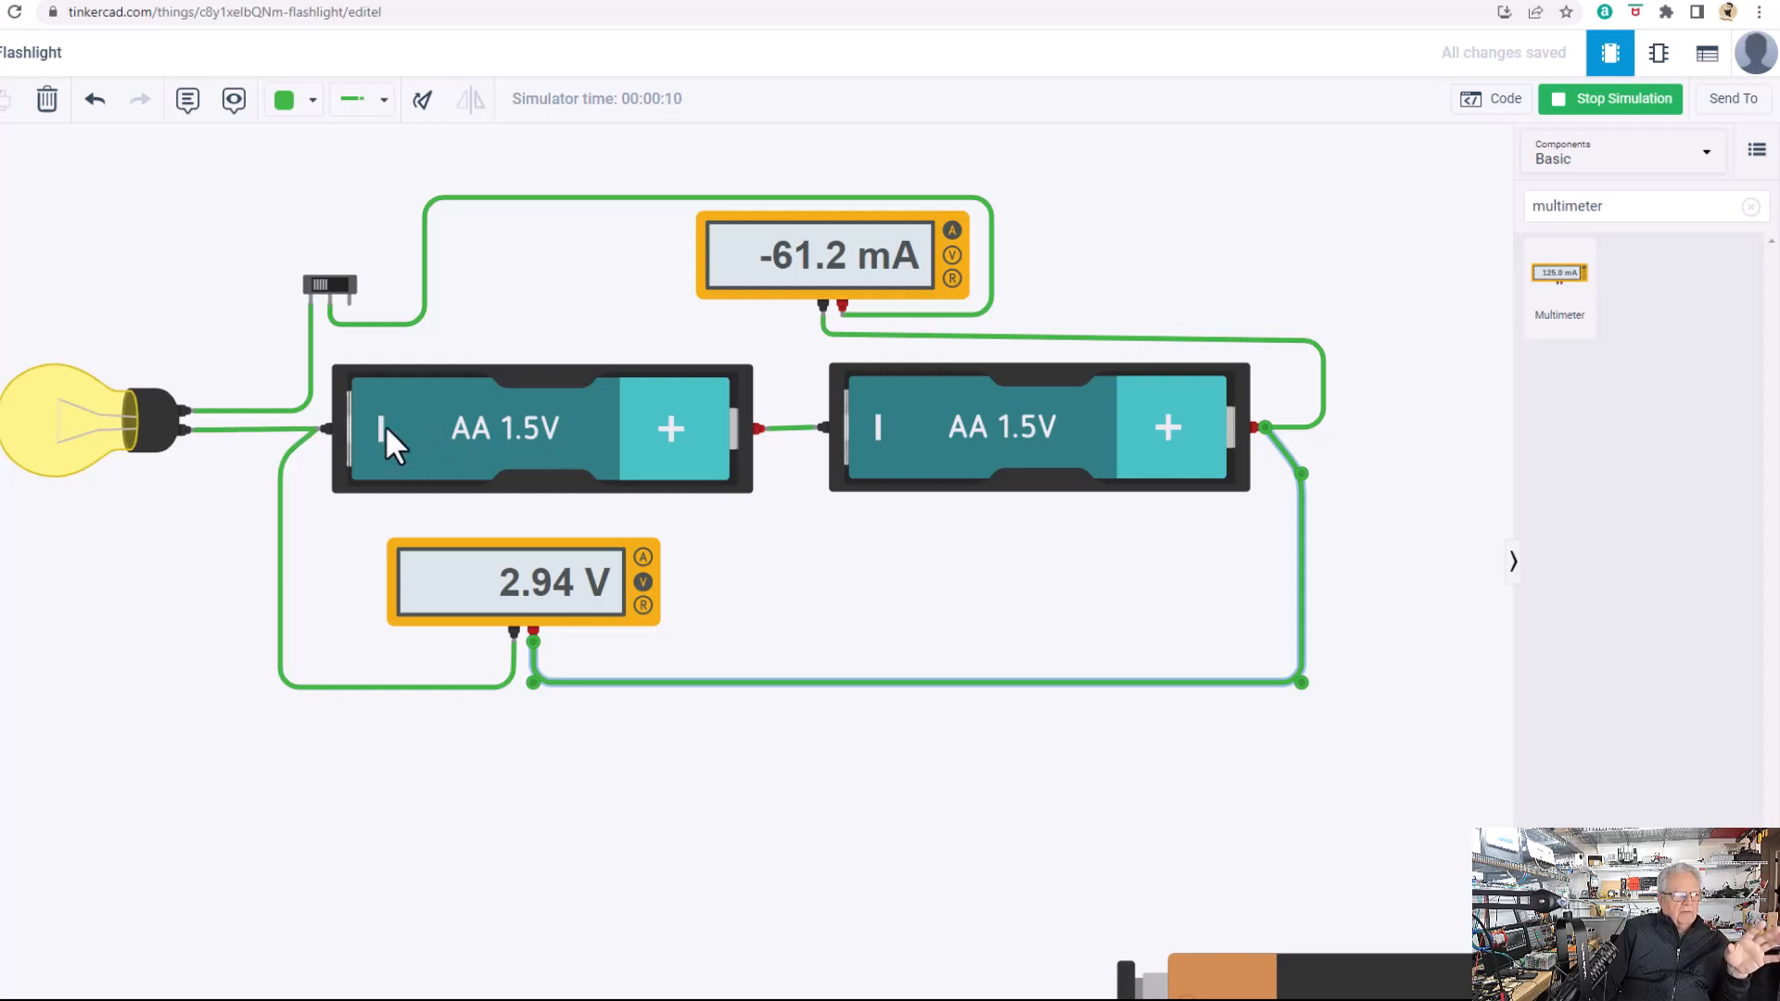
pyautogui.moveTo(241, 443)
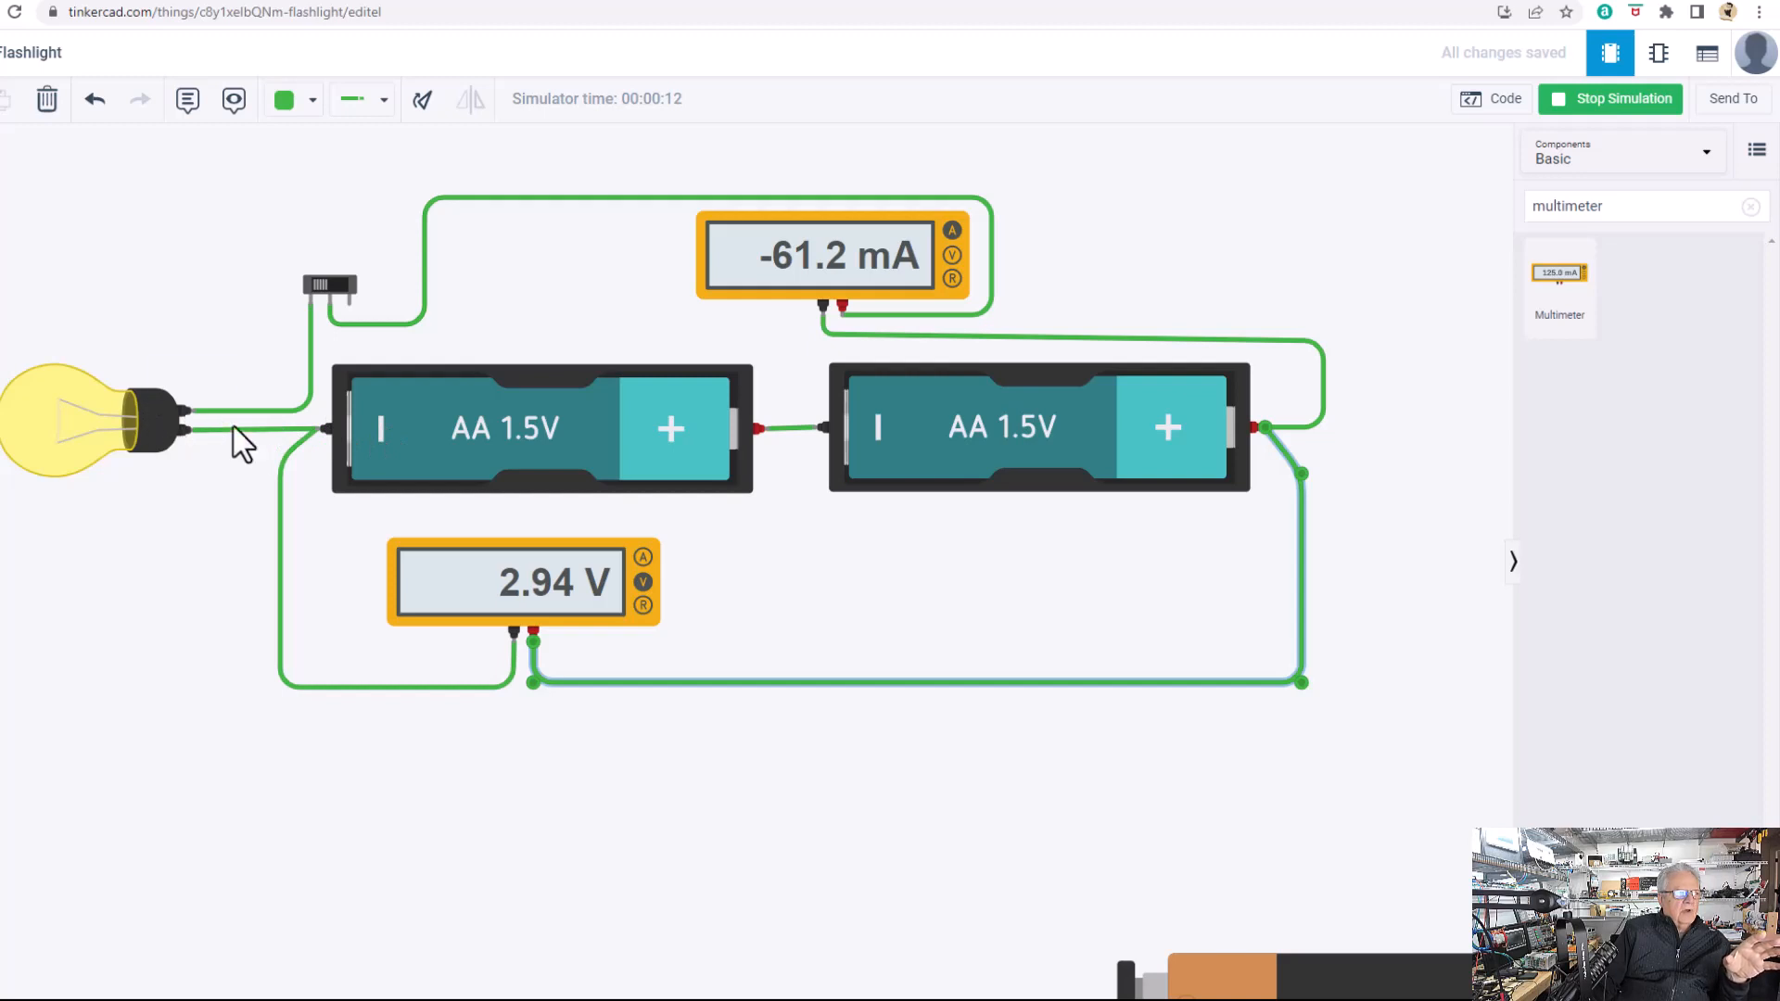
pyautogui.moveTo(727, 341)
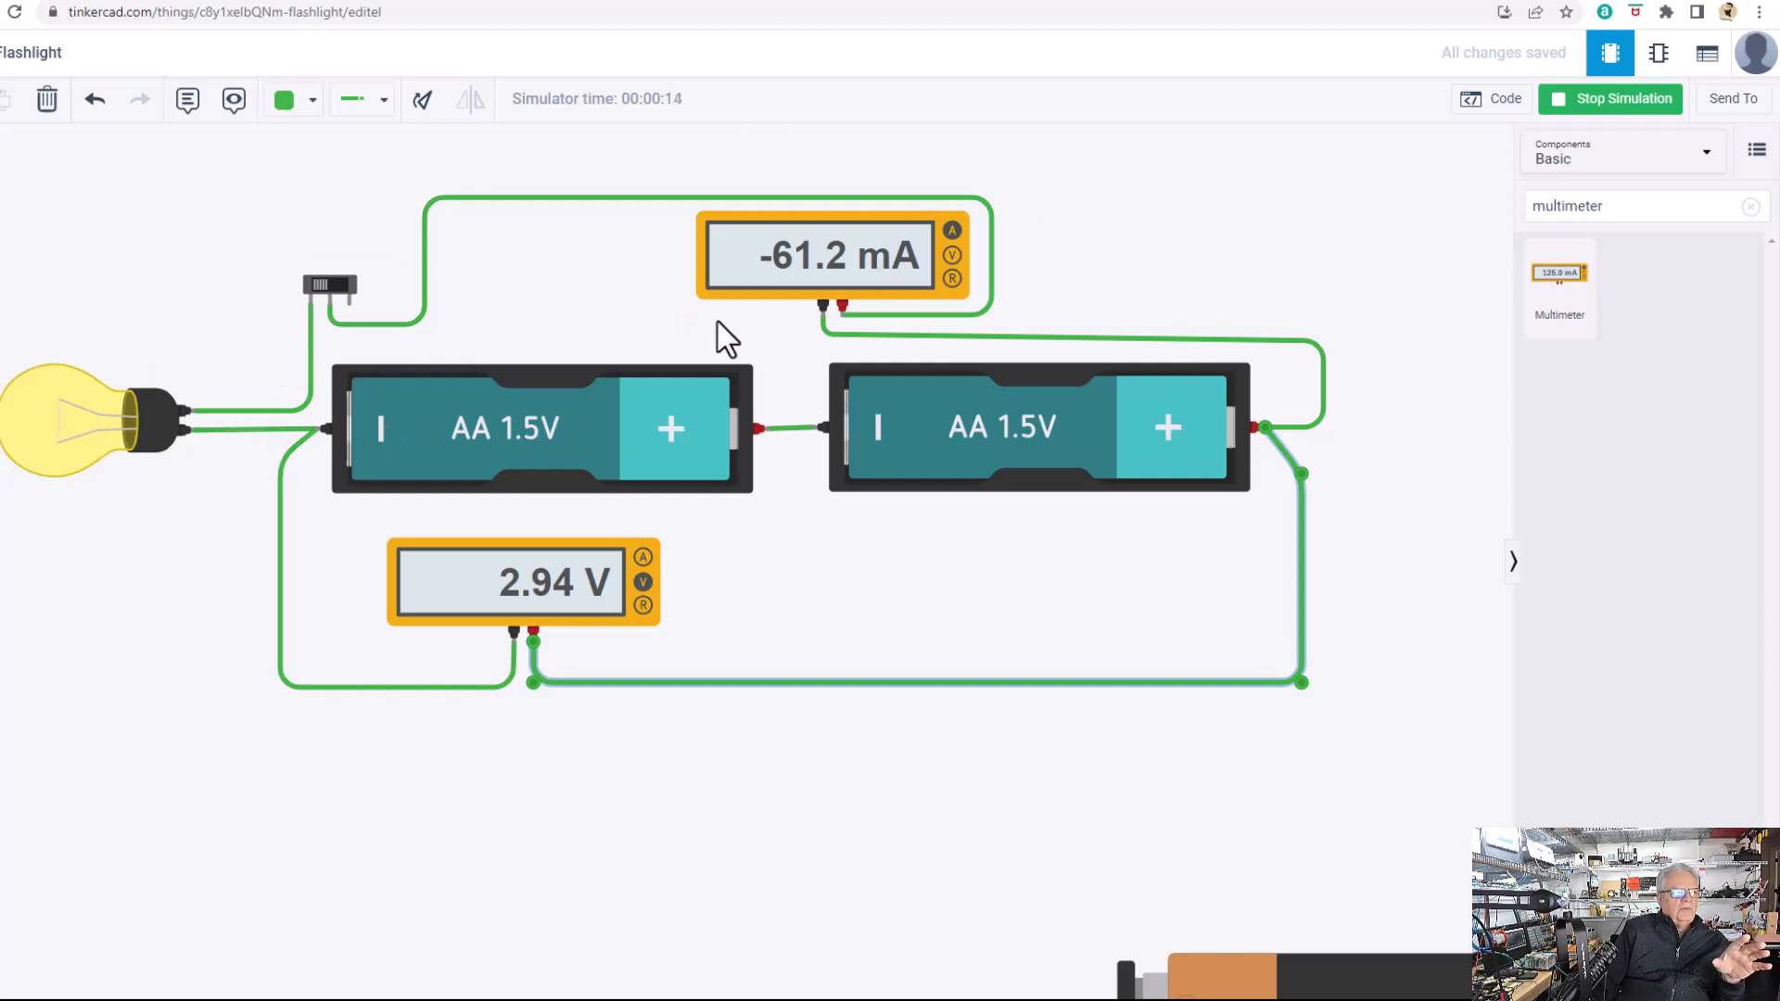
pyautogui.moveTo(701, 438)
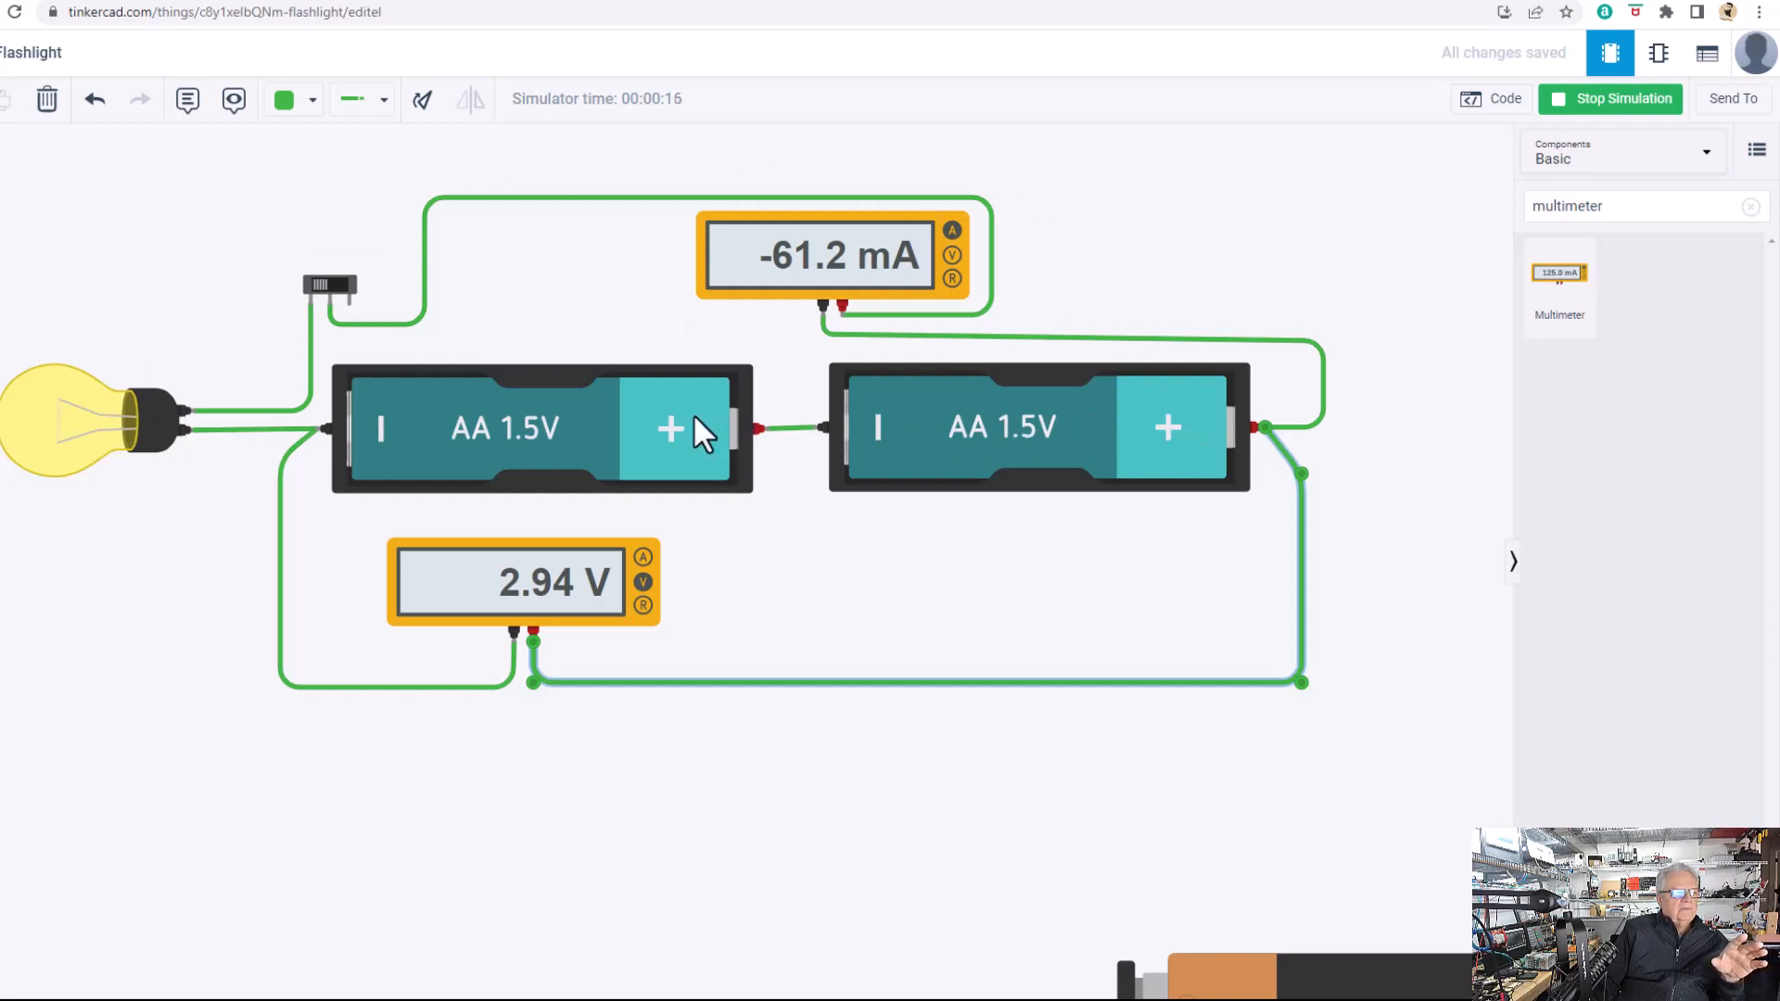
pyautogui.moveTo(1031, 490)
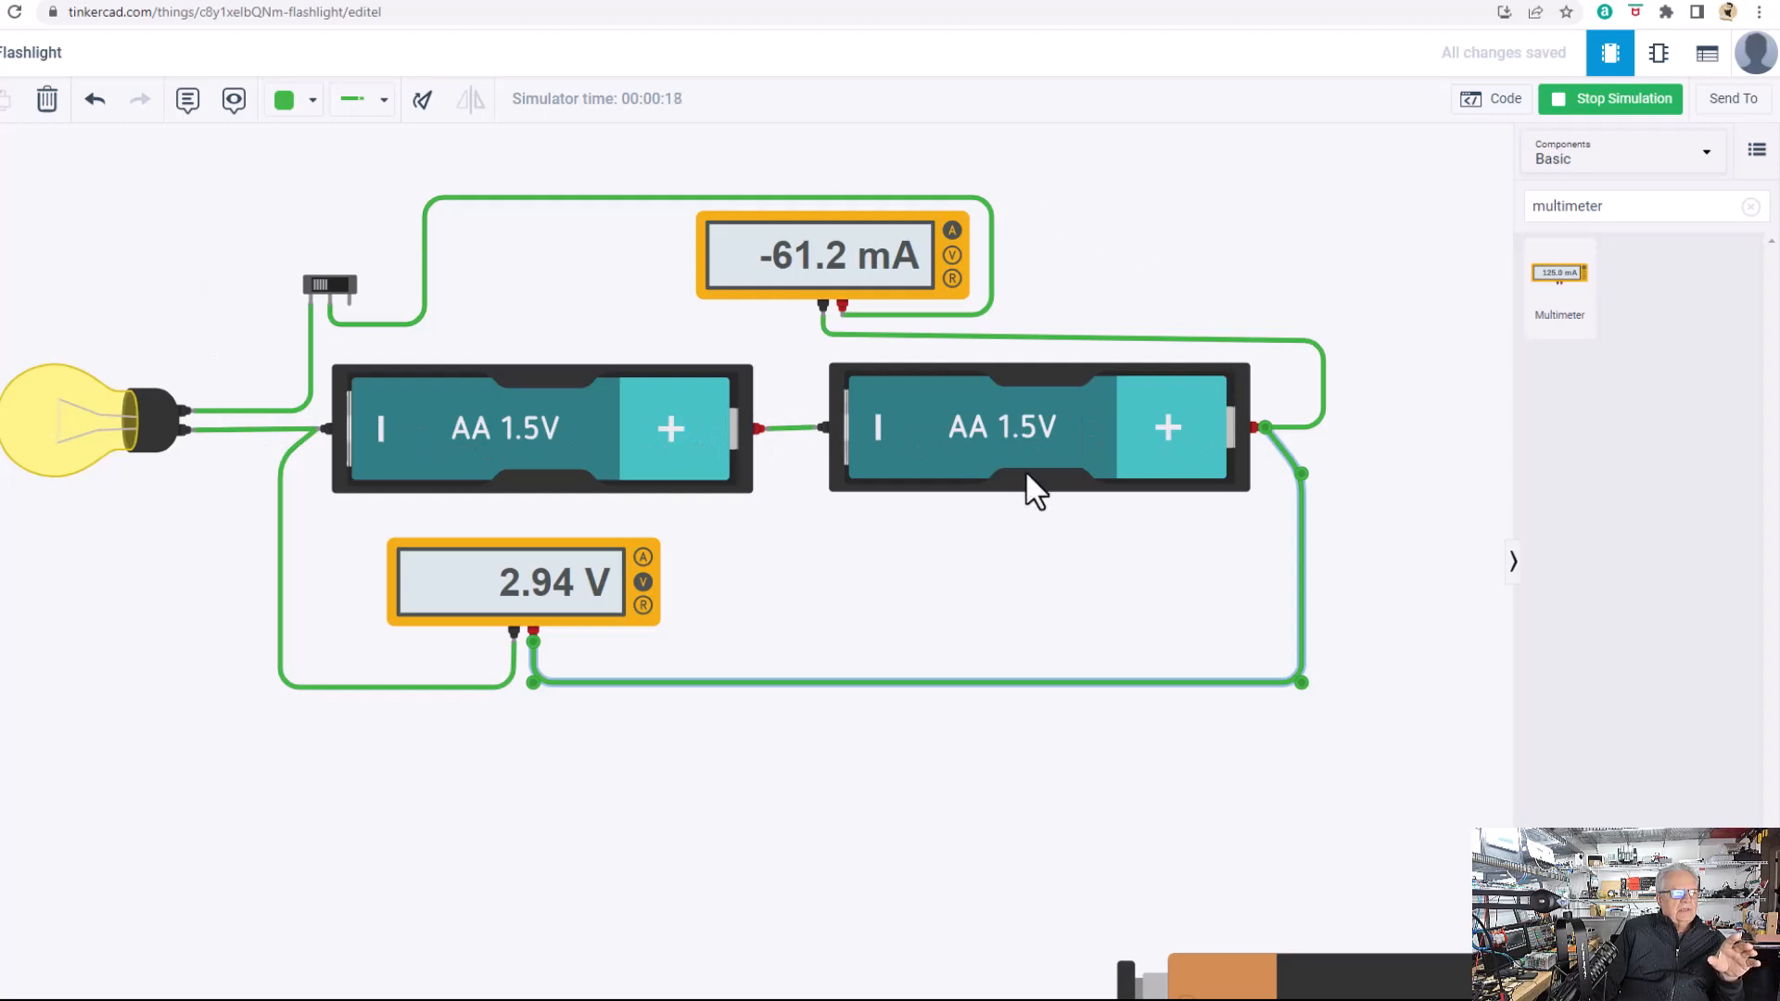
pyautogui.moveTo(812, 380)
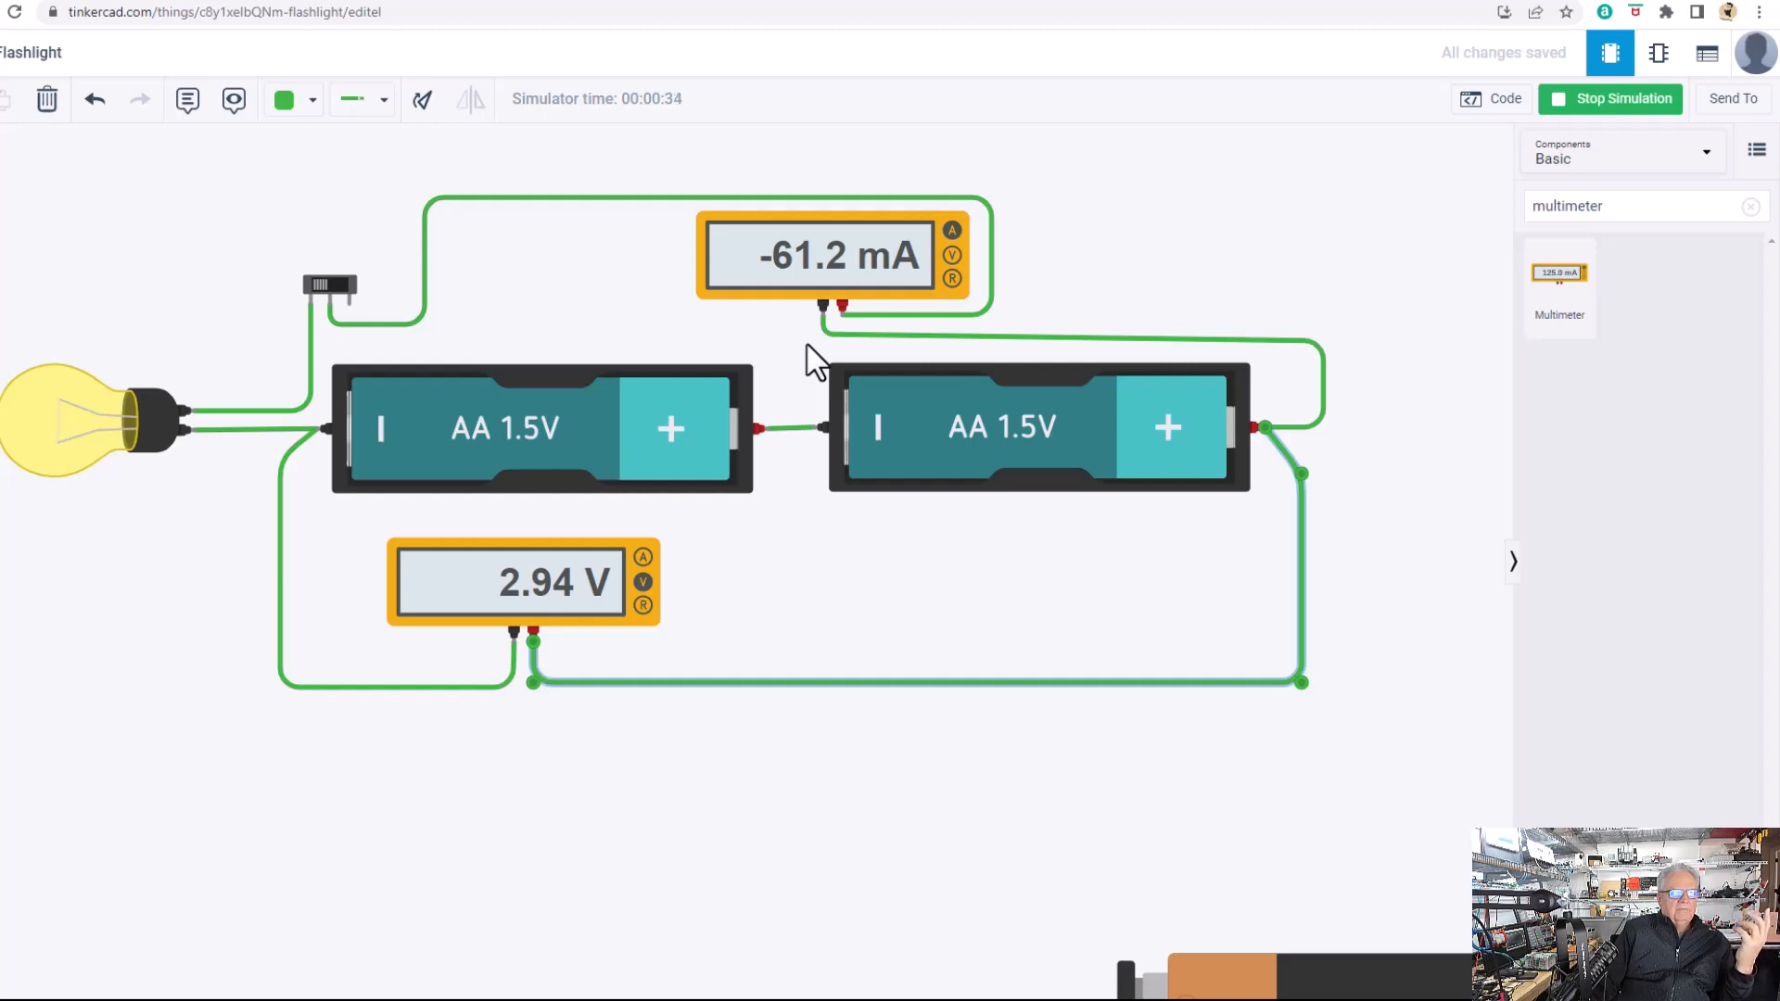
# Stop the simulation so the switch-to-ammeter wire can be rerouted to the black COM lead.
pyautogui.click(1620, 98)
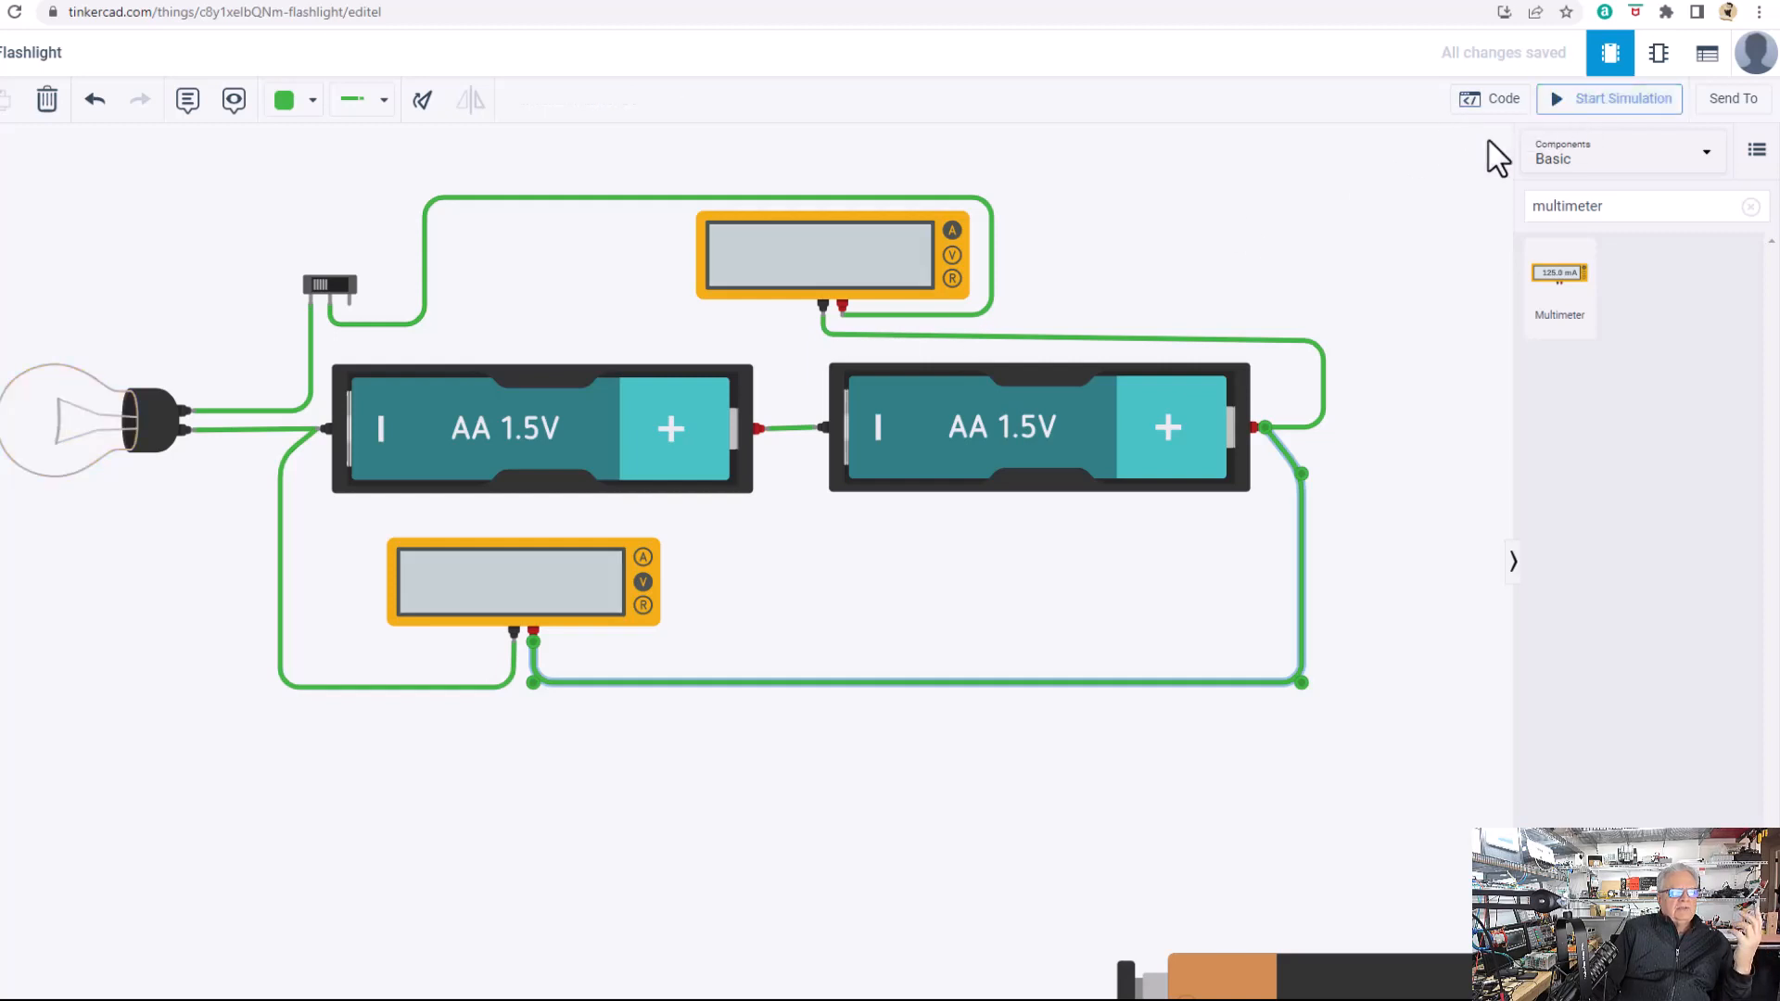
pyautogui.moveTo(862, 331)
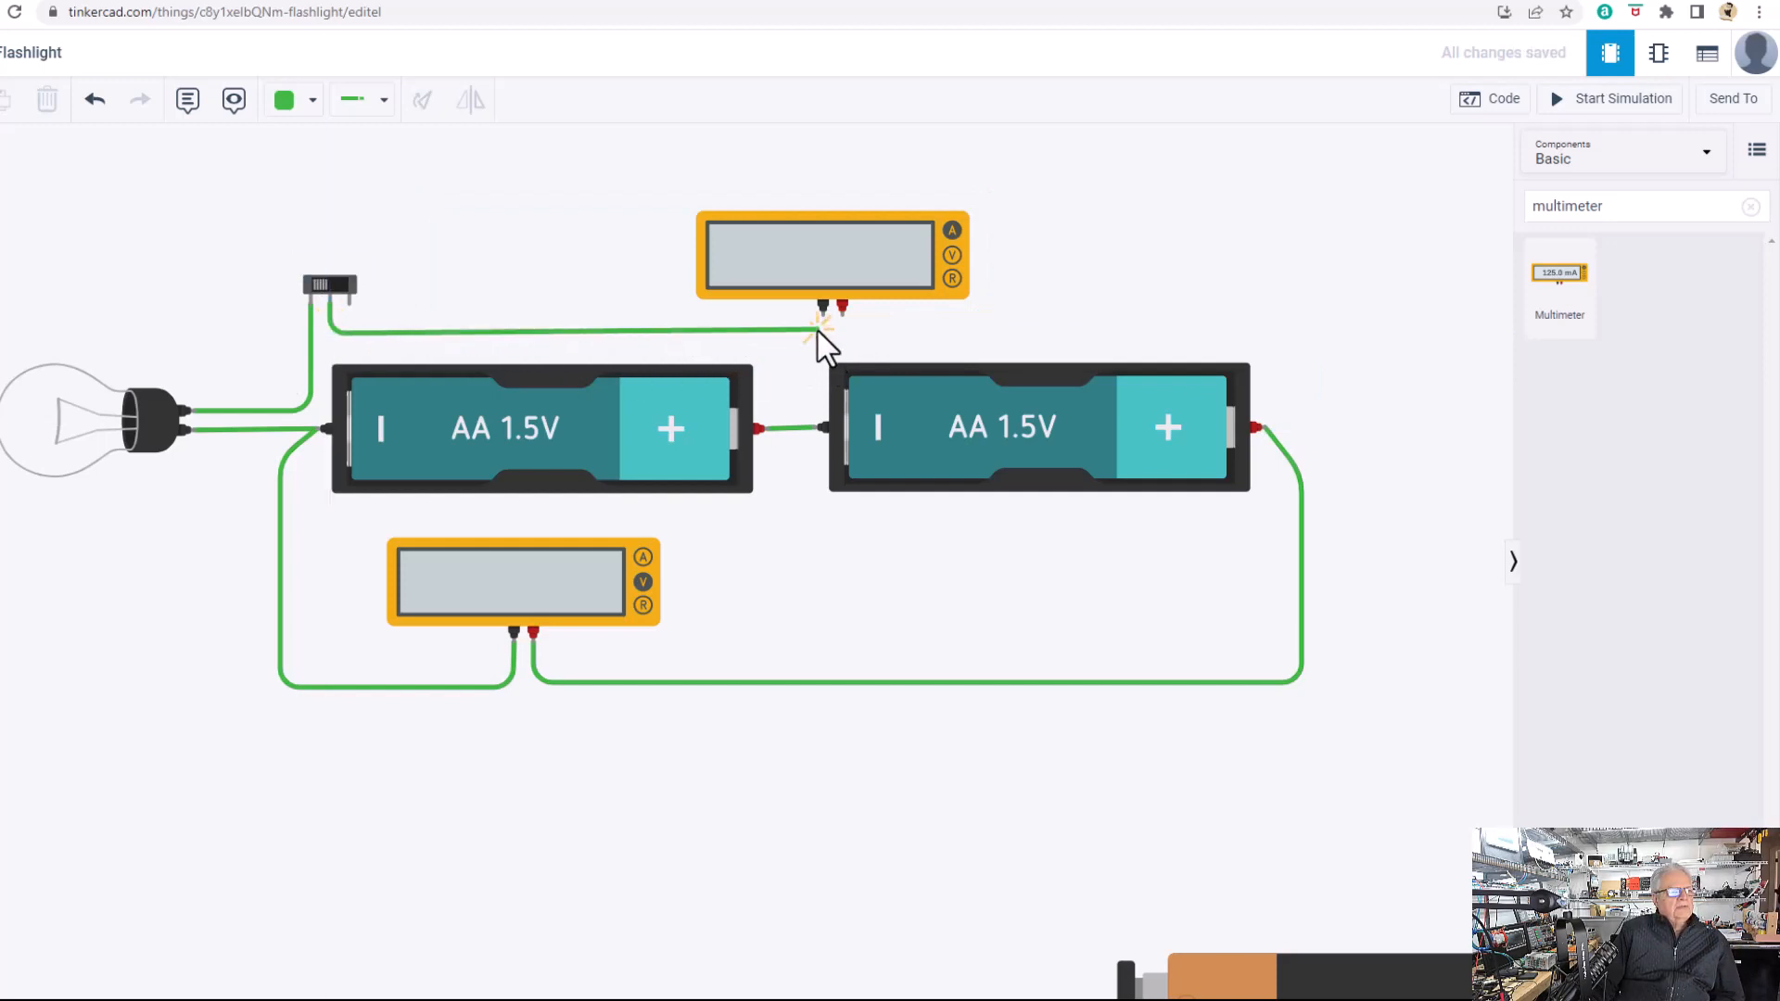
# Run the simulation to confirm the ammeter now reads a positive 61.2 mA beside 2.94 V.
pyautogui.click(1620, 98)
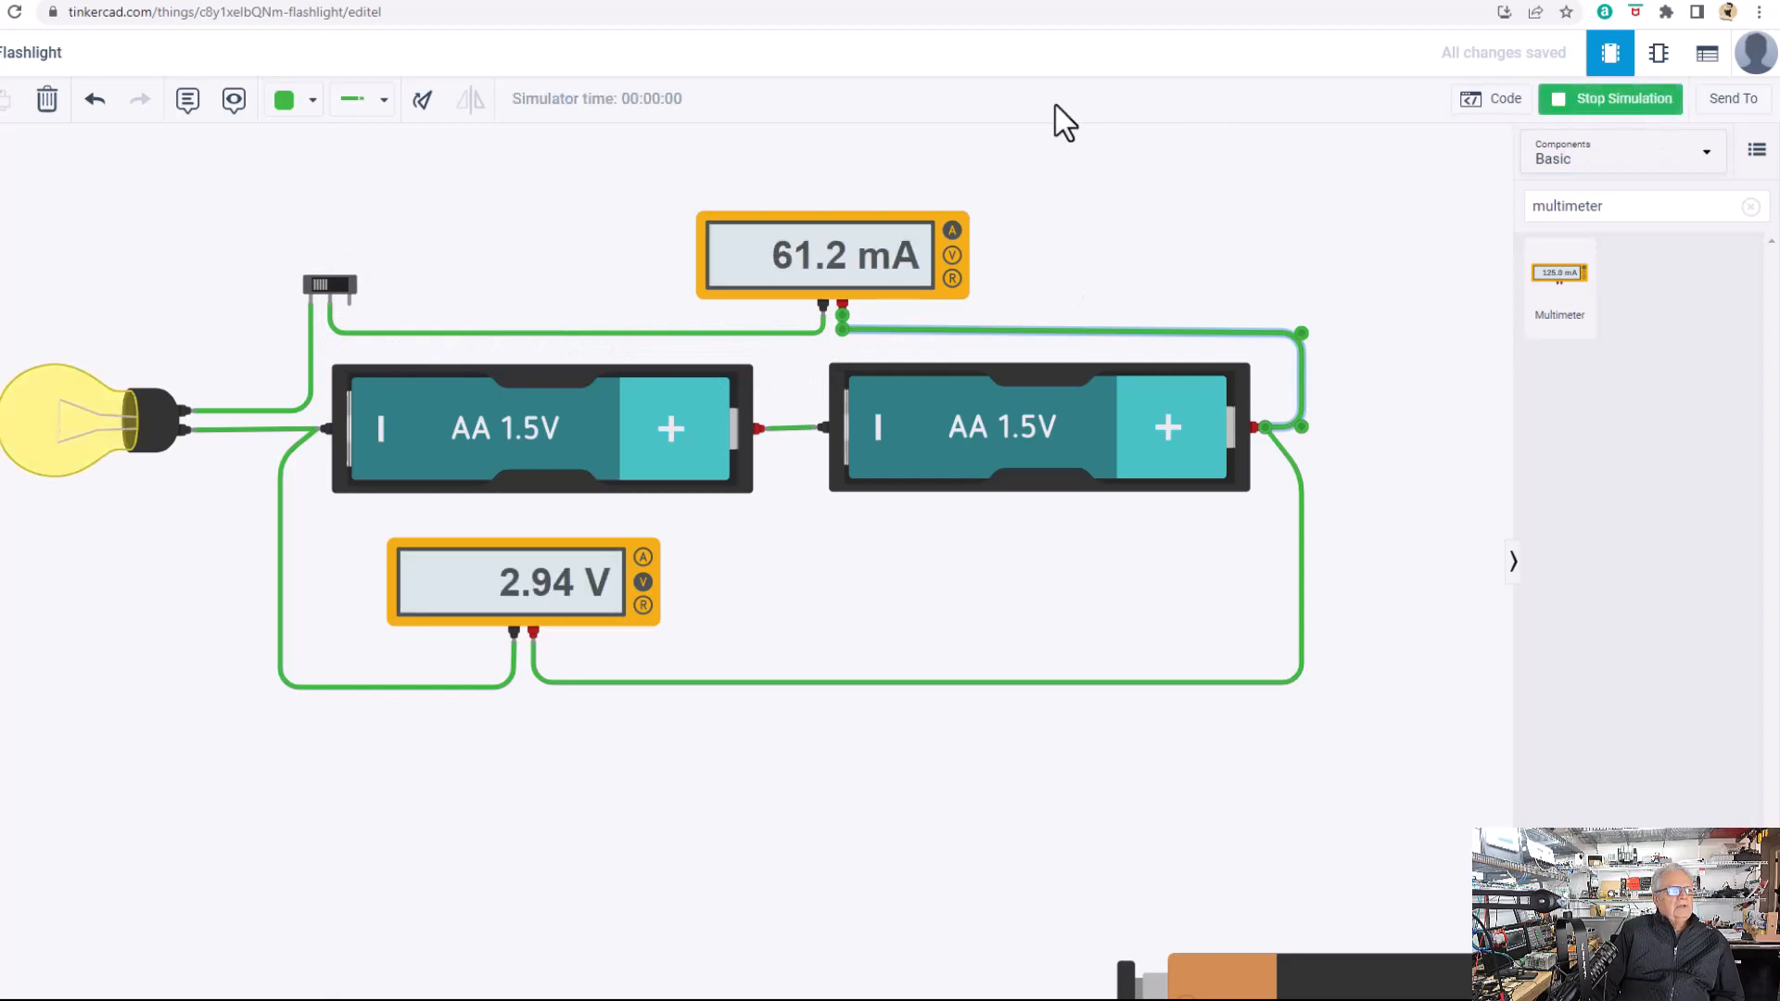
pyautogui.moveTo(482, 293)
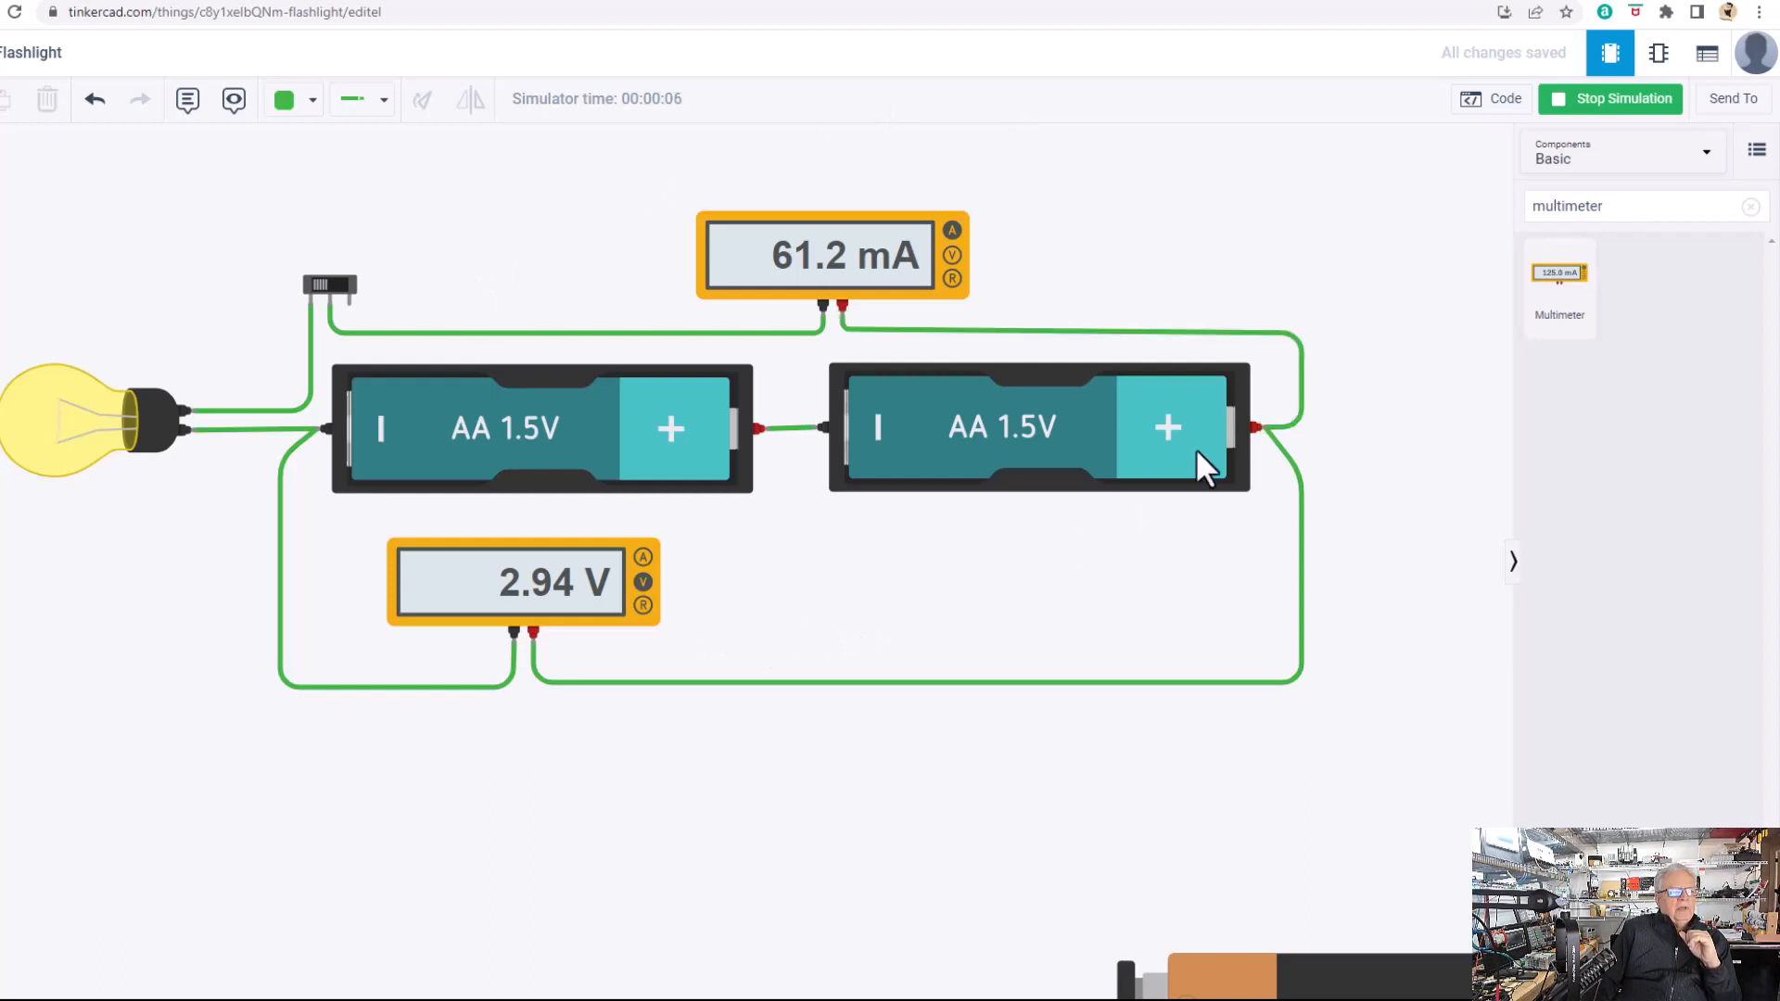
pyautogui.moveTo(898, 330)
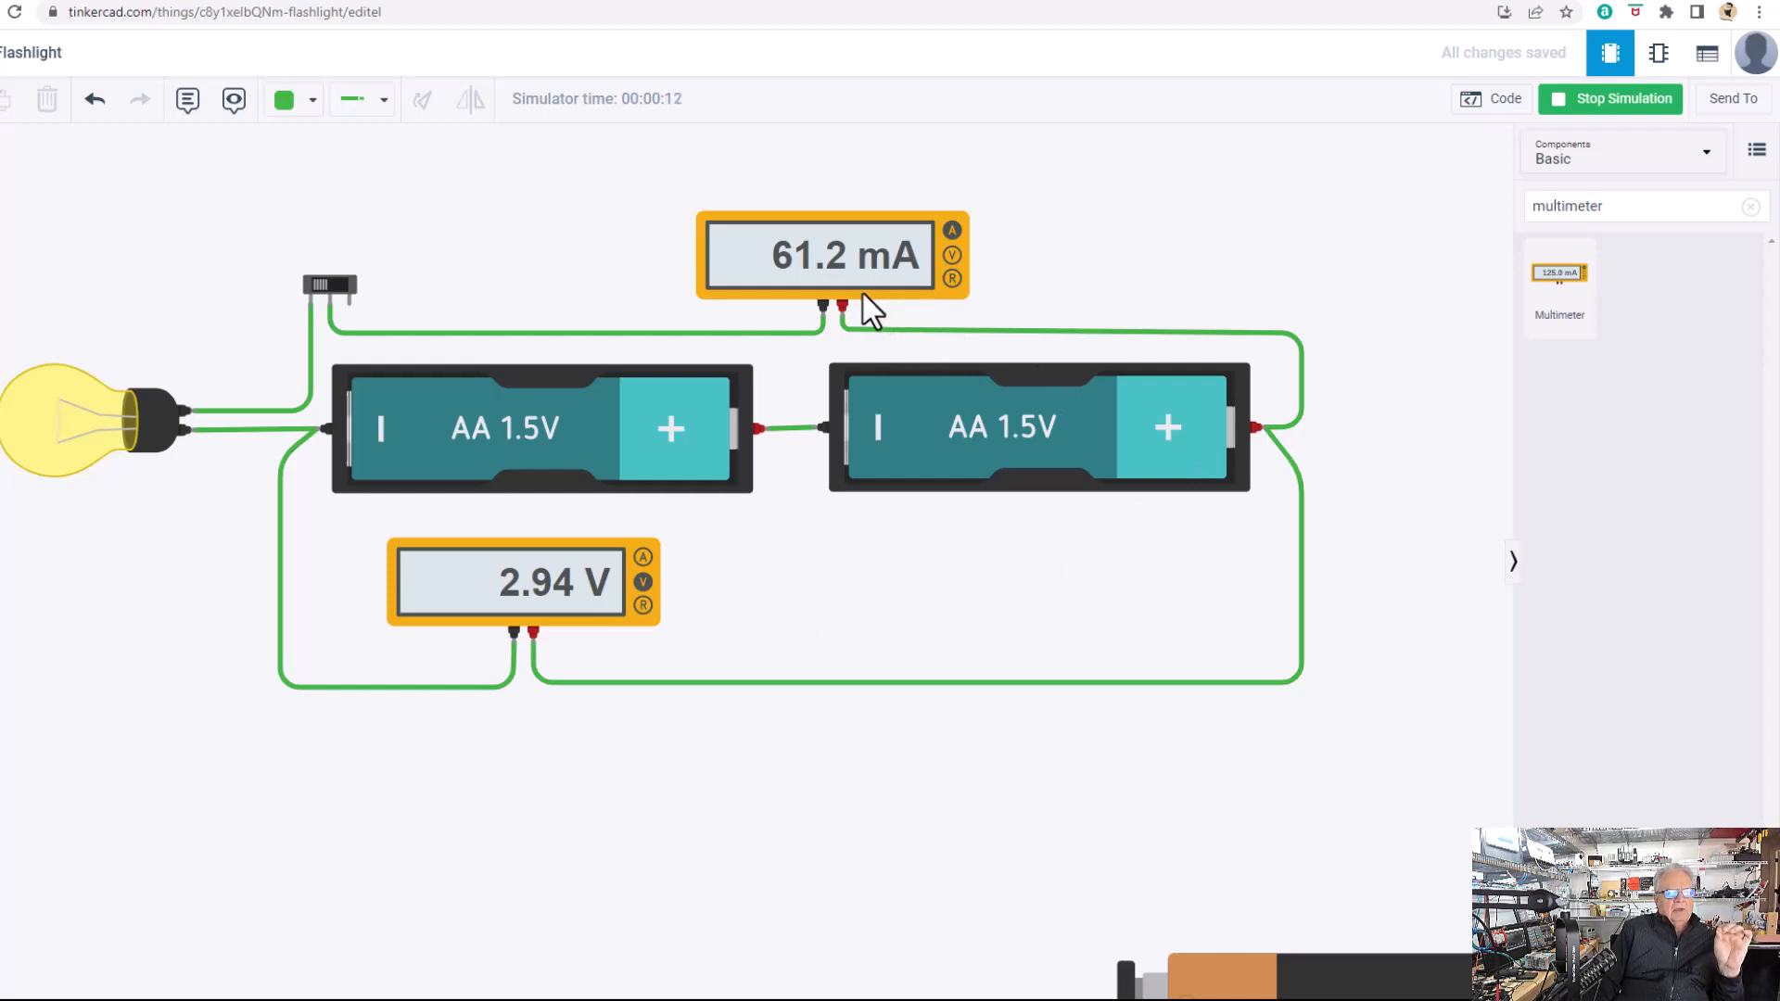
pyautogui.moveTo(812, 403)
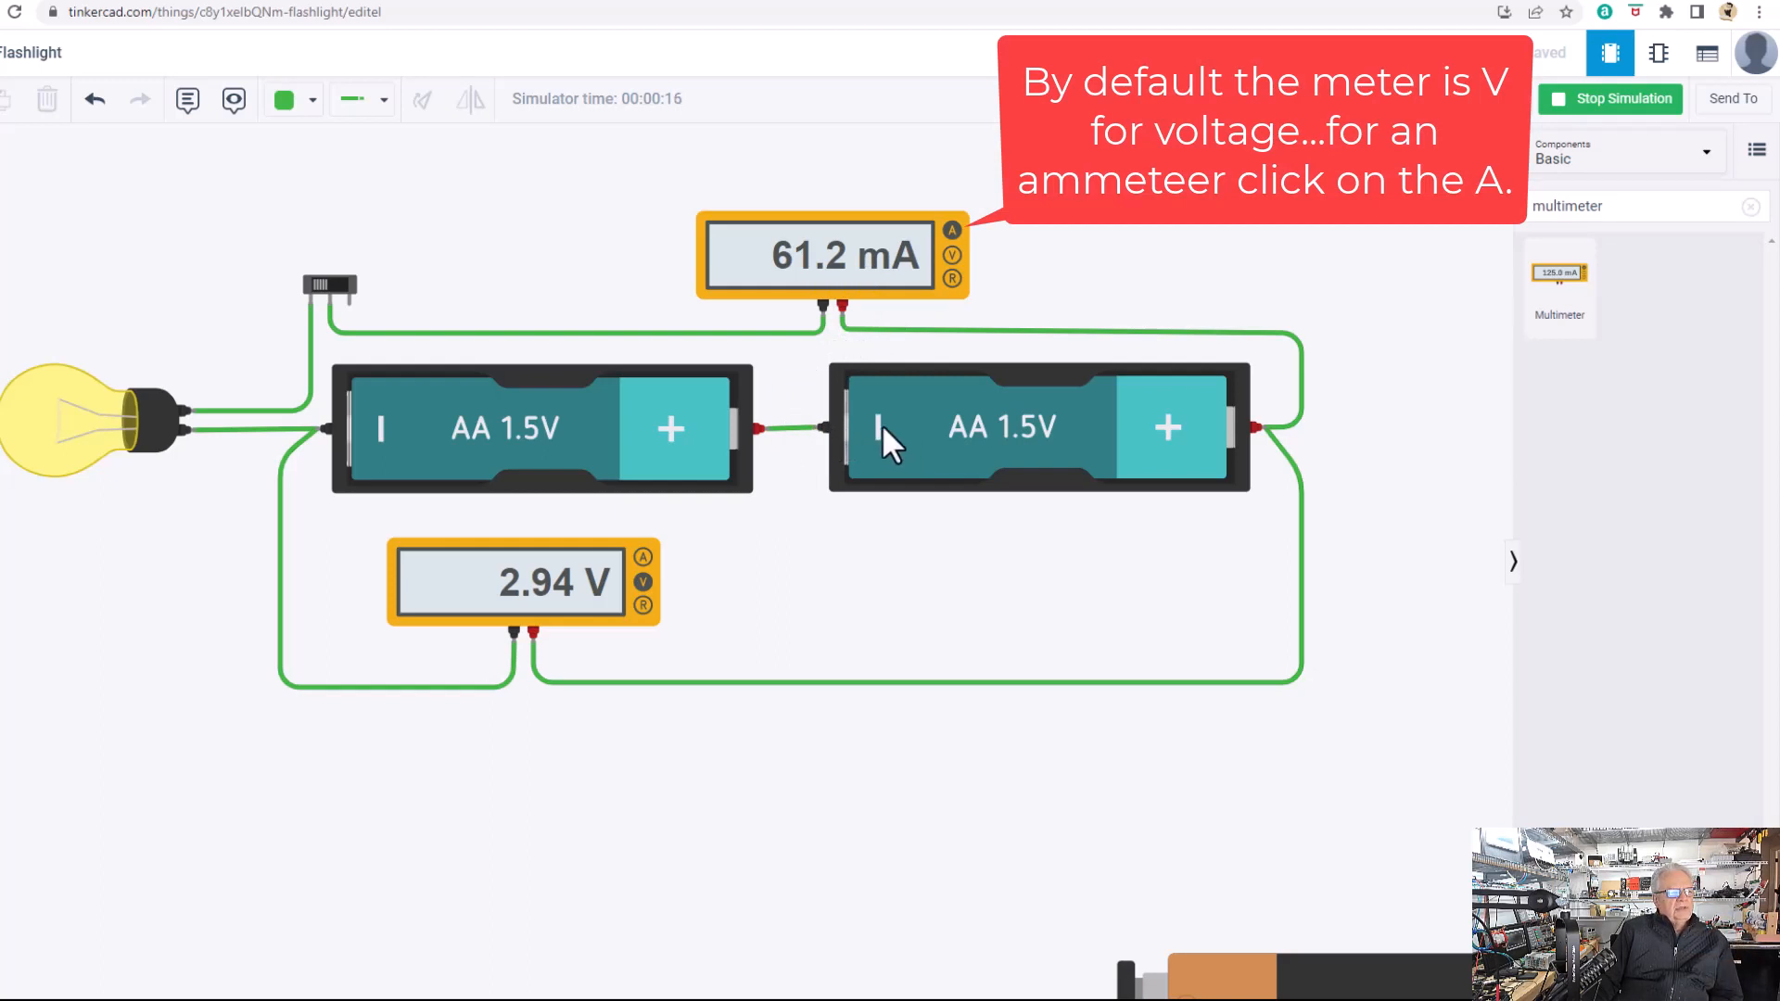
pyautogui.moveTo(306, 454)
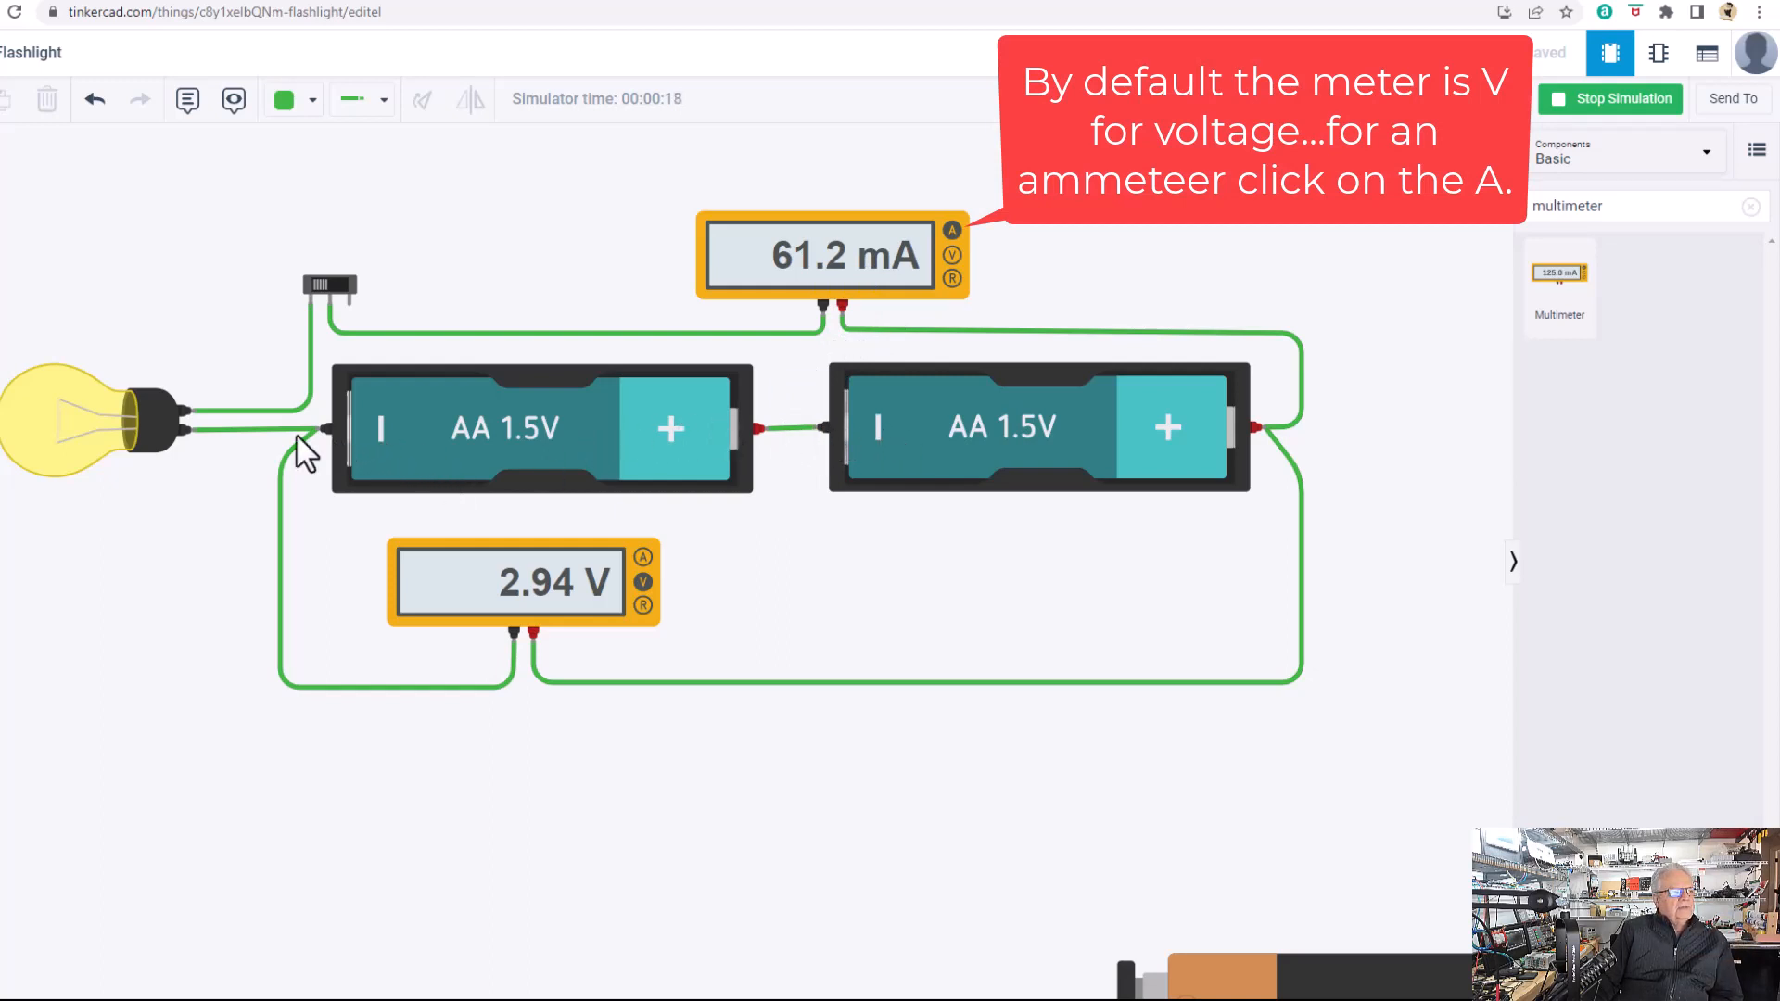
pyautogui.moveTo(812, 353)
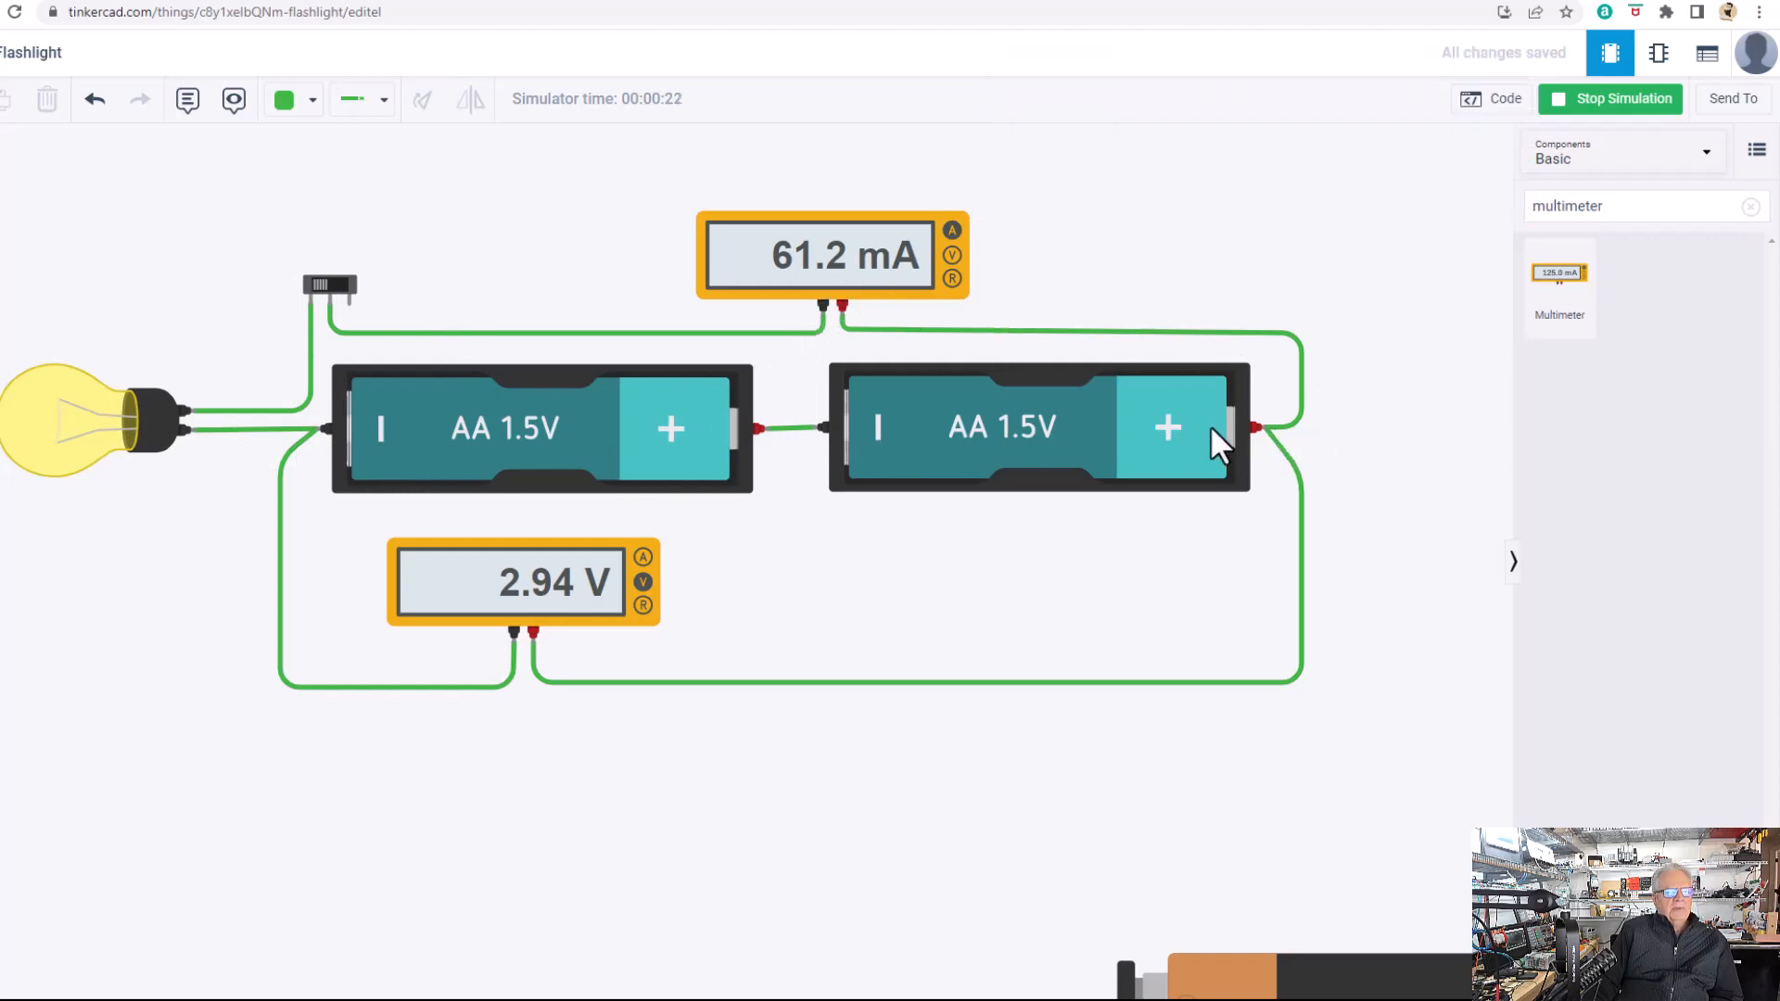
pyautogui.moveTo(1003, 546)
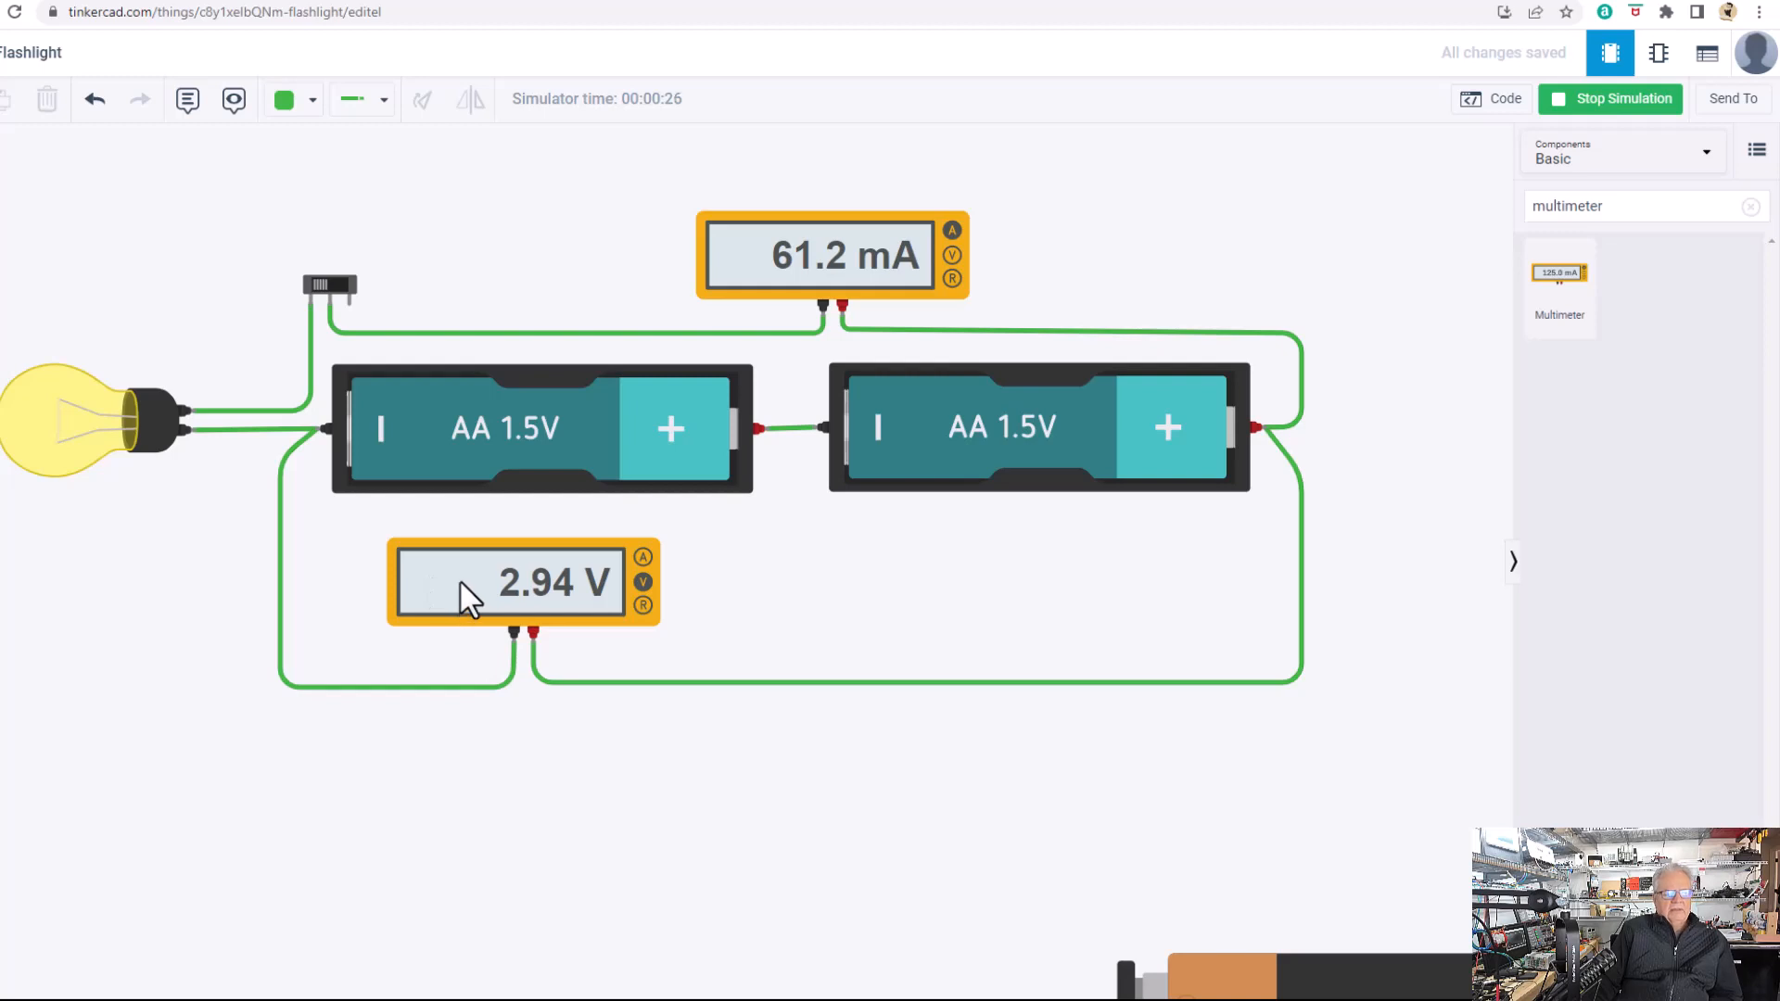
pyautogui.moveTo(332, 511)
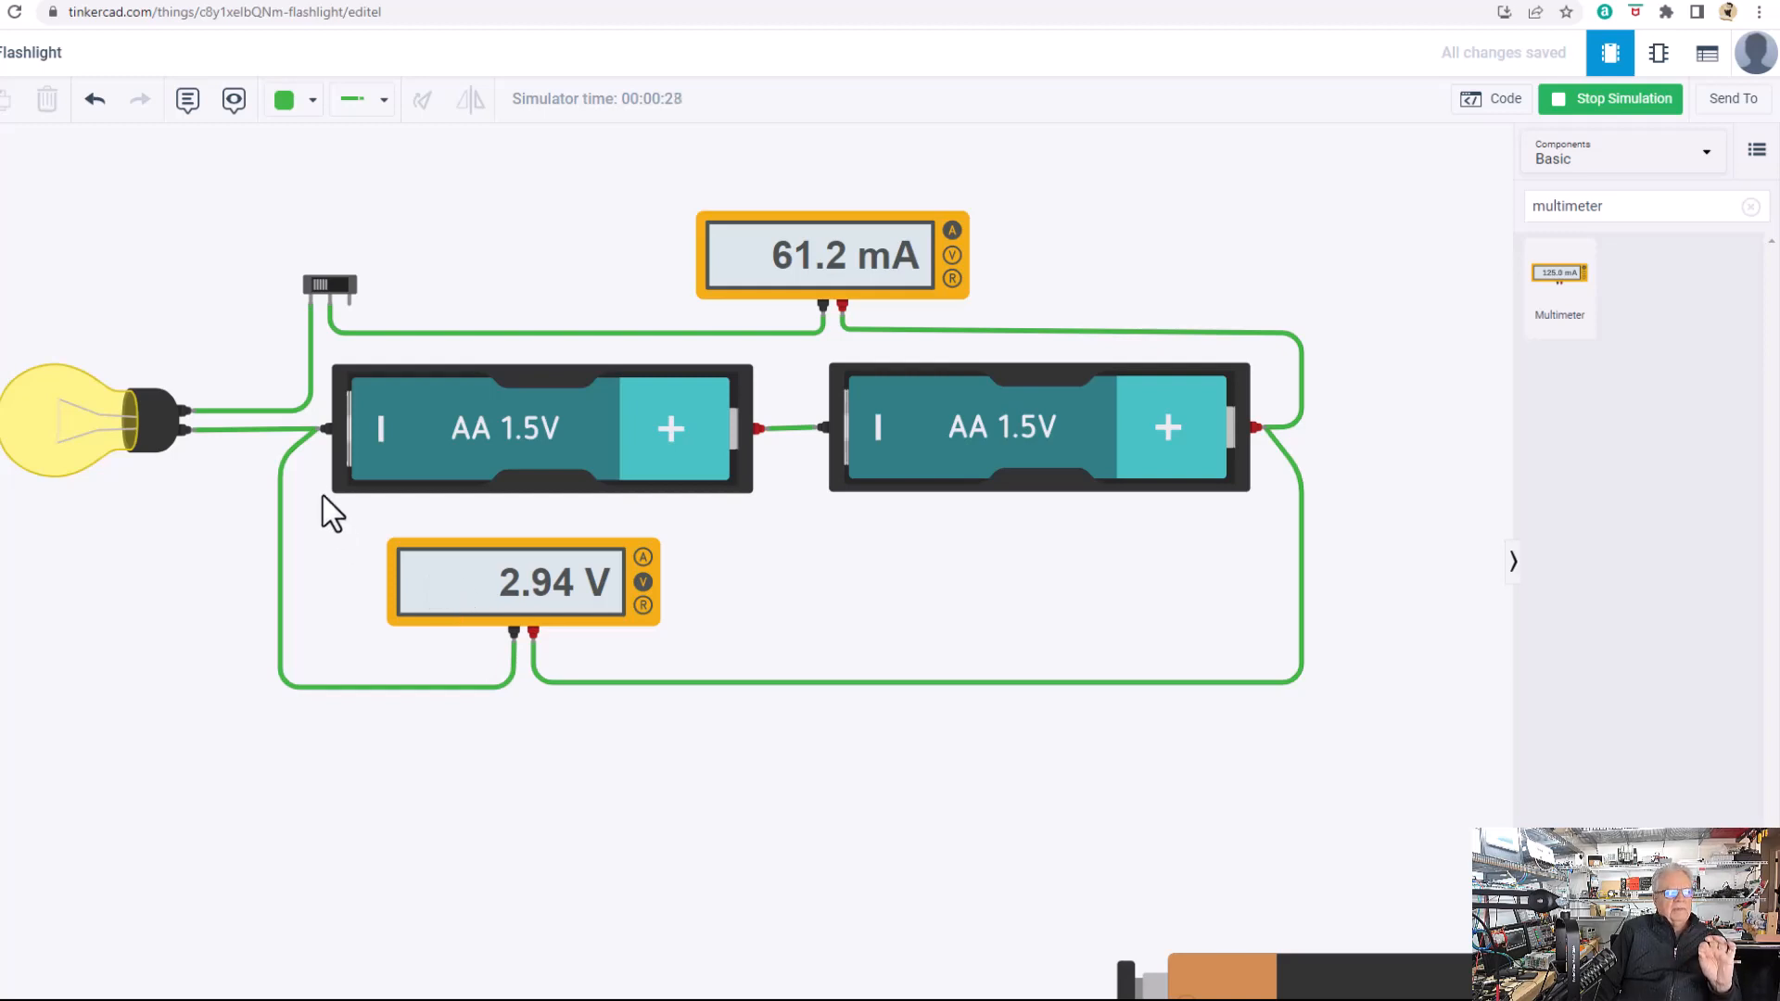
pyautogui.moveTo(317, 428)
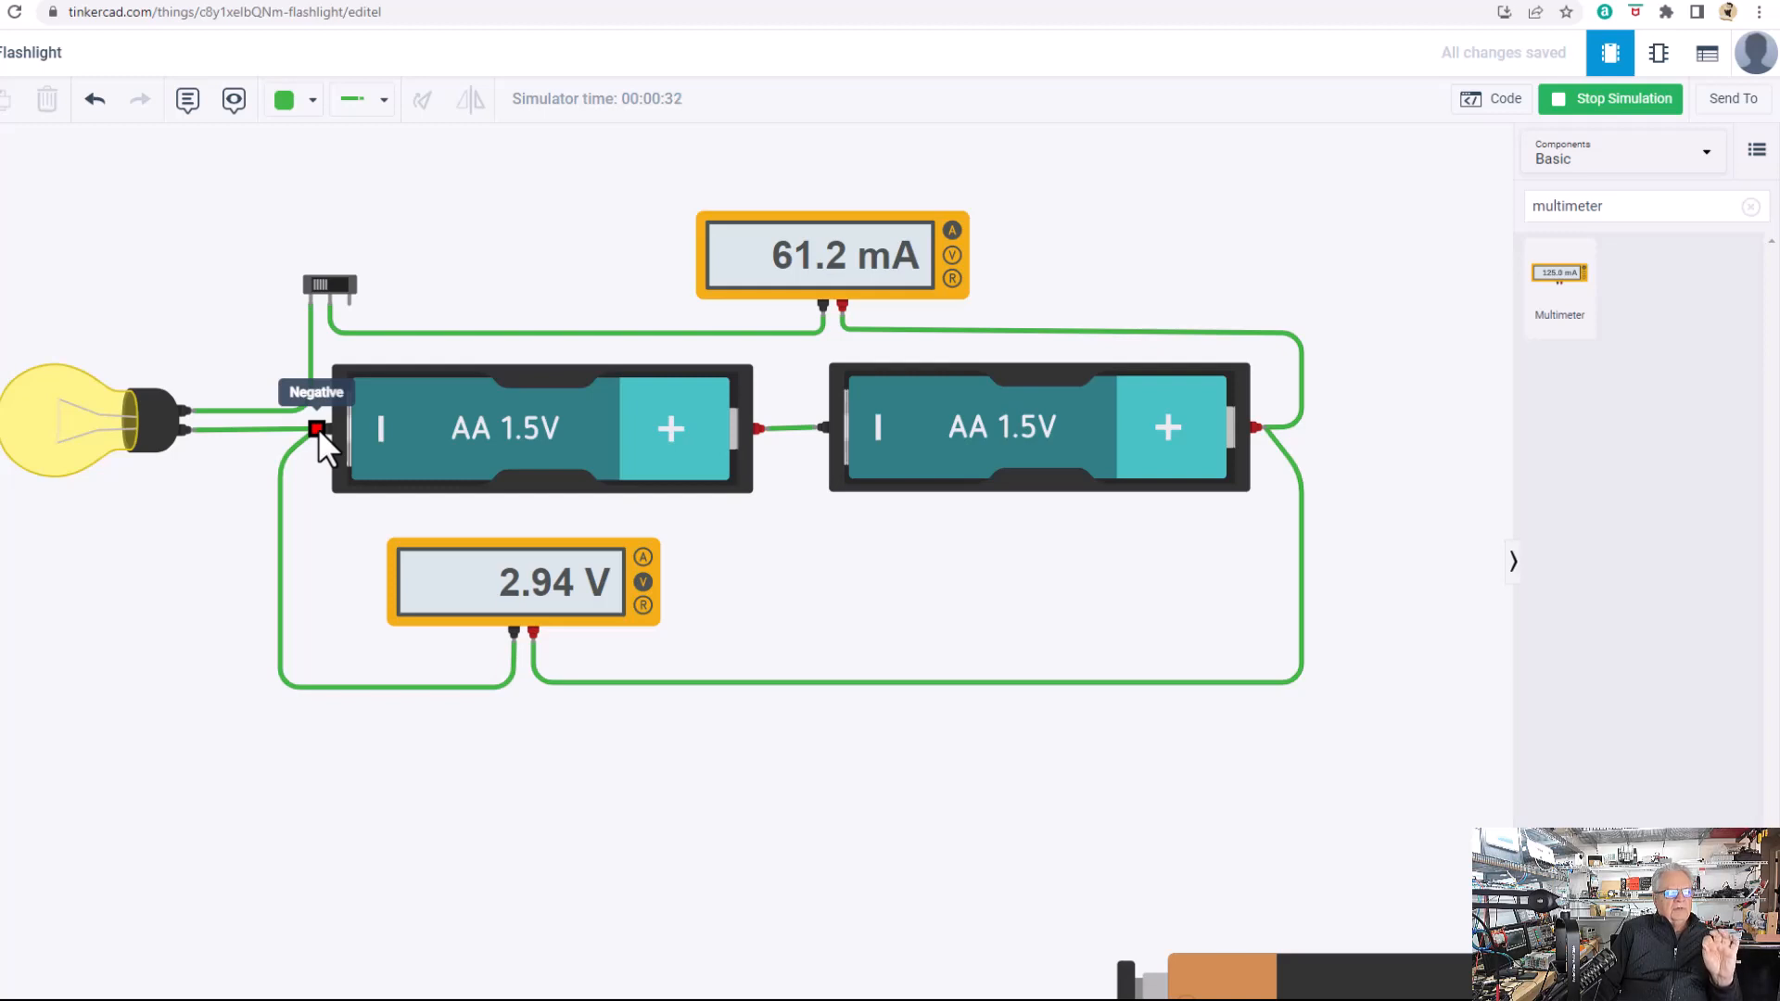
pyautogui.moveTo(1263, 428)
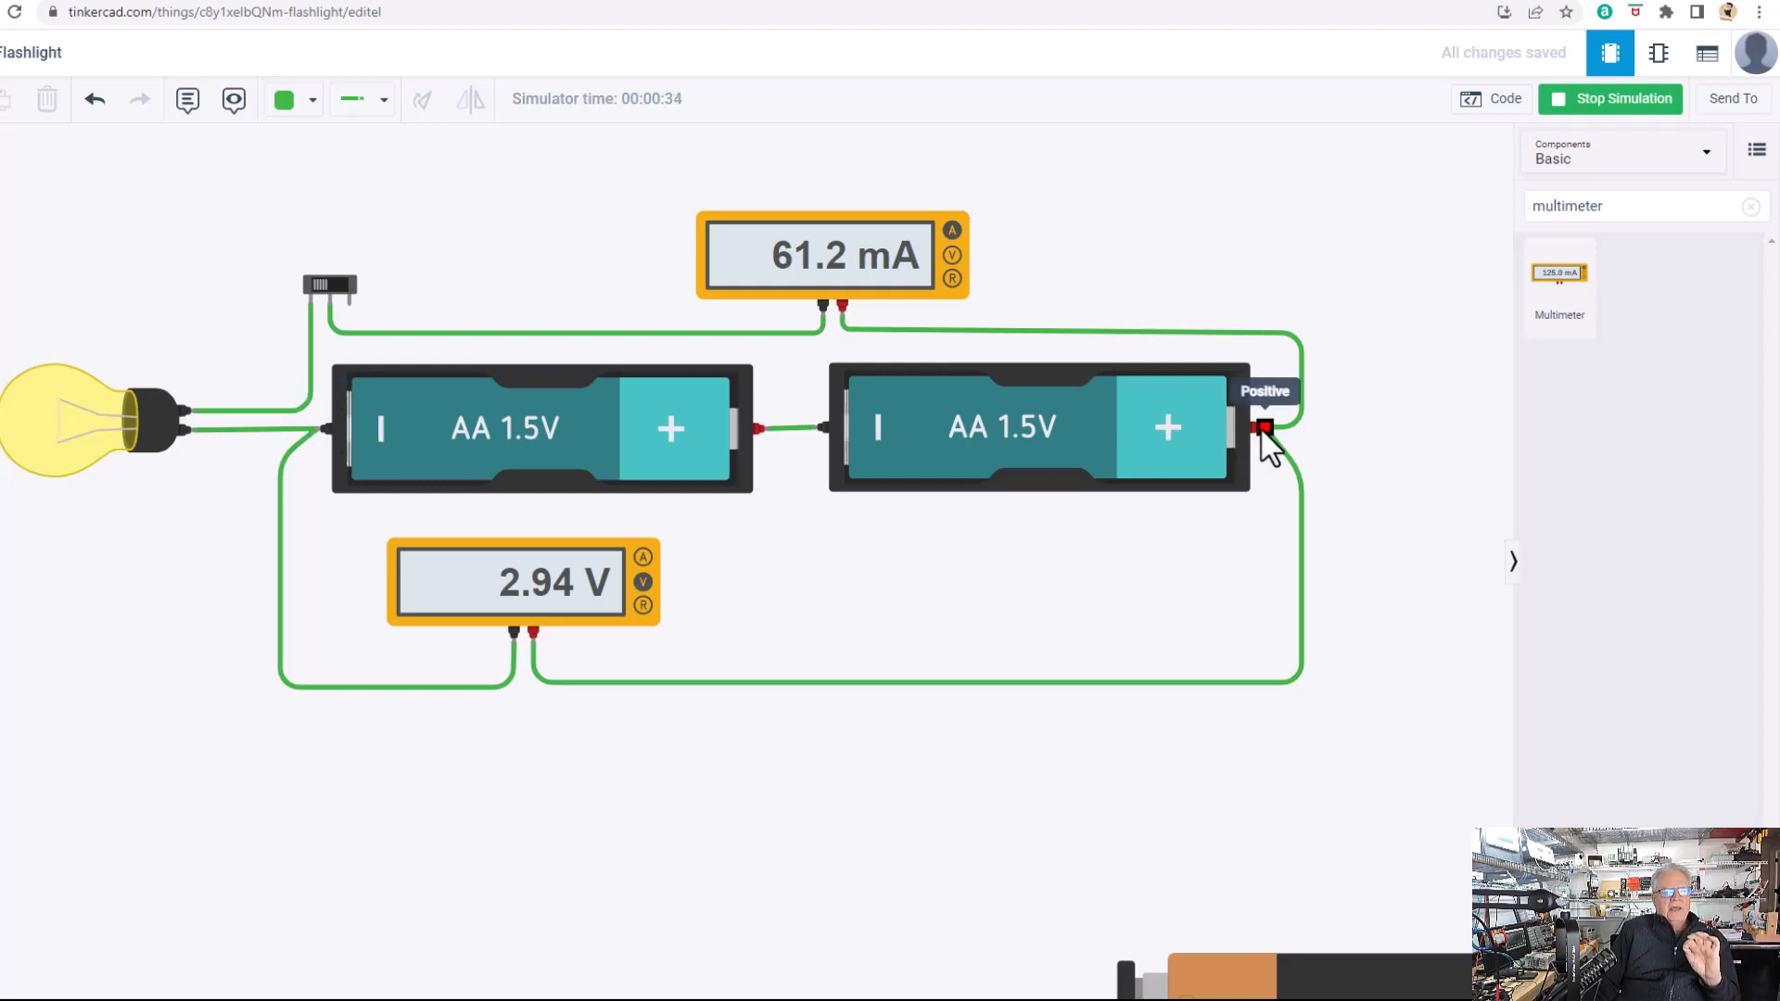
pyautogui.moveTo(1144, 543)
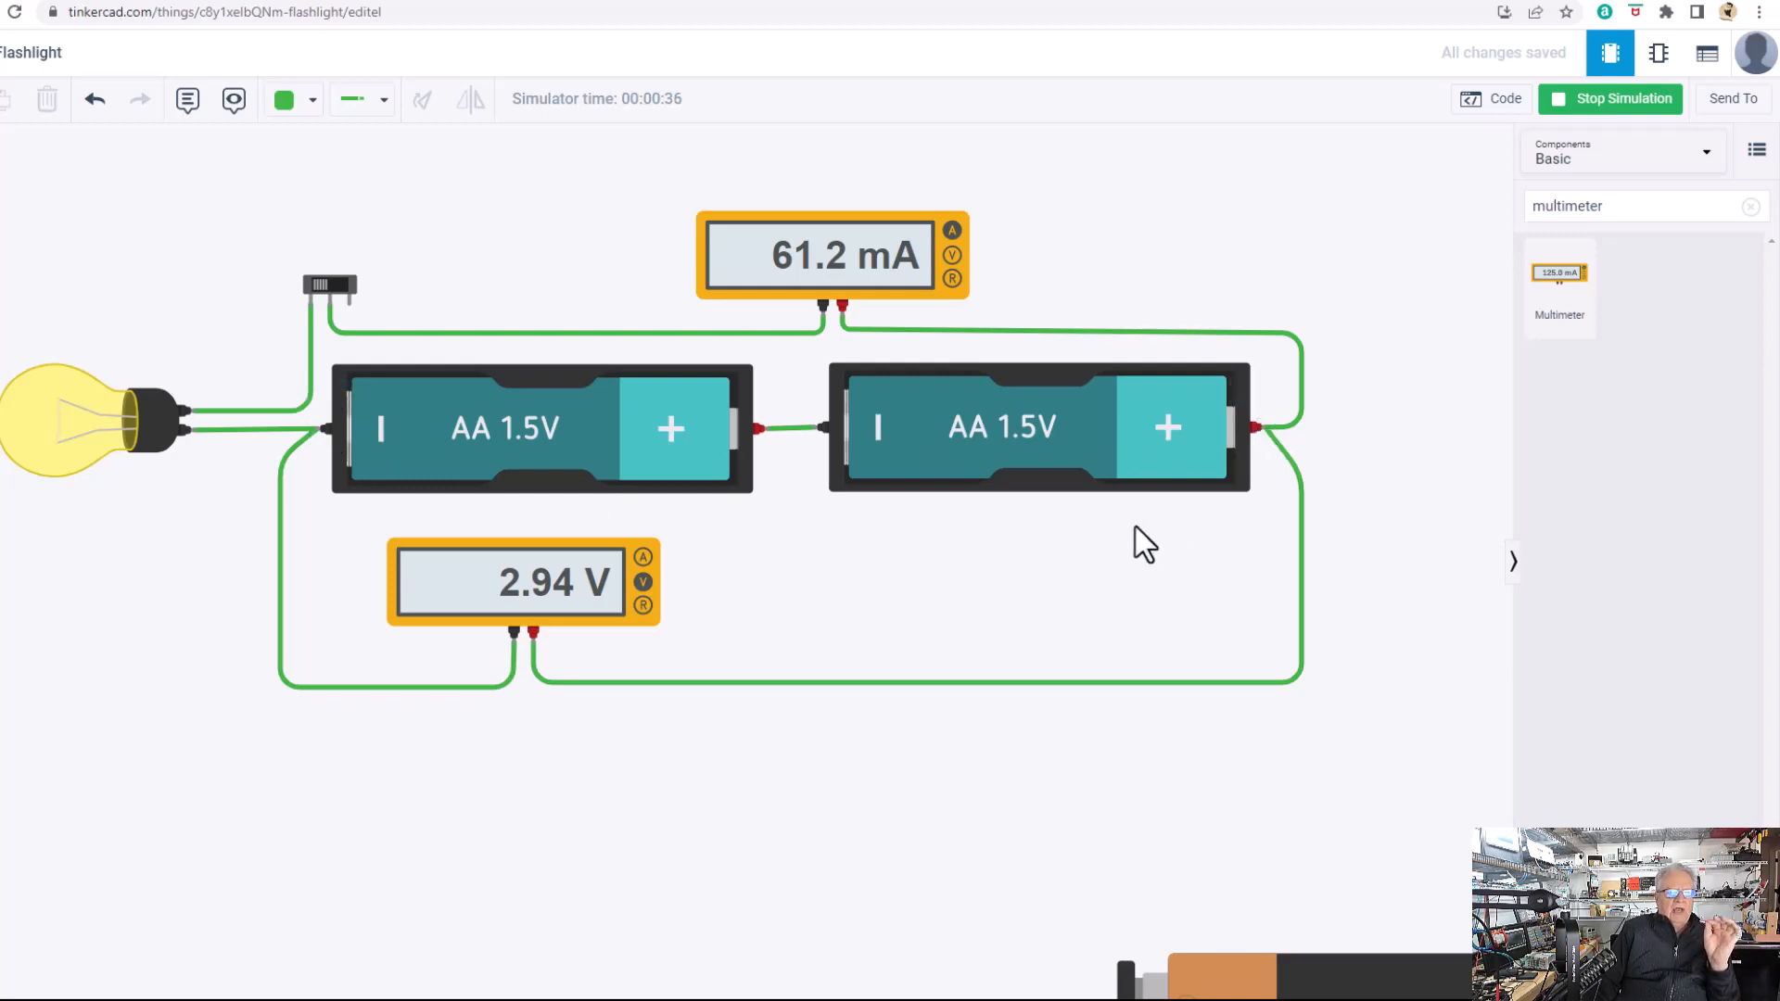
pyautogui.moveTo(1070, 601)
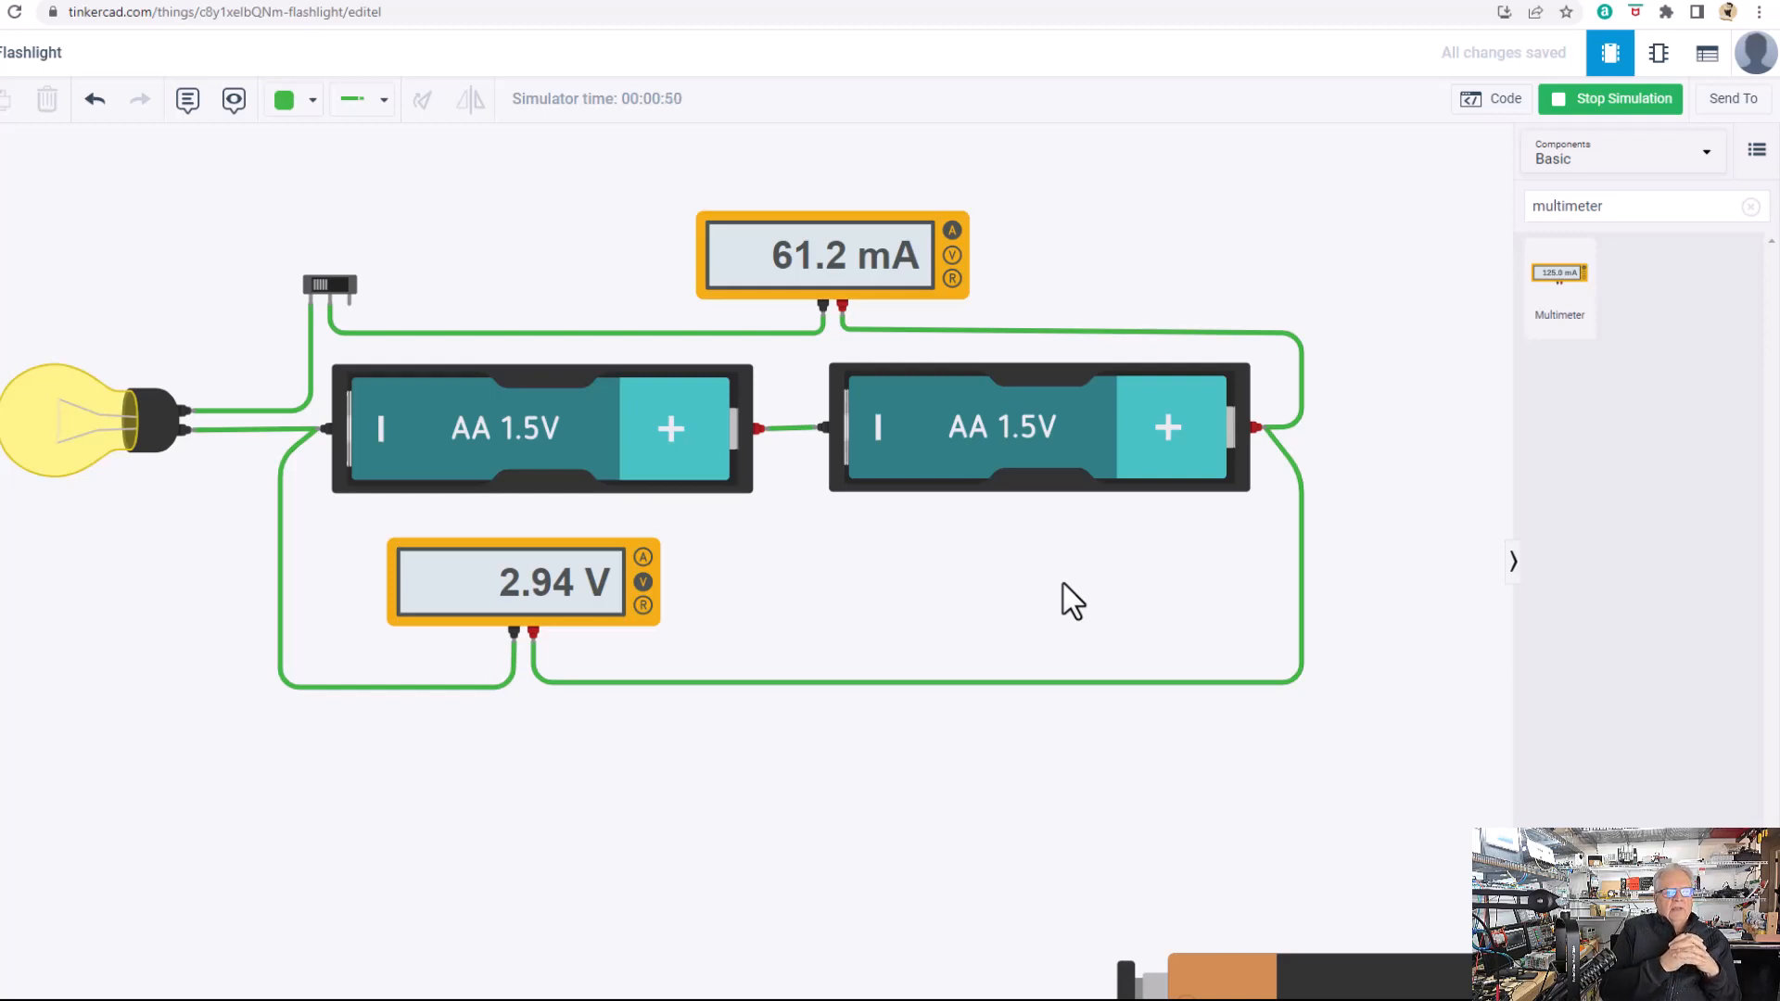
pyautogui.moveTo(1560, 286)
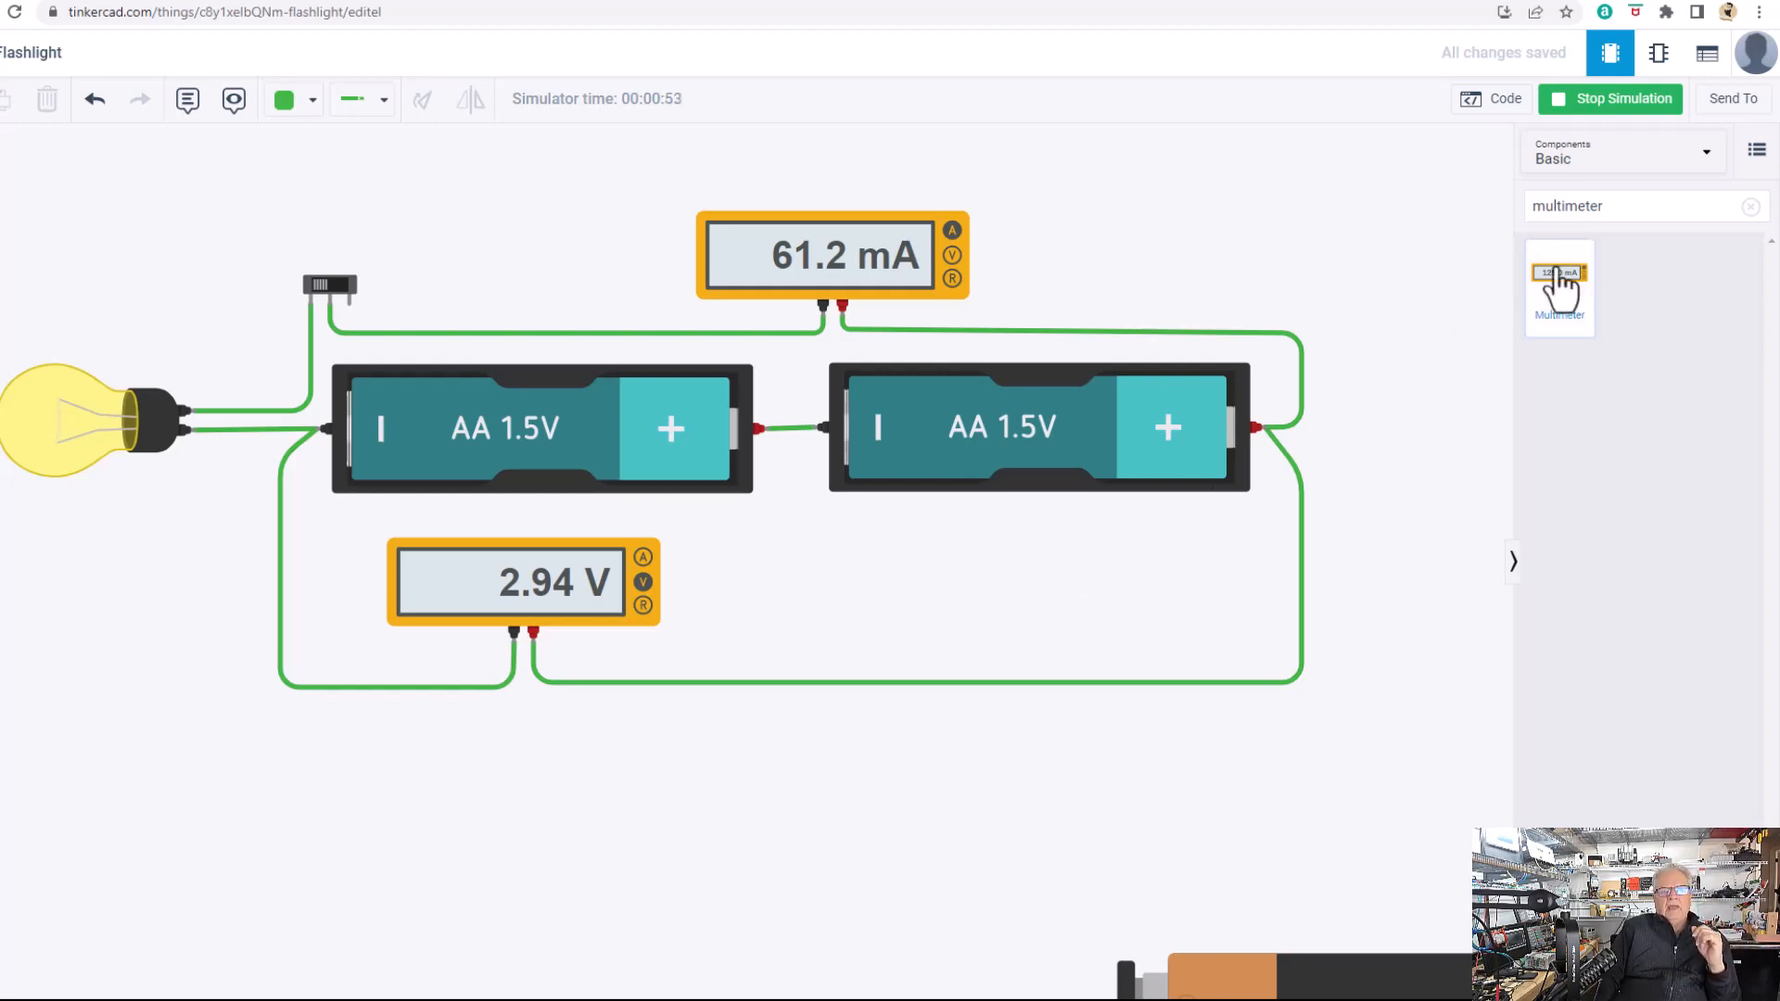
# Stop the simulation and clear the multimeter search so the Components panel lists all basic parts.
pyautogui.click(1636, 205)
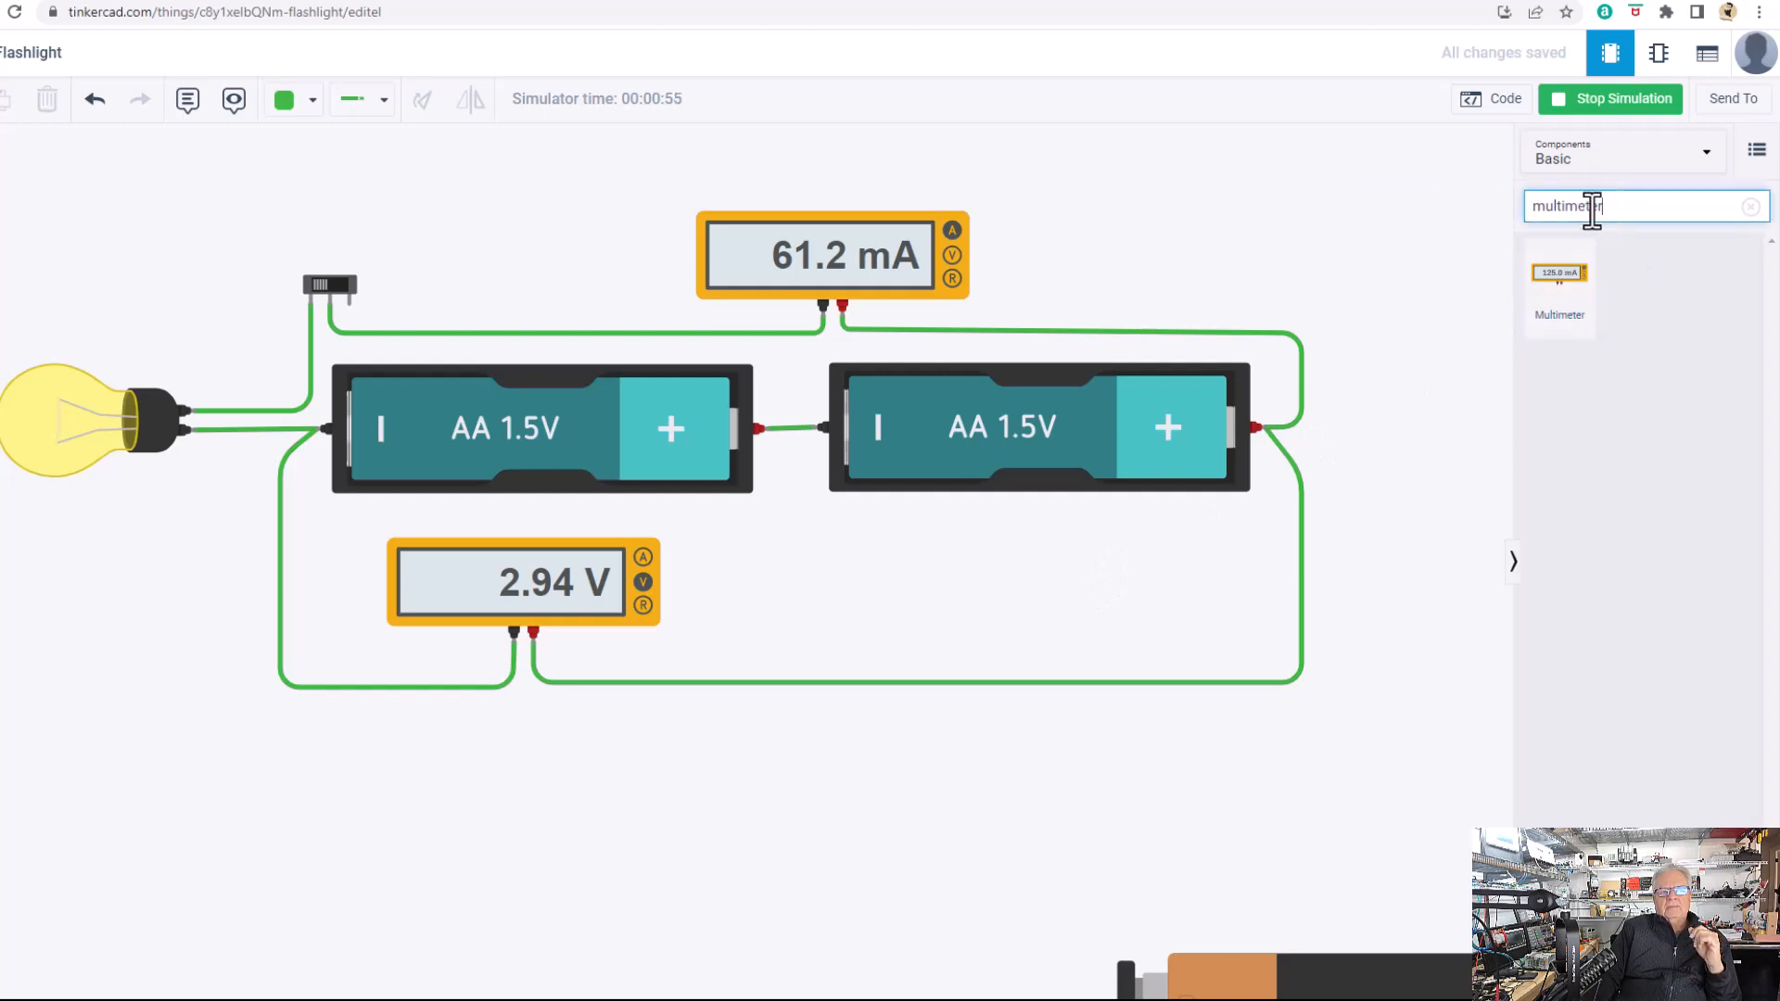
pyautogui.moveTo(1626, 239)
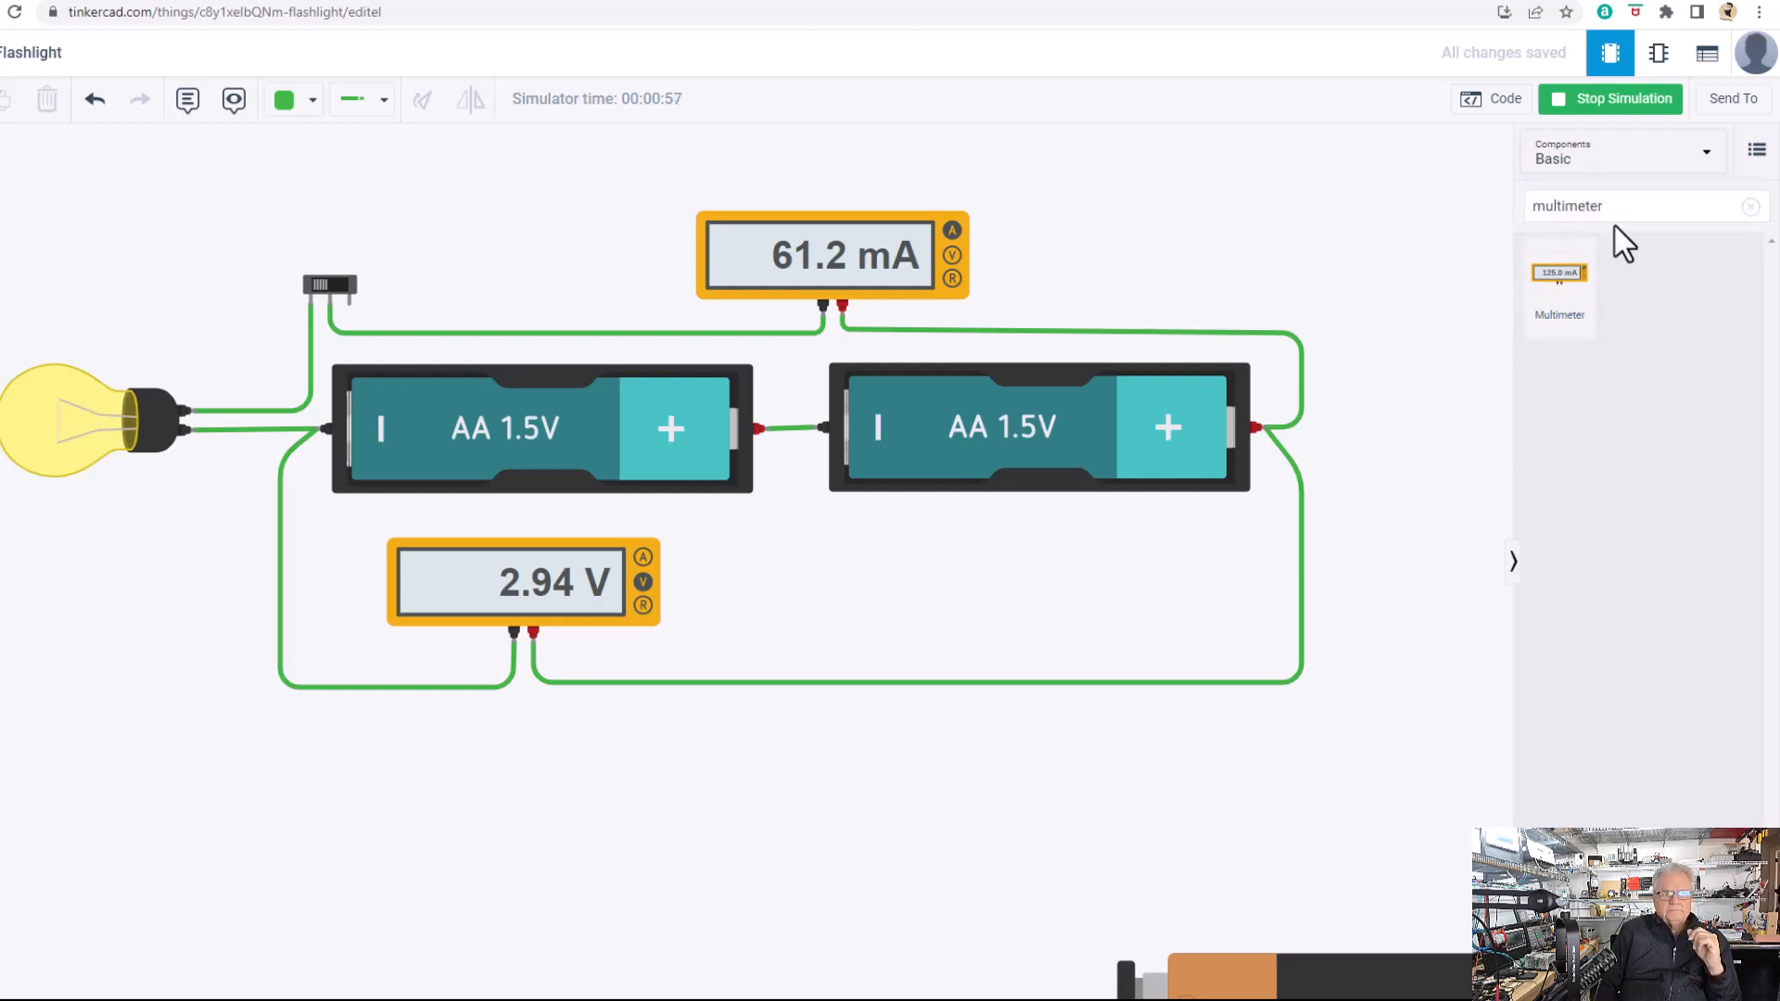
pyautogui.click(1621, 98)
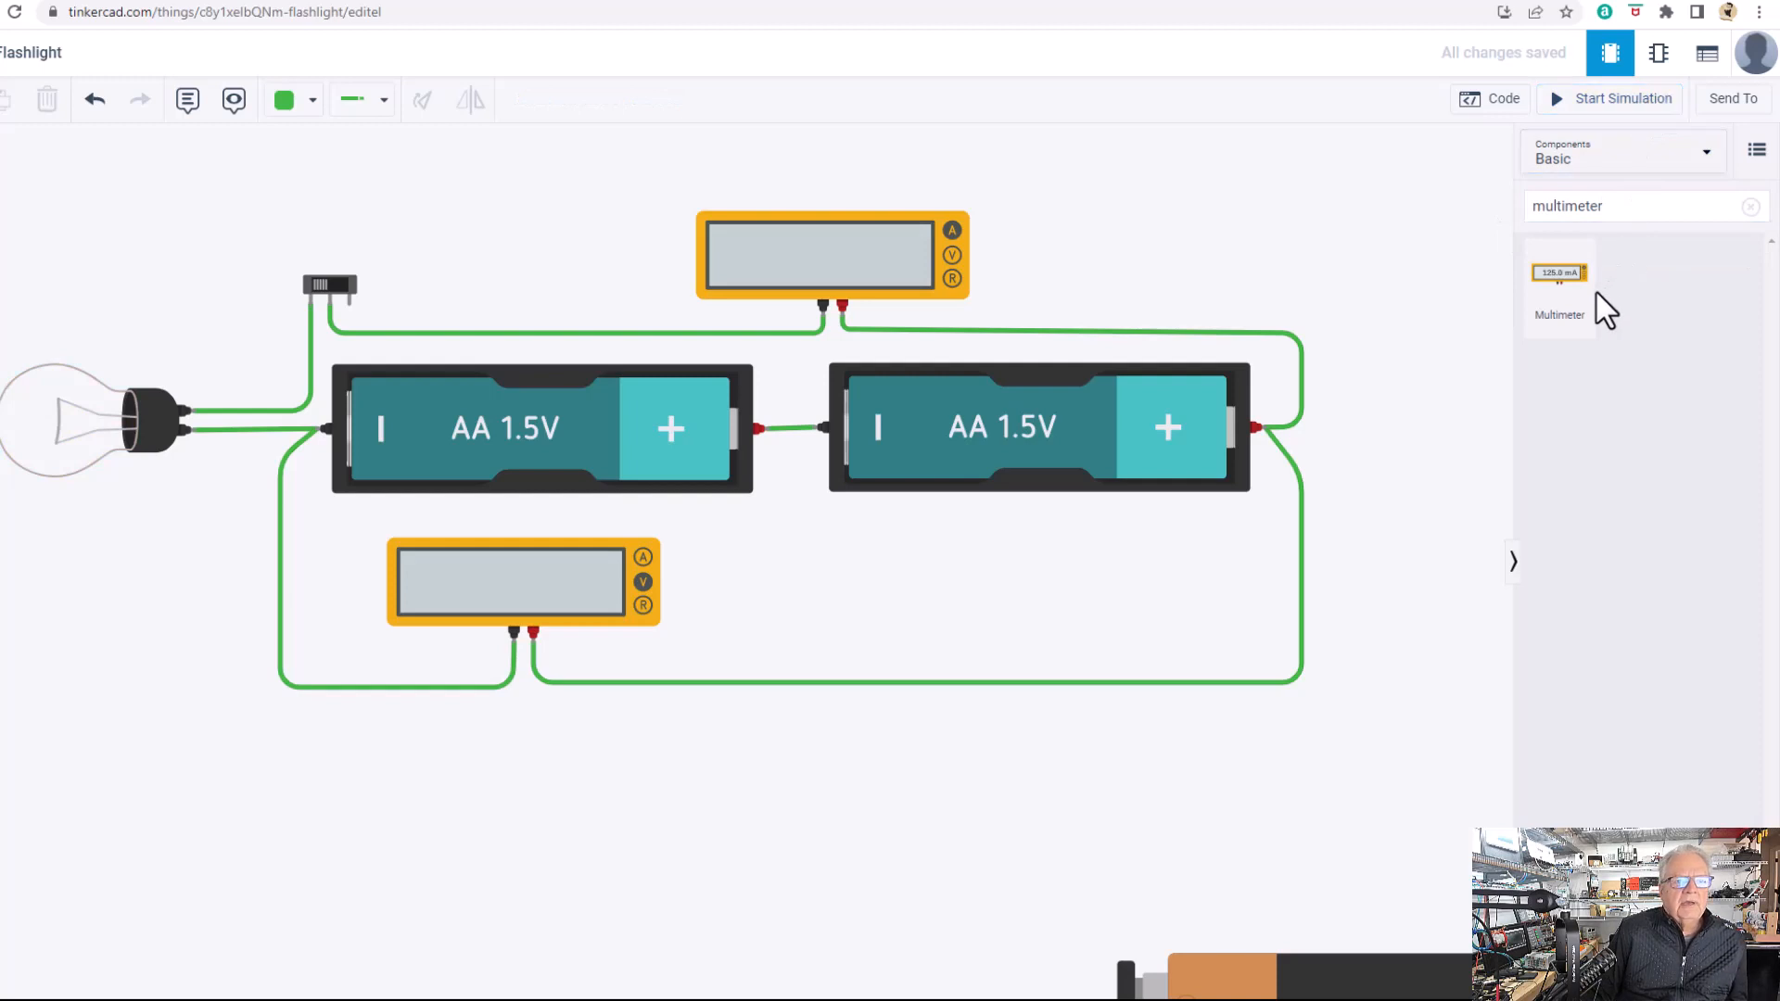
pyautogui.click(1635, 205)
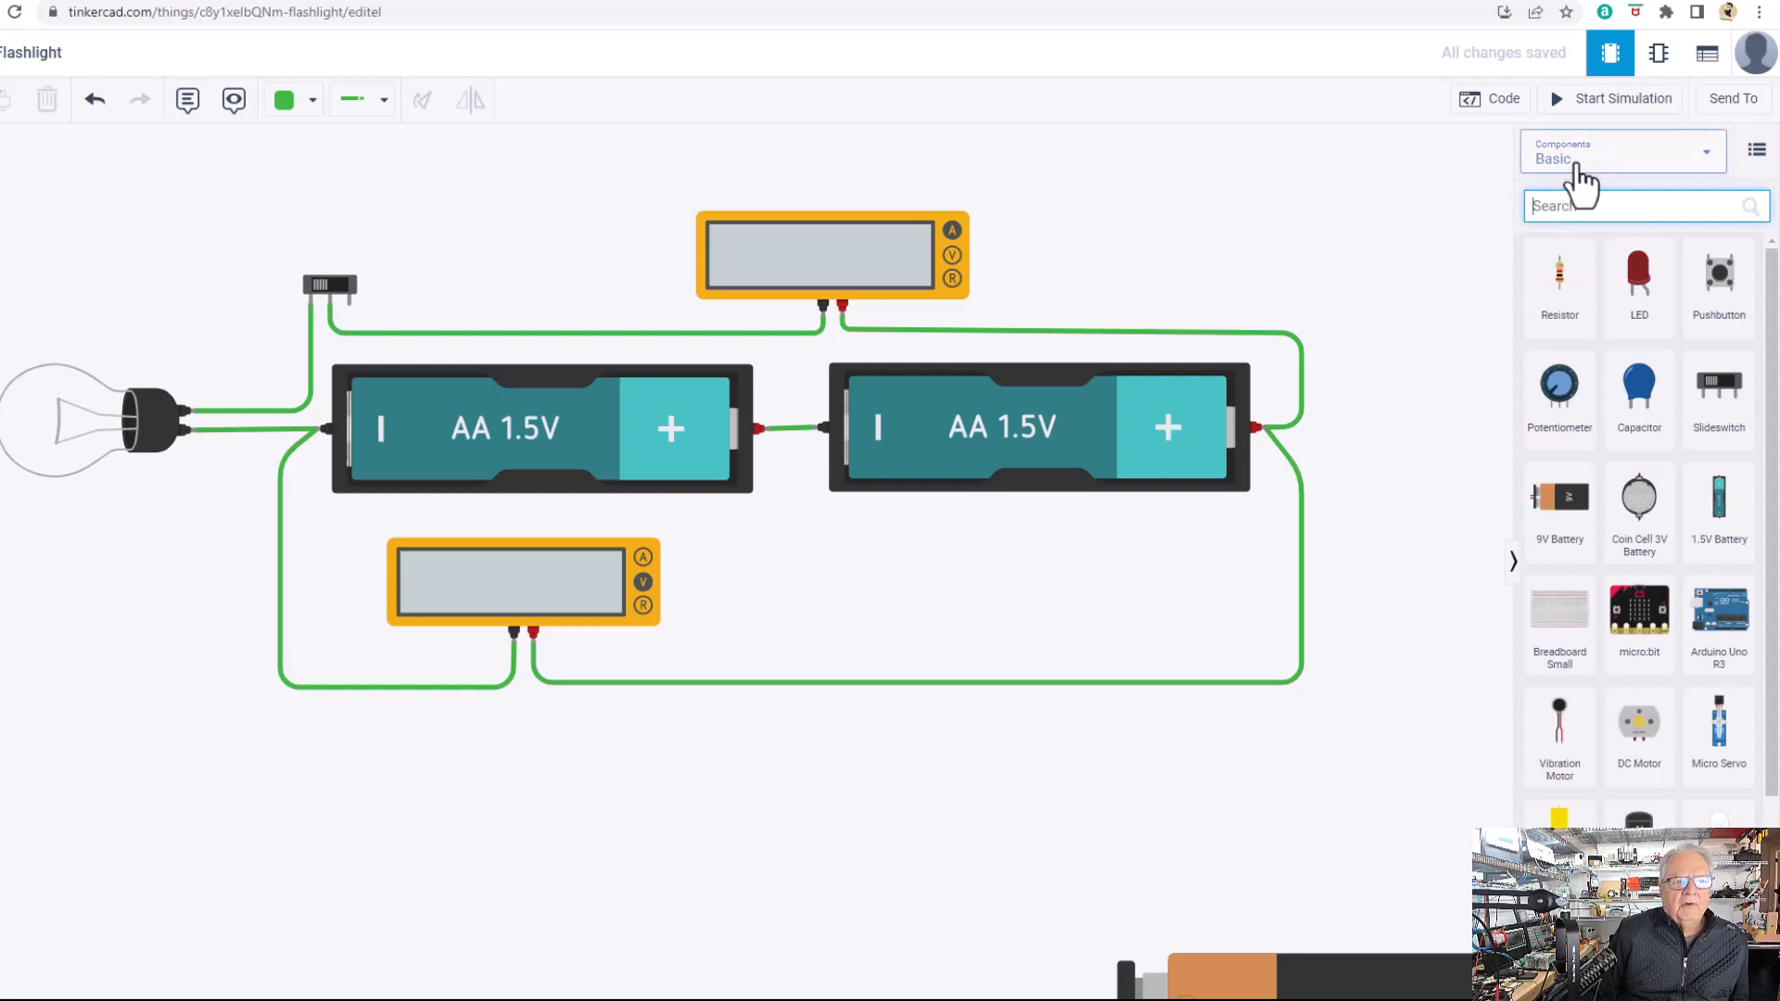
pyautogui.moveTo(1479, 653)
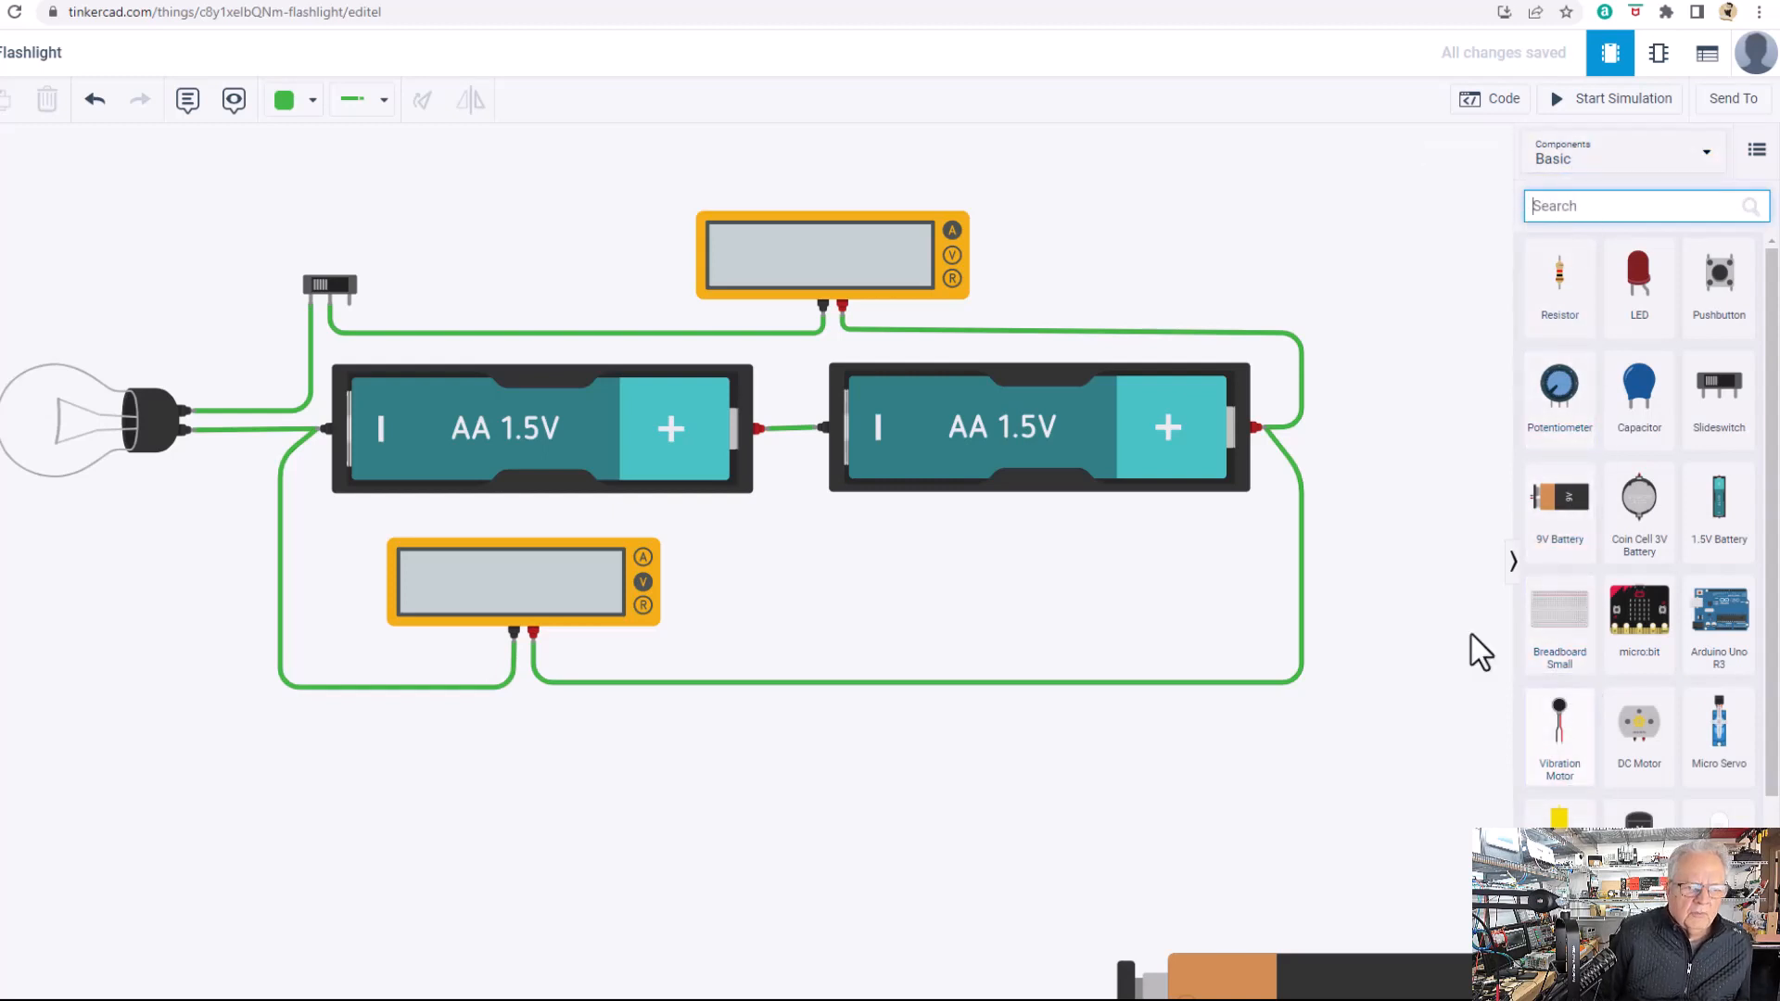
pyautogui.moveTo(1424, 575)
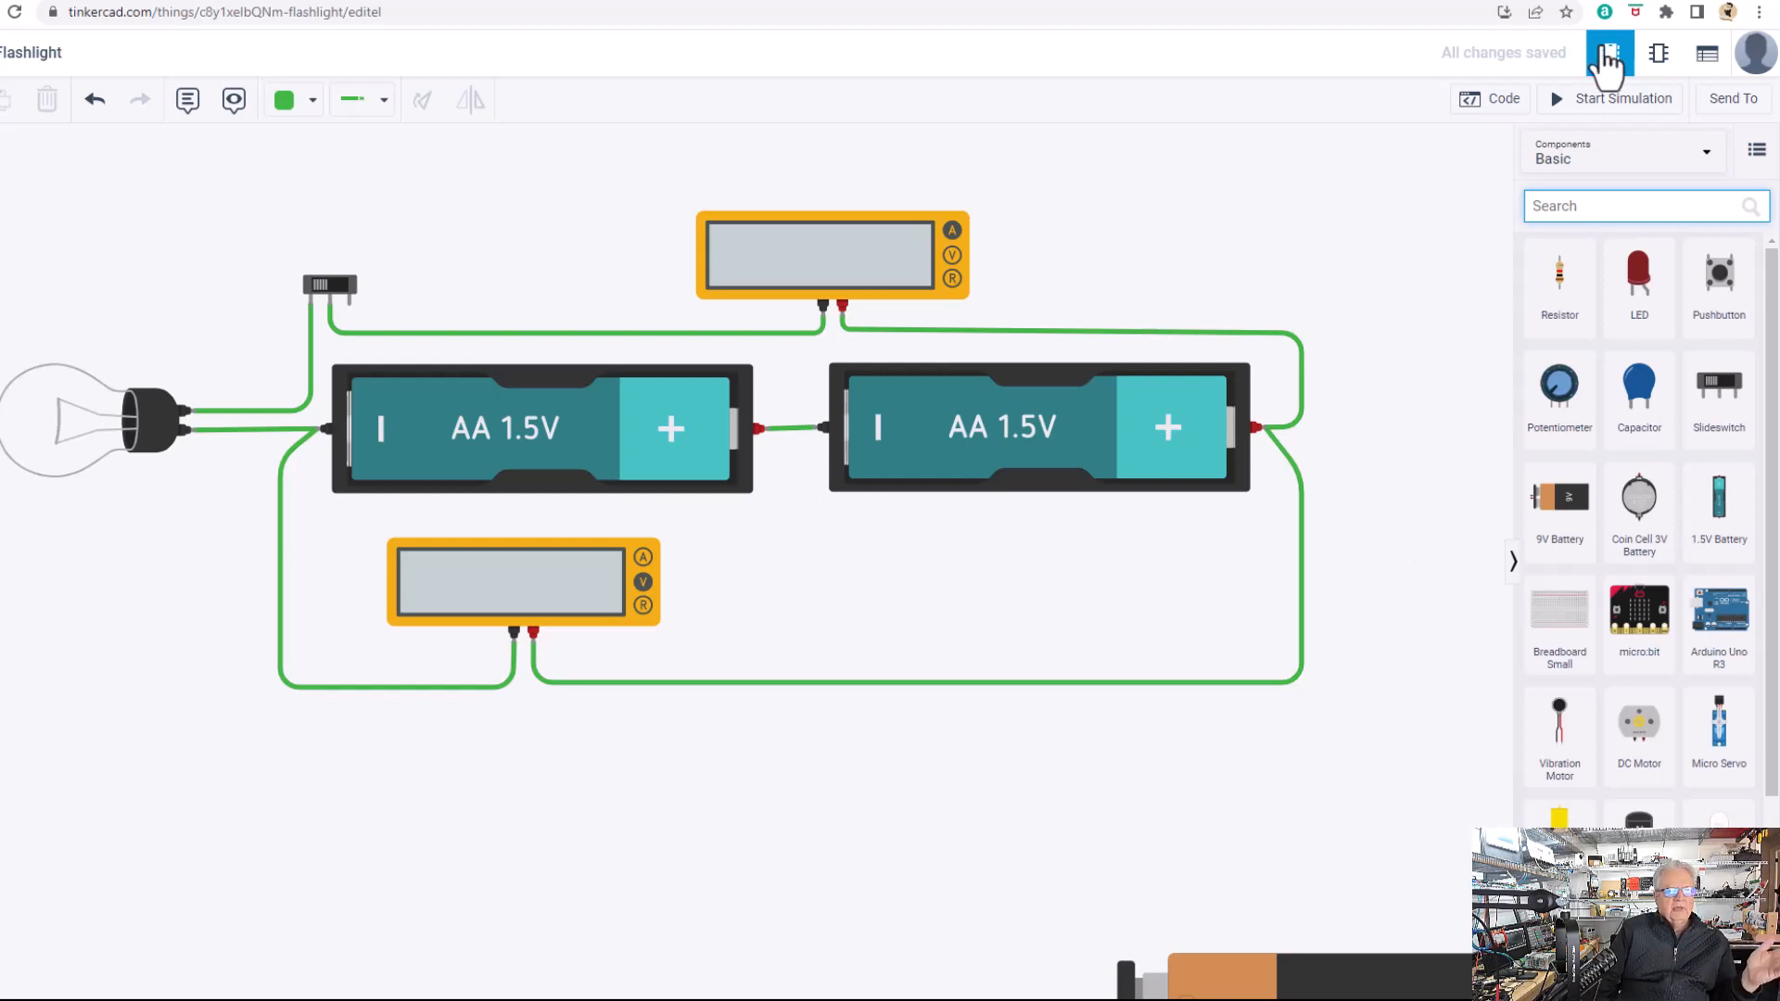
# Run the simulation again, lighting the bulb with readings of 61.2 mA and 2.94 V.
pyautogui.click(1623, 98)
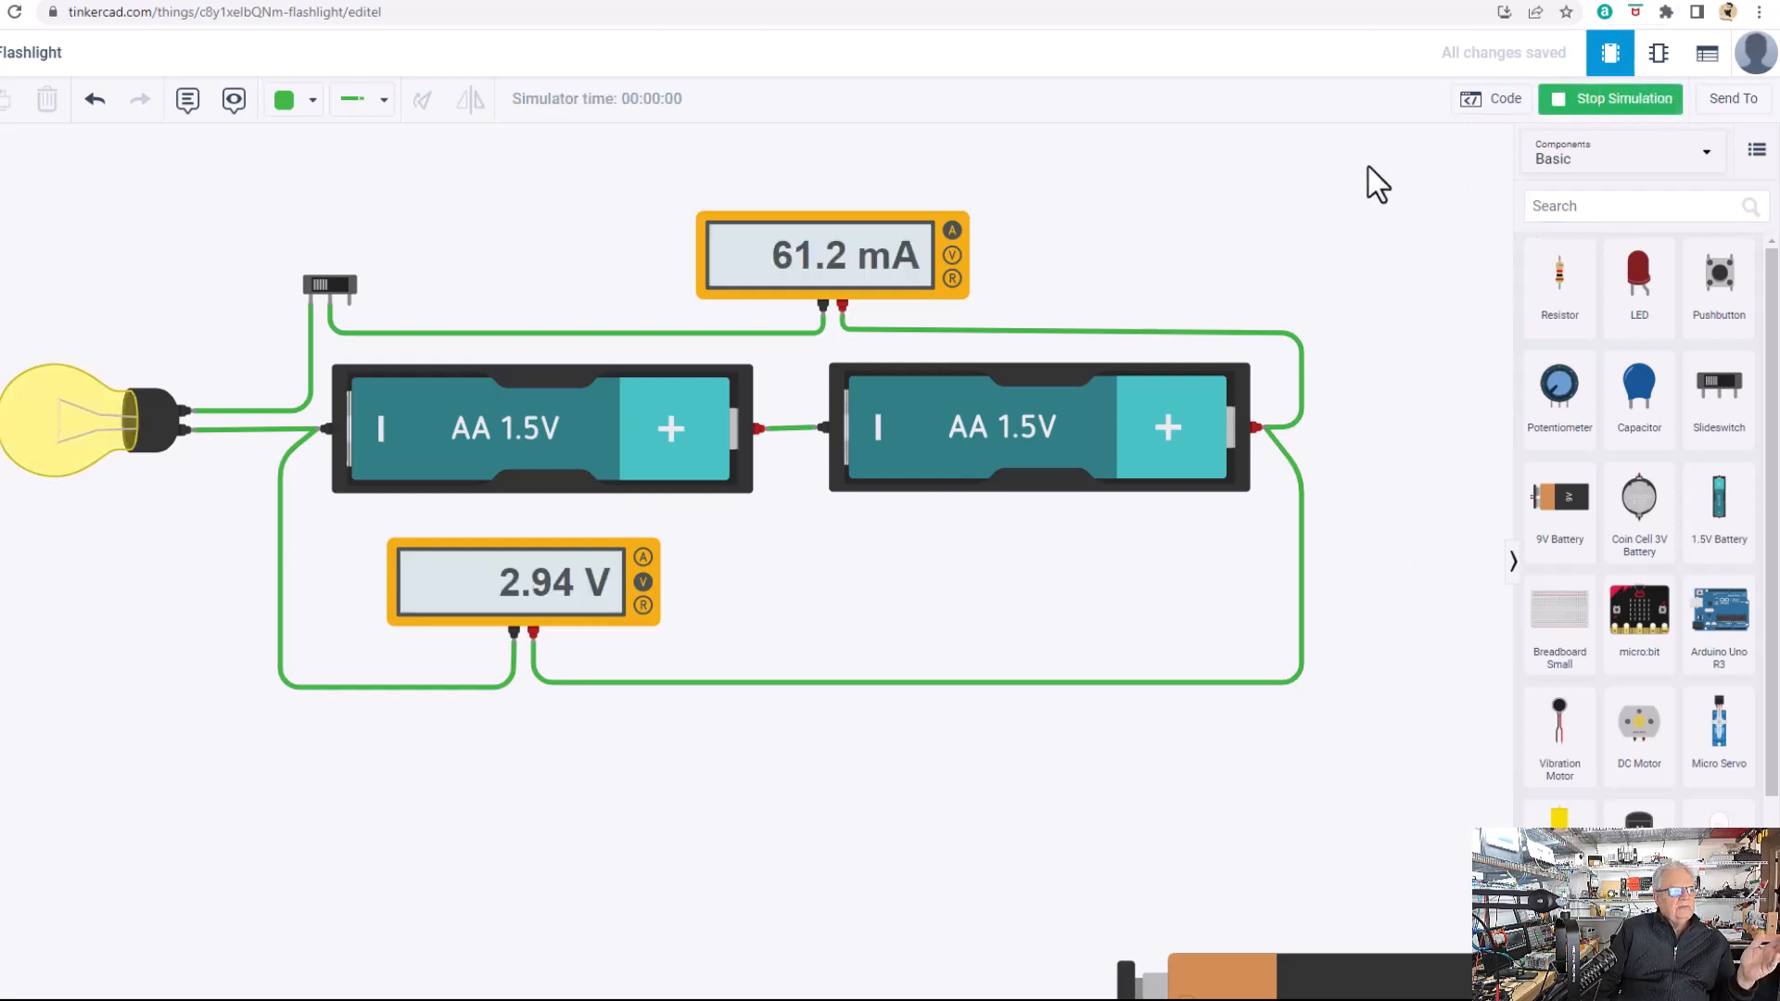
pyautogui.moveTo(745, 525)
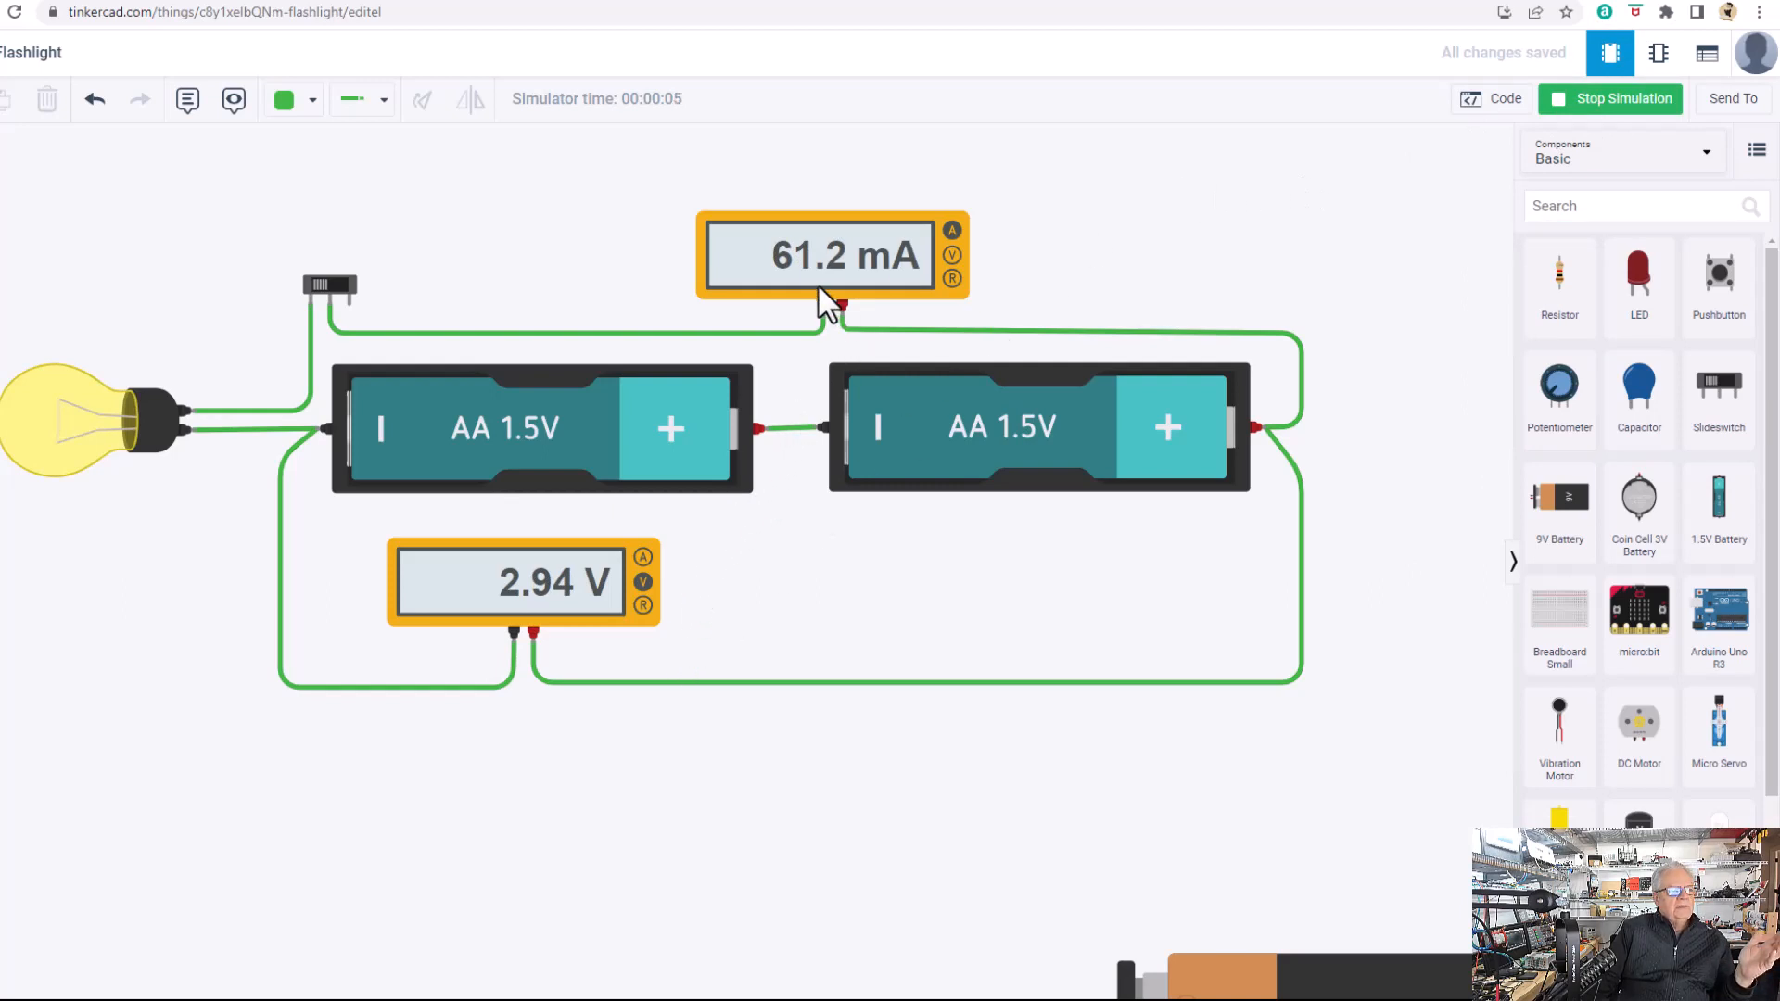
pyautogui.moveTo(1027, 297)
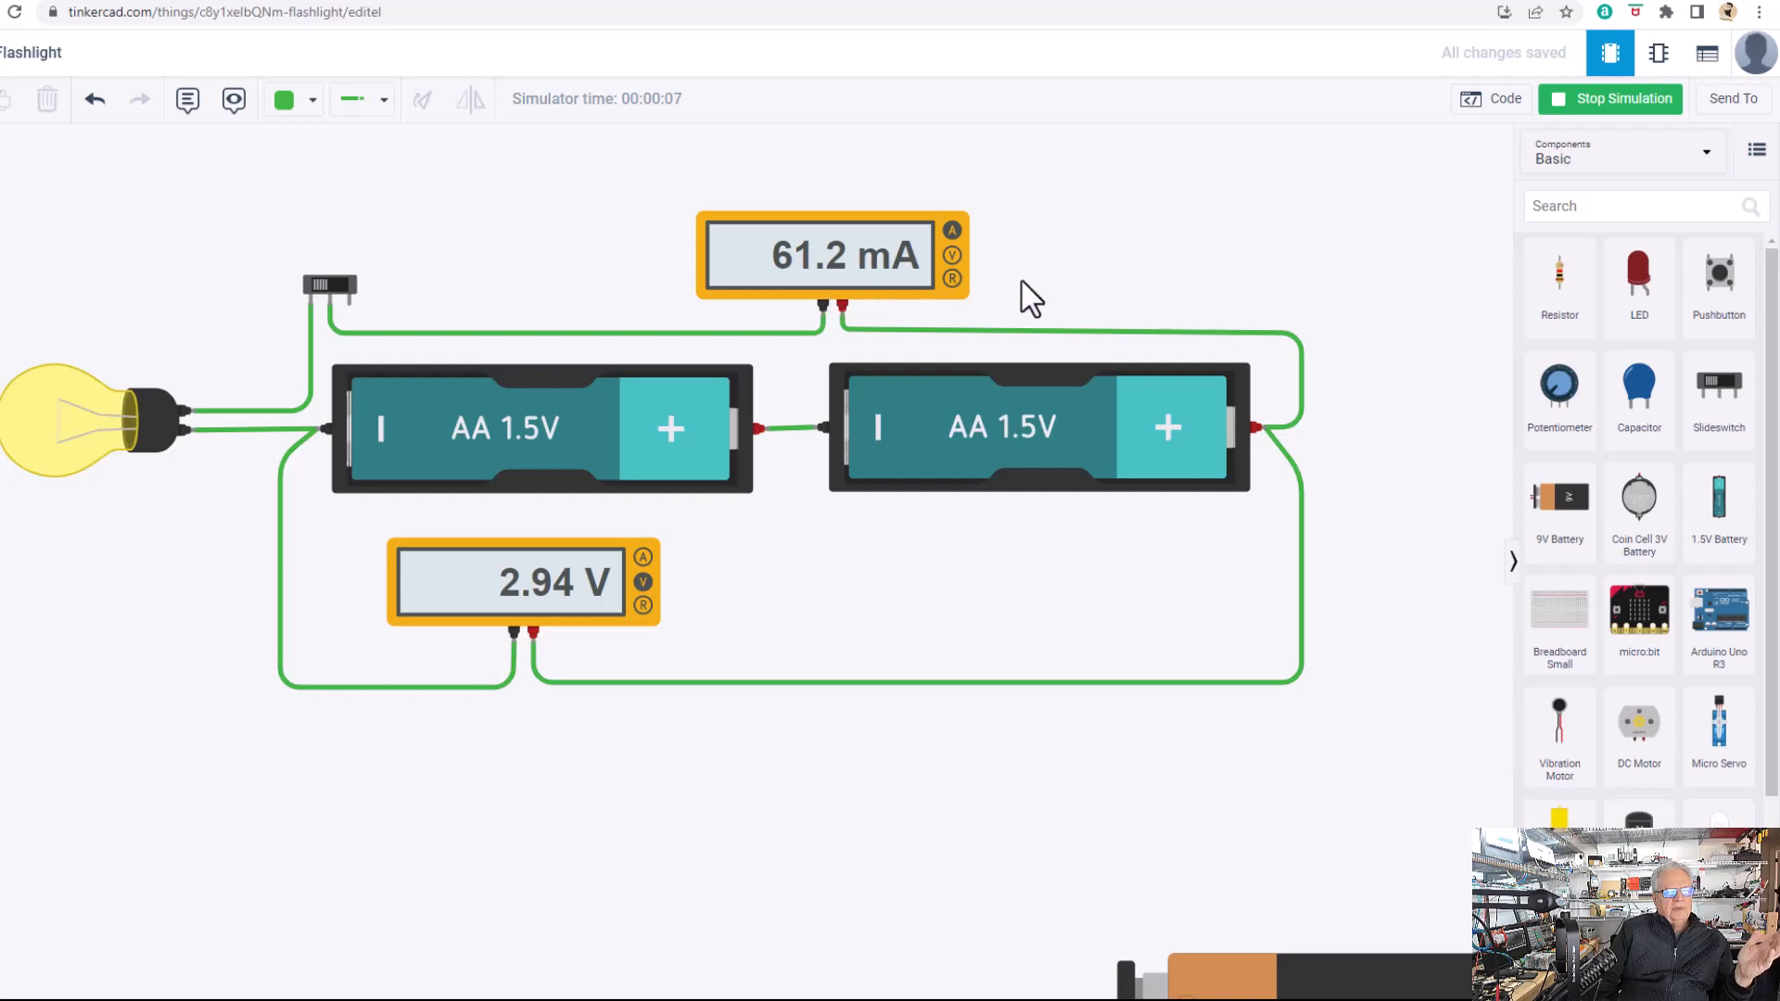
pyautogui.moveTo(1064, 297)
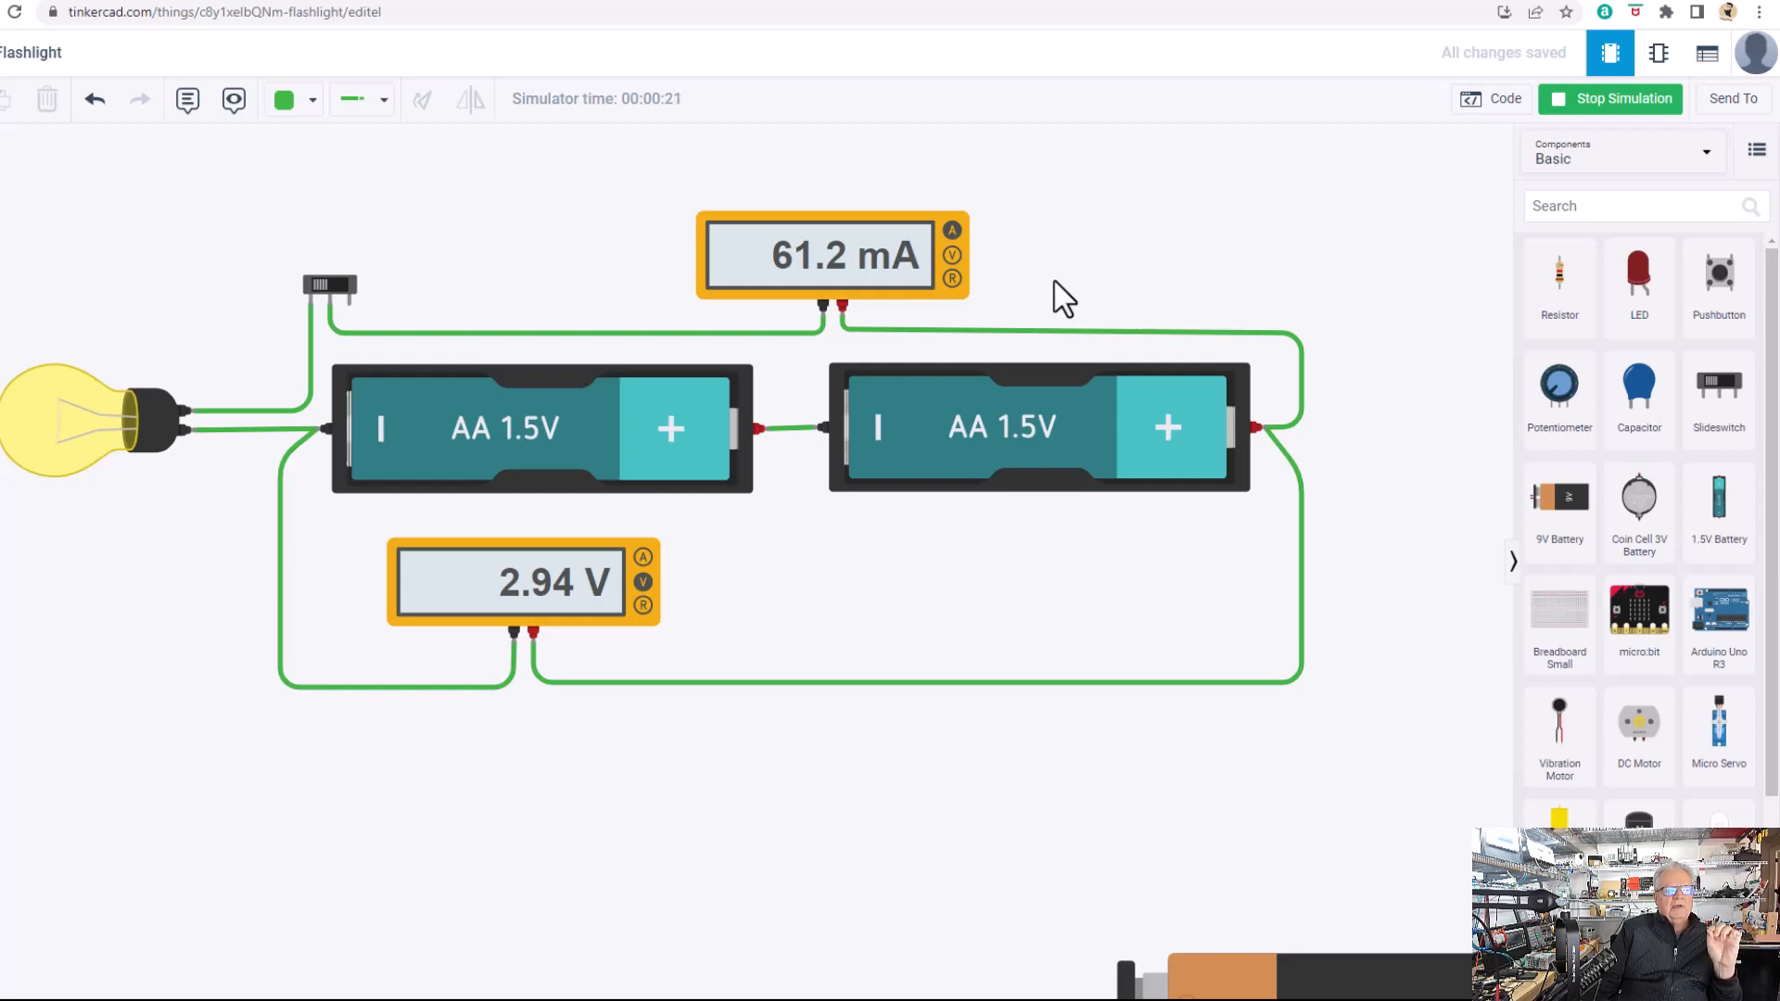
pyautogui.moveTo(807, 364)
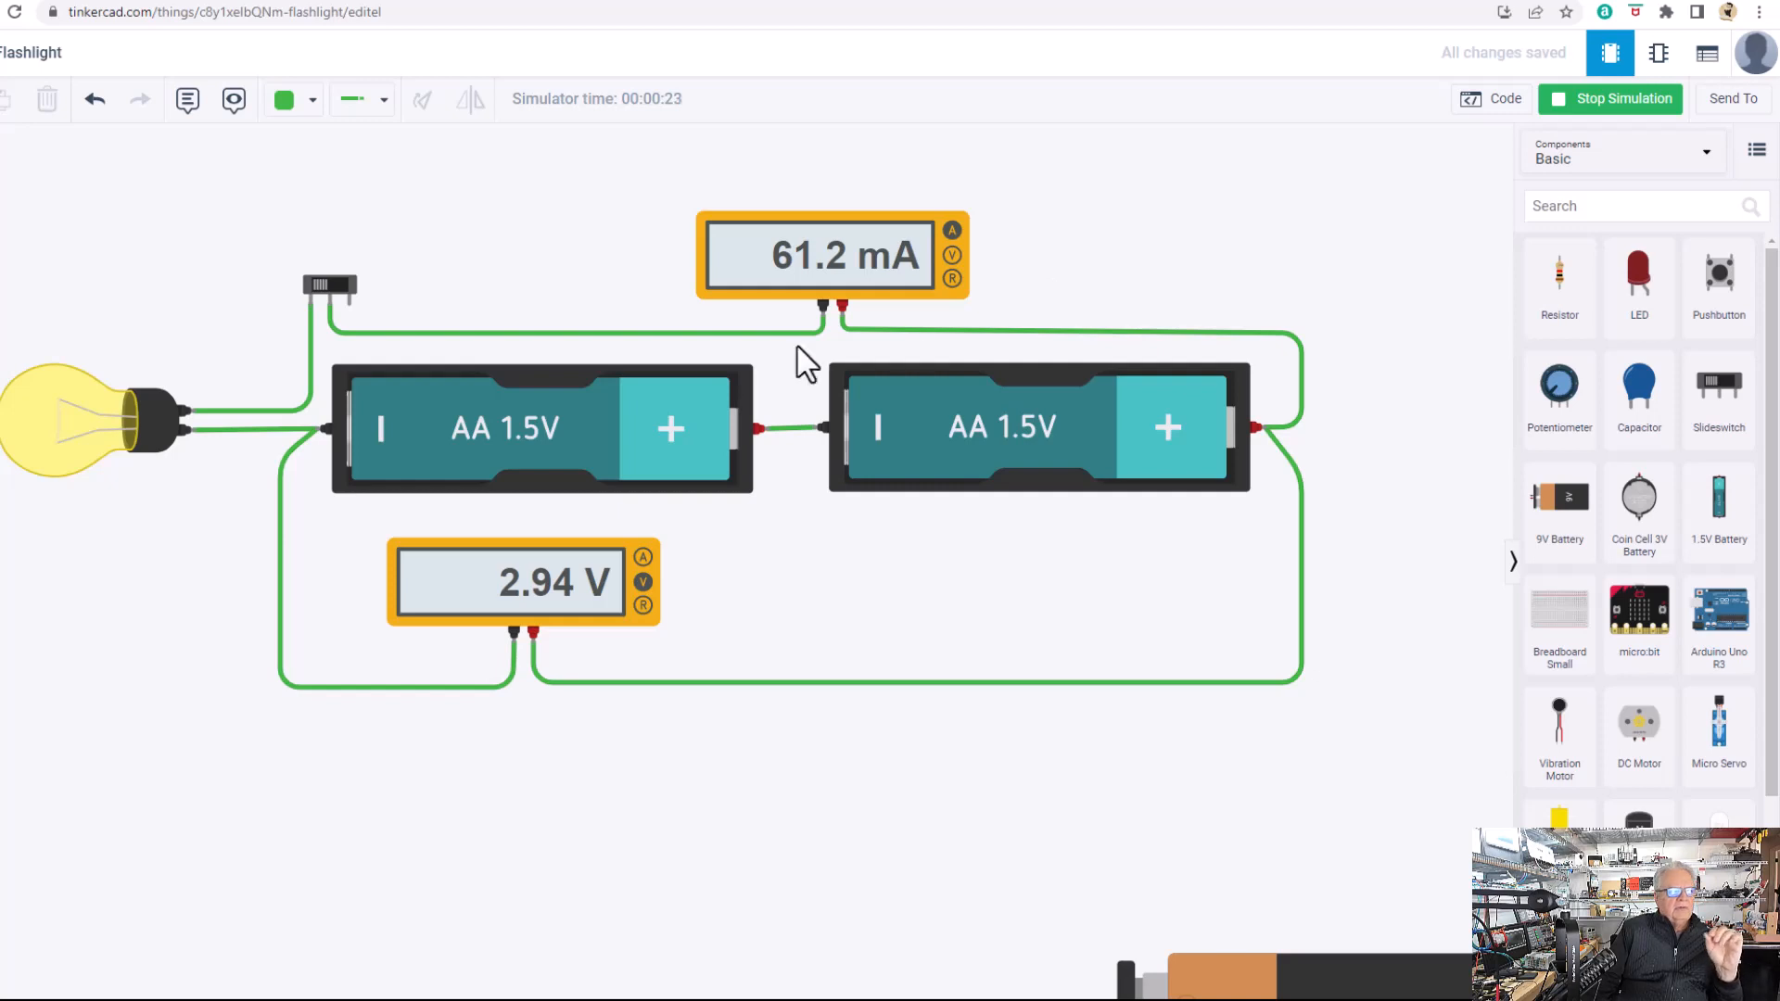
pyautogui.moveTo(63, 421)
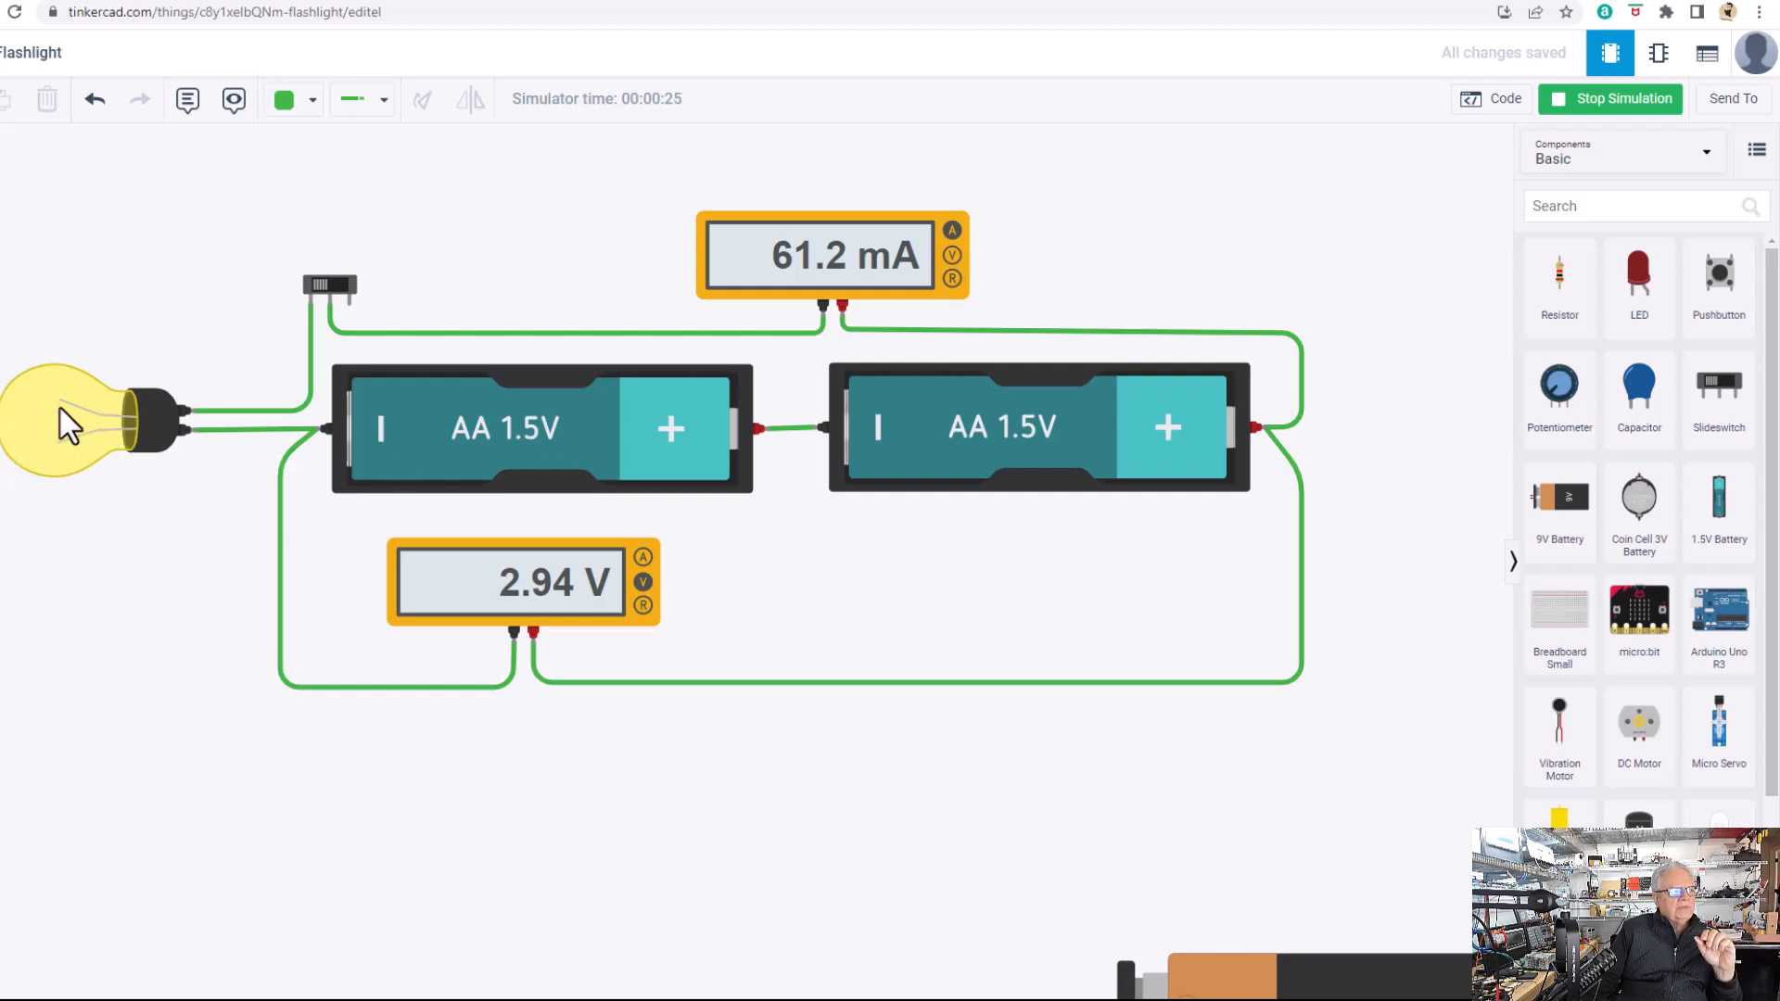
pyautogui.moveTo(95, 421)
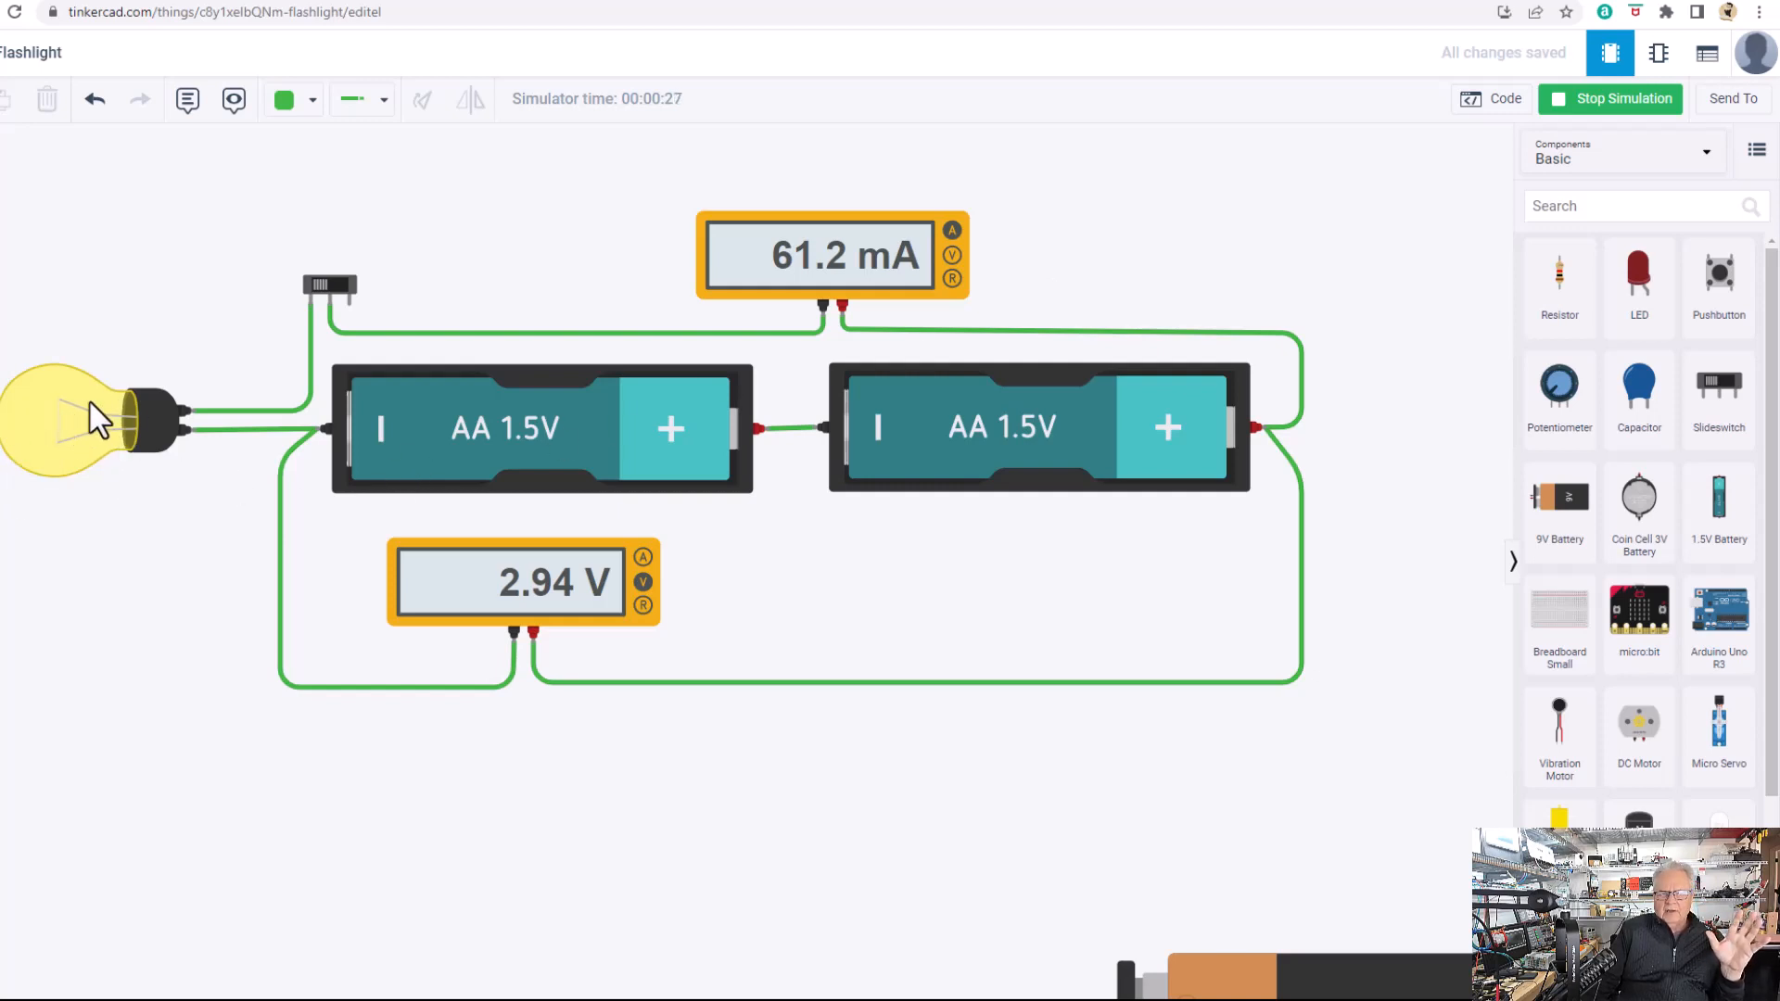
pyautogui.moveTo(1289, 224)
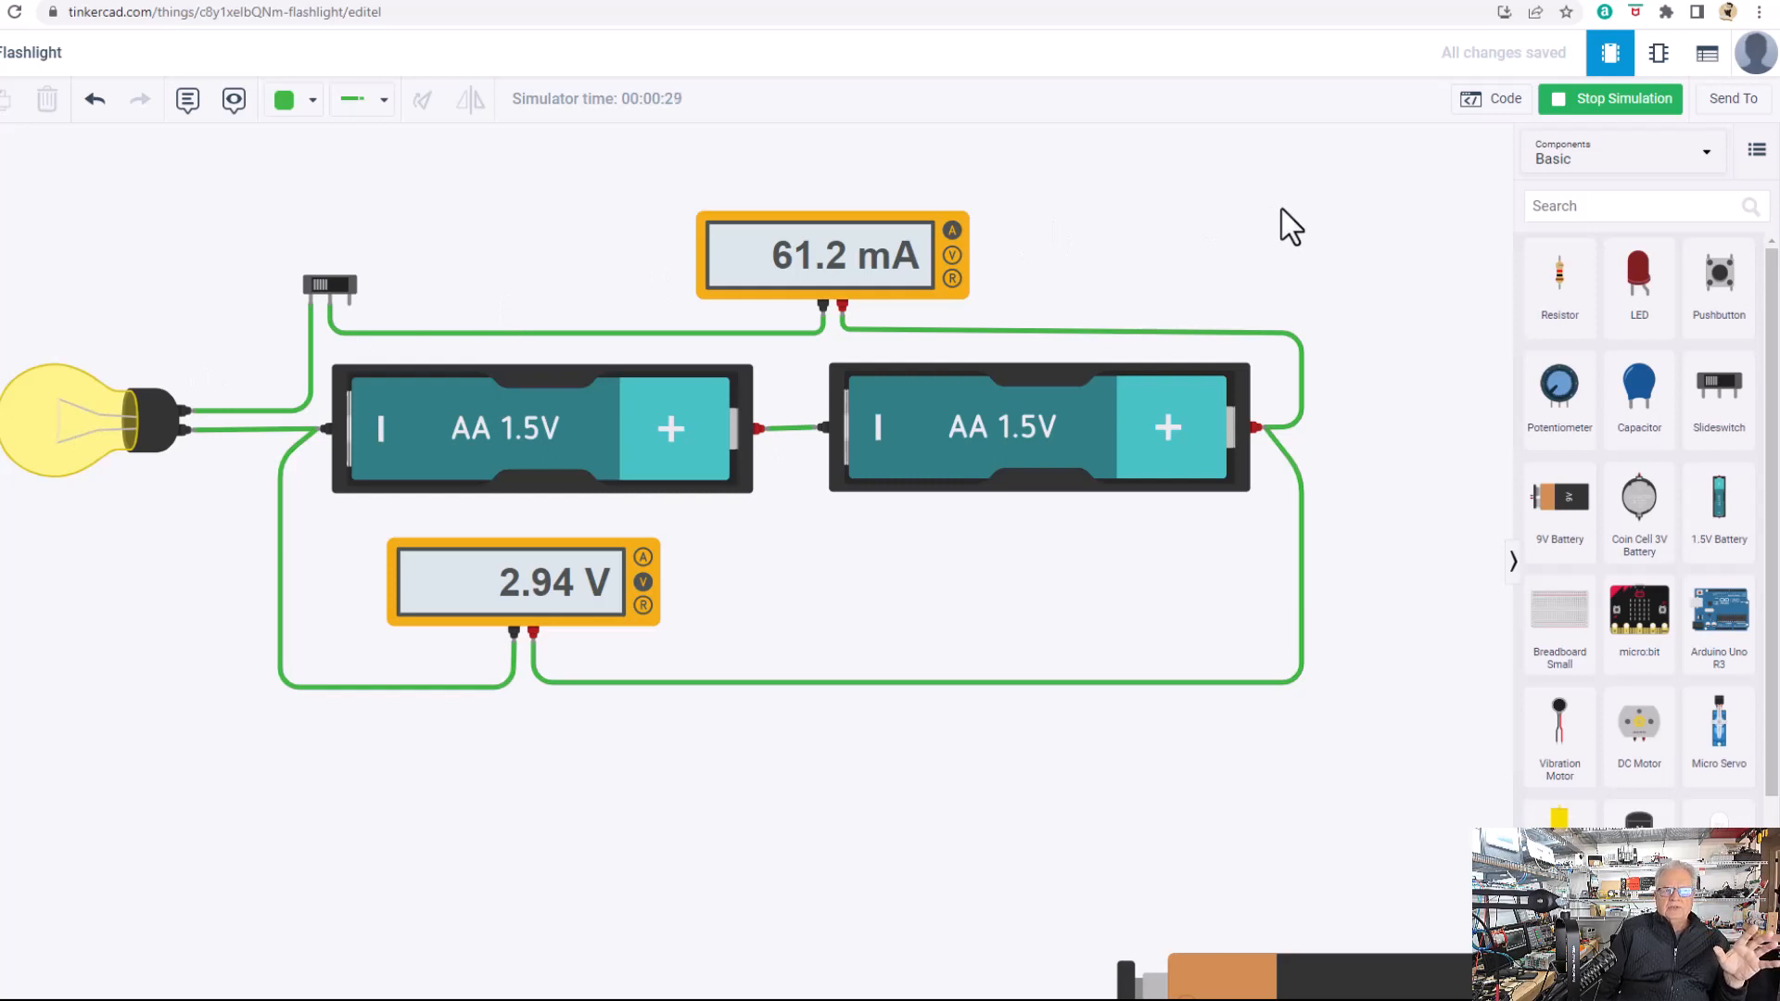